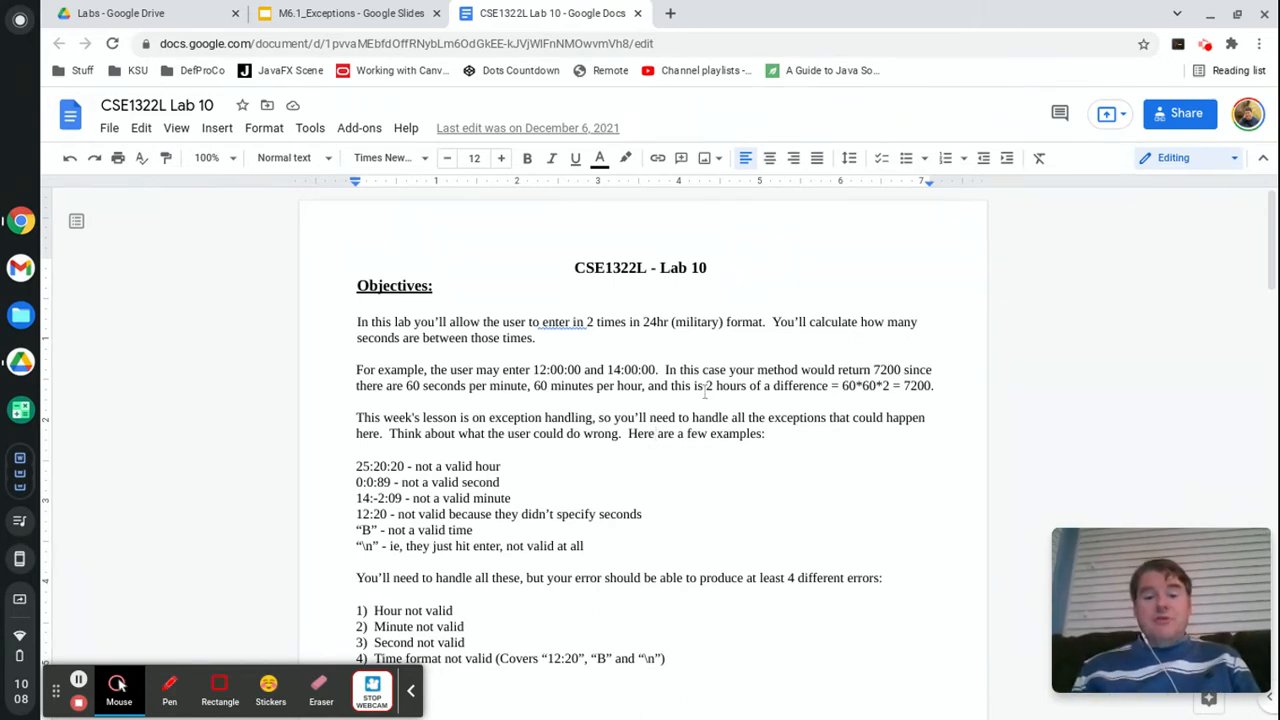
# - Switch from the Lab 10 Google Doc to the Lab 10 - Exception C# project in Replit
pyautogui.click(142, 12)
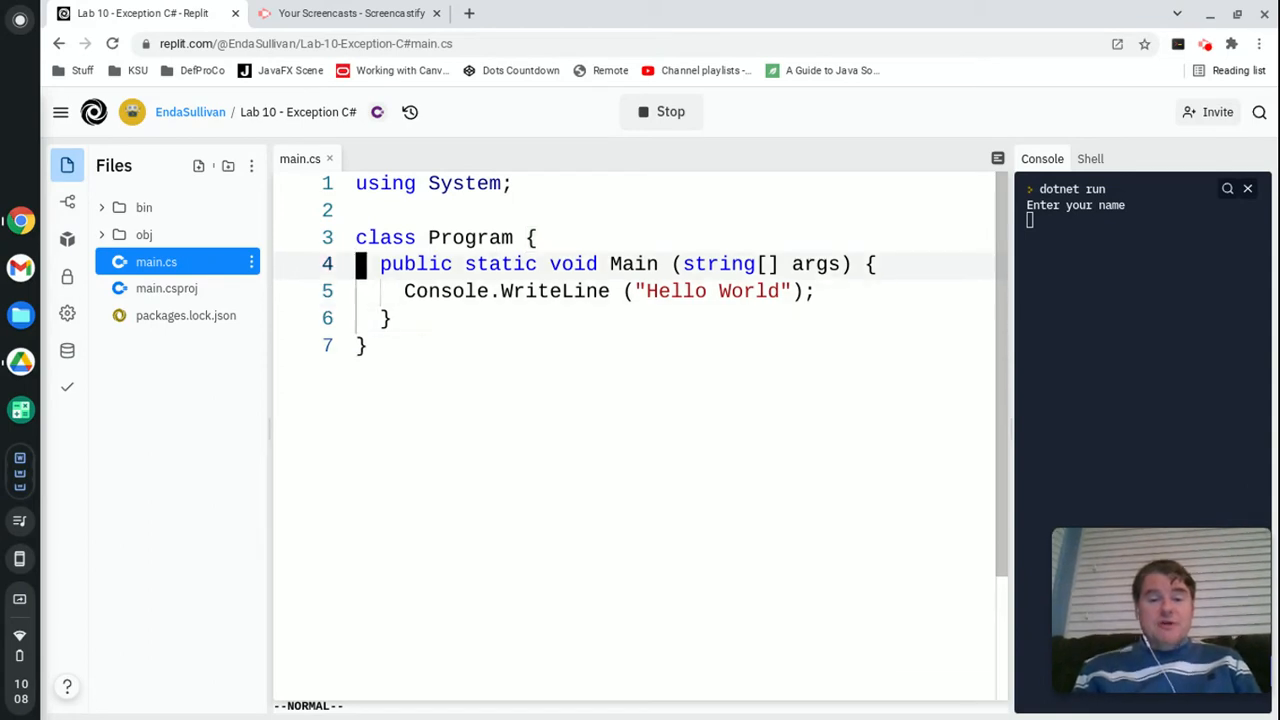
# - Write public static string getName() that prompts with Console.WriteLine, reads Console.ReadLine and returns the name
pyautogui.write('public')
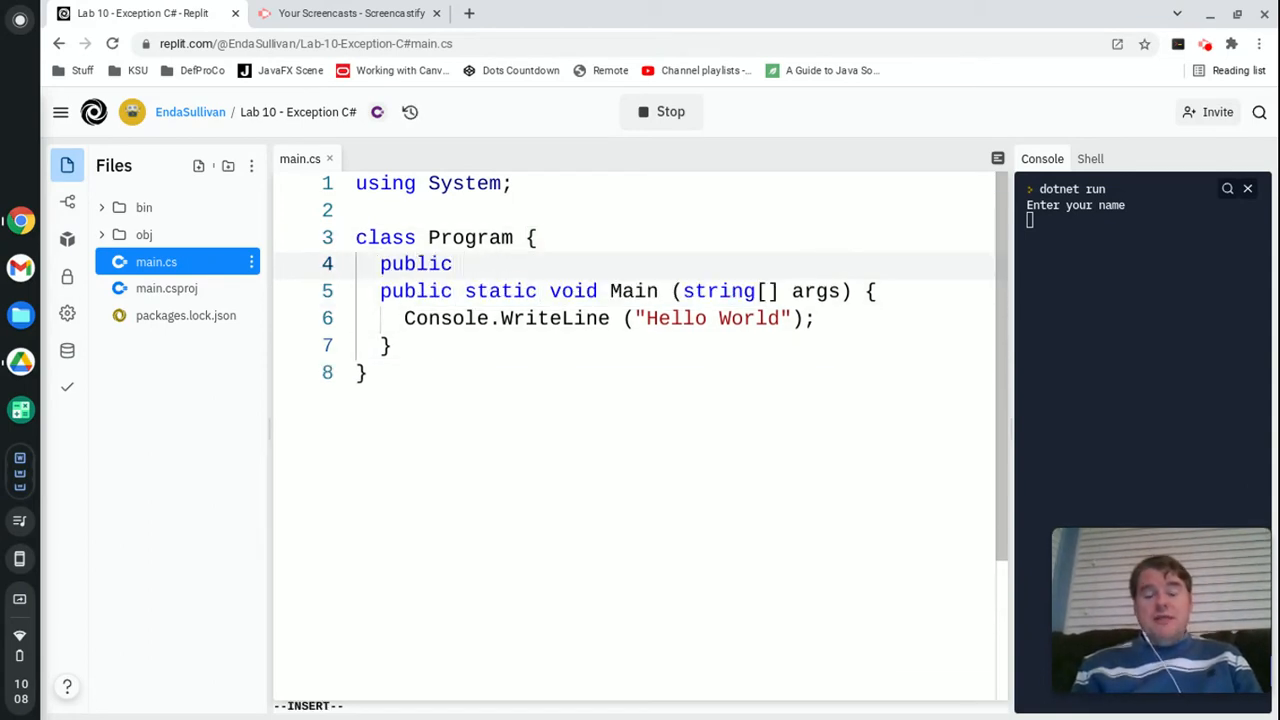
pyautogui.write('static')
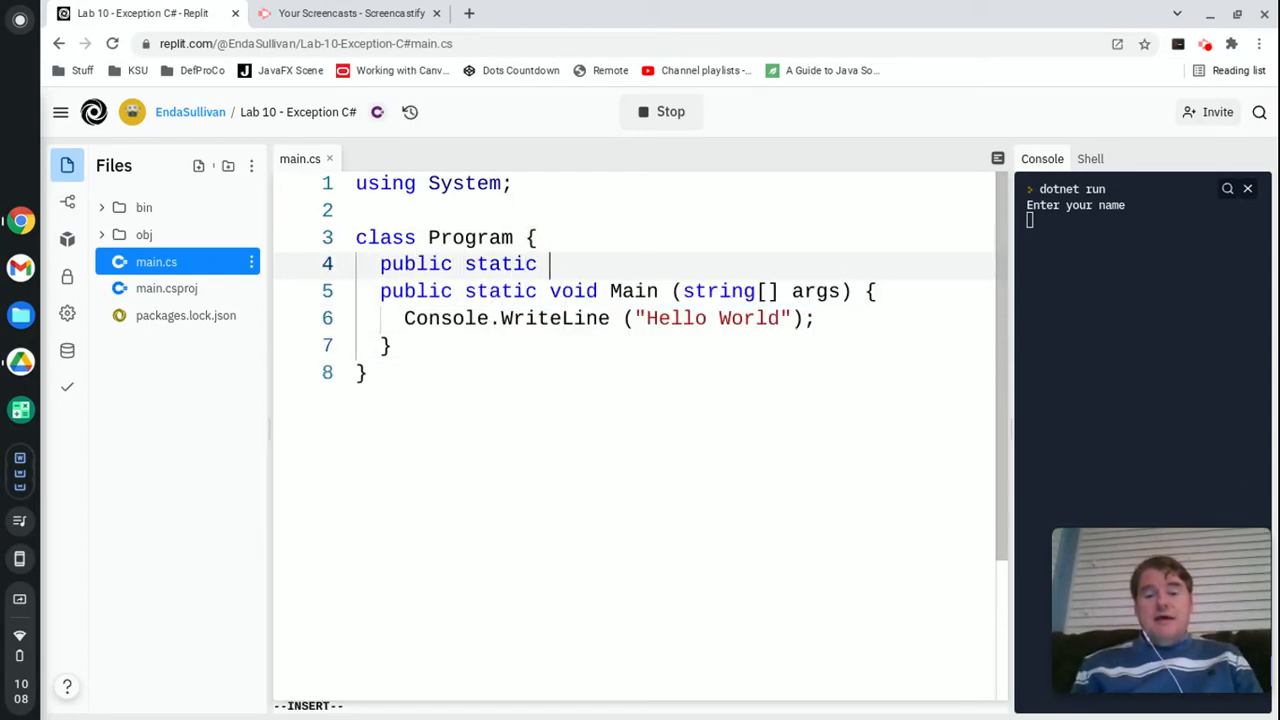
pyautogui.write('string getName() {')
pyautogui.write('Console.')
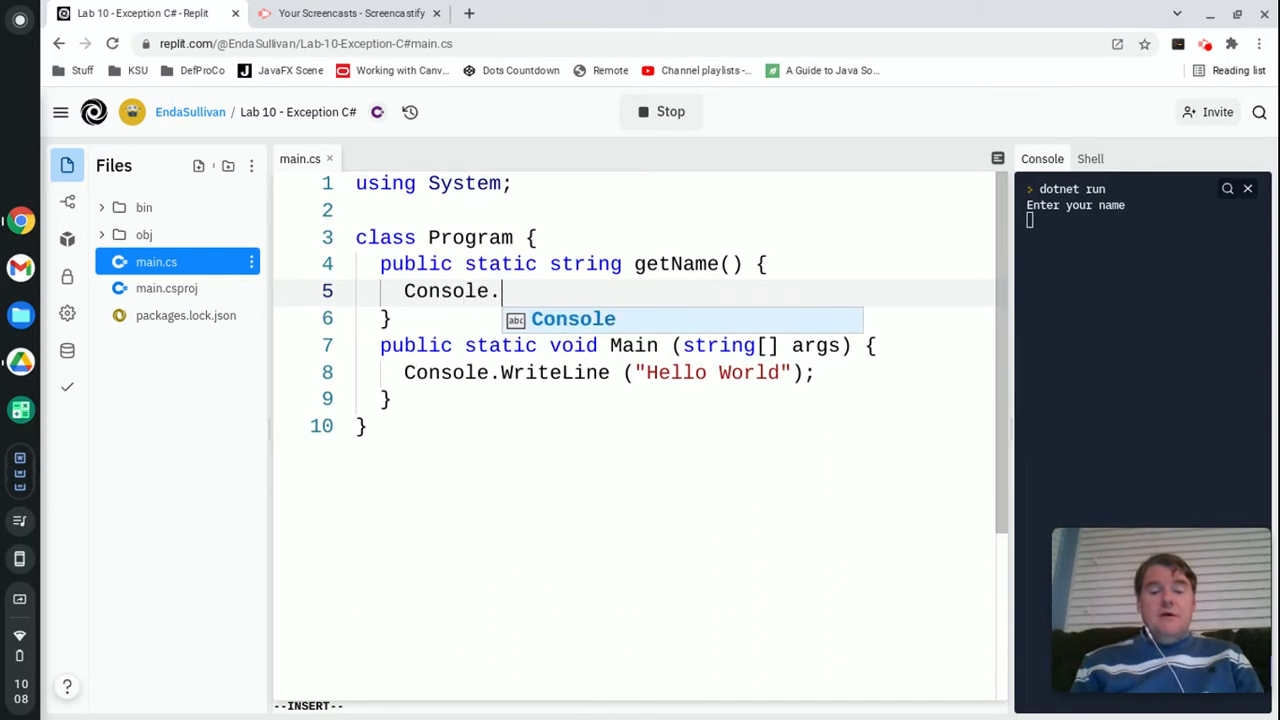
pyautogui.write('WriteLIne("")')
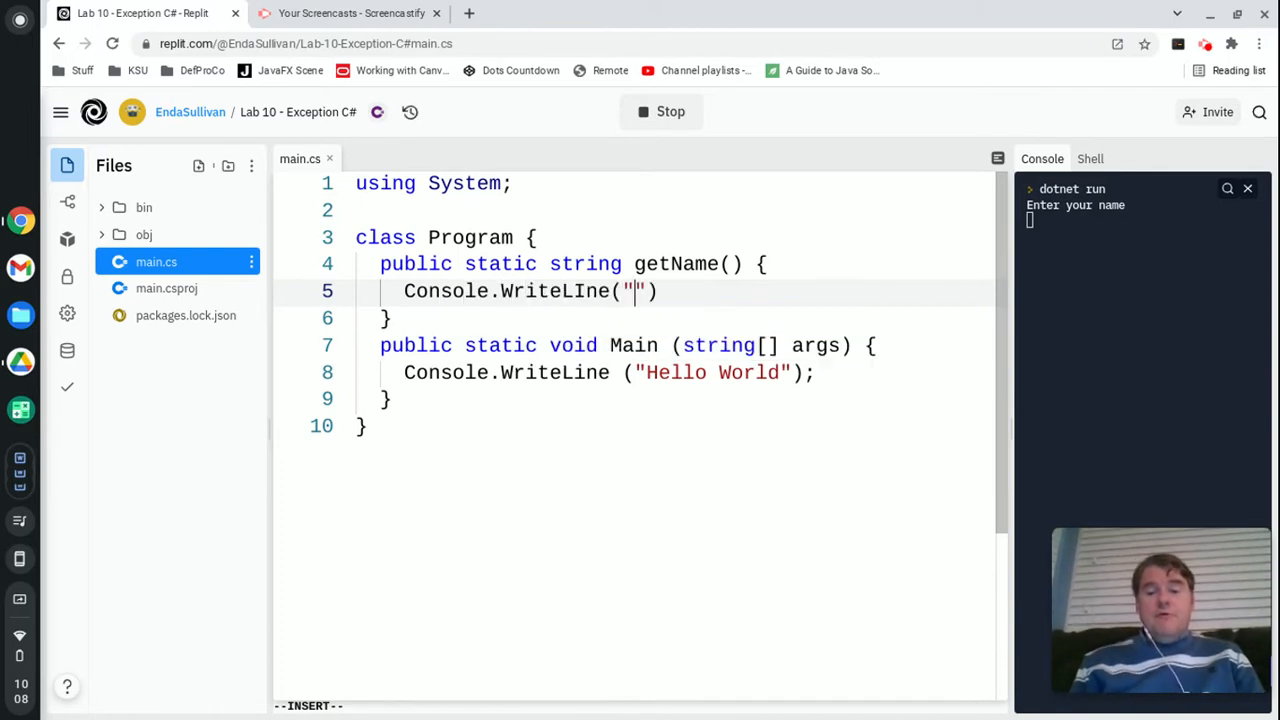
pyautogui.press('Backspace')
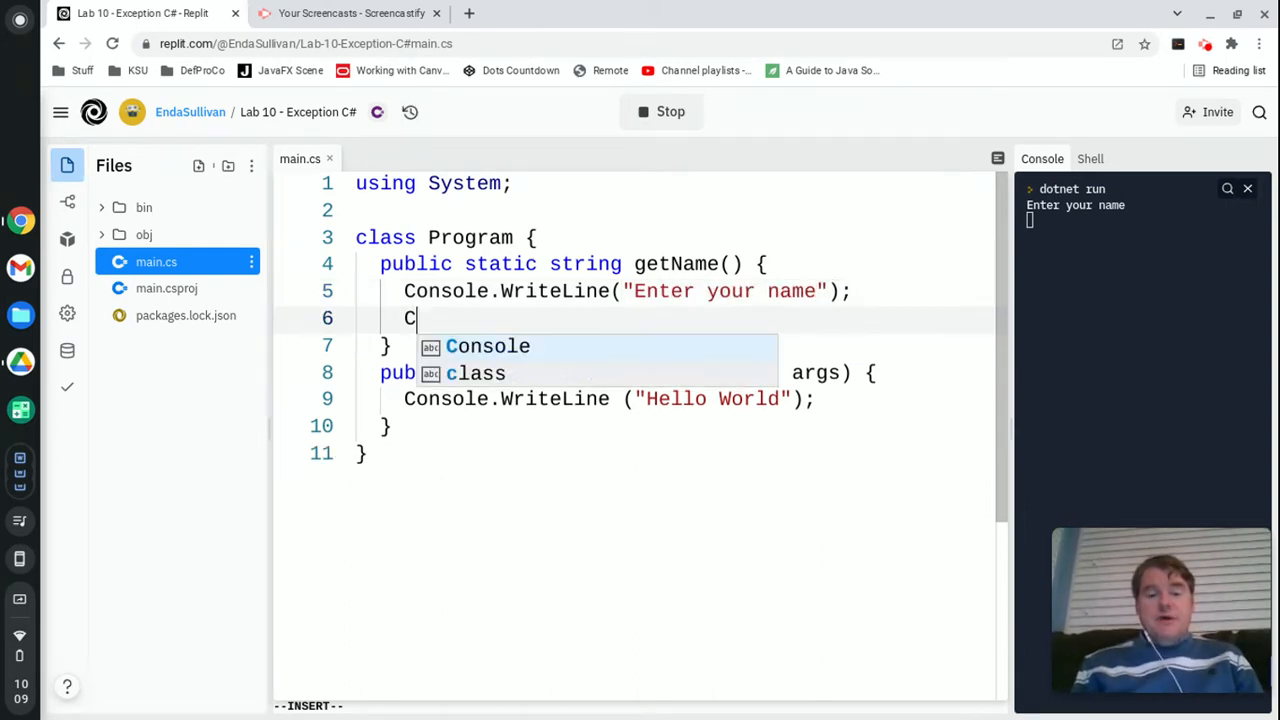
pyautogui.write('onsole.ReadLine')
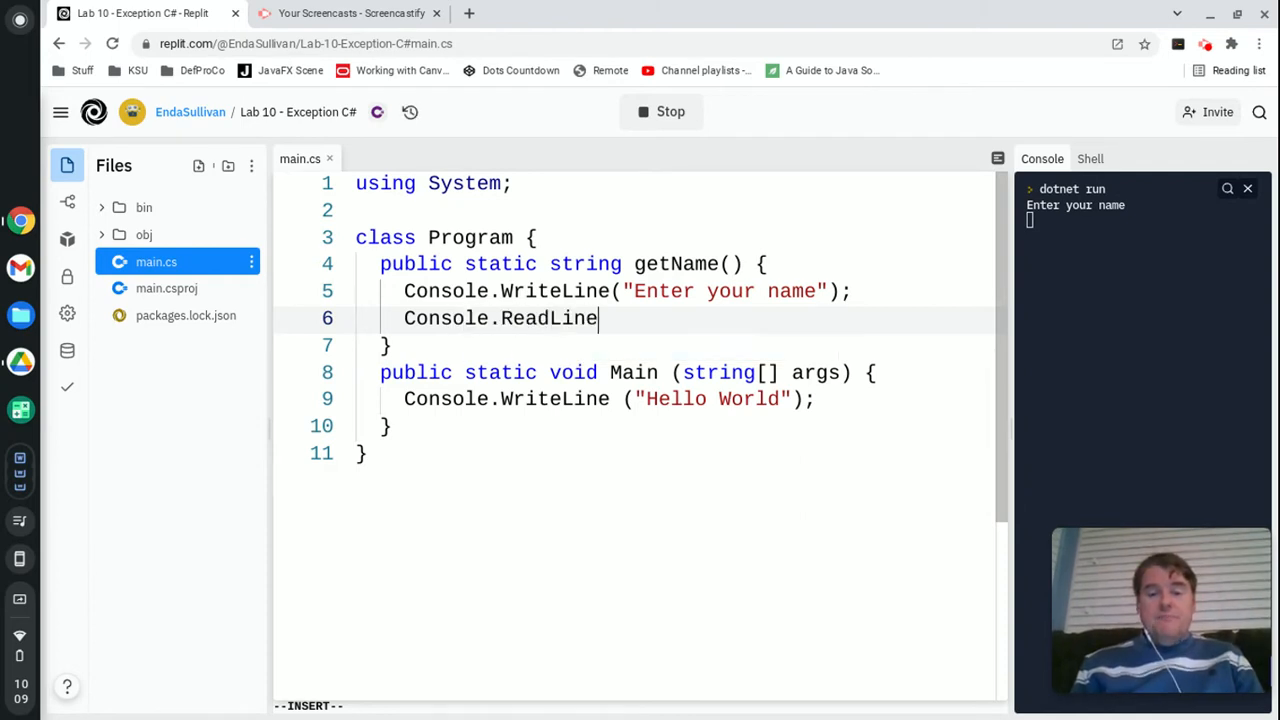
pyautogui.write('();')
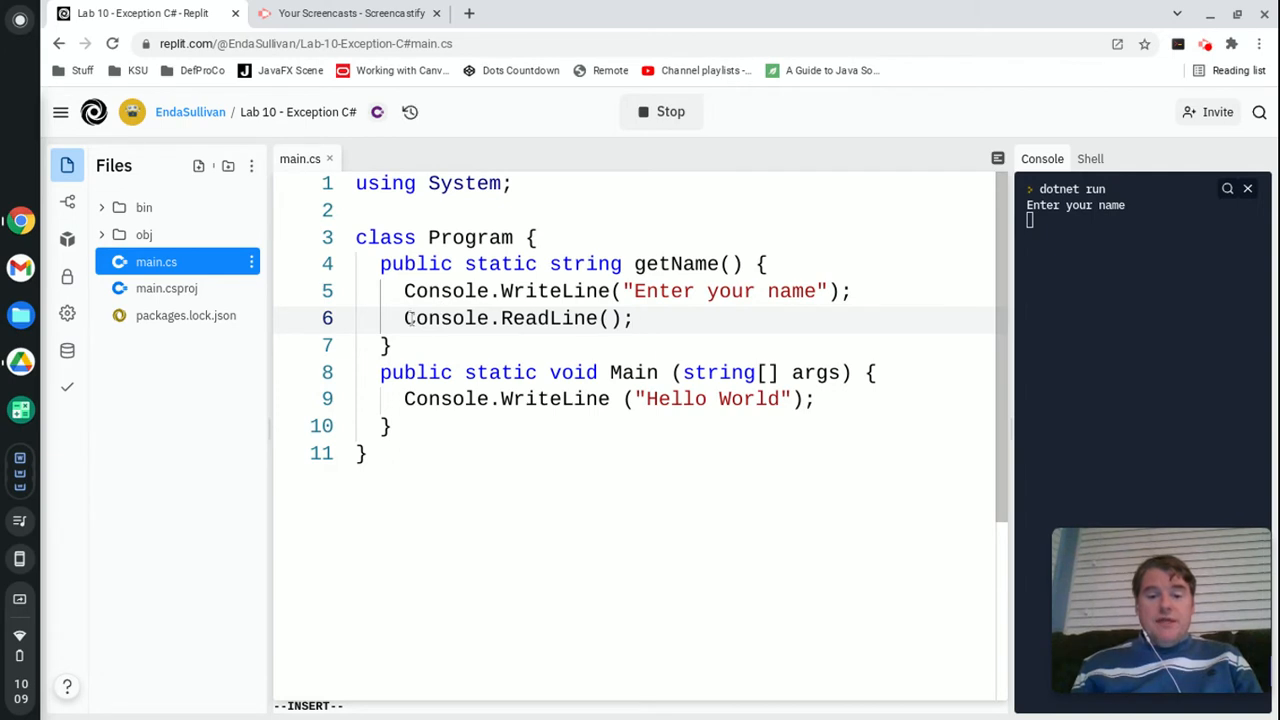
pyautogui.write('string')
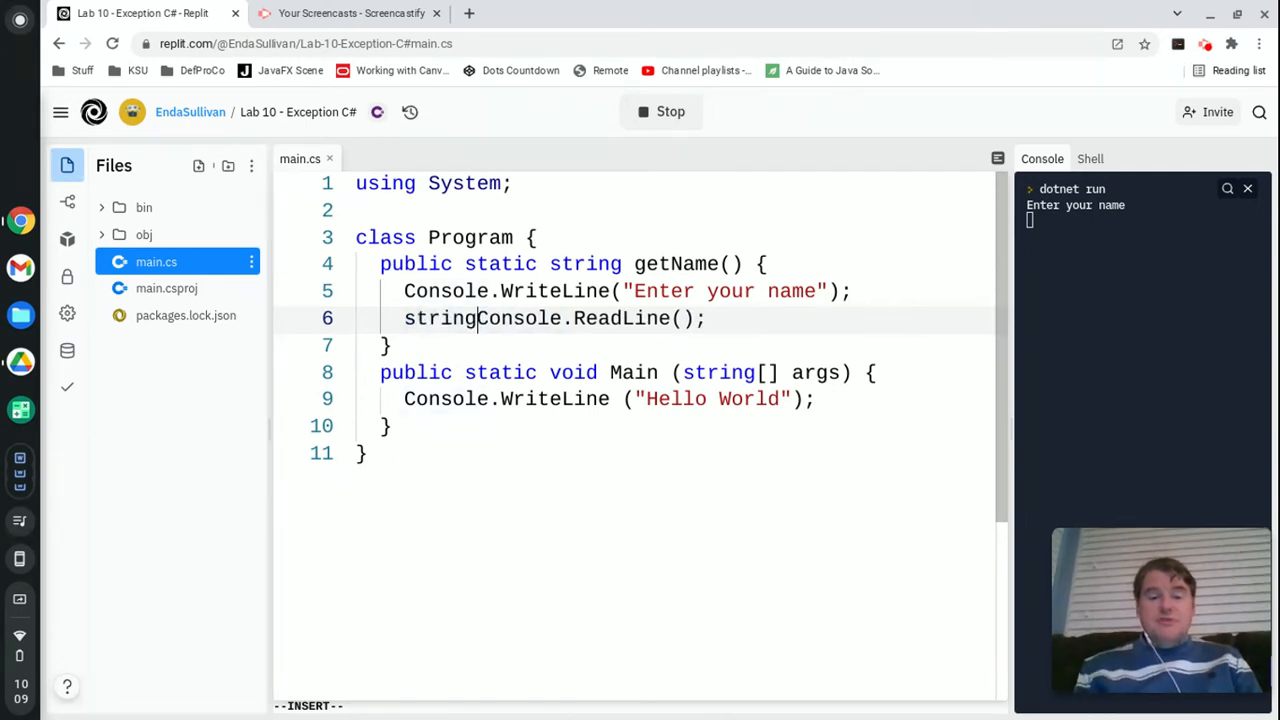
pyautogui.write('name=')
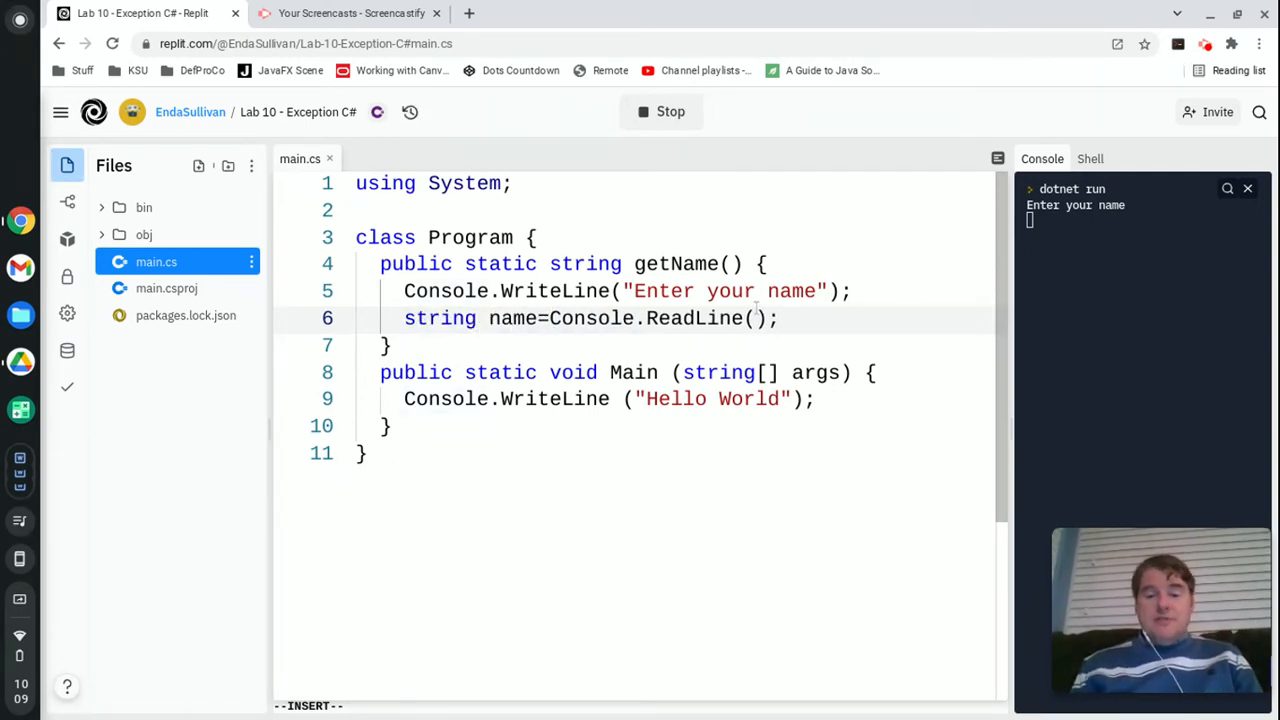
pyautogui.write('return')
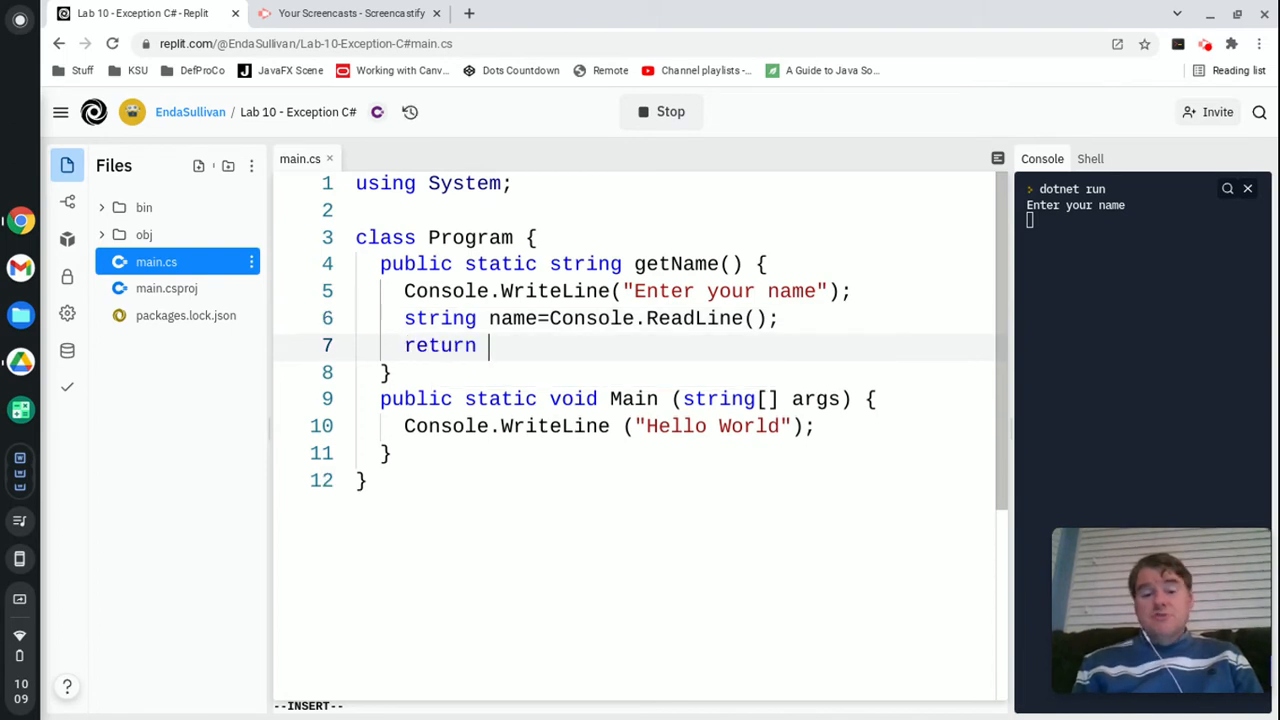
pyautogui.write('name;')
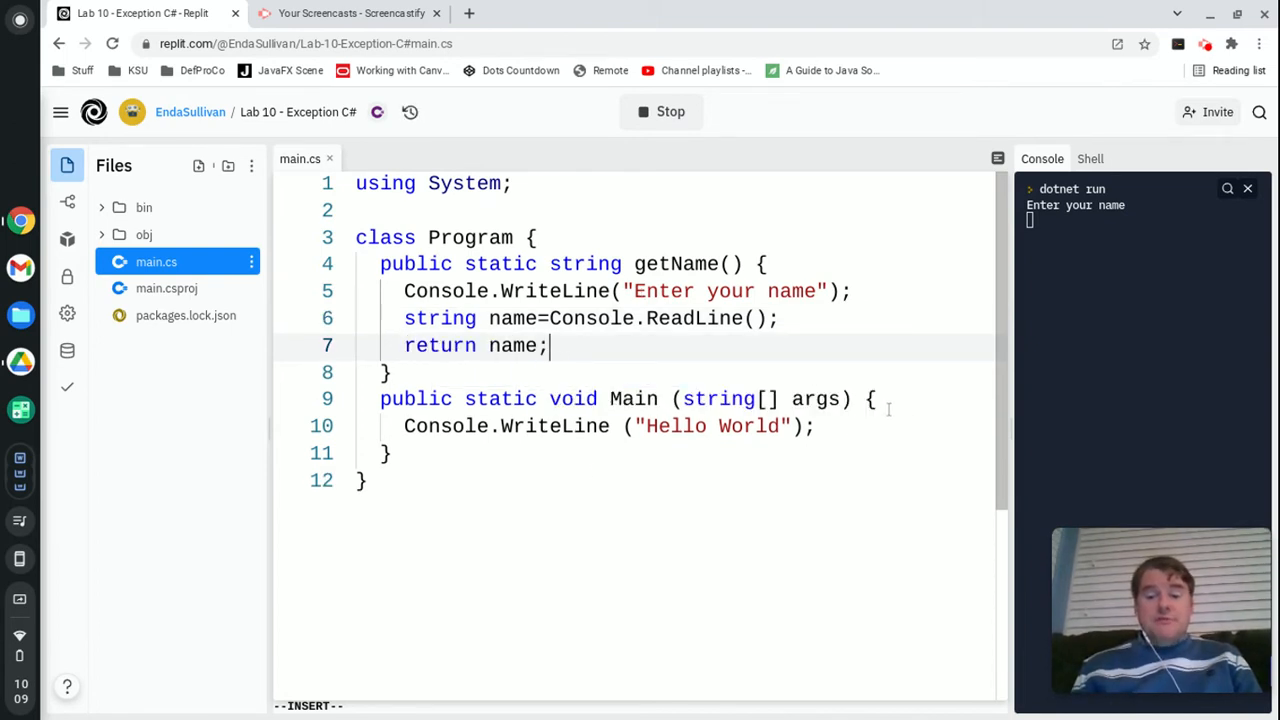
# - In Main declare string name, set it from getName() and print "Hello " + name
pyautogui.press('Return')
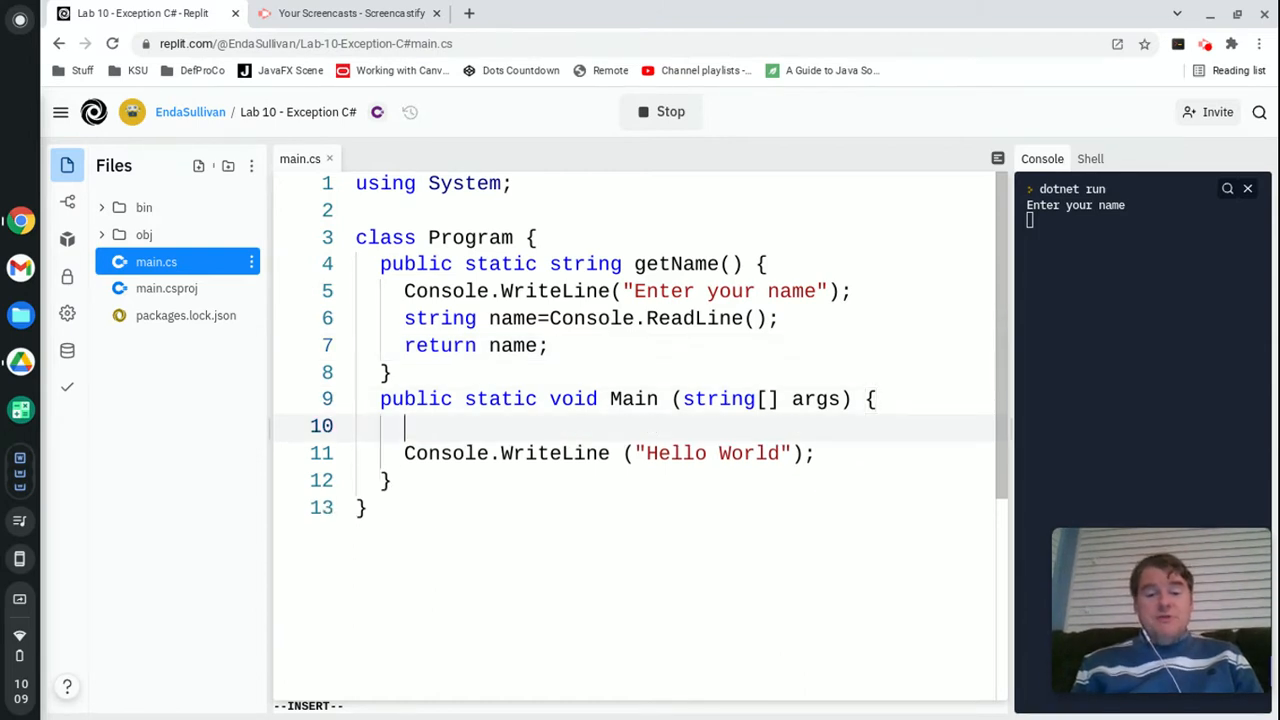
pyautogui.write('string name')
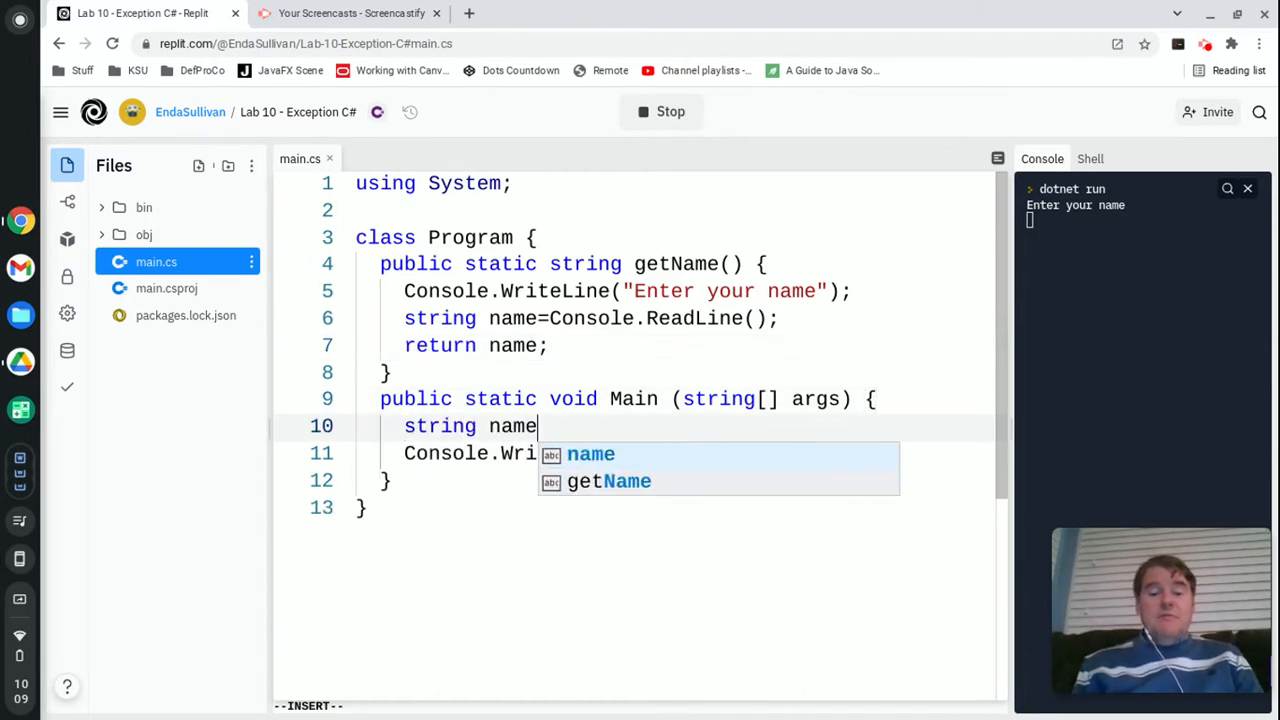
pyautogui.write('="";')
pyautogui.write('name=getName();')
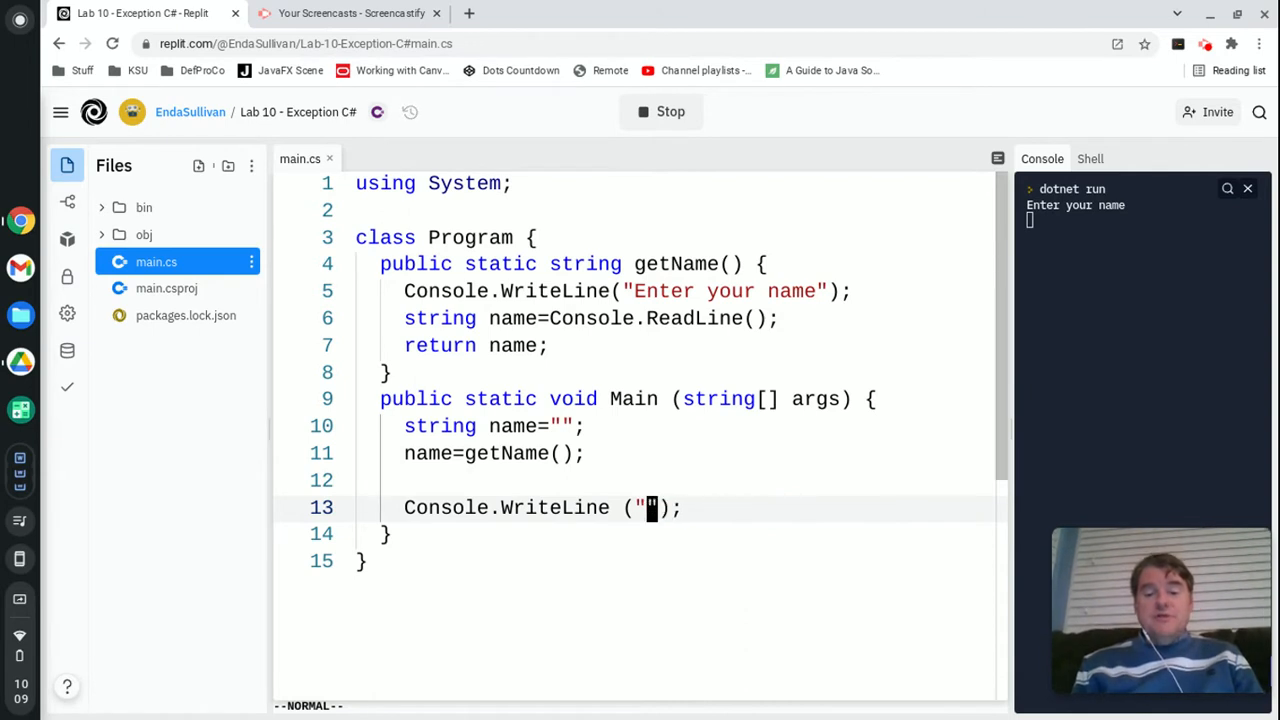
pyautogui.write('Hello "+')
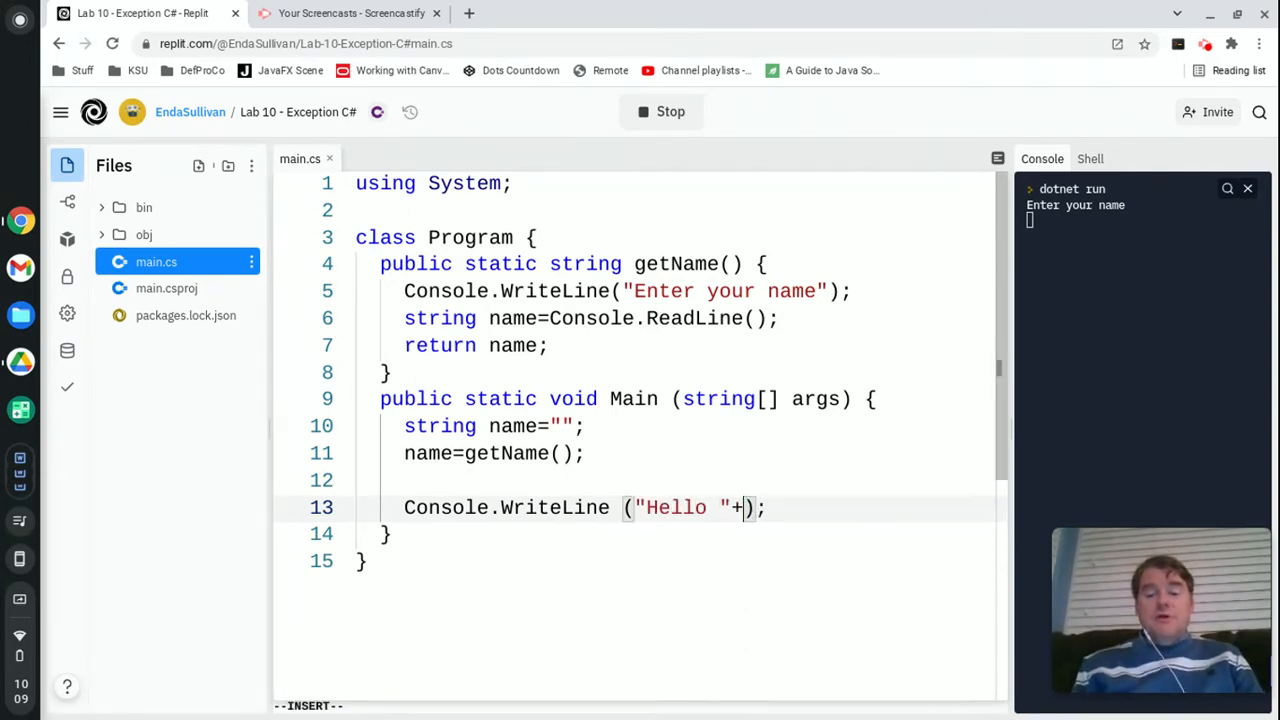
pyautogui.write('name')
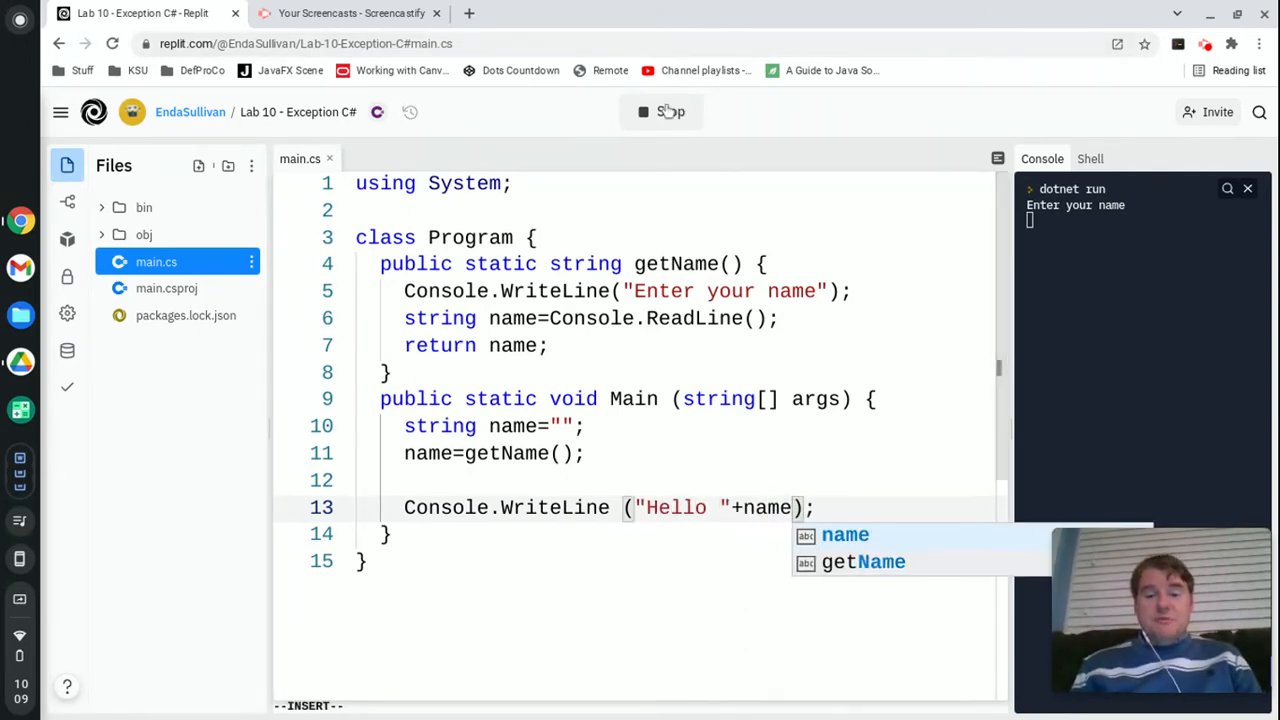
# - Restart the program and enter the name Enda to see the greeting
pyautogui.click(662, 112)
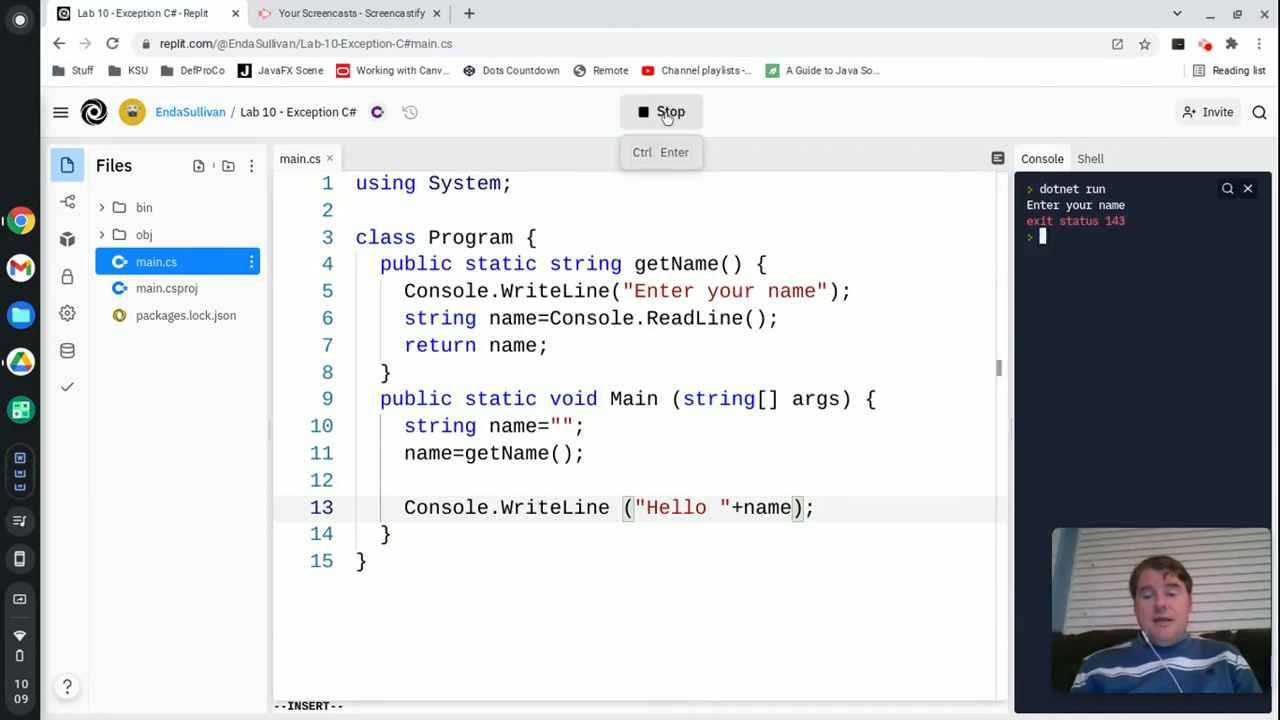
pyautogui.click(662, 112)
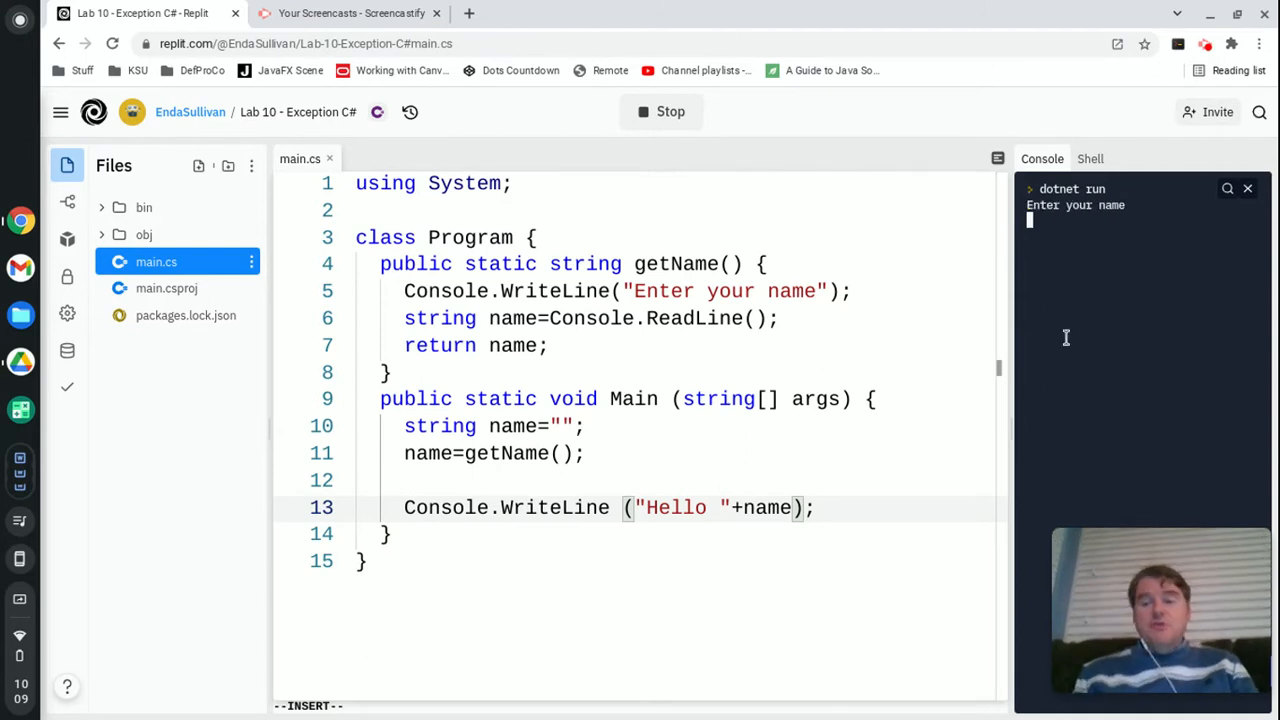
pyautogui.write('Enda')
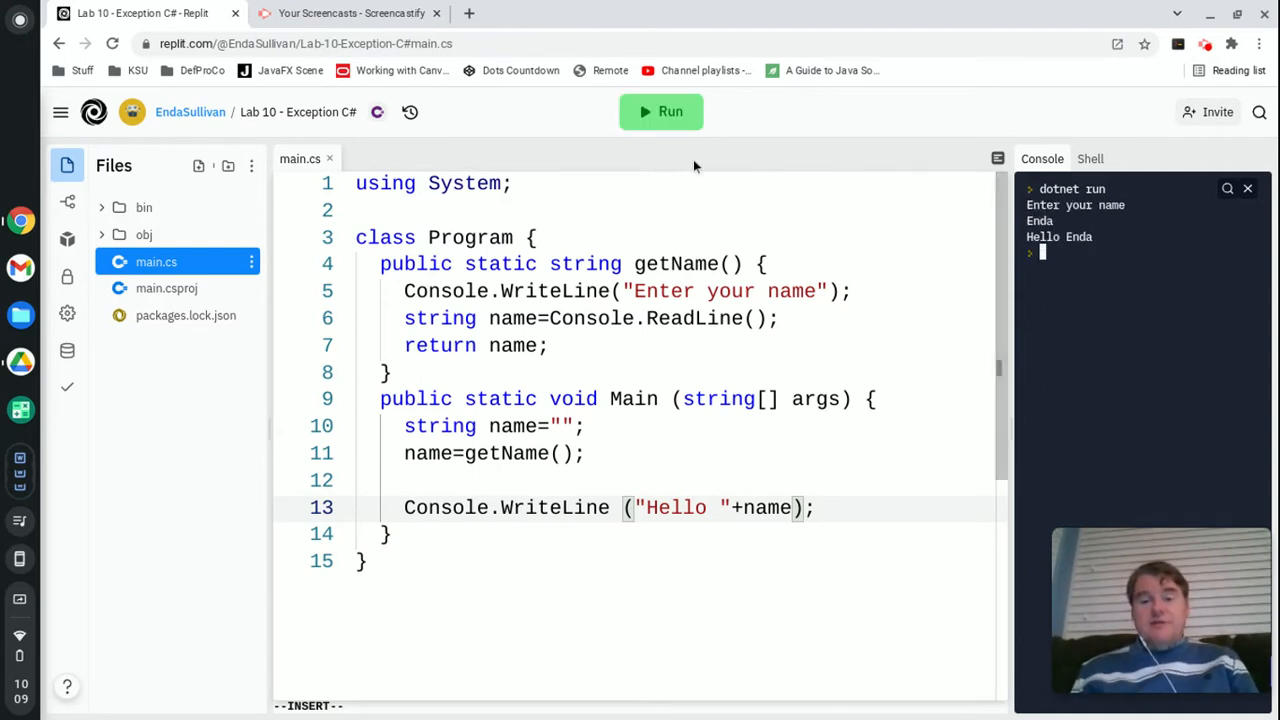
# - Run again with an empty name, then with a long random string, confirming both are greeted
pyautogui.click(660, 112)
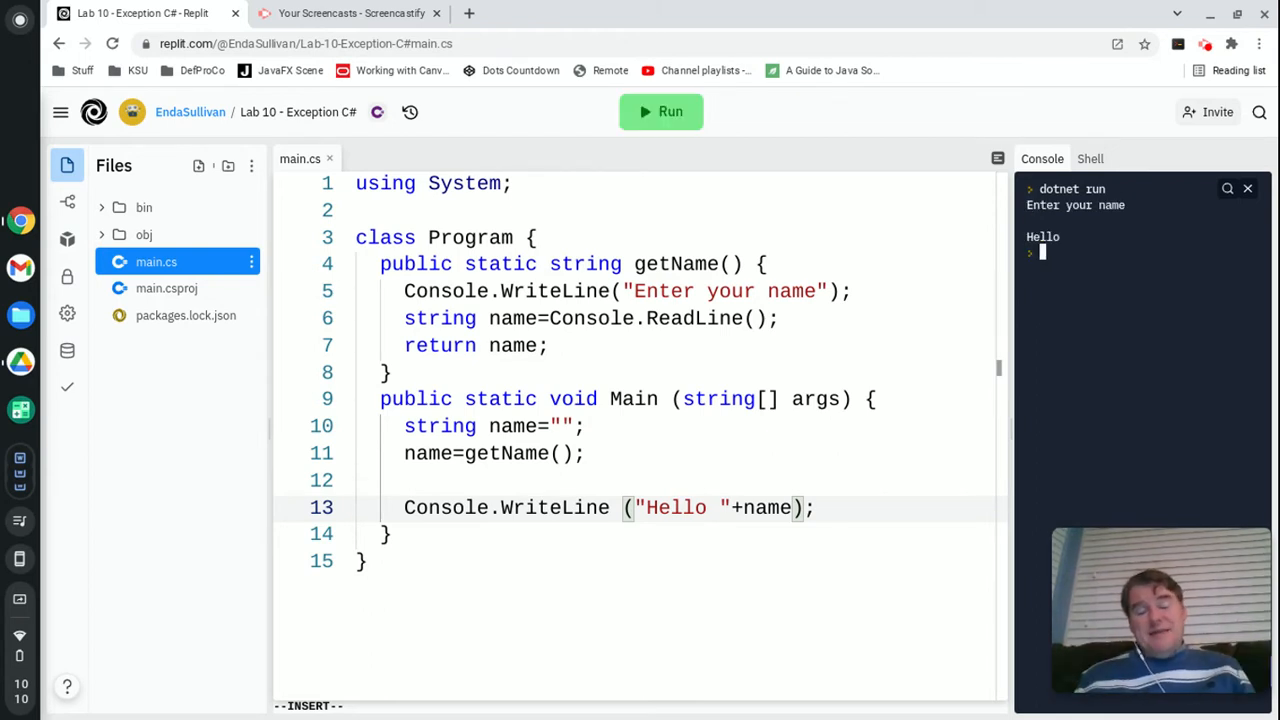
pyautogui.moveTo(660, 112)
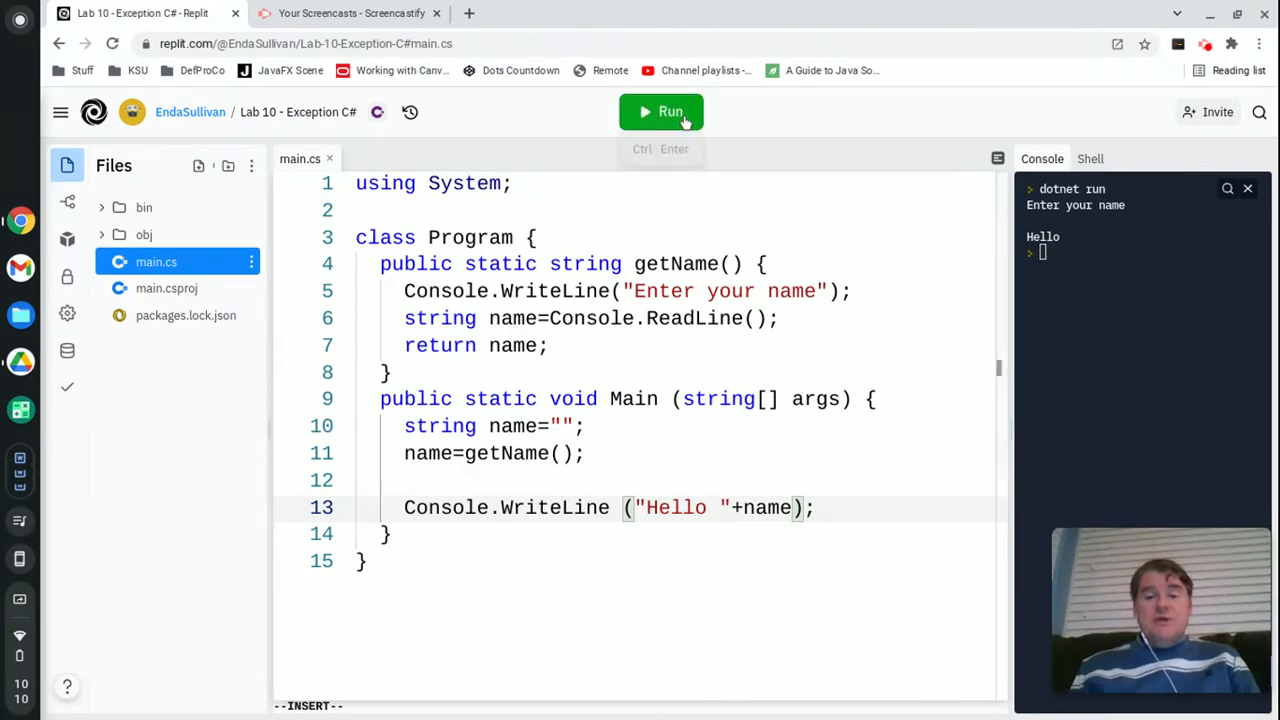
pyautogui.click(660, 112)
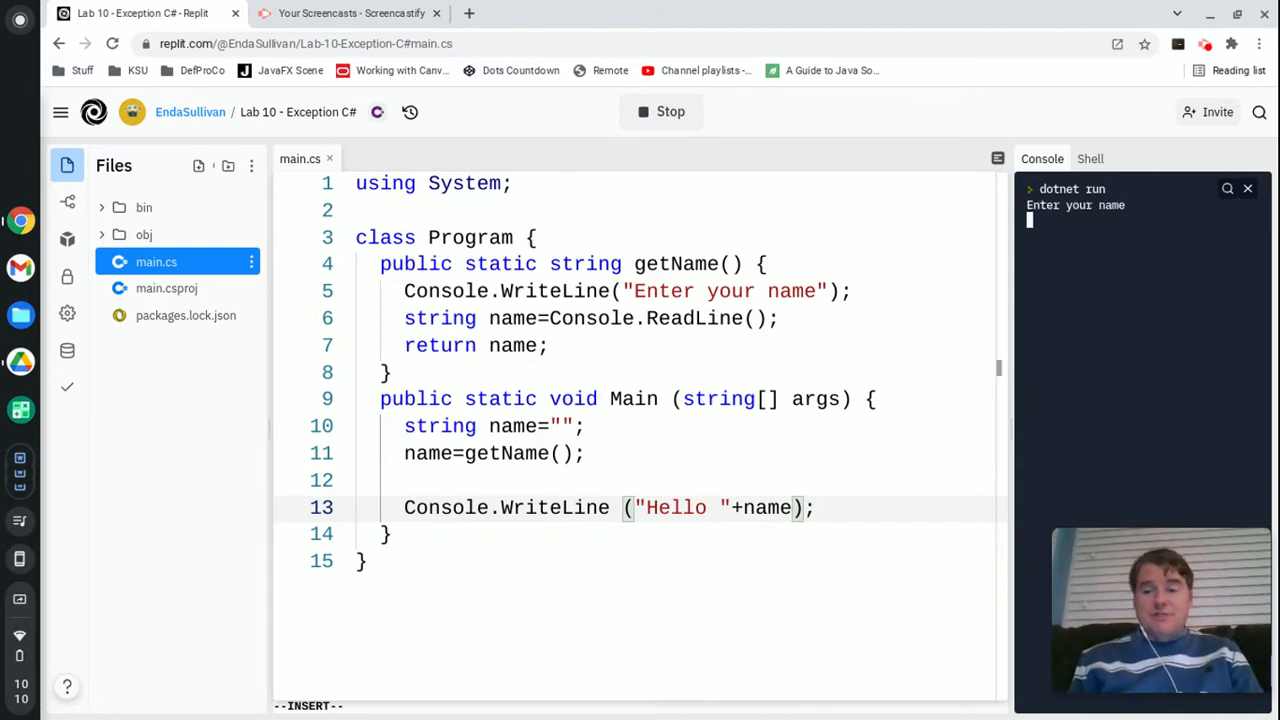
pyautogui.write('4328w9fjdksa;h8u9pfne;kafndaskj; f')
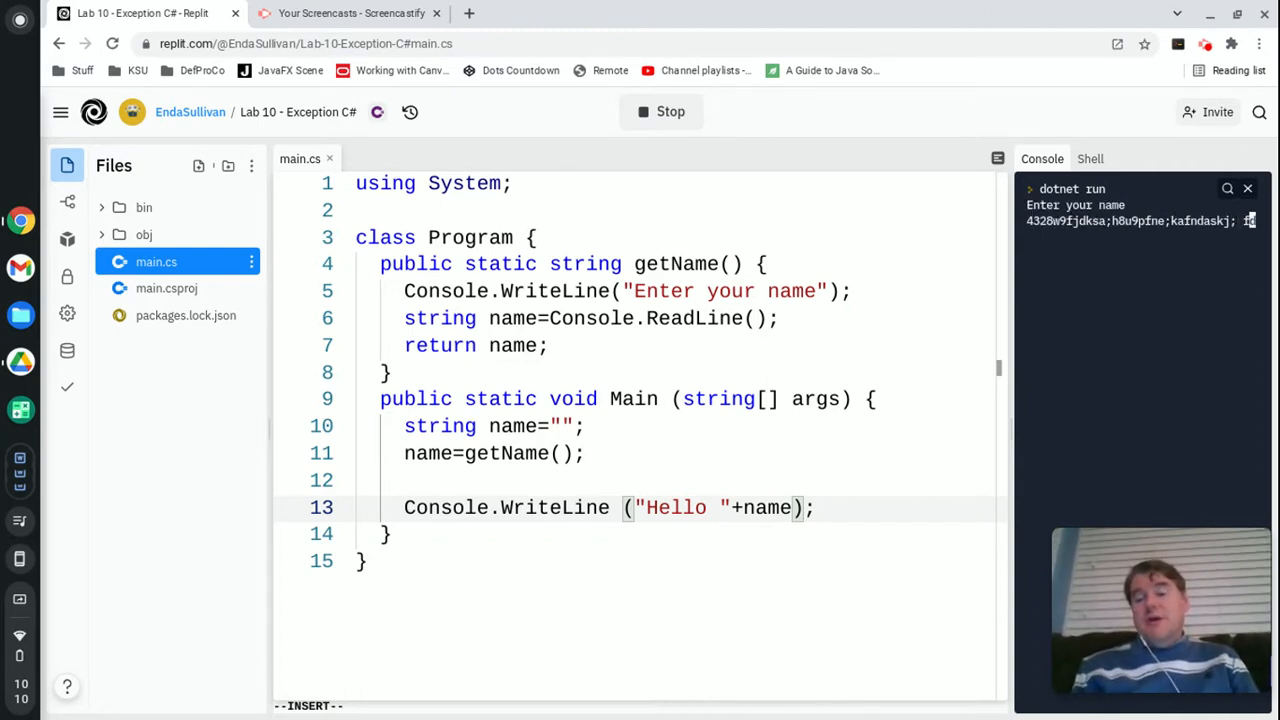
pyautogui.press('Return')
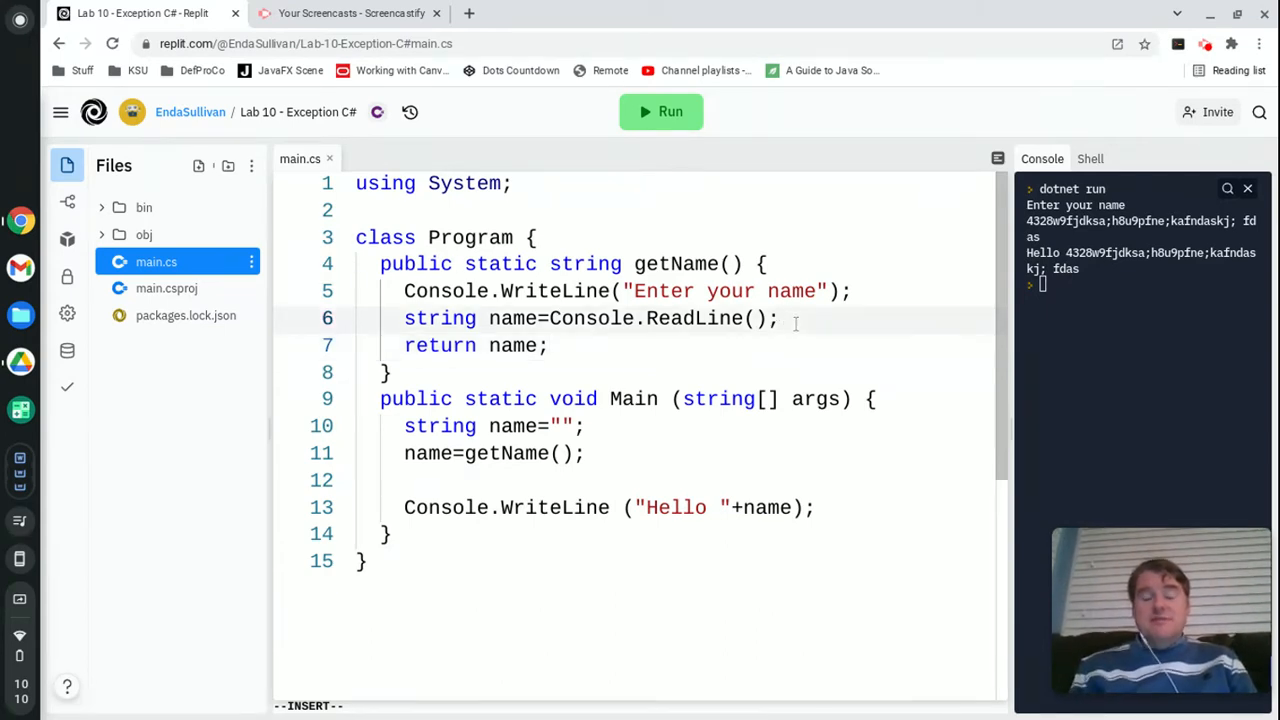
# - In getName add if(name.Length<1) throw new BadName("The name was too short");
pyautogui.press('Return')
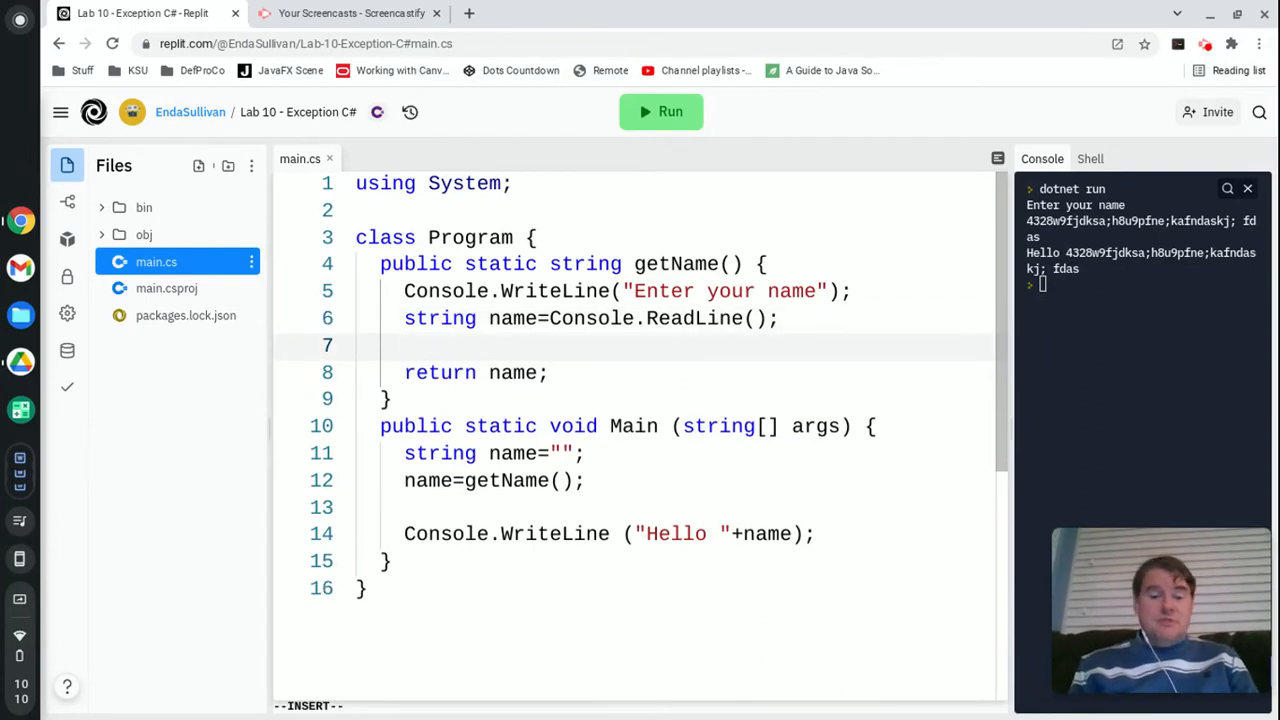
pyautogui.write('if(name')
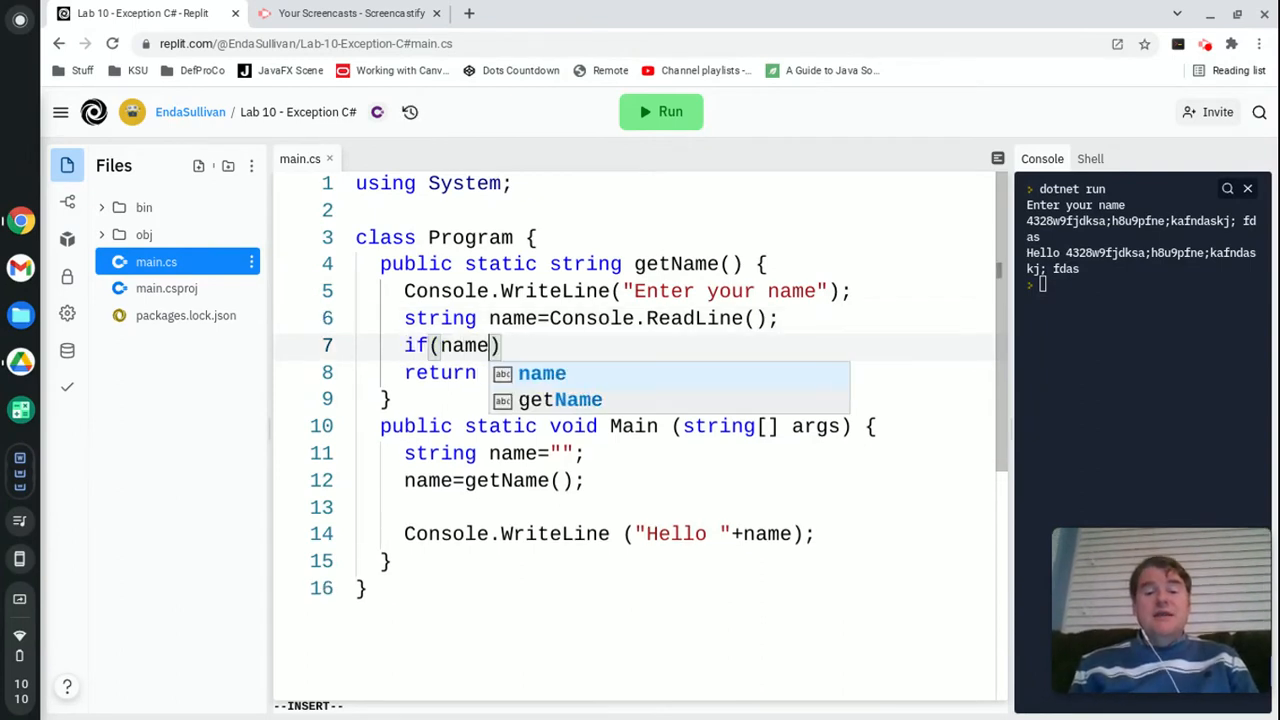
pyautogui.write('.Length<1')
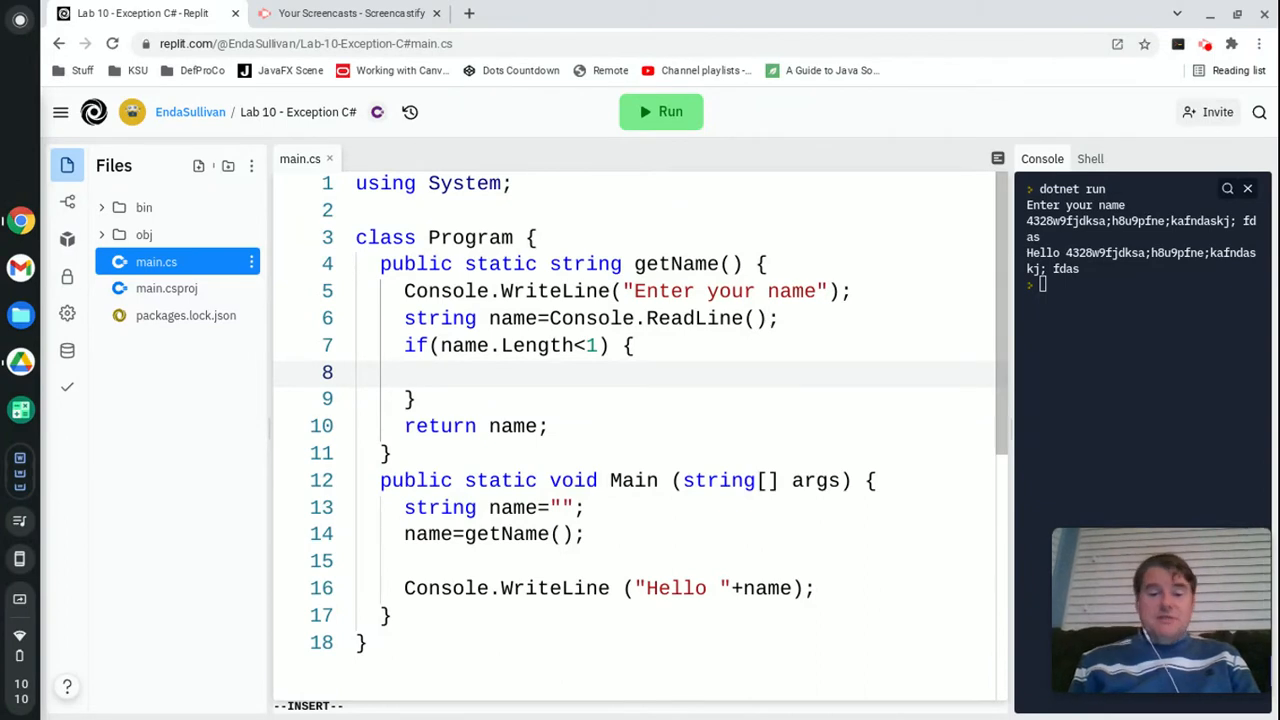
pyautogui.write('throw n')
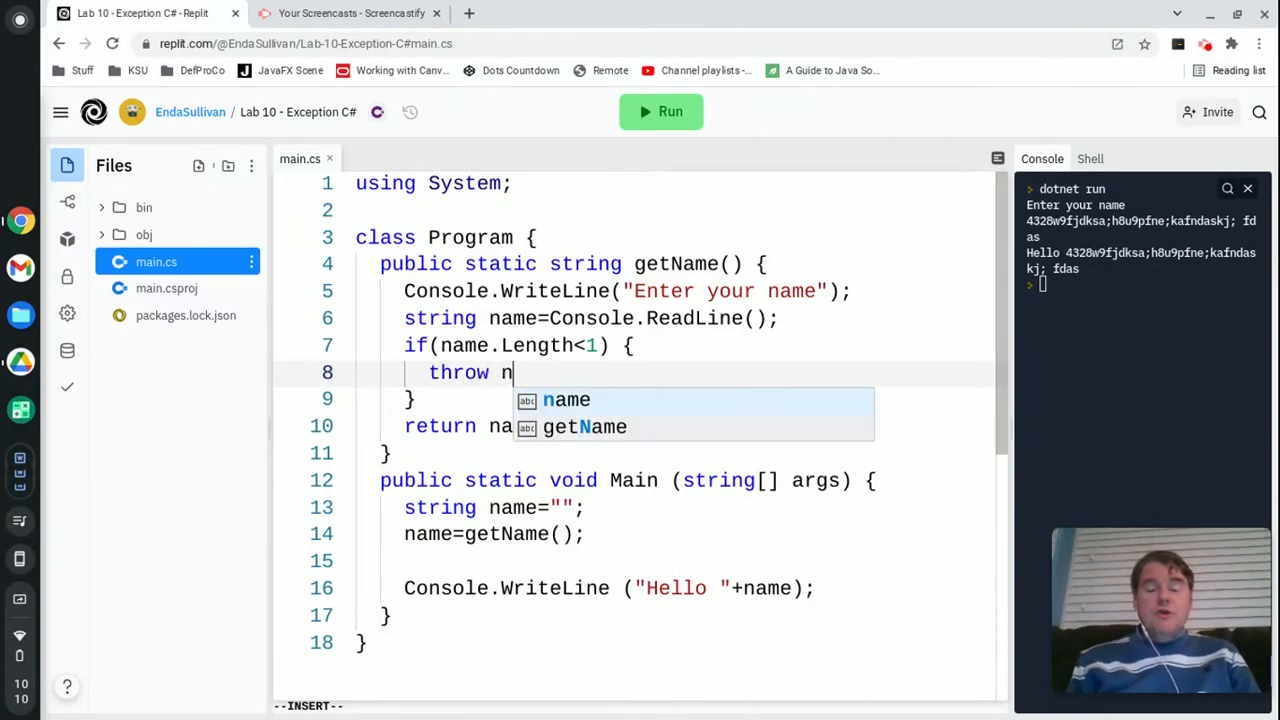
pyautogui.write('ew BadNam')
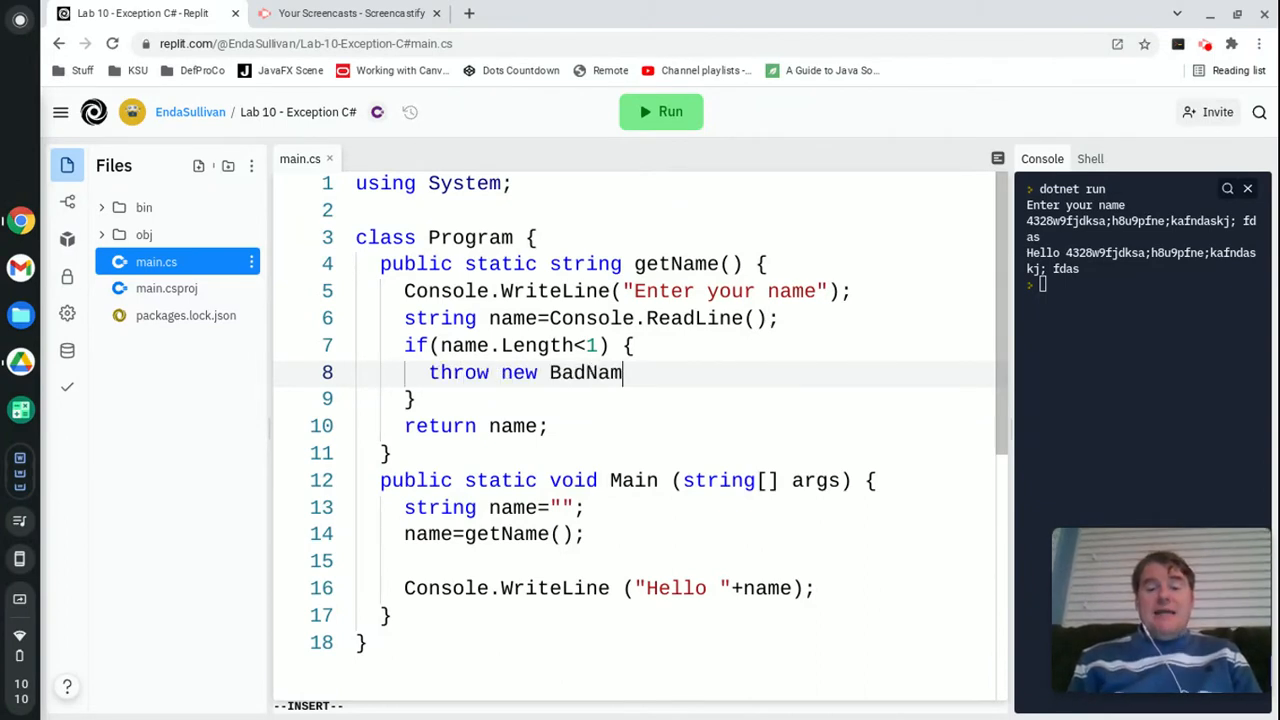
pyautogui.write('e("")')
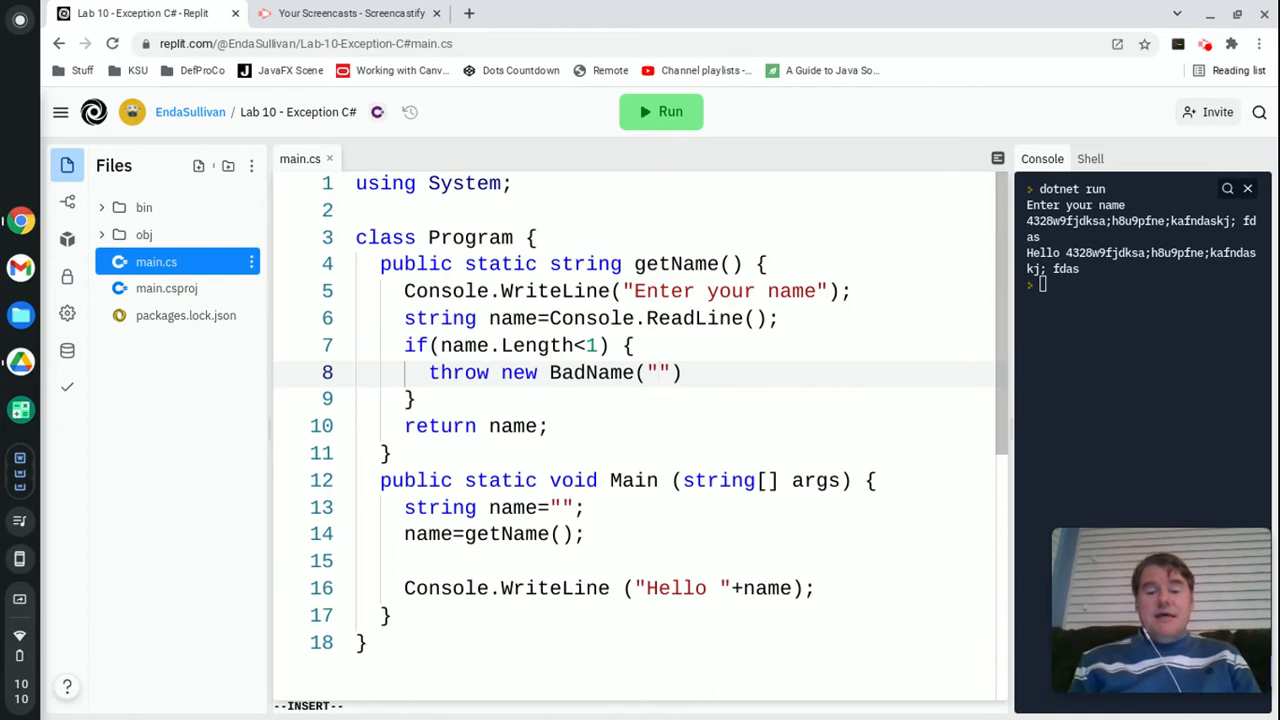
pyautogui.write('The name was')
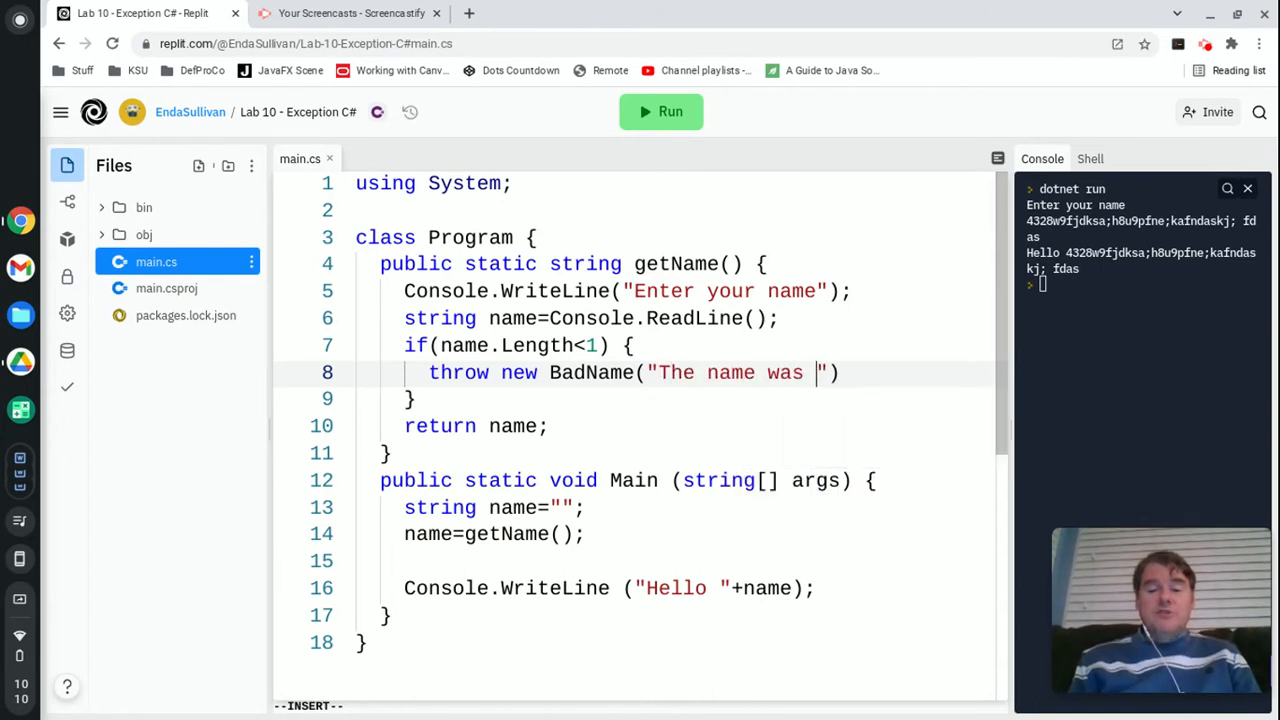
pyautogui.write('too short");')
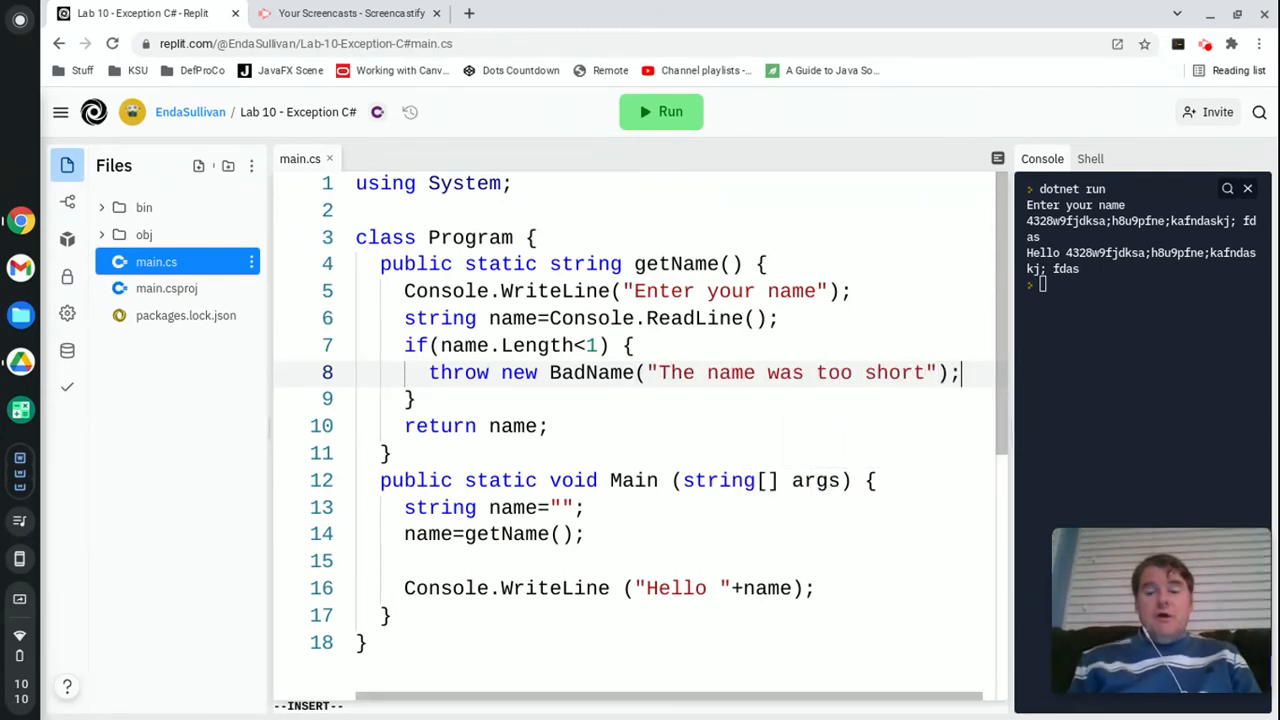
pyautogui.doubleClick(592, 372)
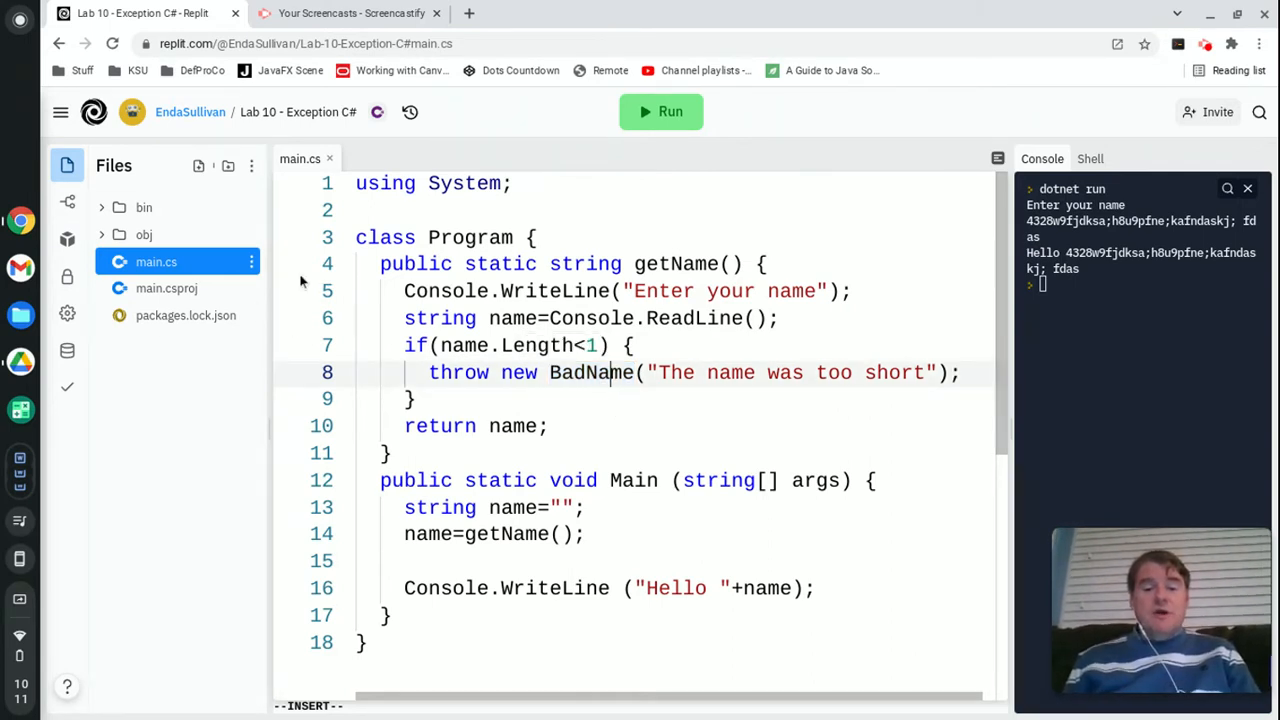
# - Add a new file named BadName.cs to the project
pyautogui.click(198, 164)
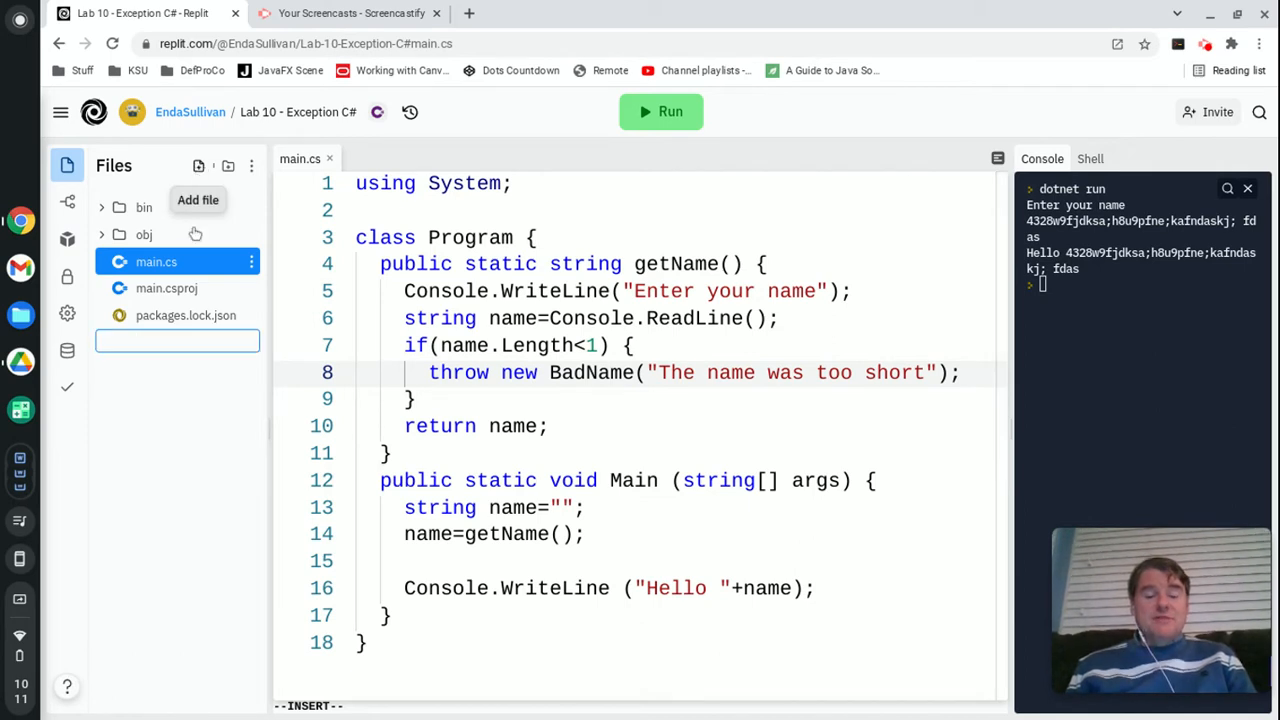
pyautogui.write('BadName.cs')
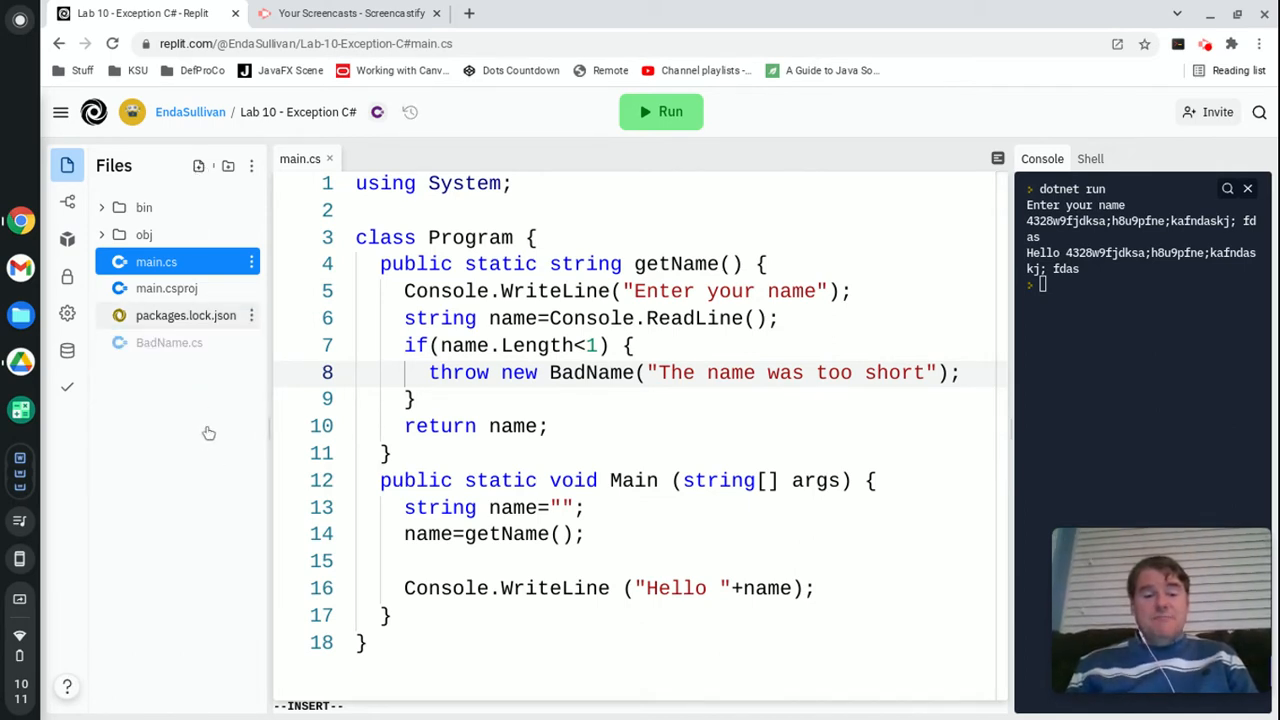
pyautogui.click(168, 342)
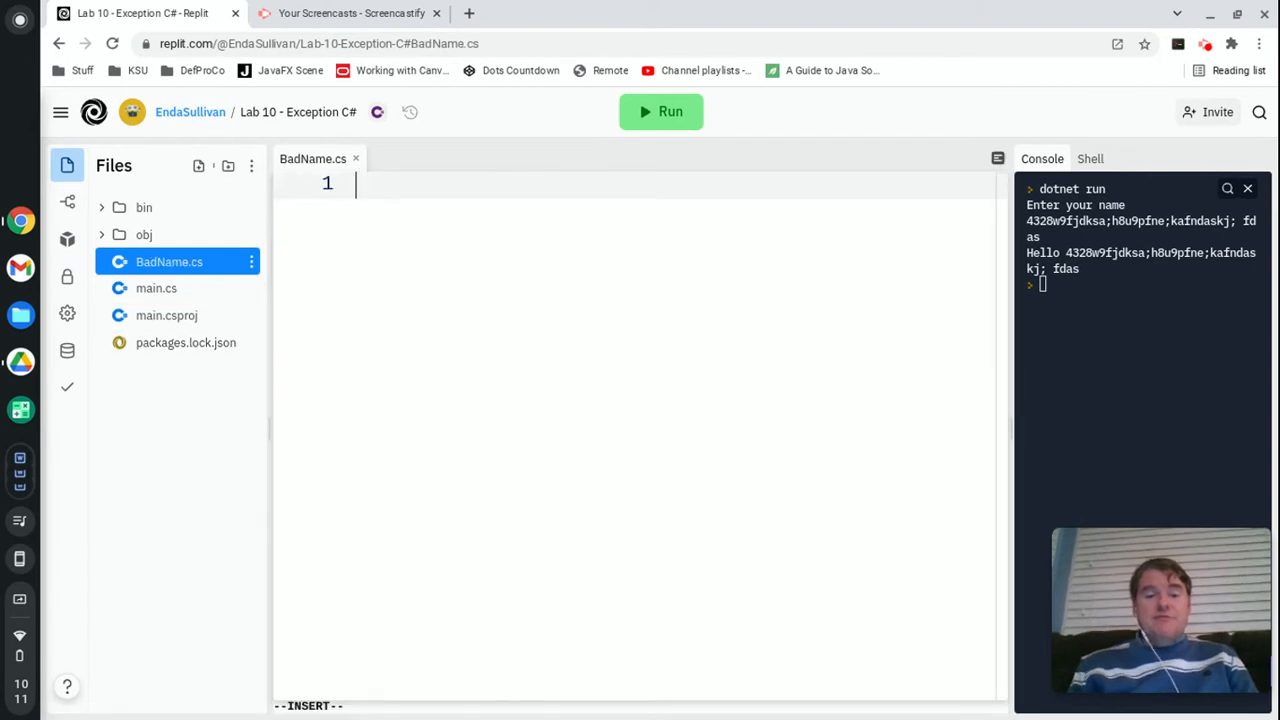
# - Declare class BadName : Exception with a using directive at the top
pyautogui.write('using System;')
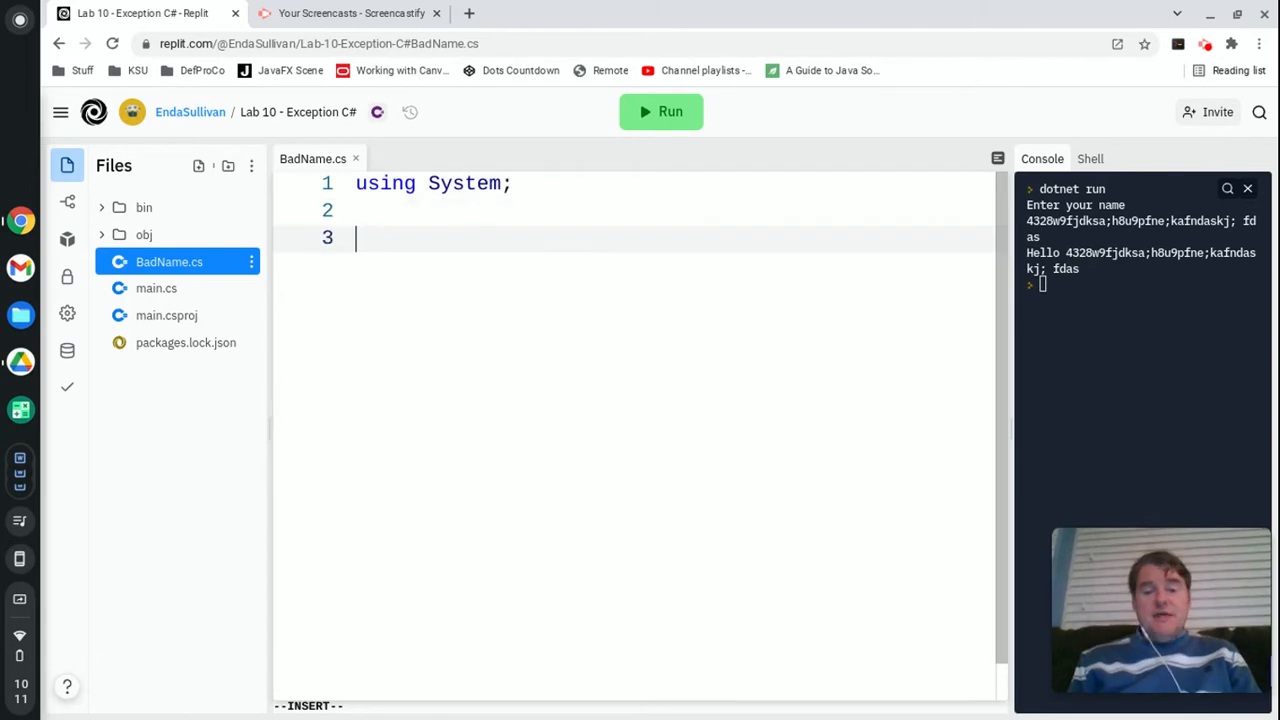
pyautogui.write('class Ba')
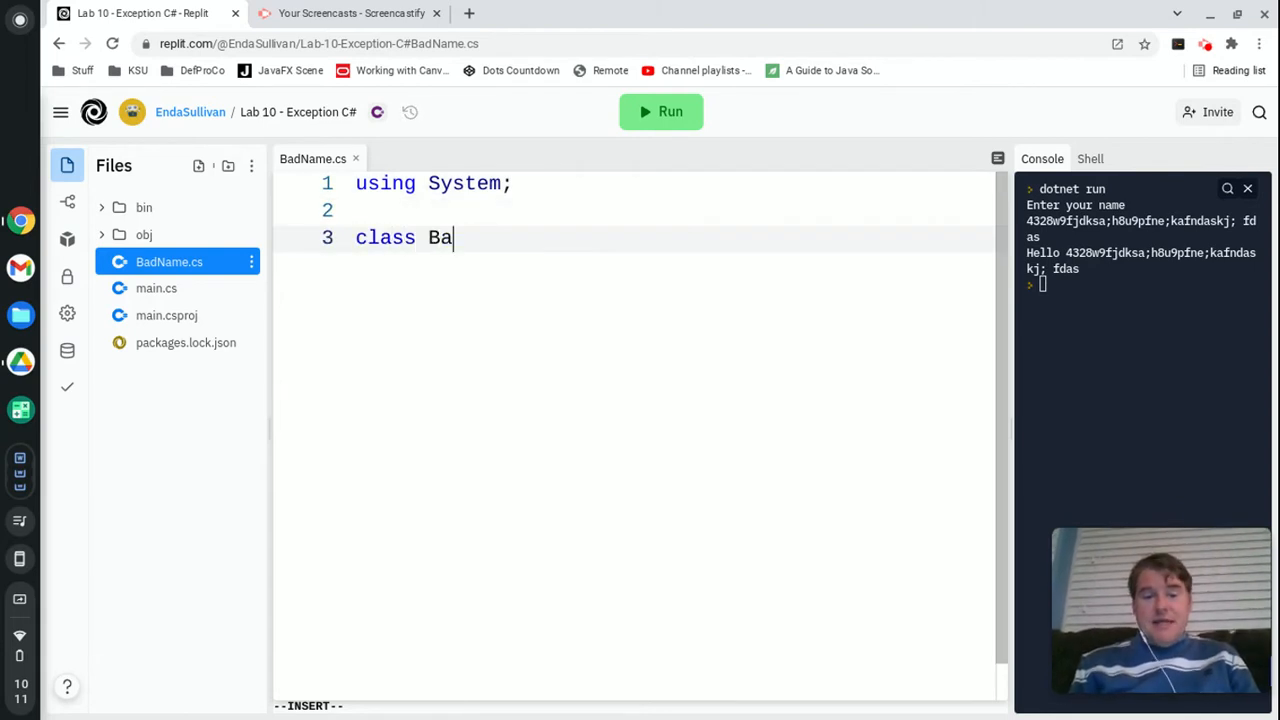
pyautogui.write('dName :')
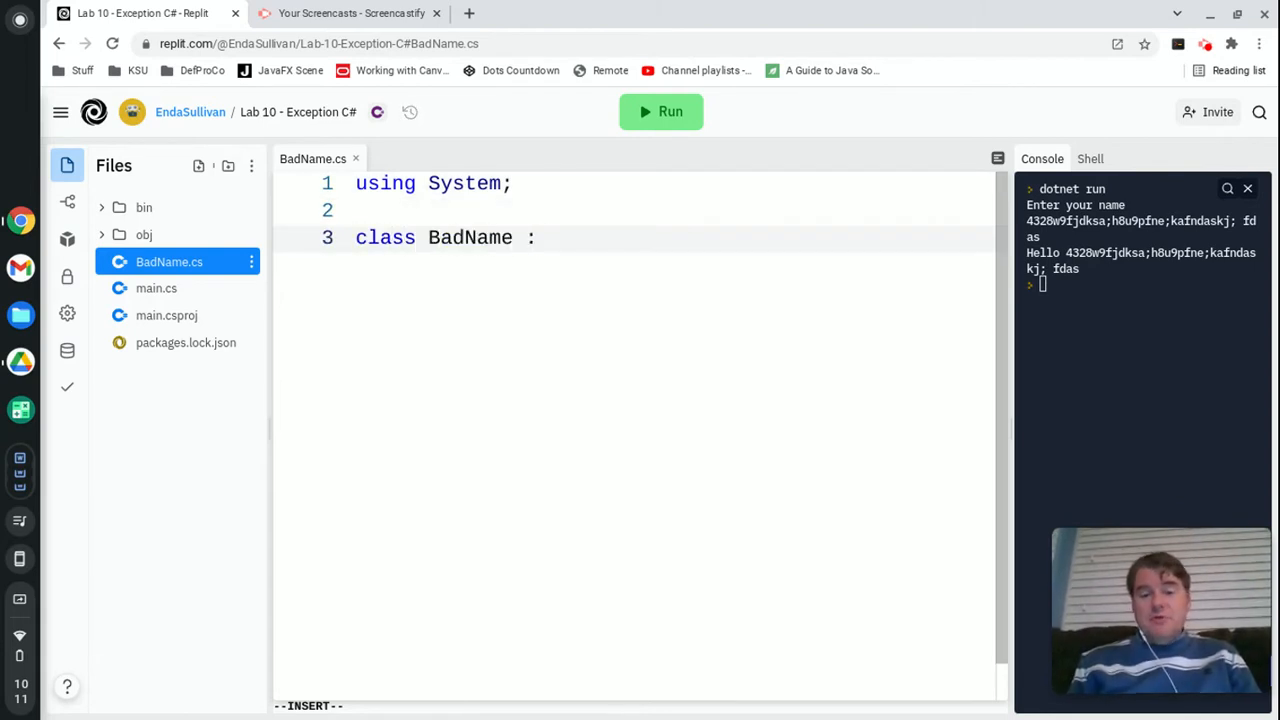
pyautogui.write('Exception')
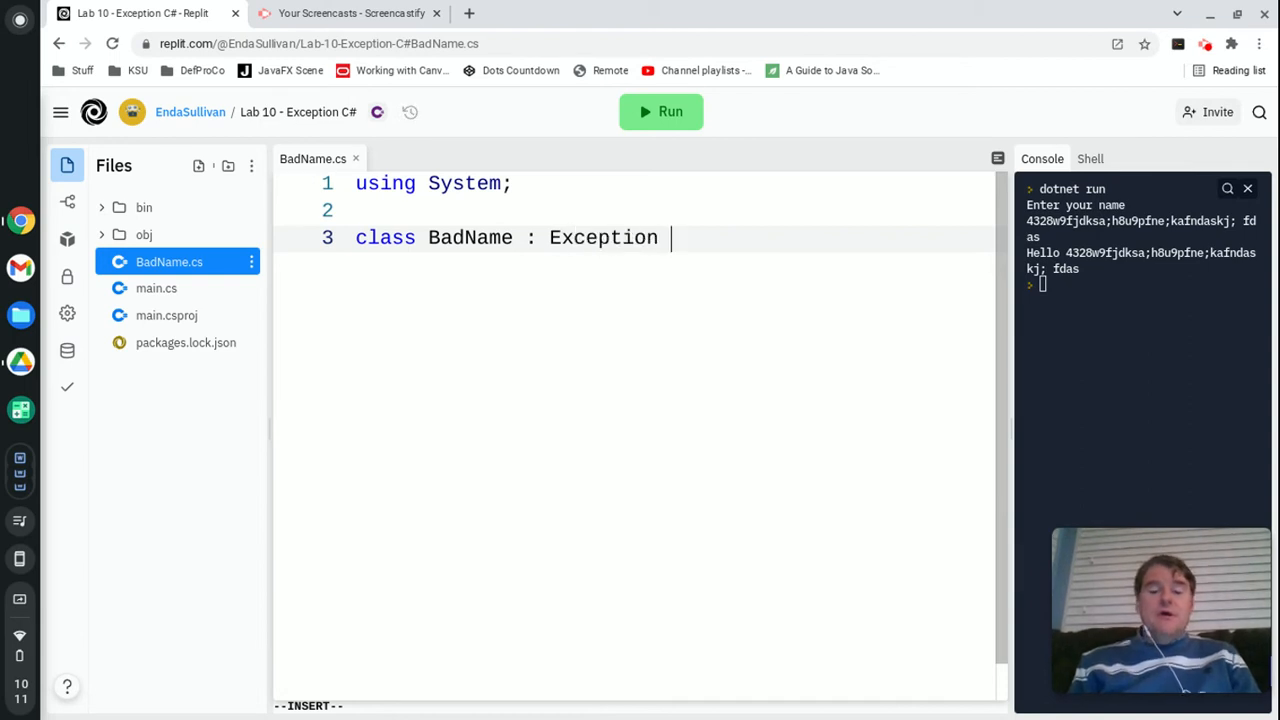
pyautogui.write('{')
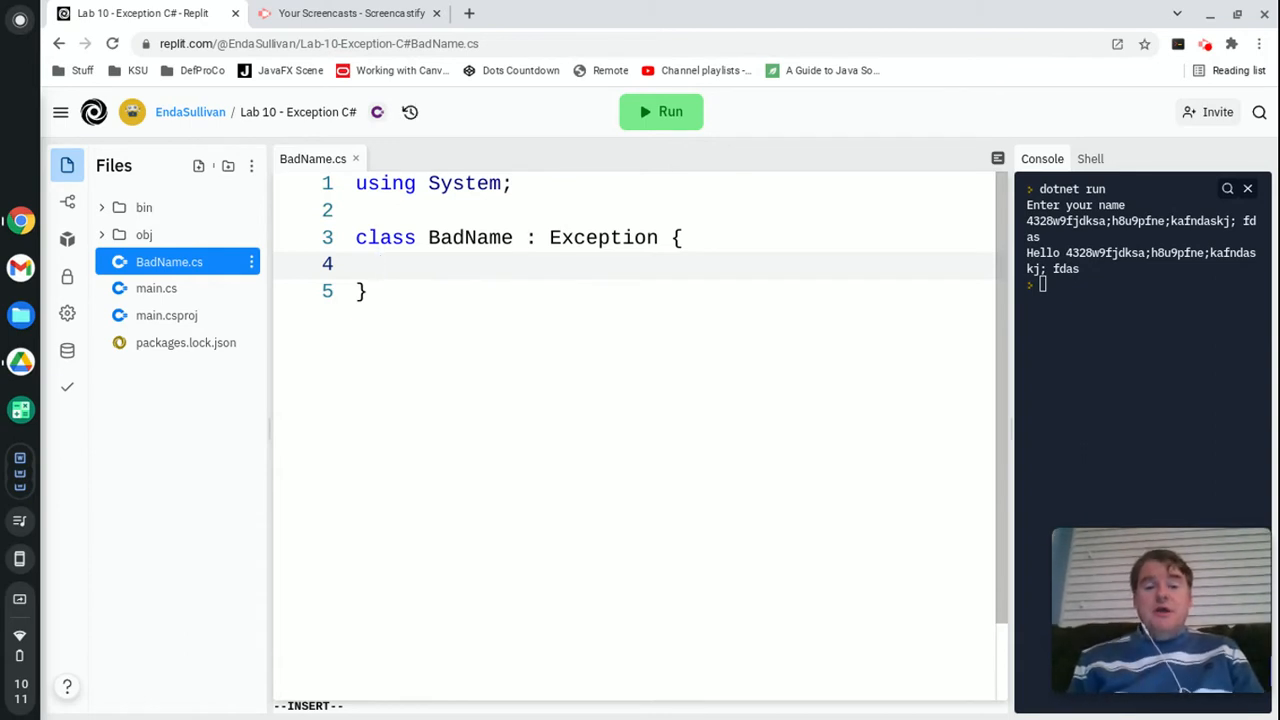
# - Add public BadName() {} and public BadName(string message) : base(message) {} constructors
pyautogui.write('publi')
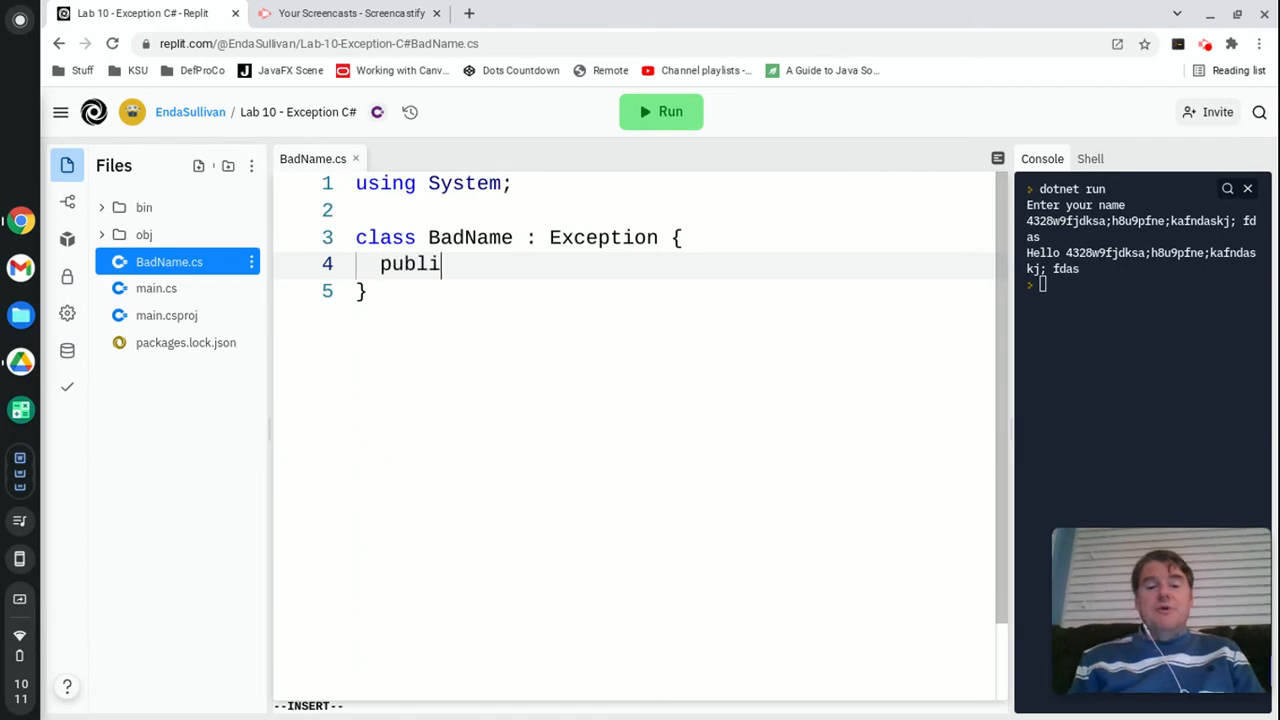
pyautogui.write('c')
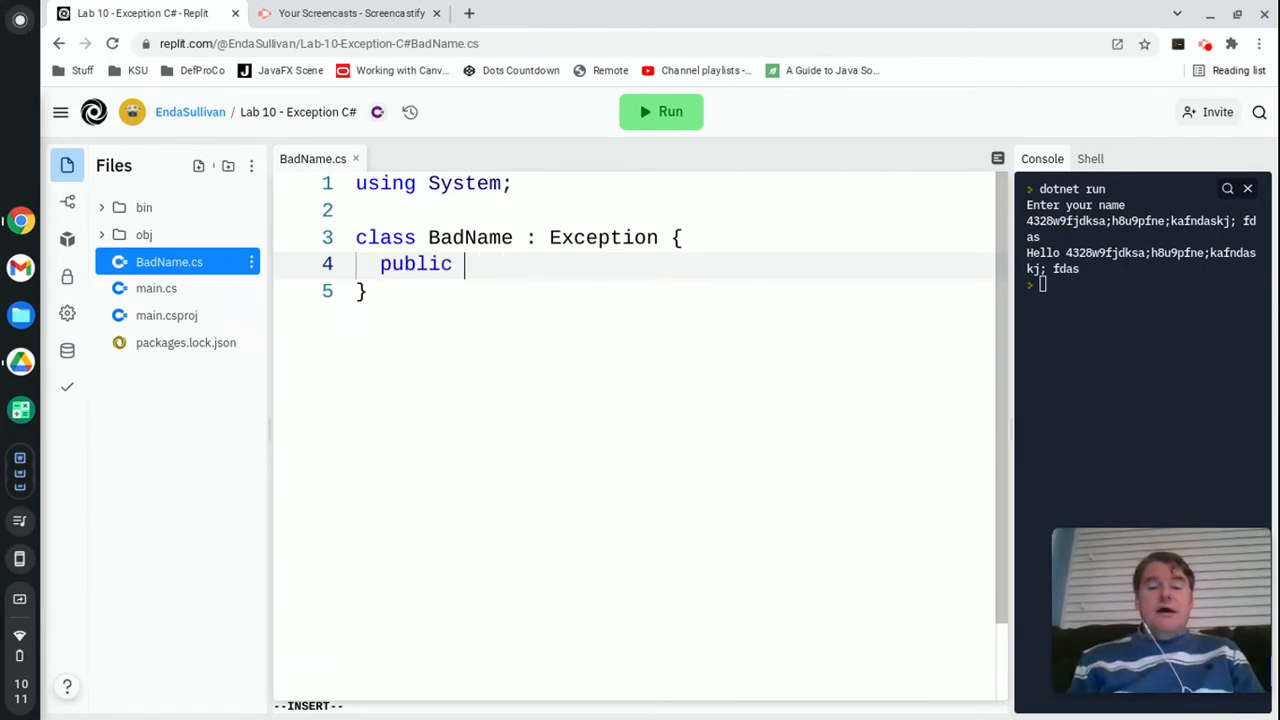
pyautogui.write('BadName()')
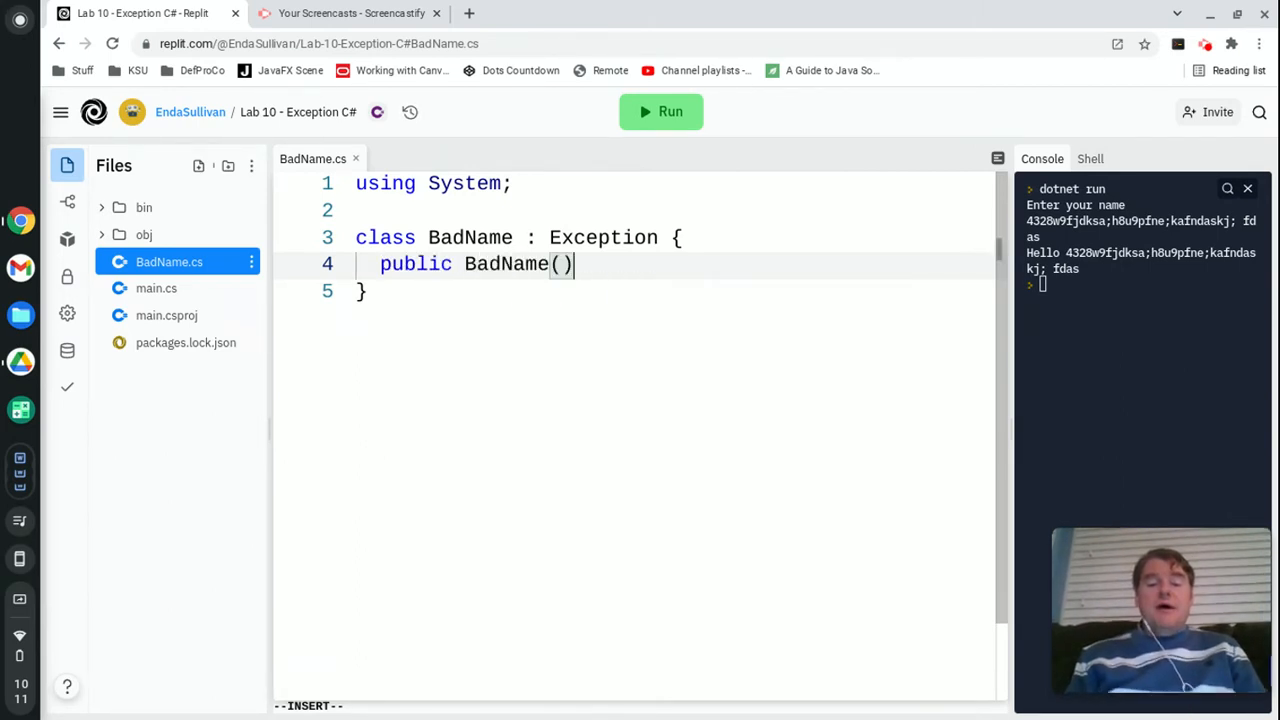
pyautogui.write('{}')
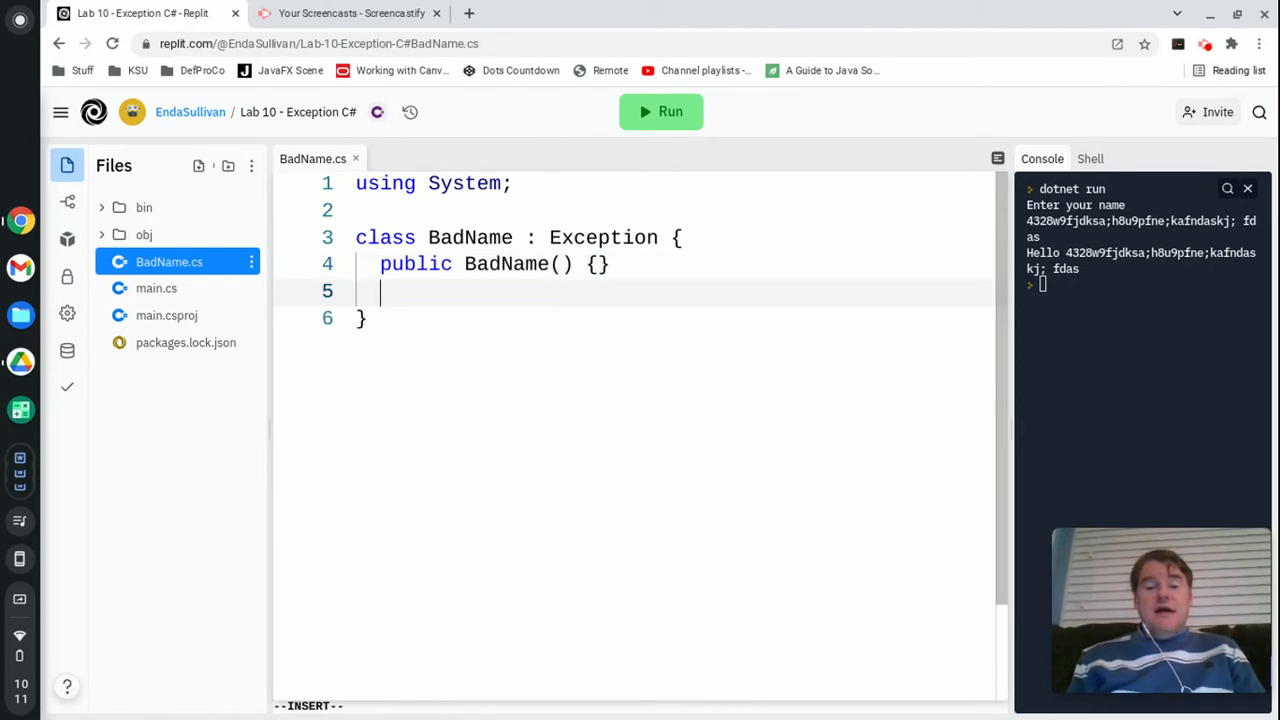
pyautogui.write('public BadName(st')
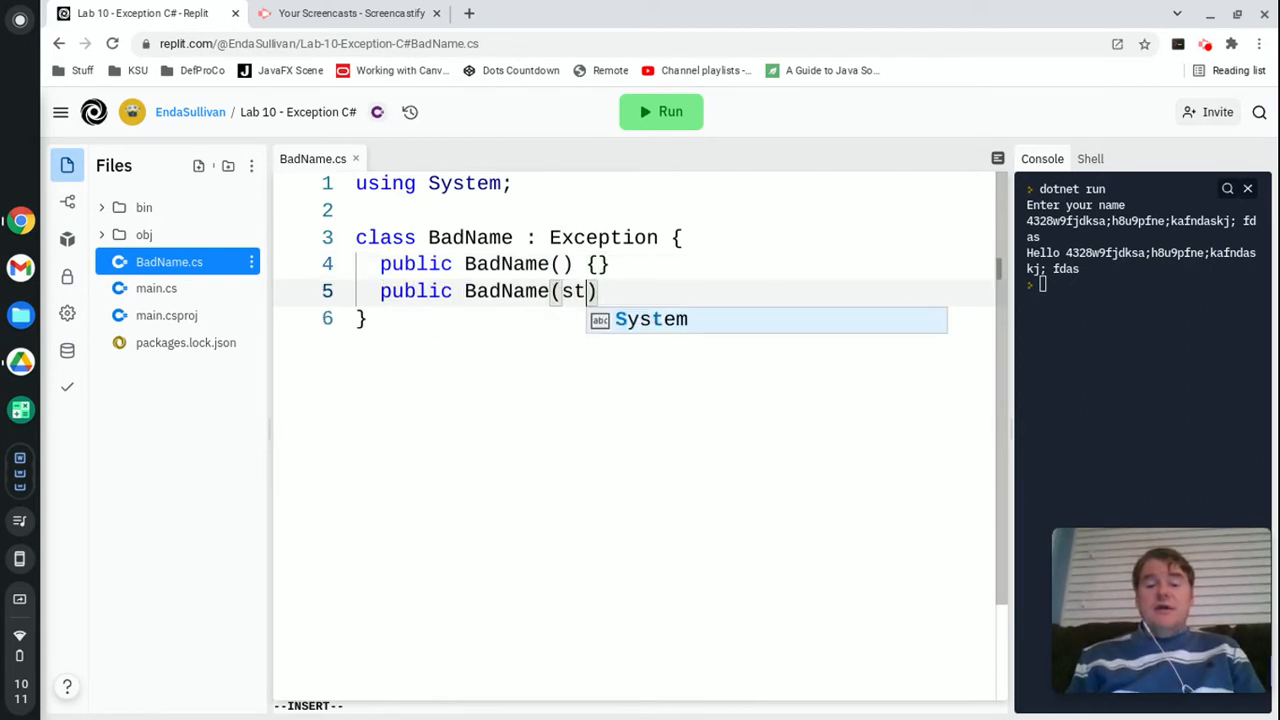
pyautogui.write('ring message')
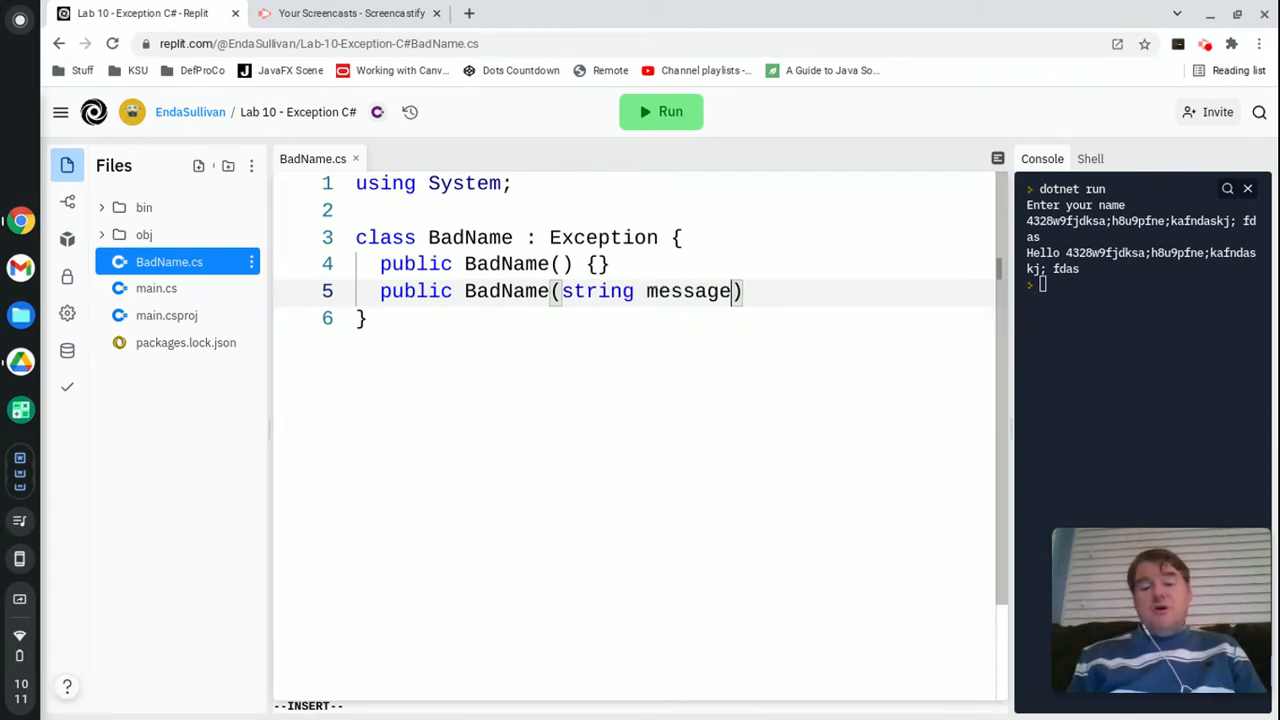
pyautogui.write(': bas')
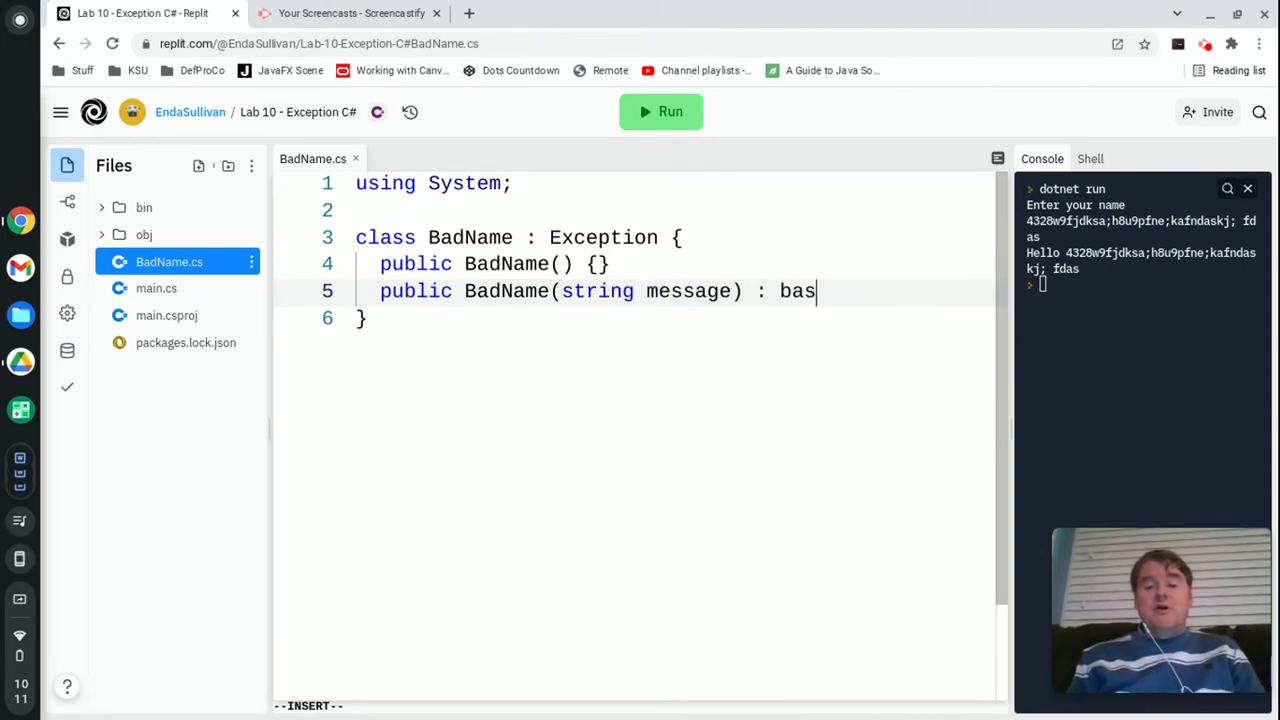
pyautogui.write('e(message)')
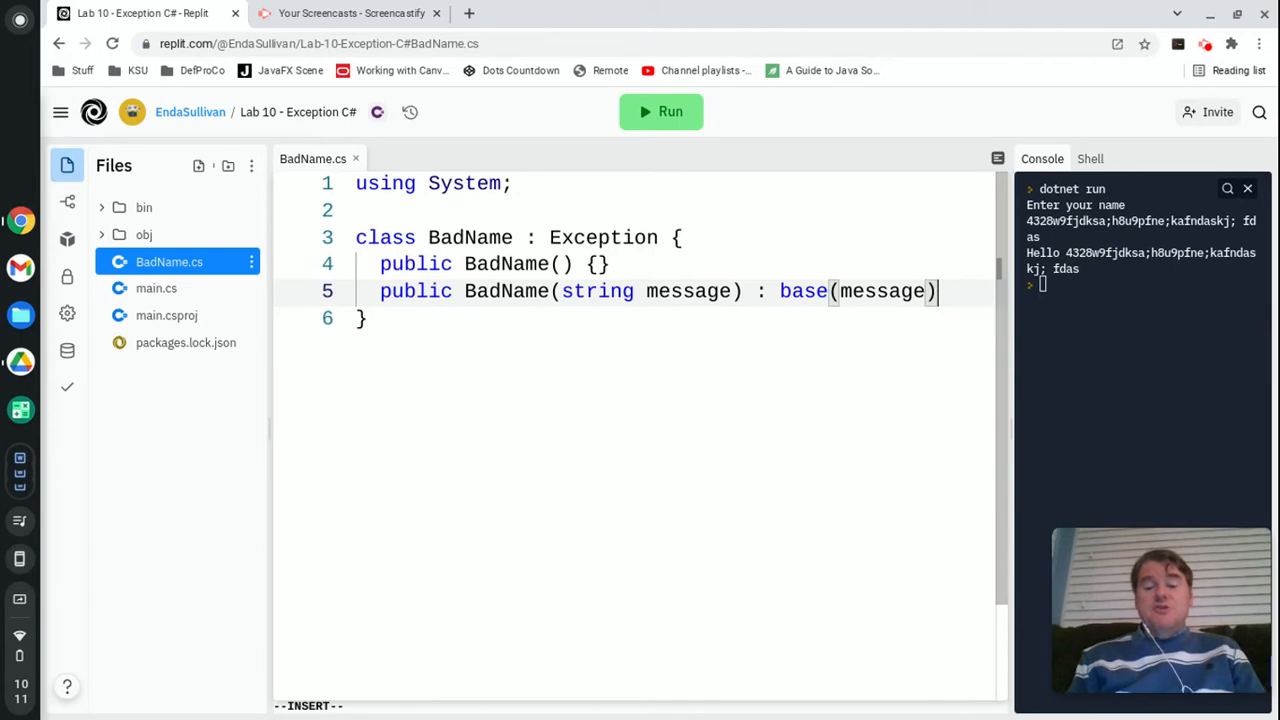
pyautogui.write('{}')
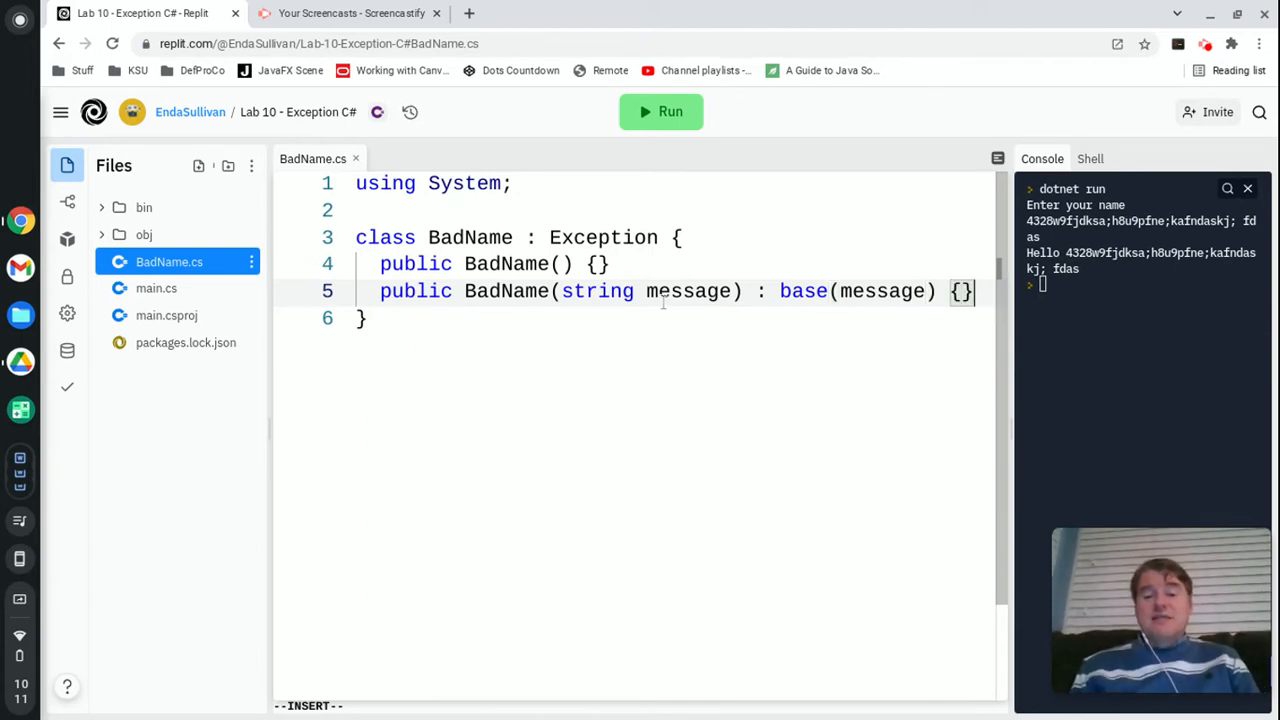
pyautogui.doubleClick(688, 292)
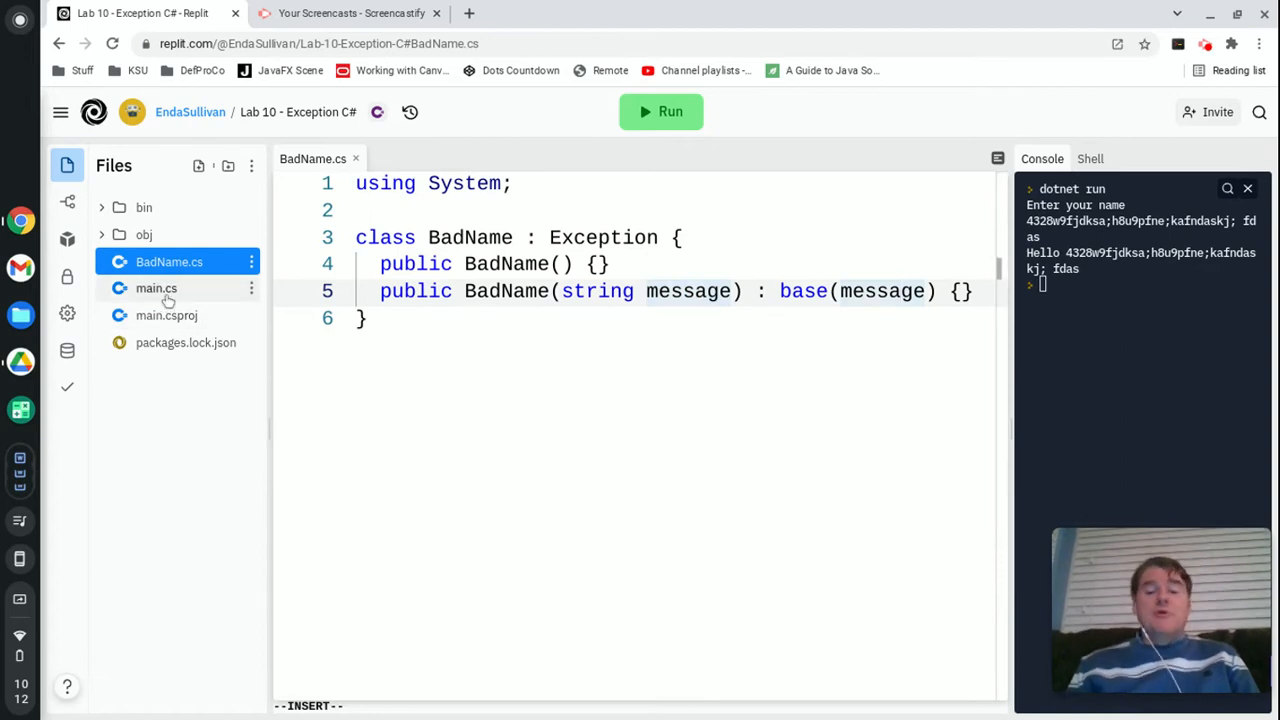
# - Return to main.cs and run with an empty name, producing the unhandled BadName exception
pyautogui.click(156, 288)
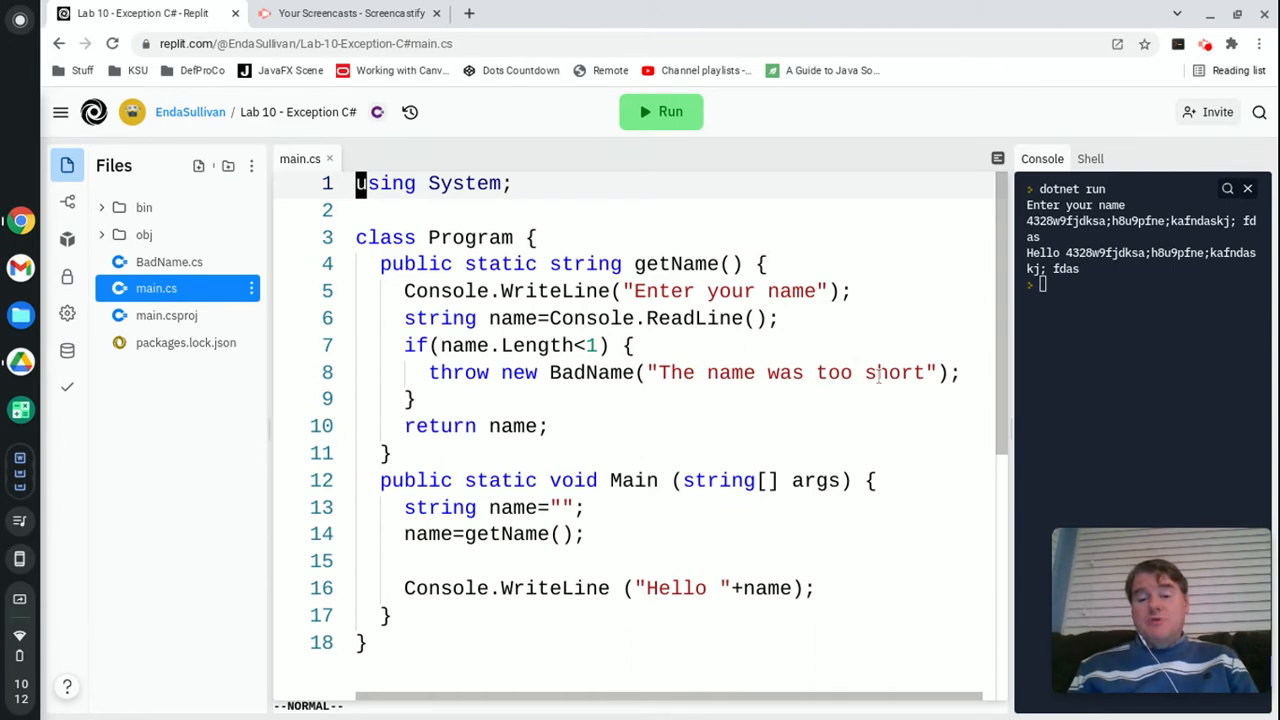
pyautogui.click(660, 112)
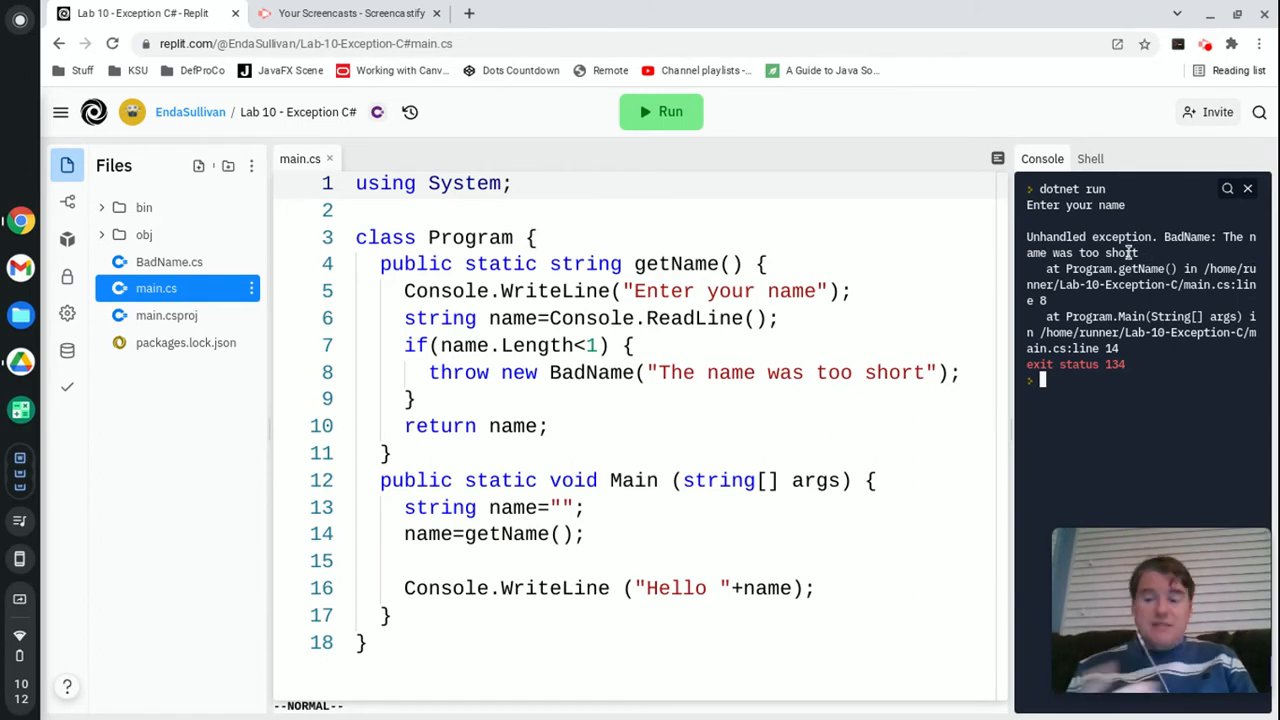
pyautogui.moveTo(1240, 206)
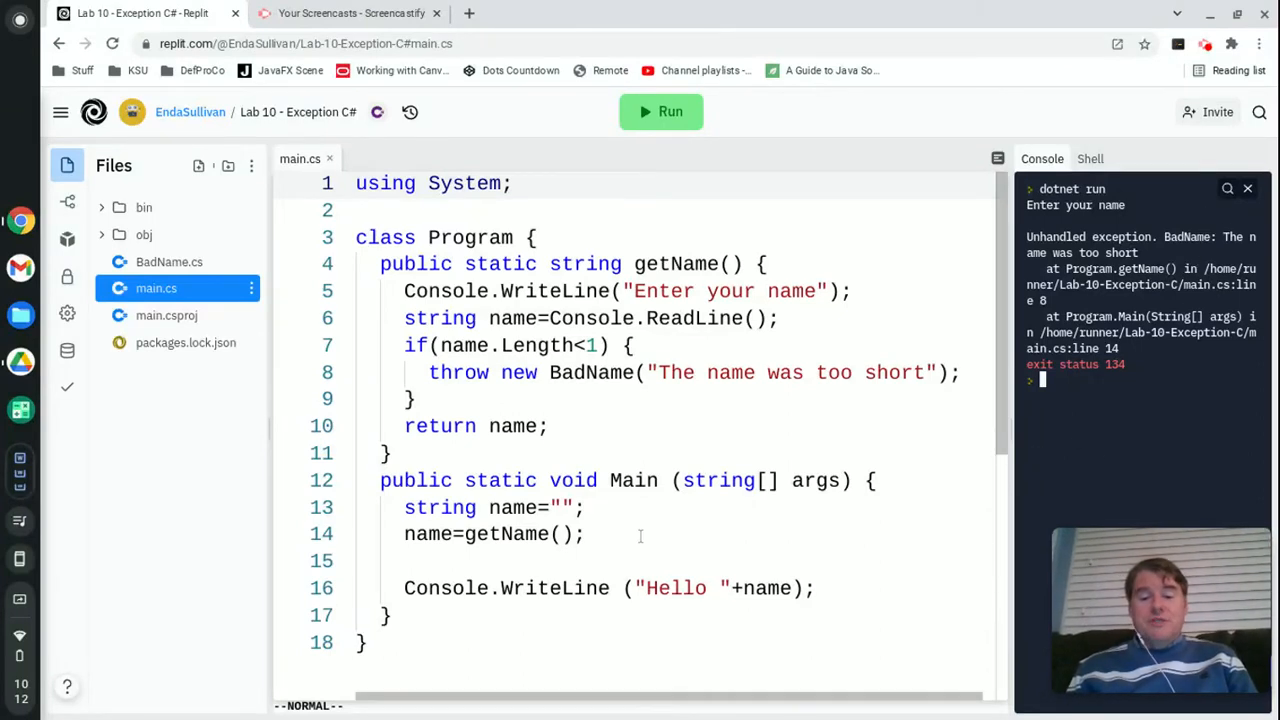
pyautogui.click(410, 532)
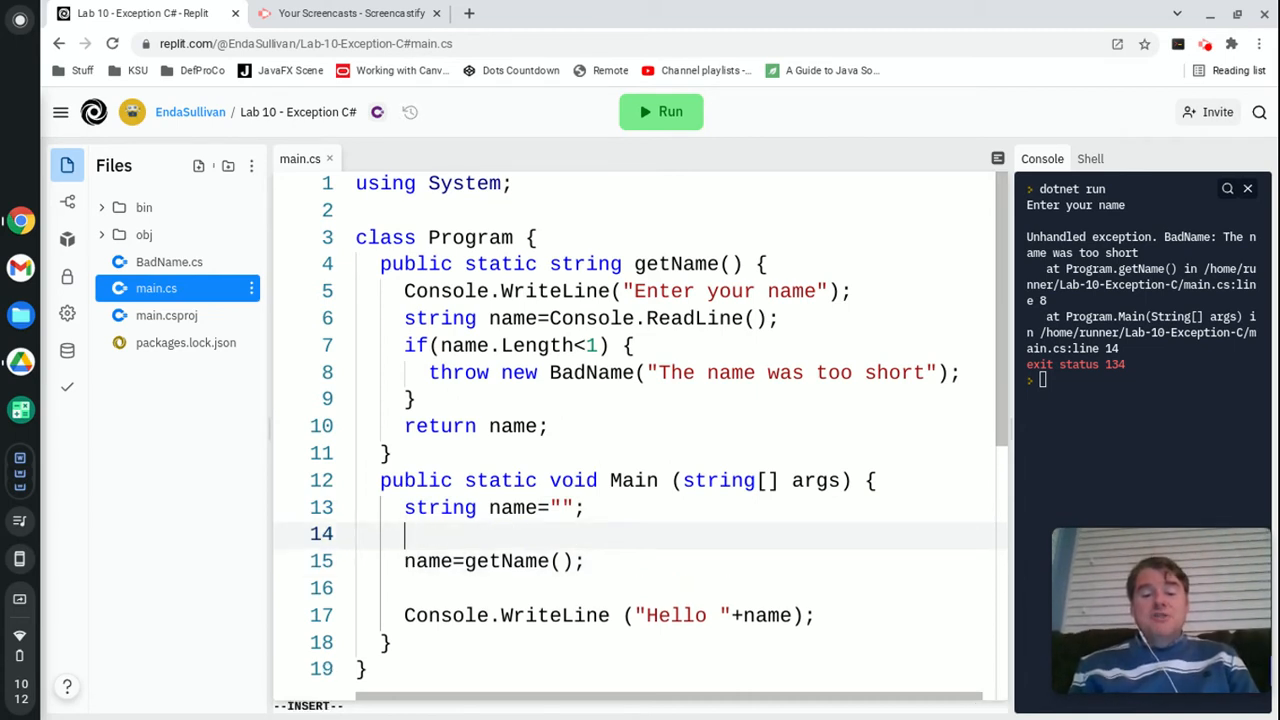
# - Wrap the name=getName(); call in Main inside a try block
pyautogui.write('try {')
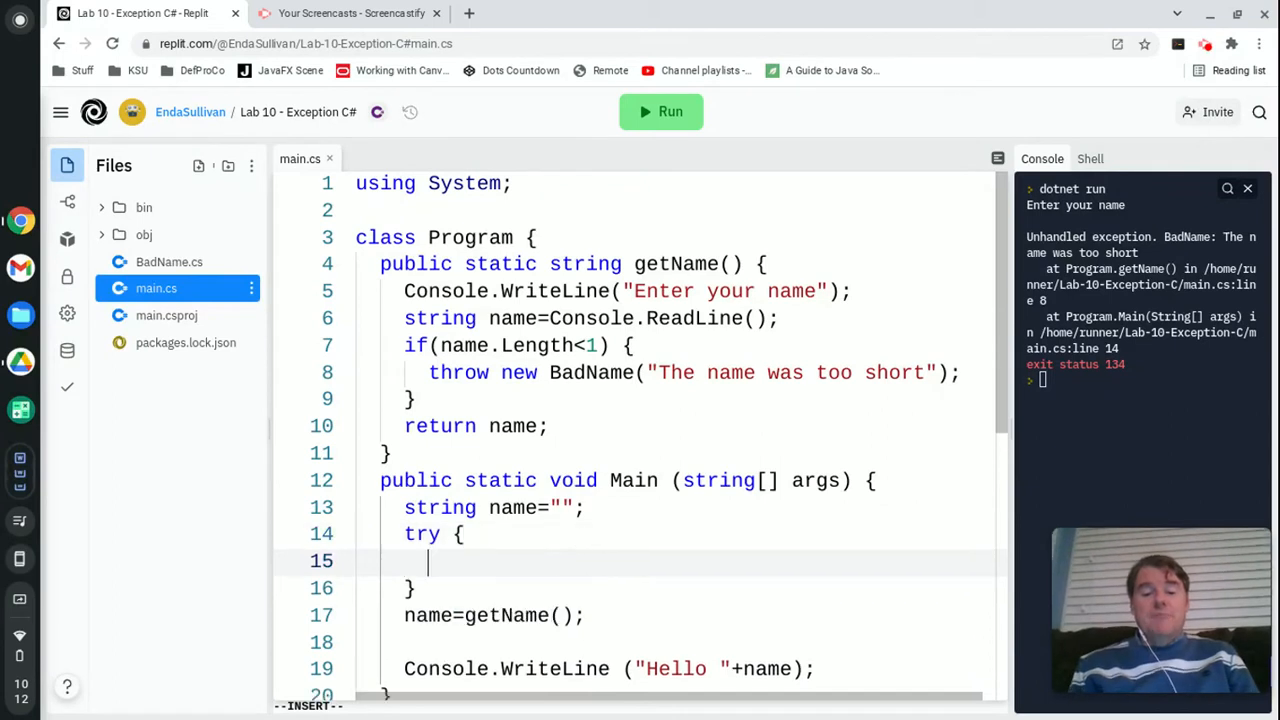
pyautogui.press('Escape')
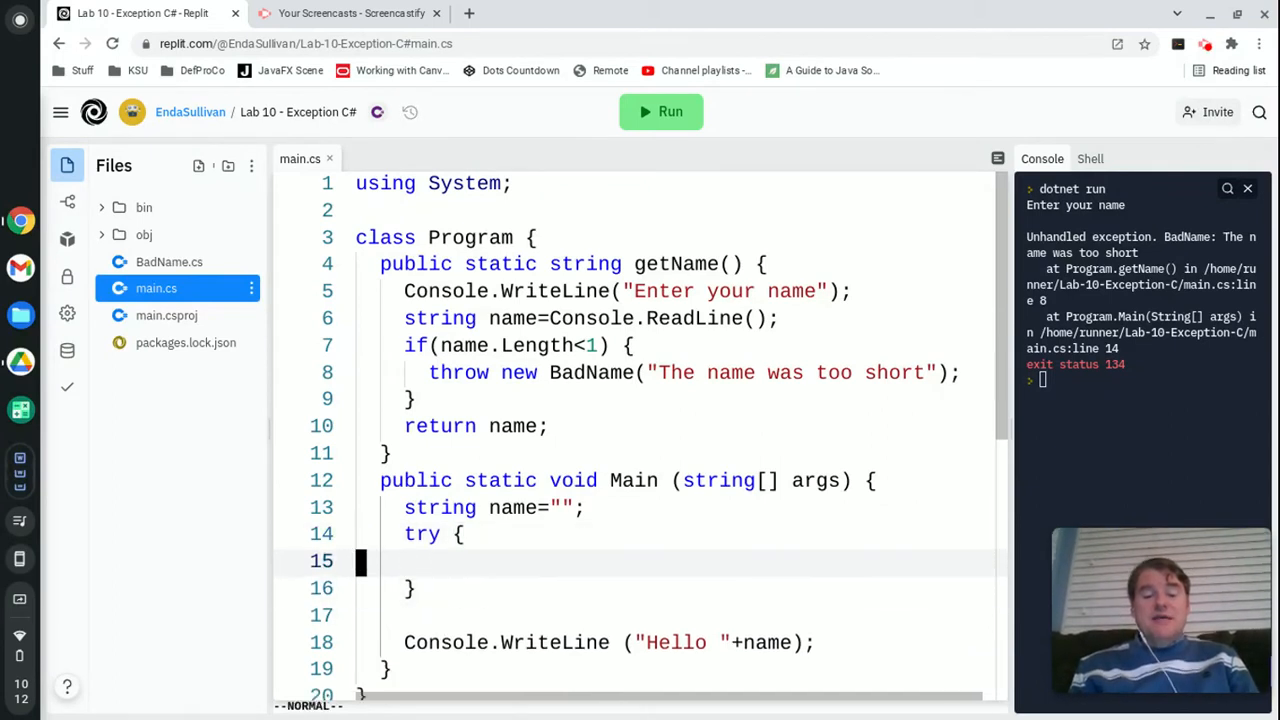
pyautogui.write('name=getName();')
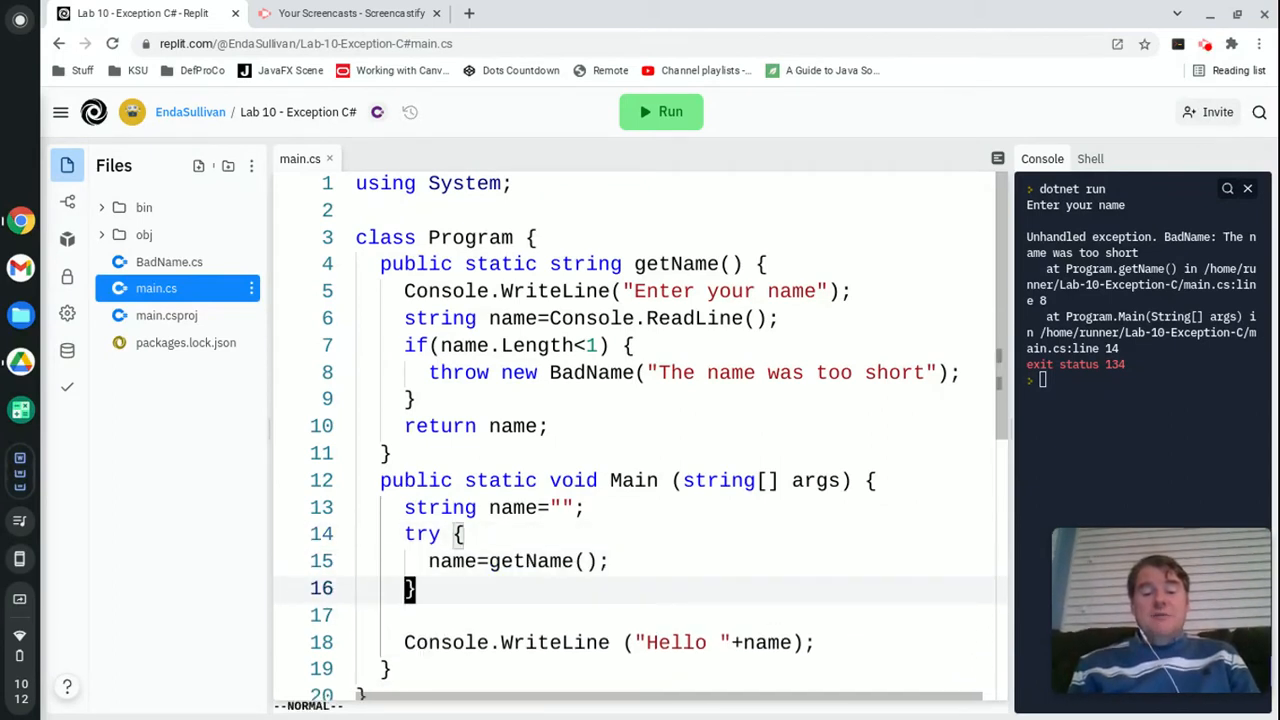
# - Add catch(BadName bn) printing "The name was invalid because: " + bn.Message
pyautogui.write('catch(')
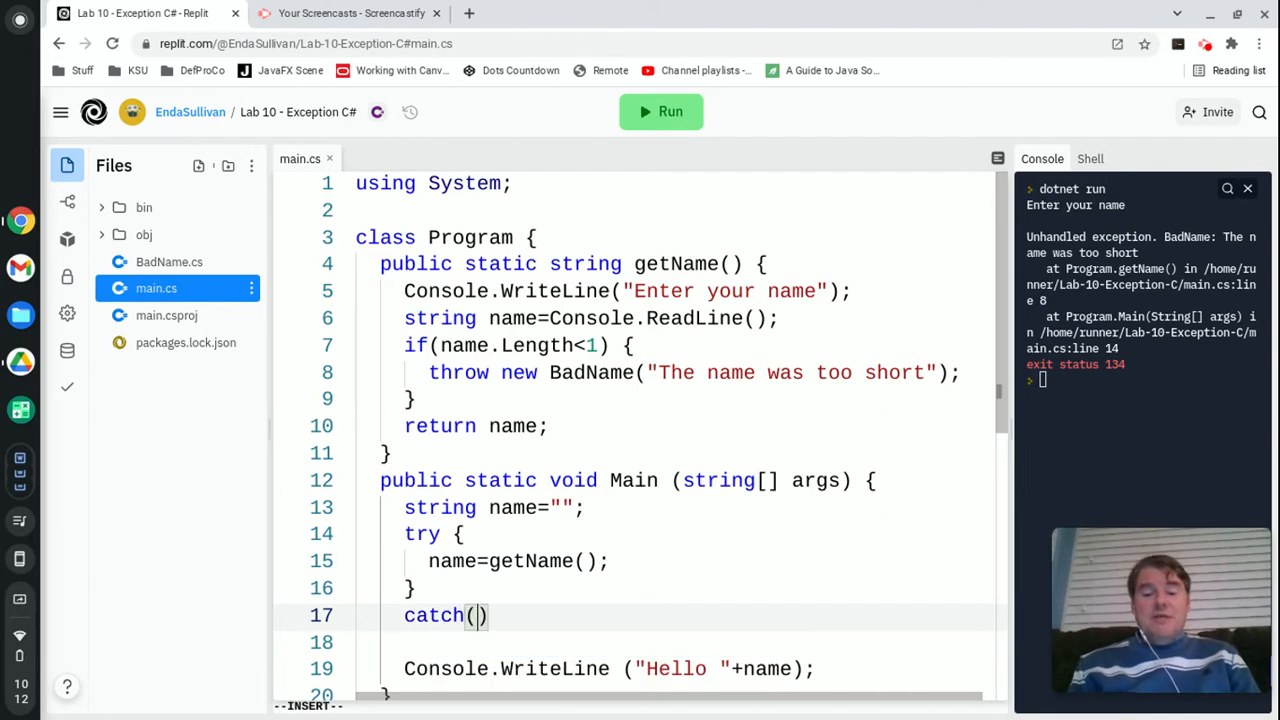
pyautogui.write('BadName bn')
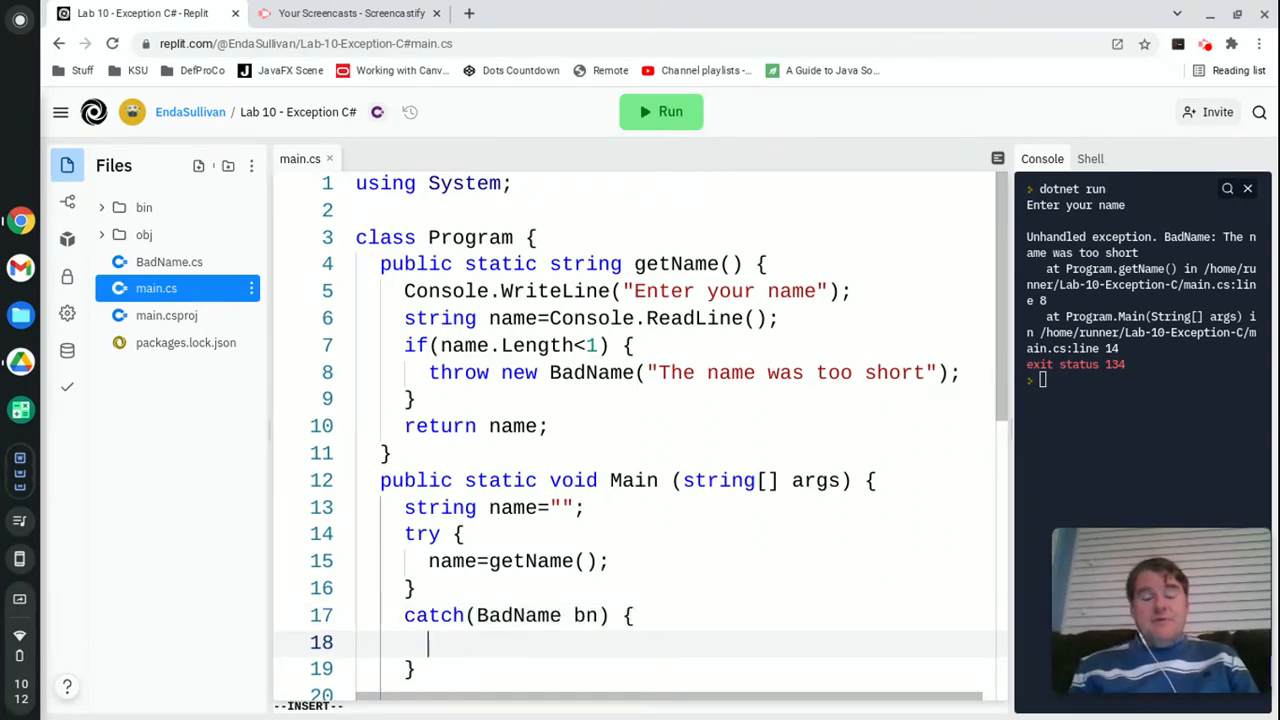
pyautogui.write('Console.WriteLine("T')
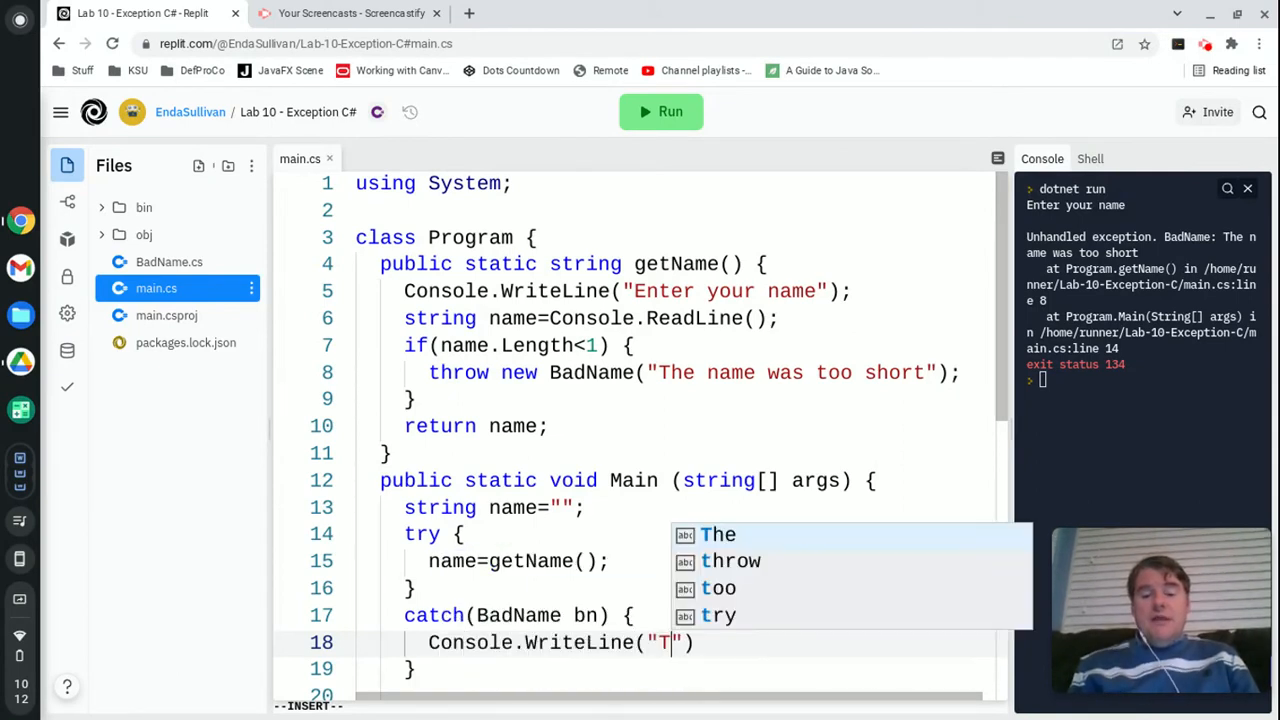
pyautogui.write('he name was')
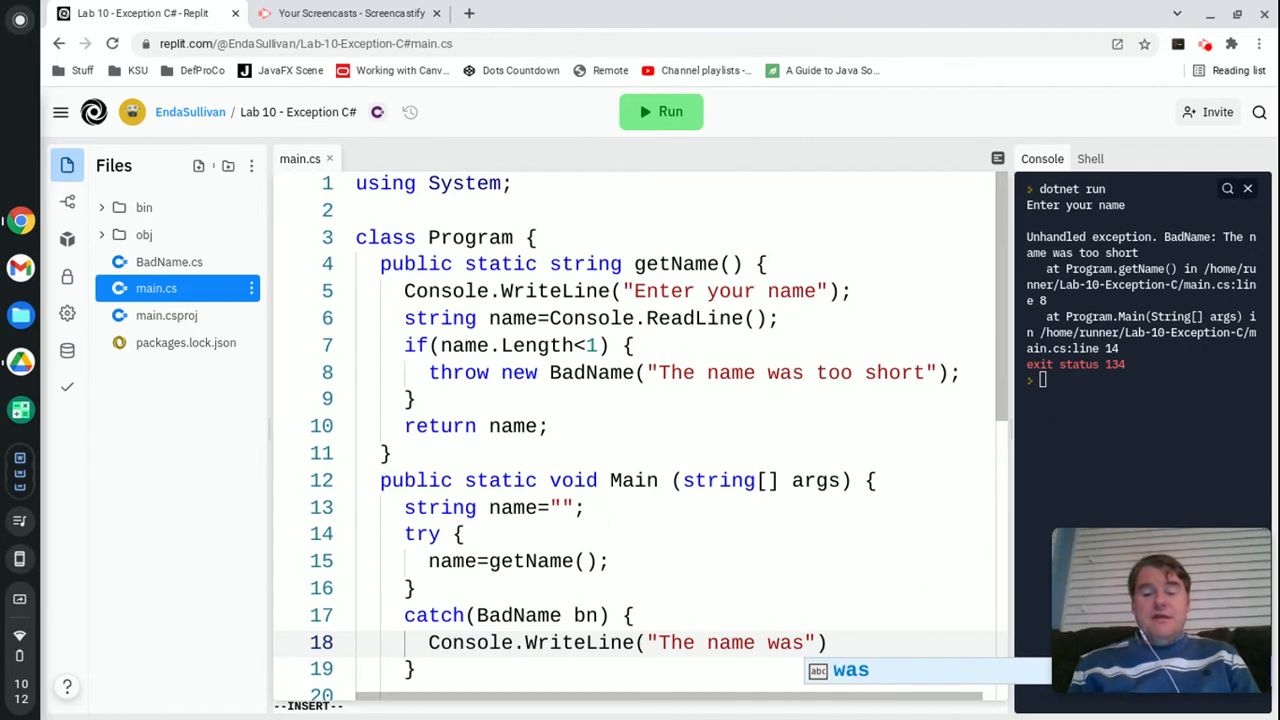
pyautogui.write('invalid because')
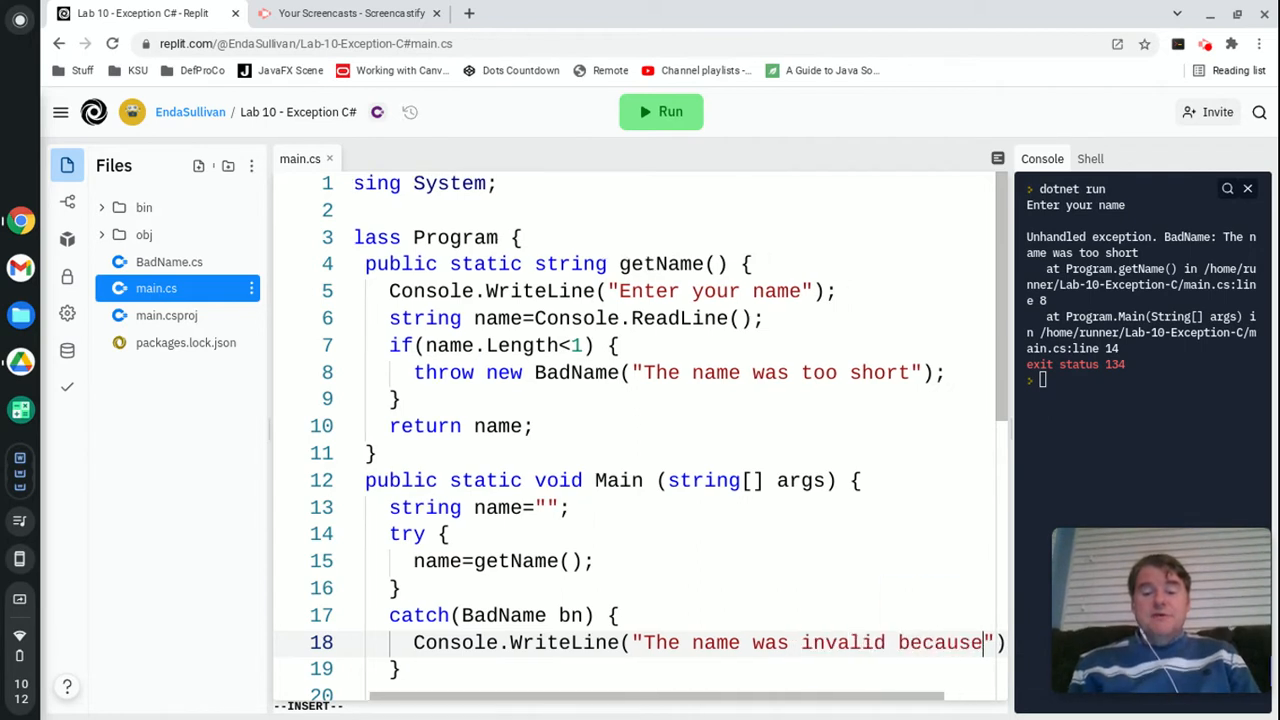
pyautogui.write(':')
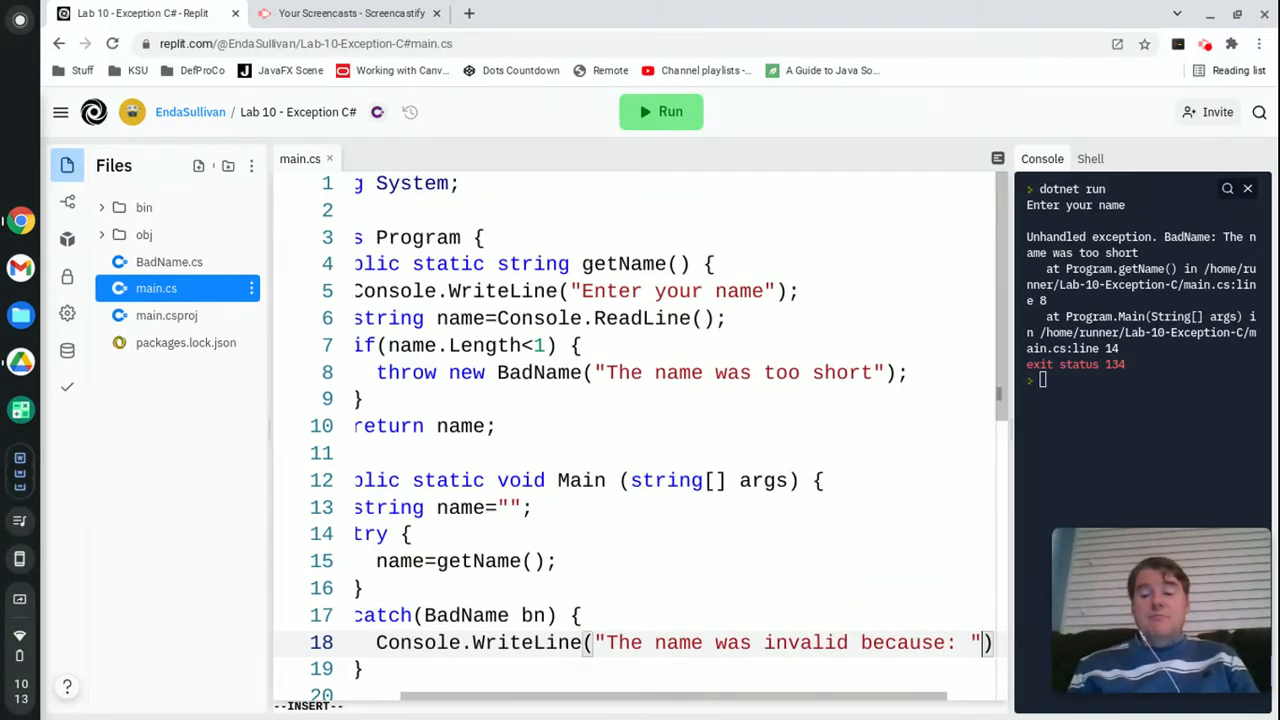
pyautogui.write('+b')
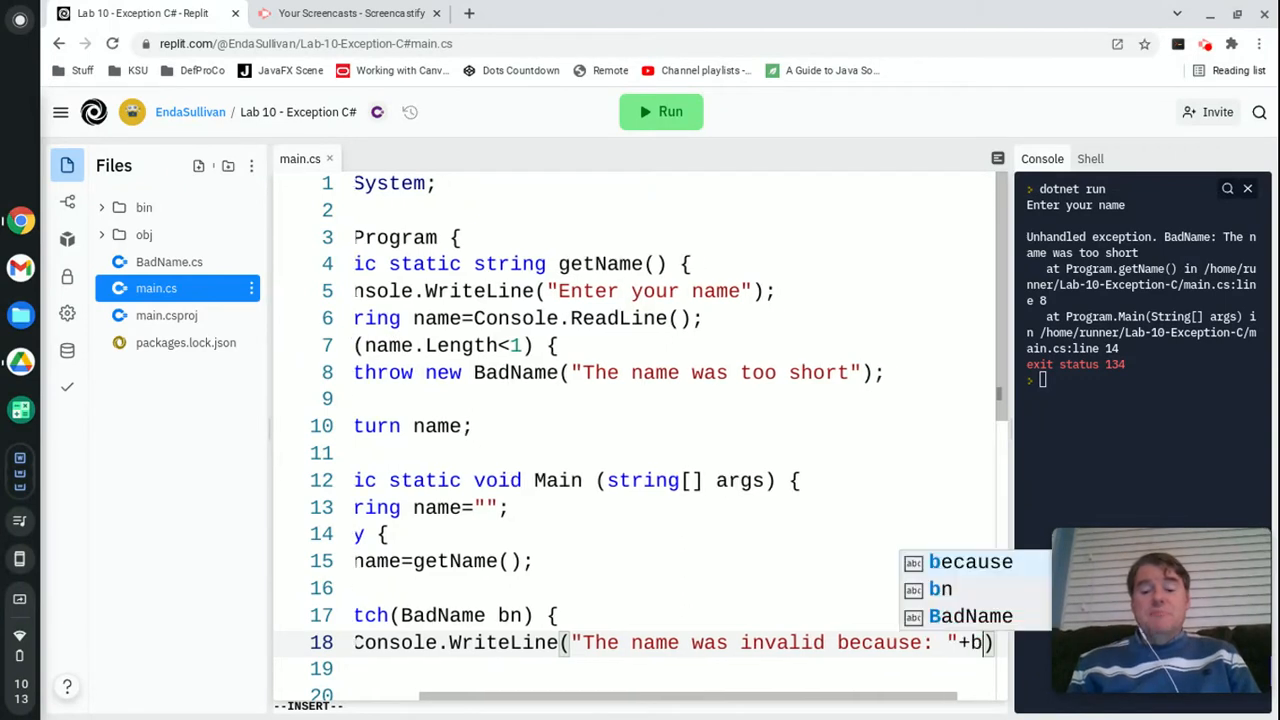
pyautogui.write('n')
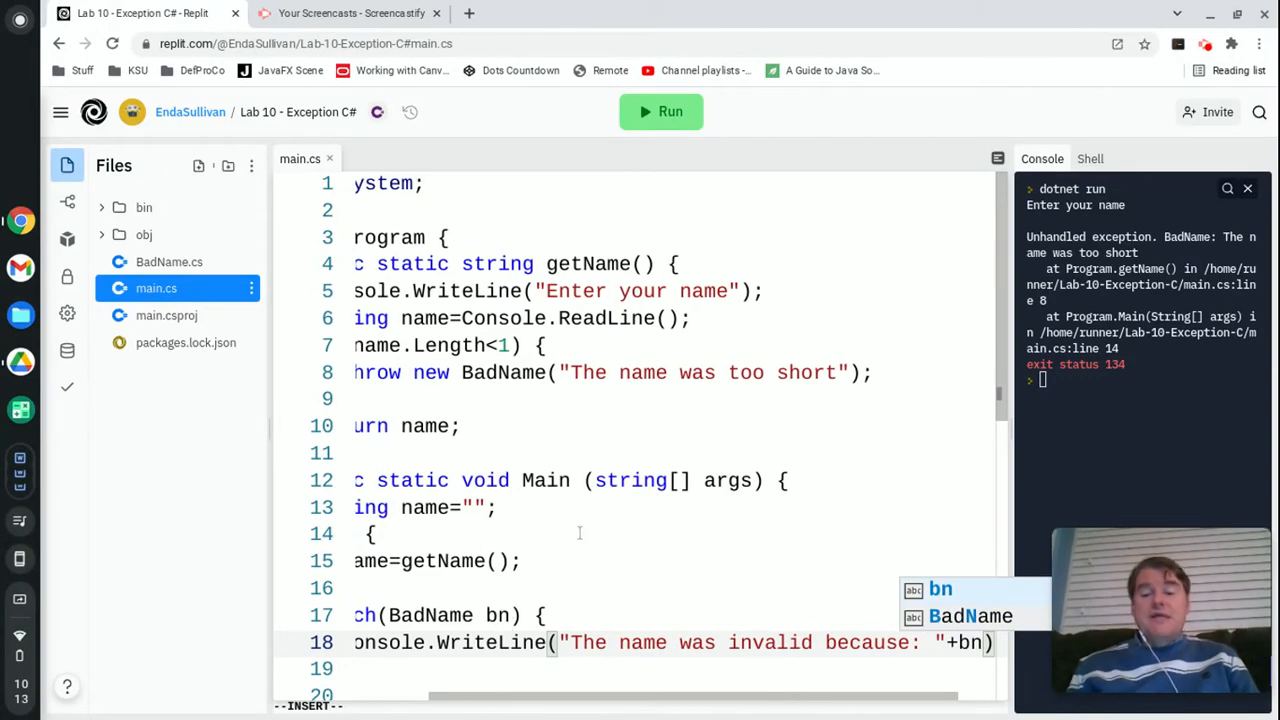
pyautogui.write('.Message')
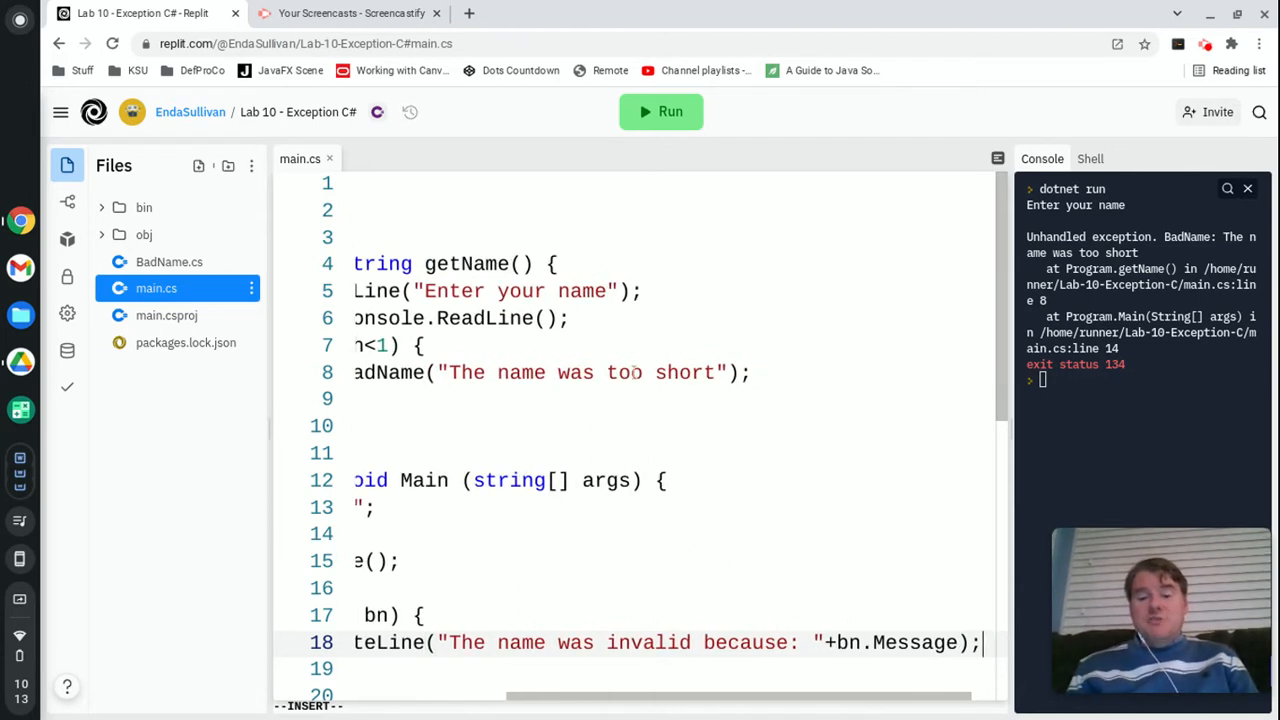
# - Run with an empty name so the console shows the too-short message followed by Hello
pyautogui.click(660, 112)
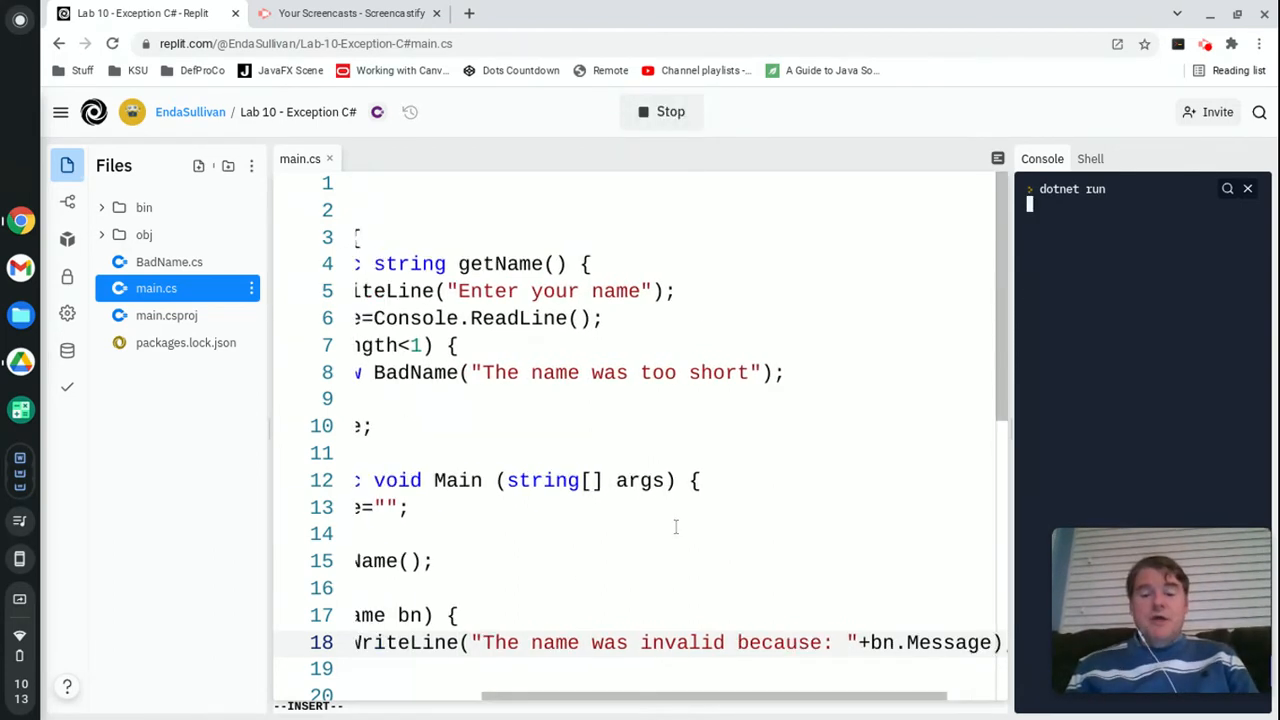
pyautogui.hscroll(-3)
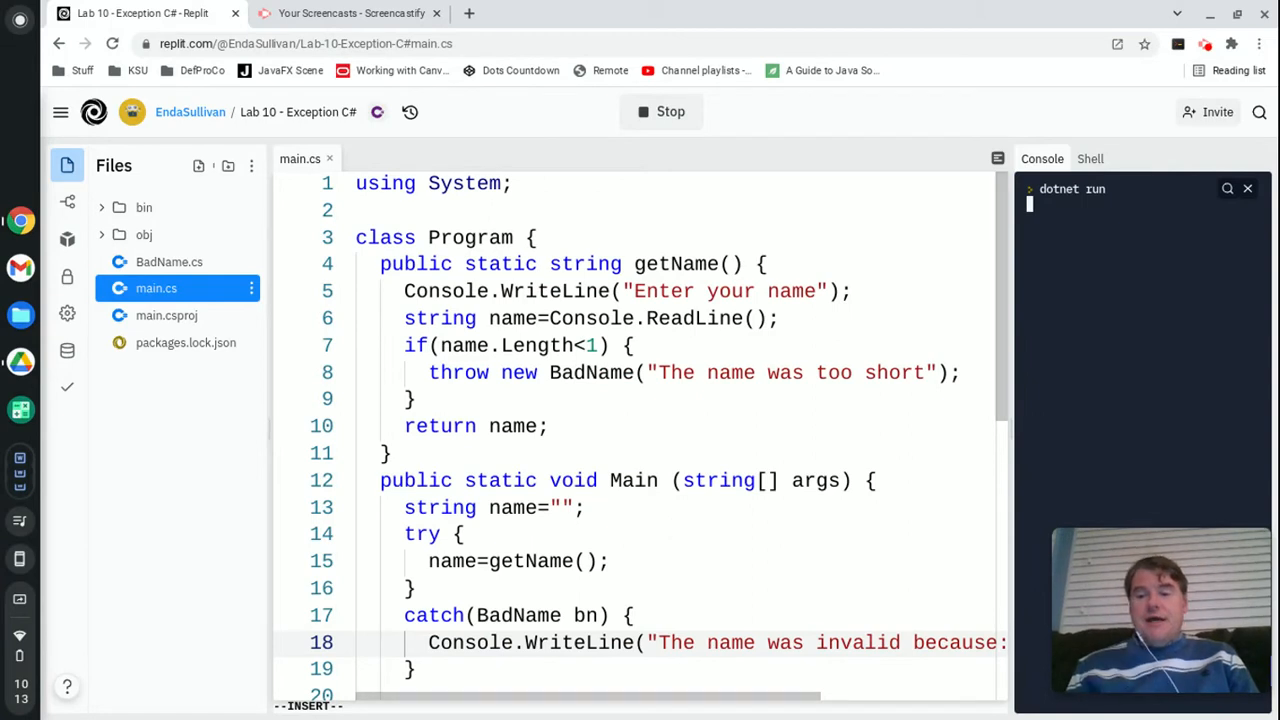
pyautogui.moveTo(1136, 400)
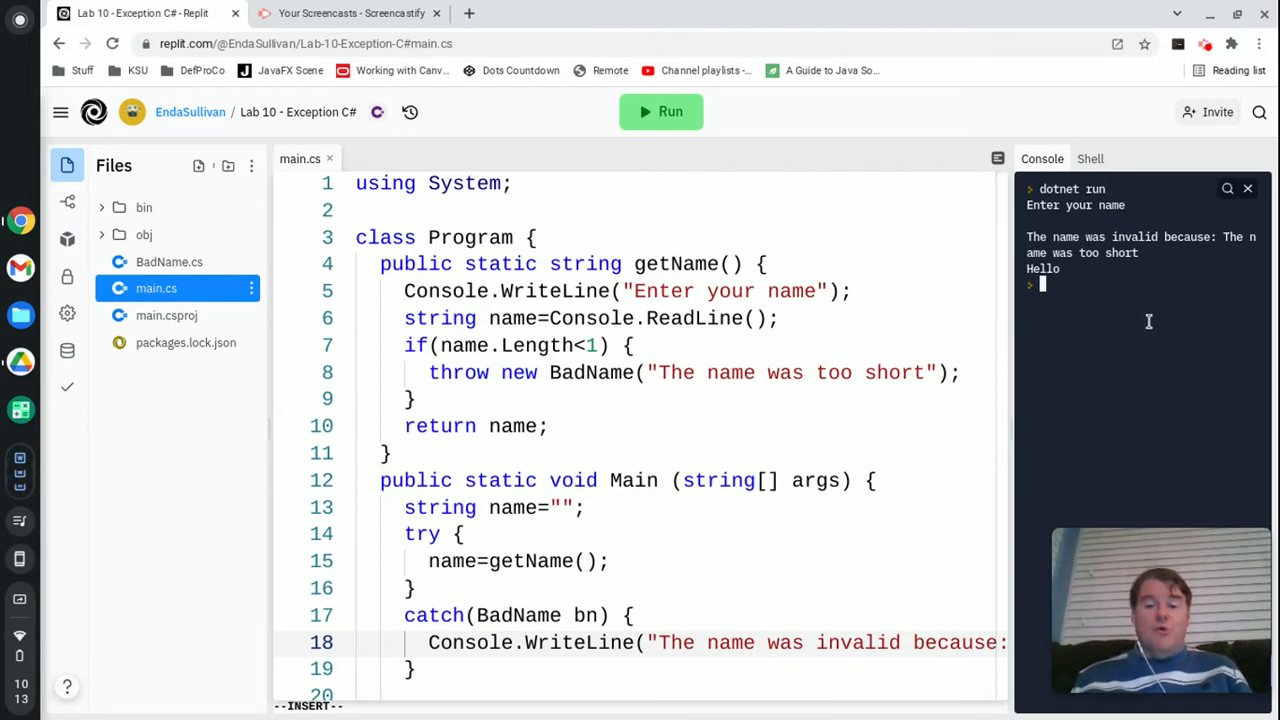
pyautogui.scroll(-3)
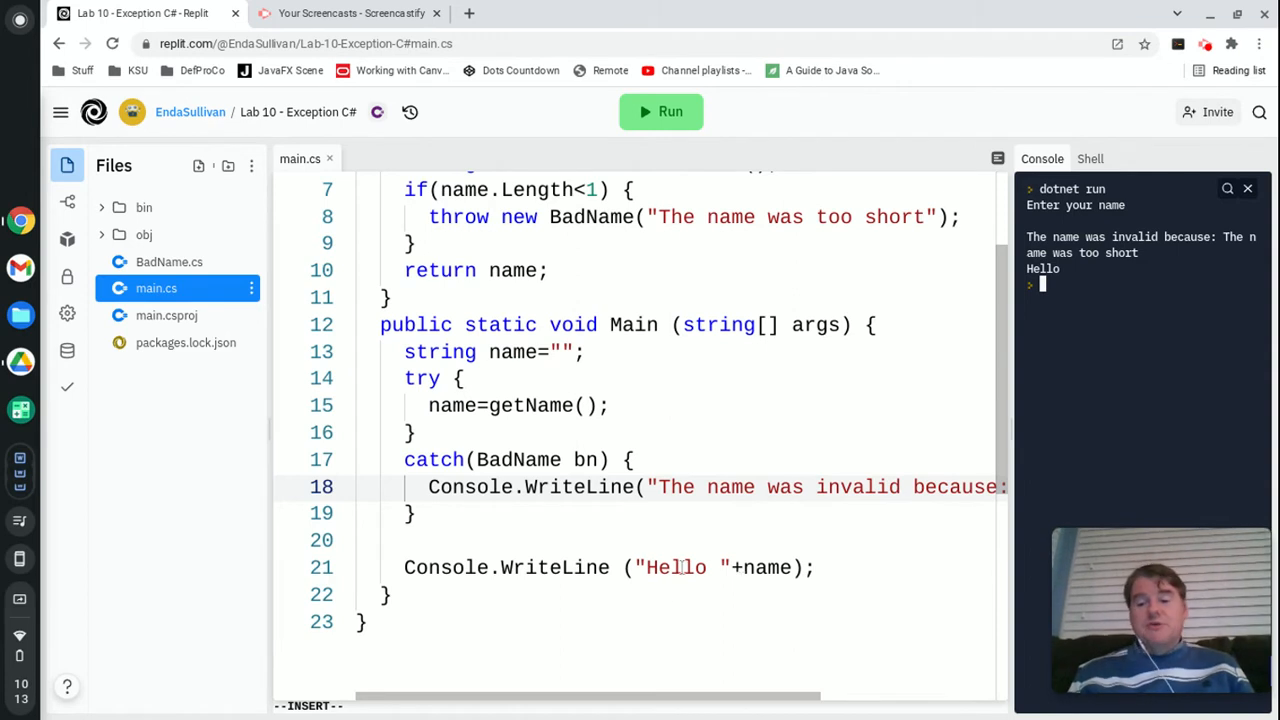
pyautogui.scroll(3)
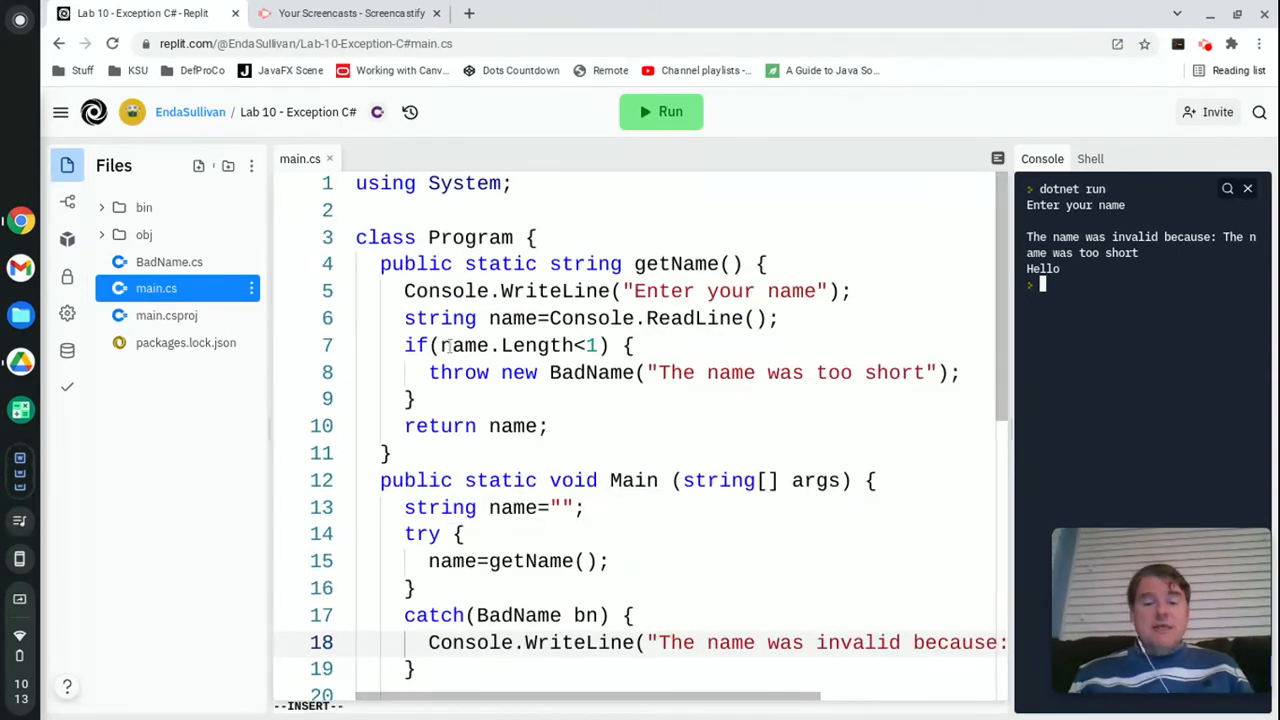
# - Add else if(name.Length>100) throw new BadName("The name was too long");
pyautogui.press('Return')
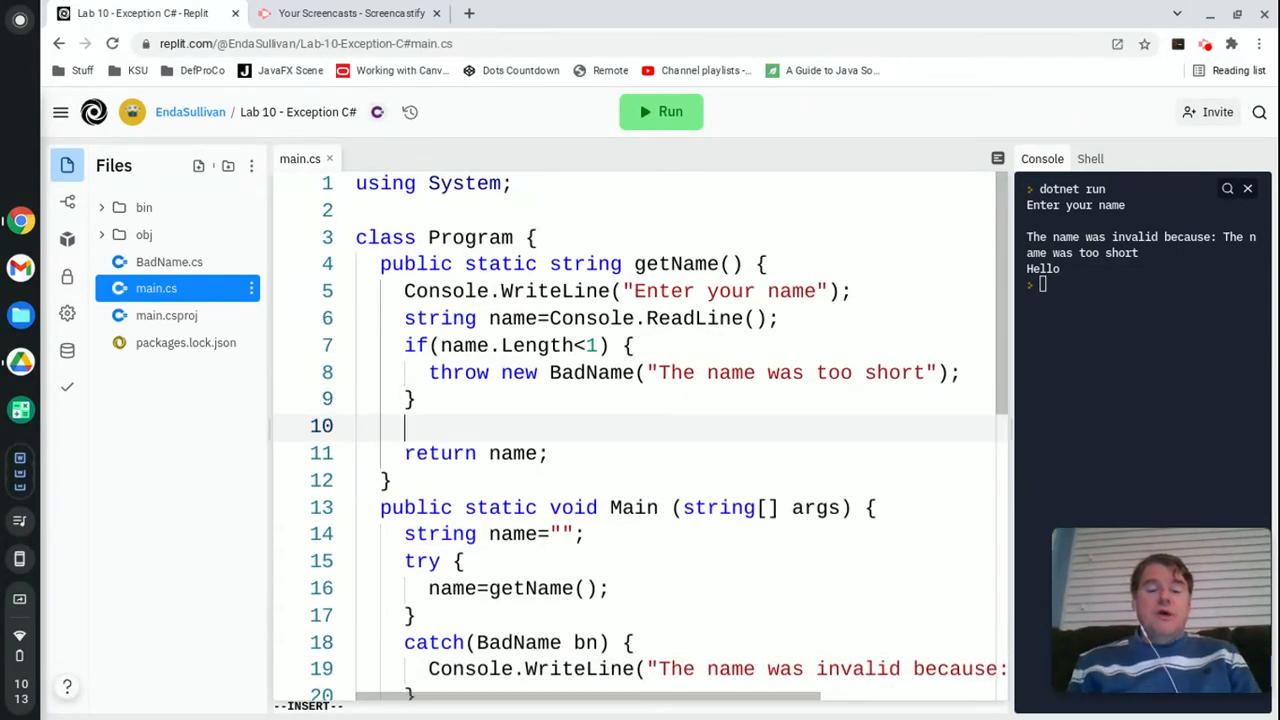
pyautogui.write('else(name.')
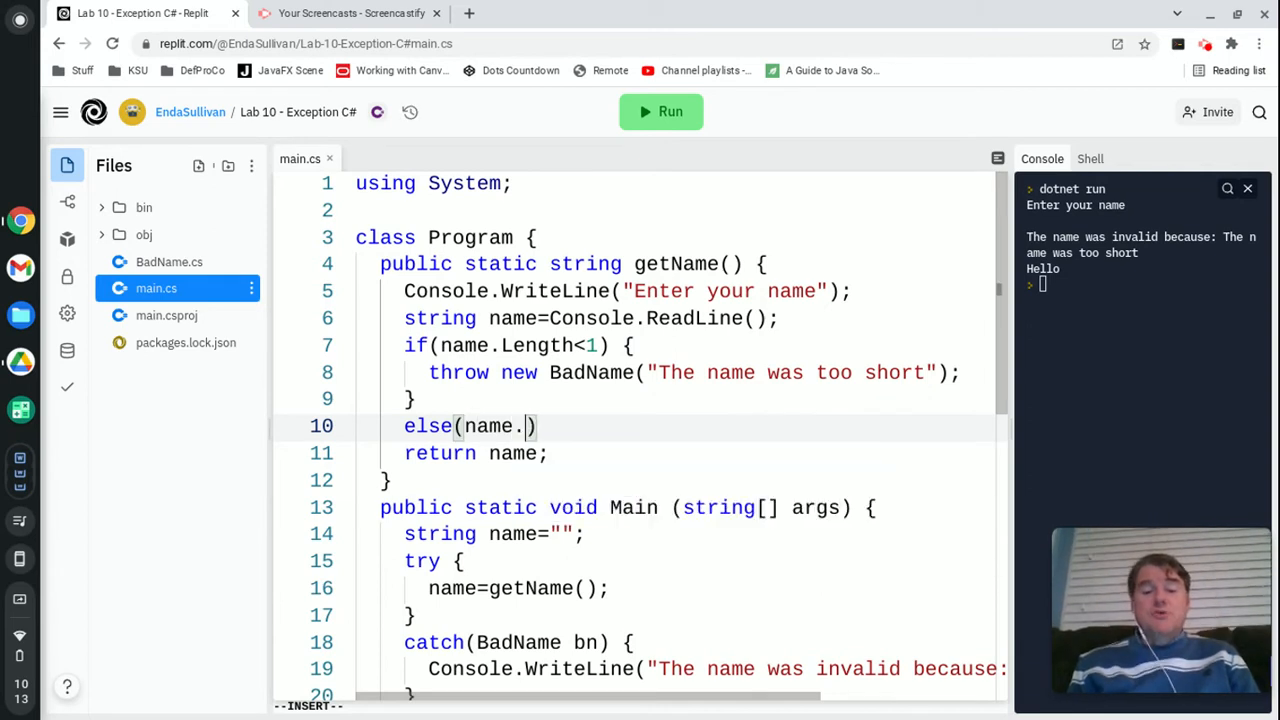
pyautogui.write('Length>1')
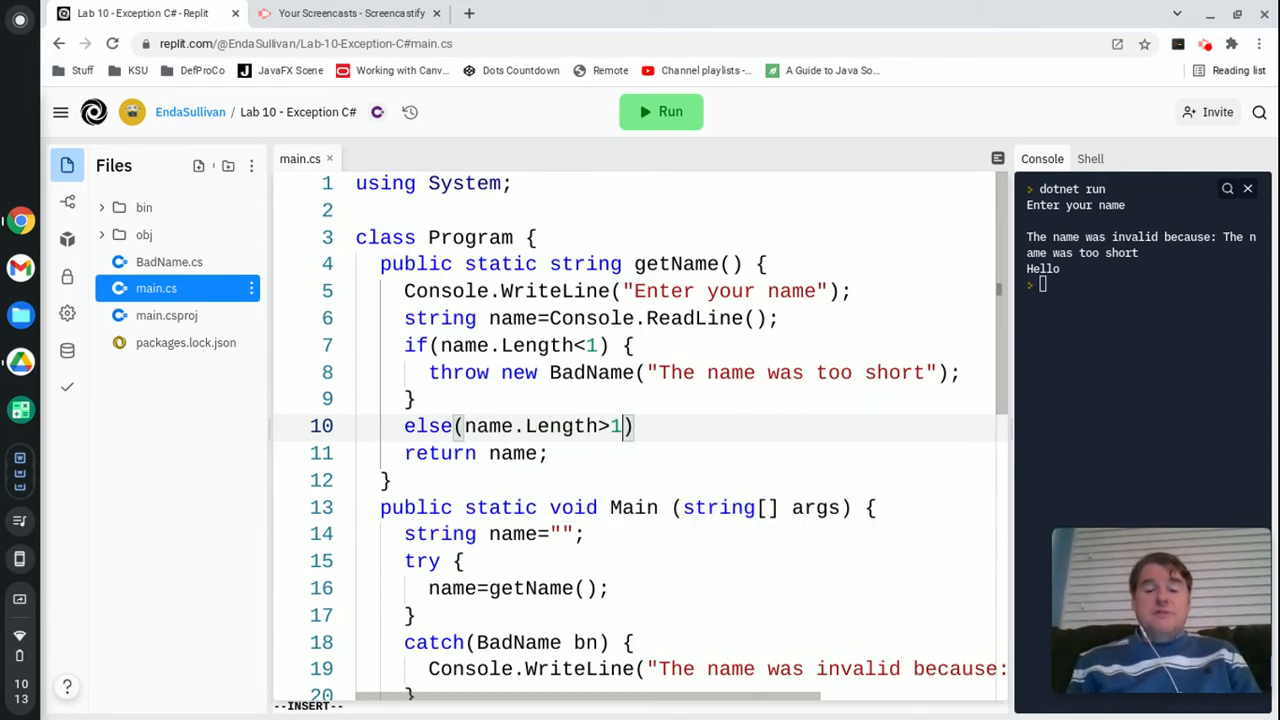
pyautogui.write('00')
pyautogui.write('throw')
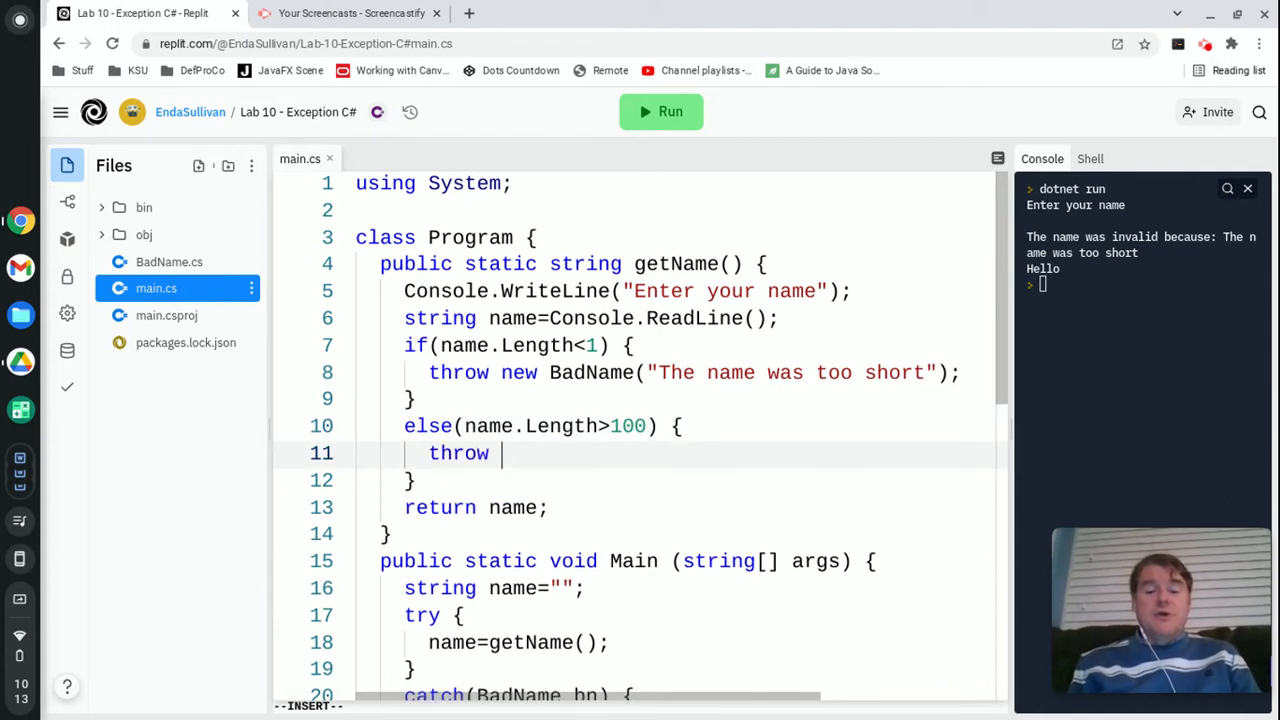
pyautogui.write('new BadNam')
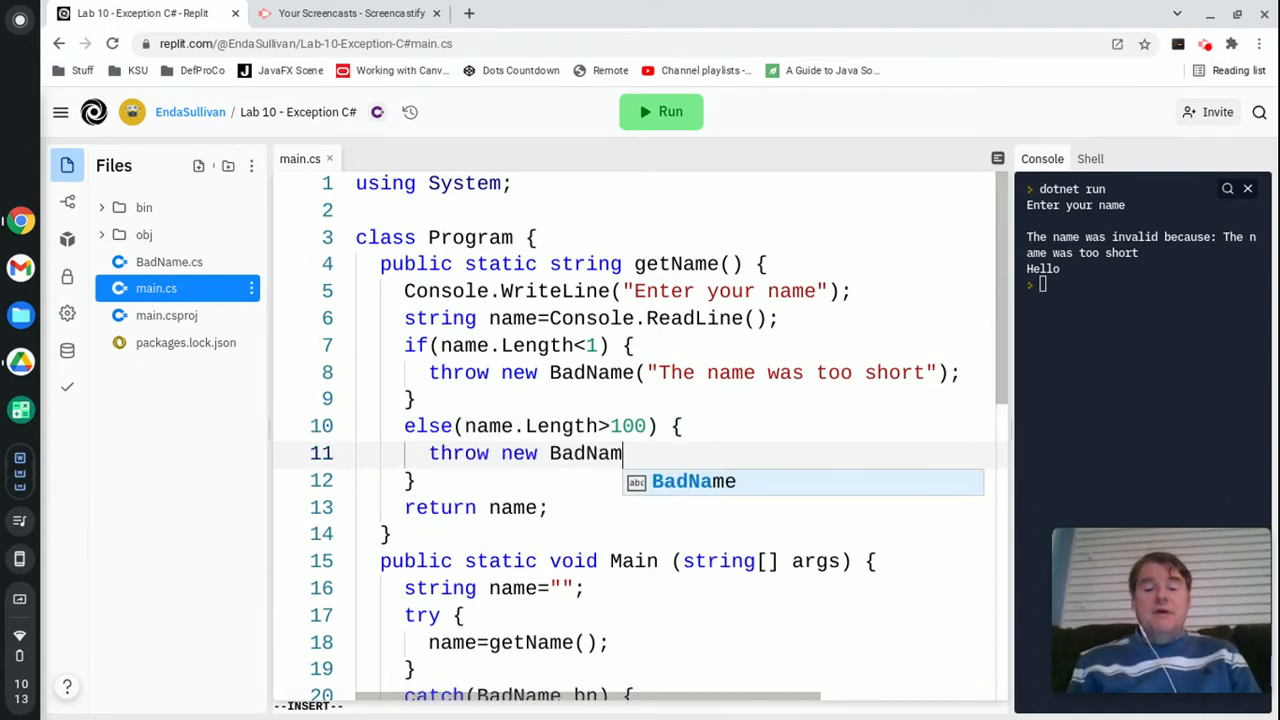
pyautogui.write('e("The name was too long");')
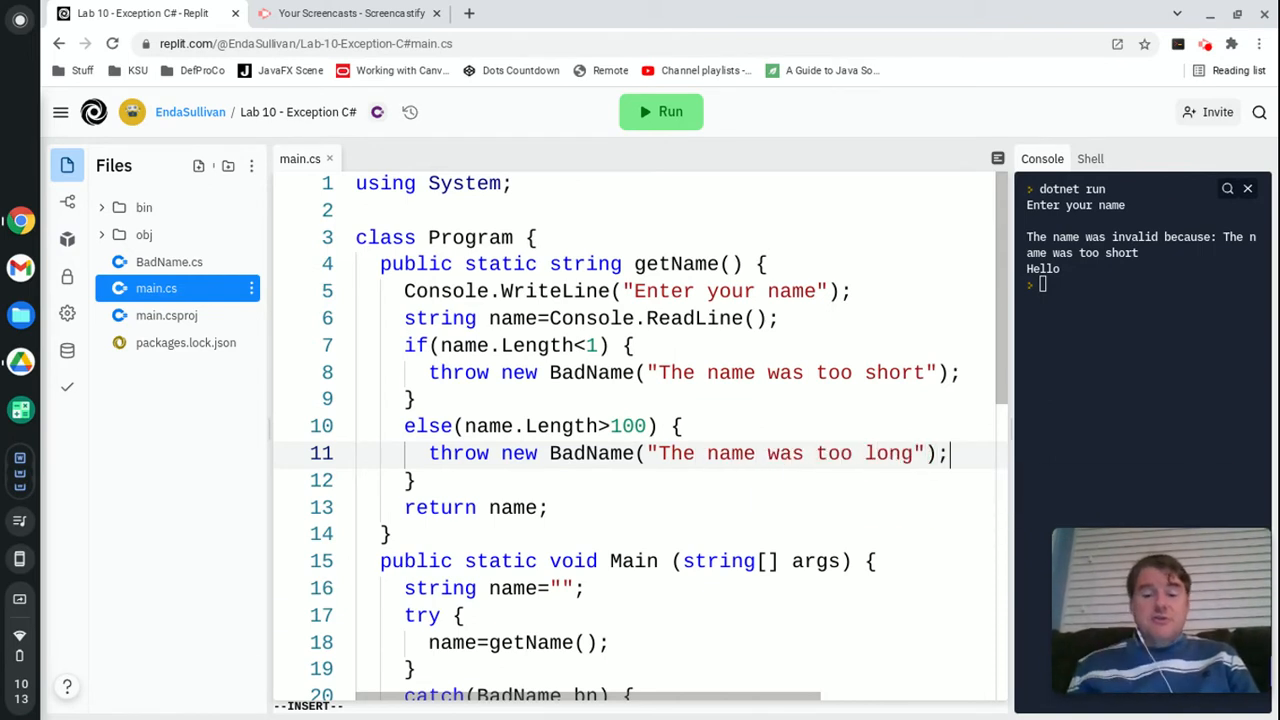
pyautogui.write('else')
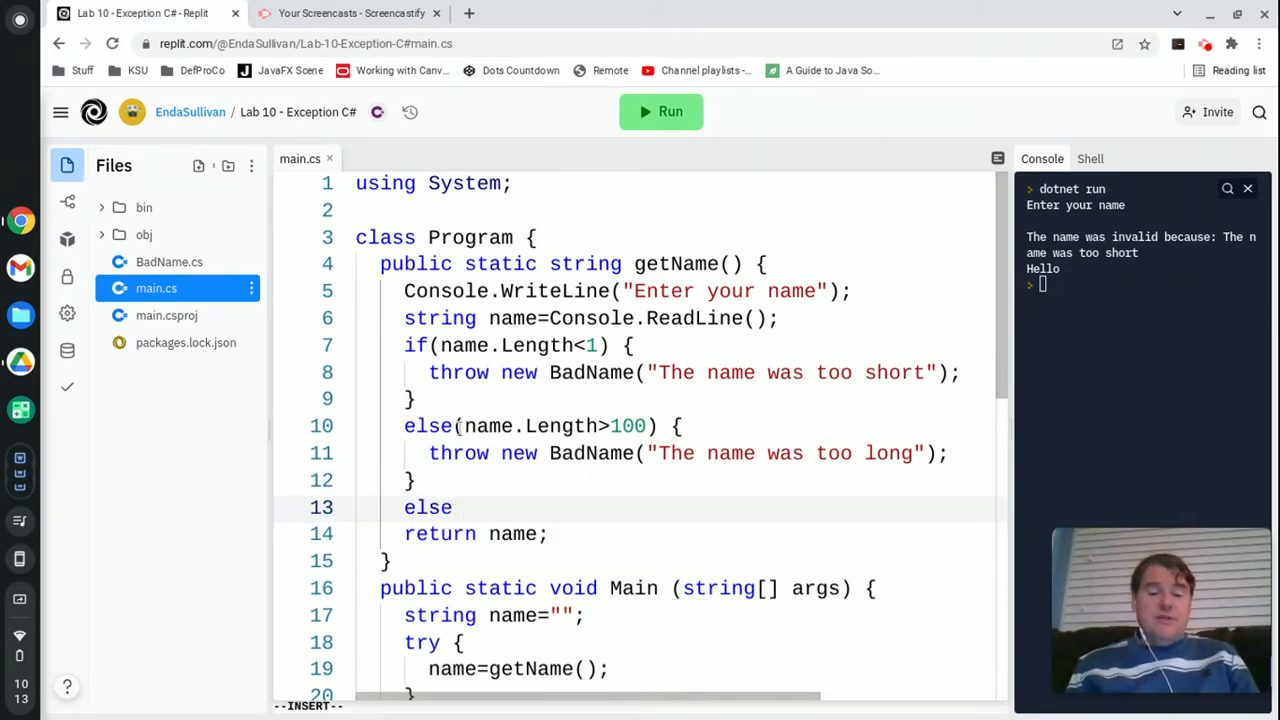
# - Add else if(name.Contains("!")) throw new BadName("Contains invalid characters");
pyautogui.write('if')
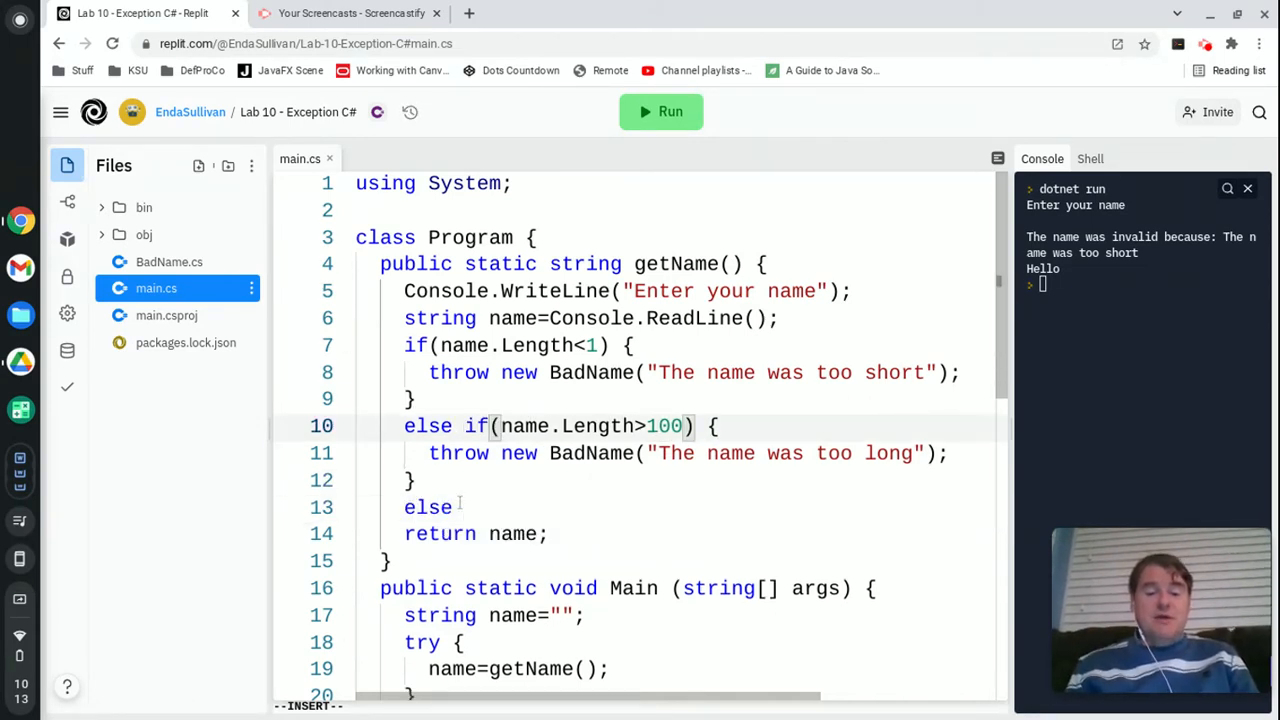
pyautogui.write('if(')
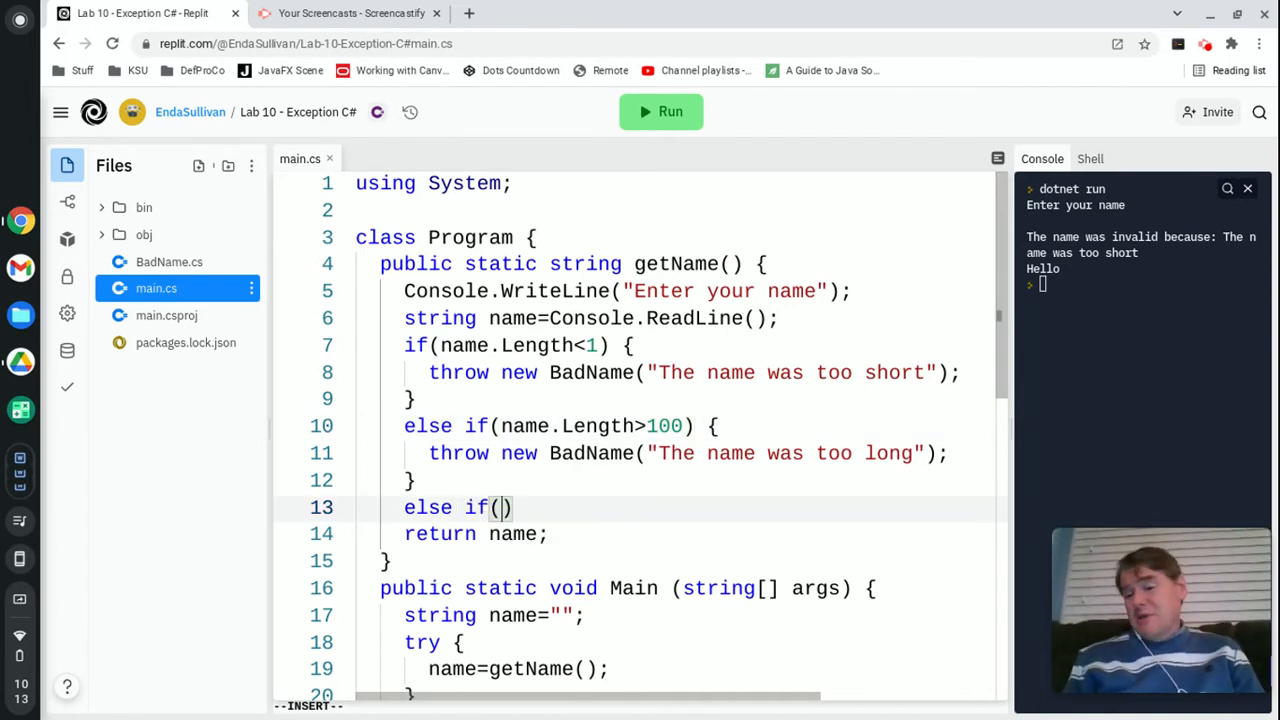
pyautogui.write('name.Contains(""')
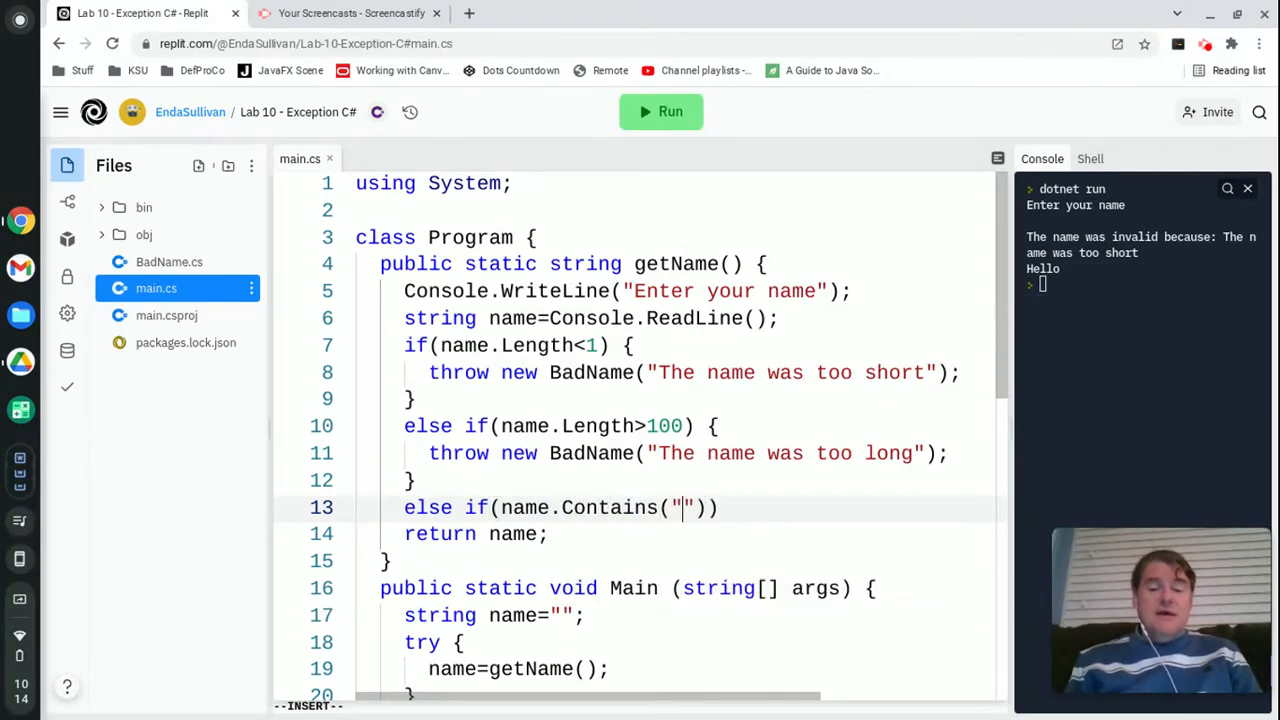
pyautogui.write('!')
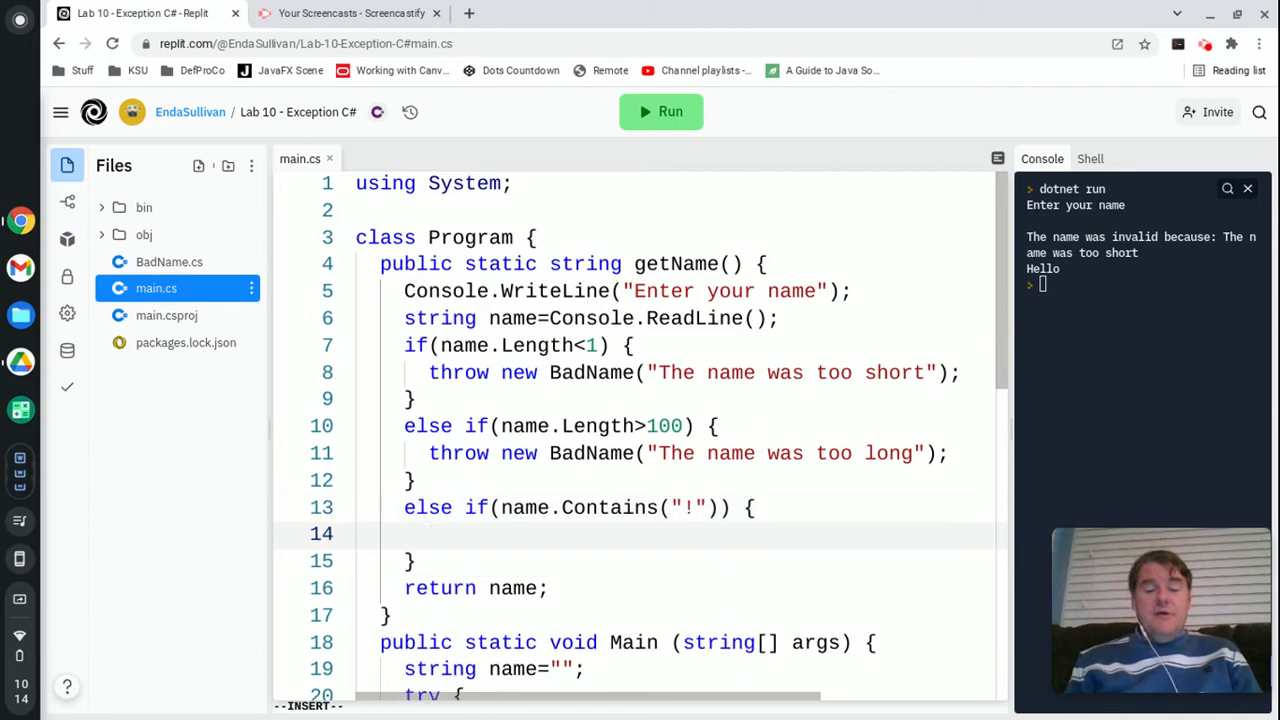
pyautogui.write('throw new BadName("Conta"')
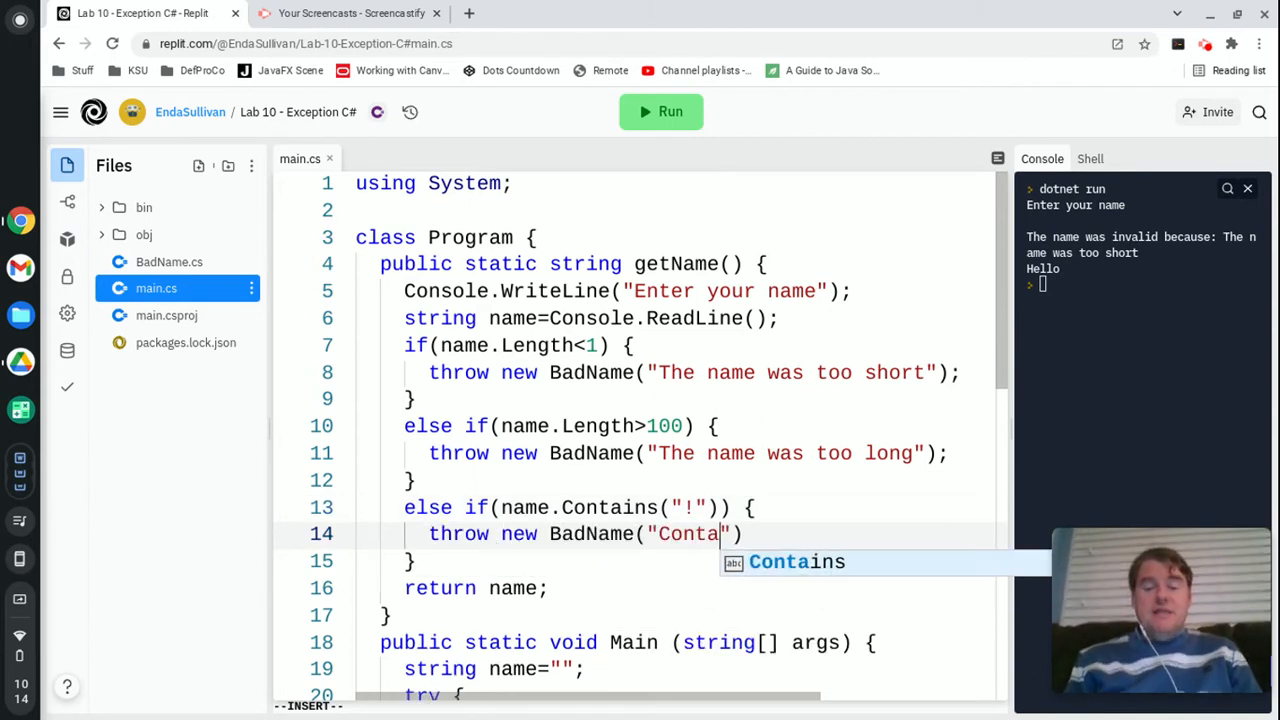
pyautogui.write('ins invalid ch')
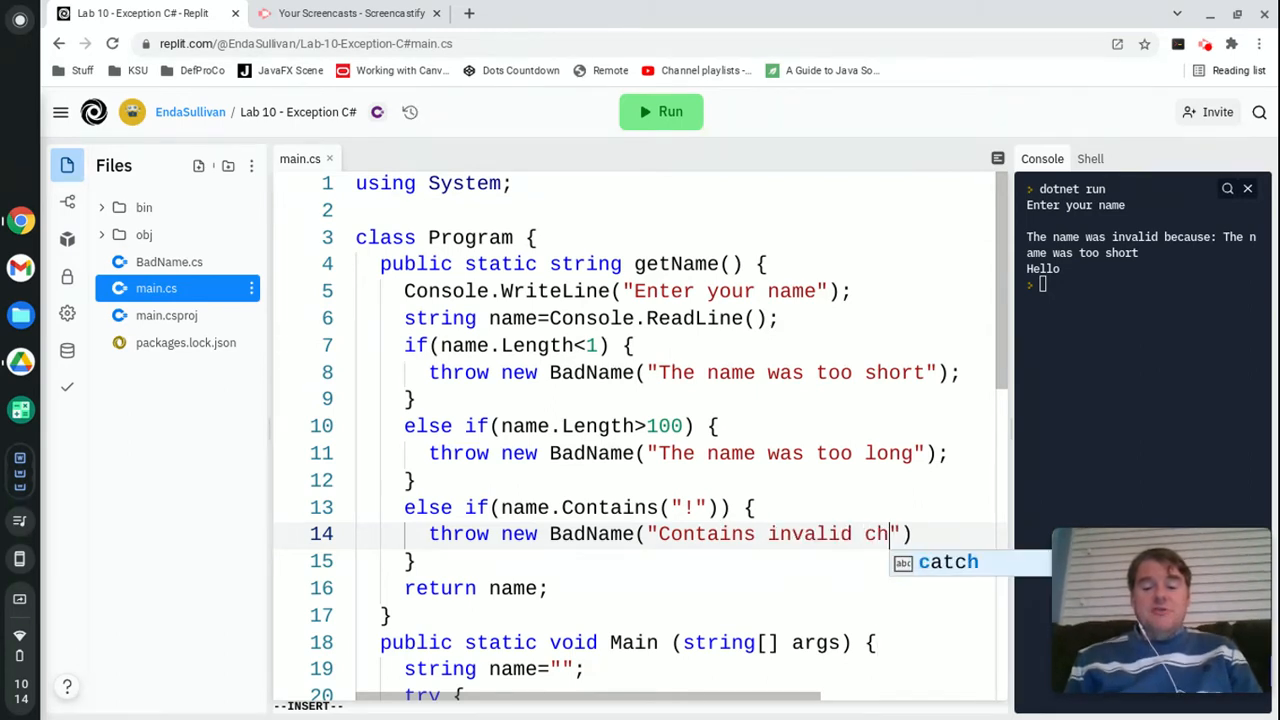
pyautogui.write('aracters')
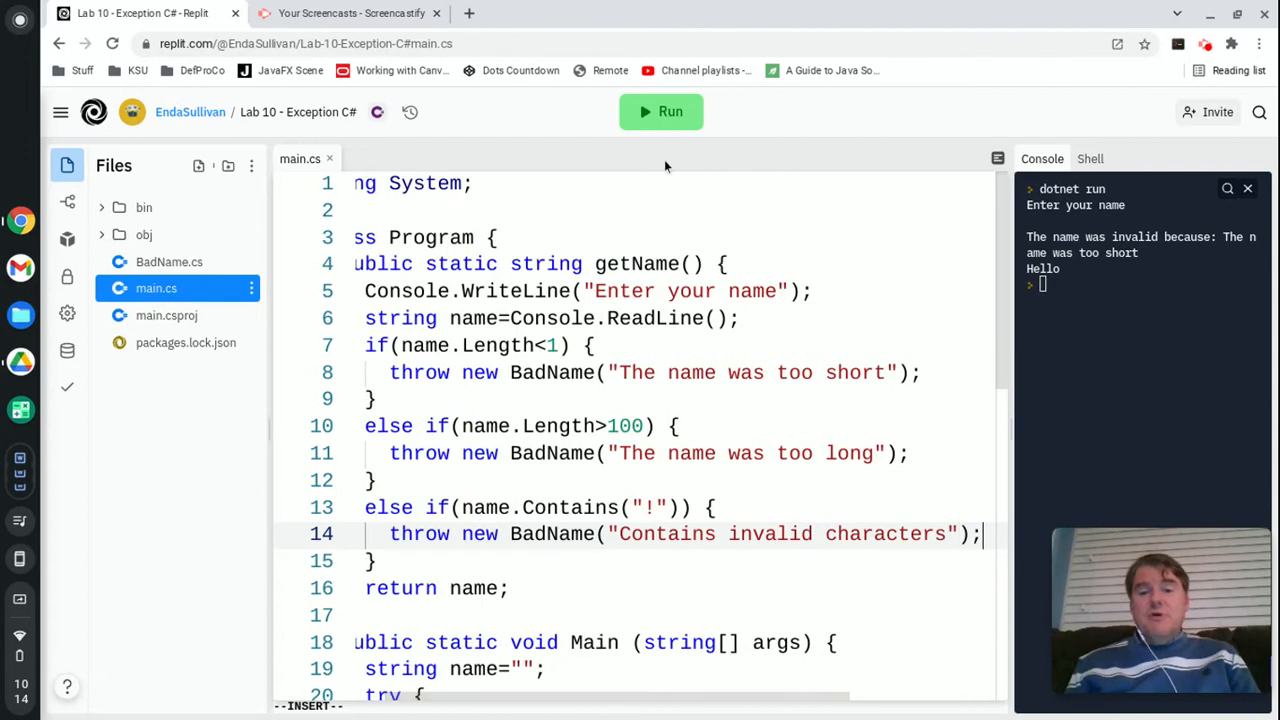
# - Run with the name "Enda!" so the invalid-characters message is reported before Hello
pyautogui.click(660, 112)
pyautogui.write('Enda!')
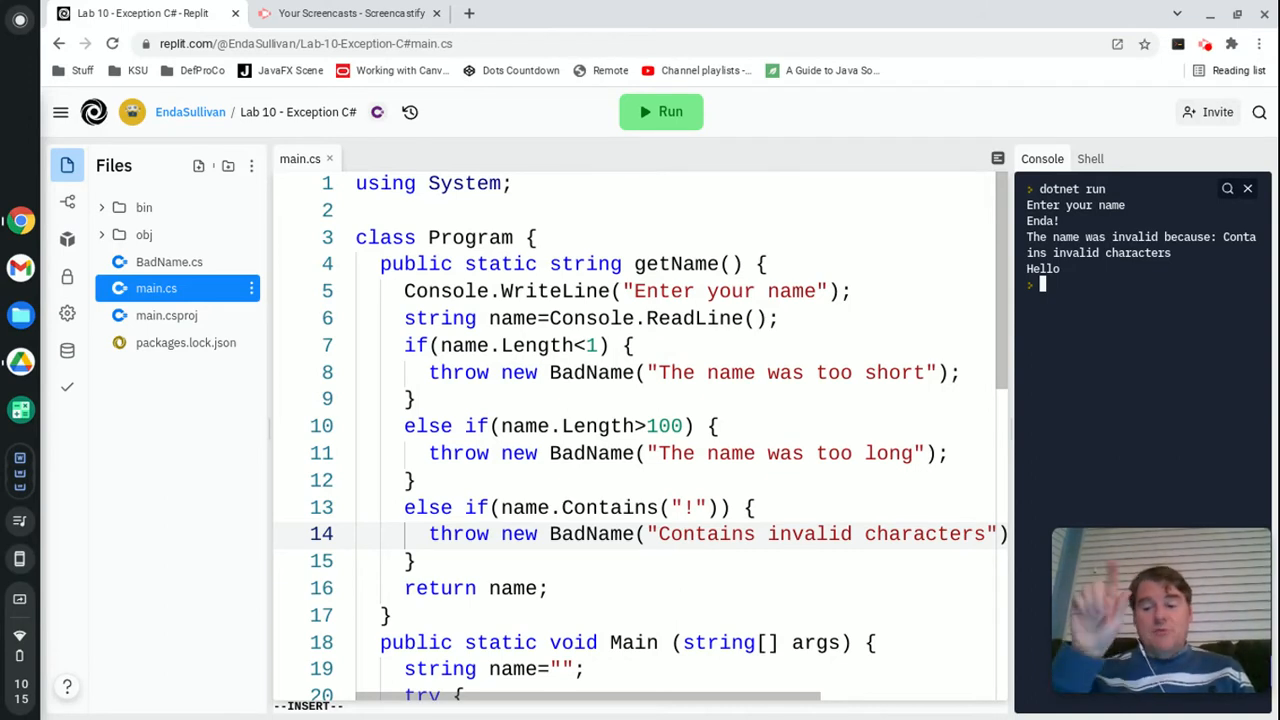
pyautogui.moveTo(766, 546)
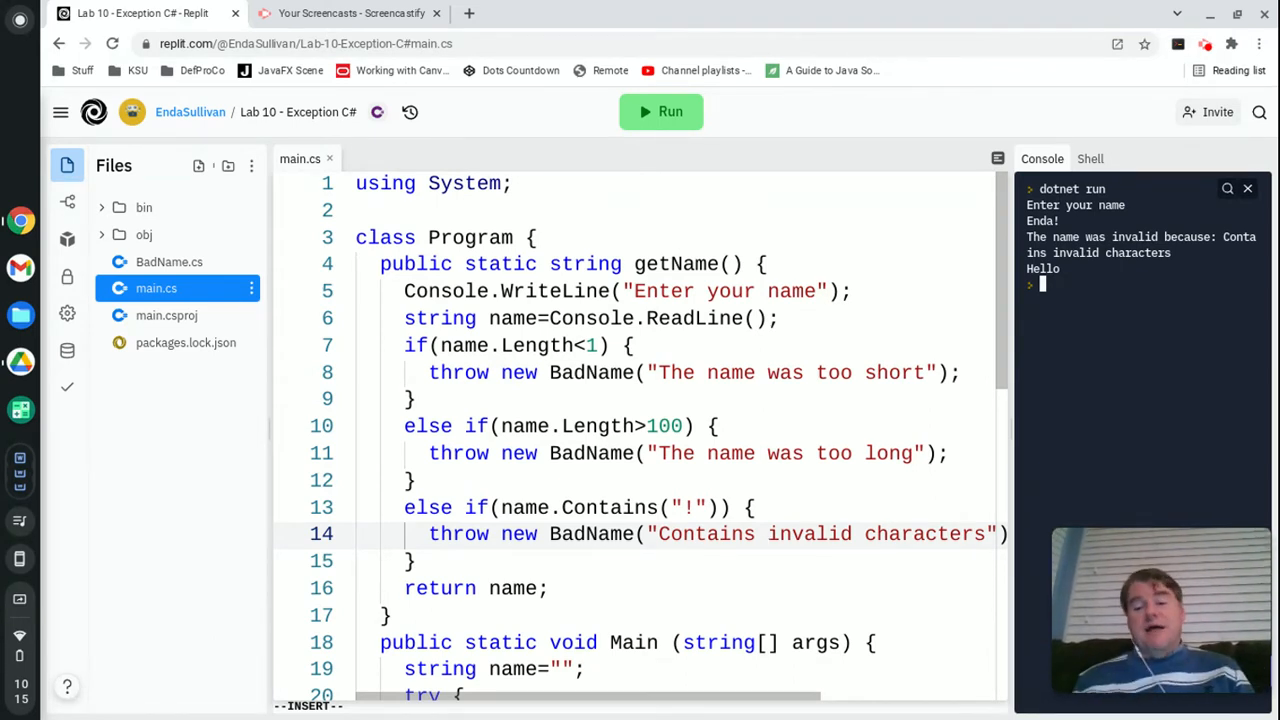
pyautogui.scroll(-3)
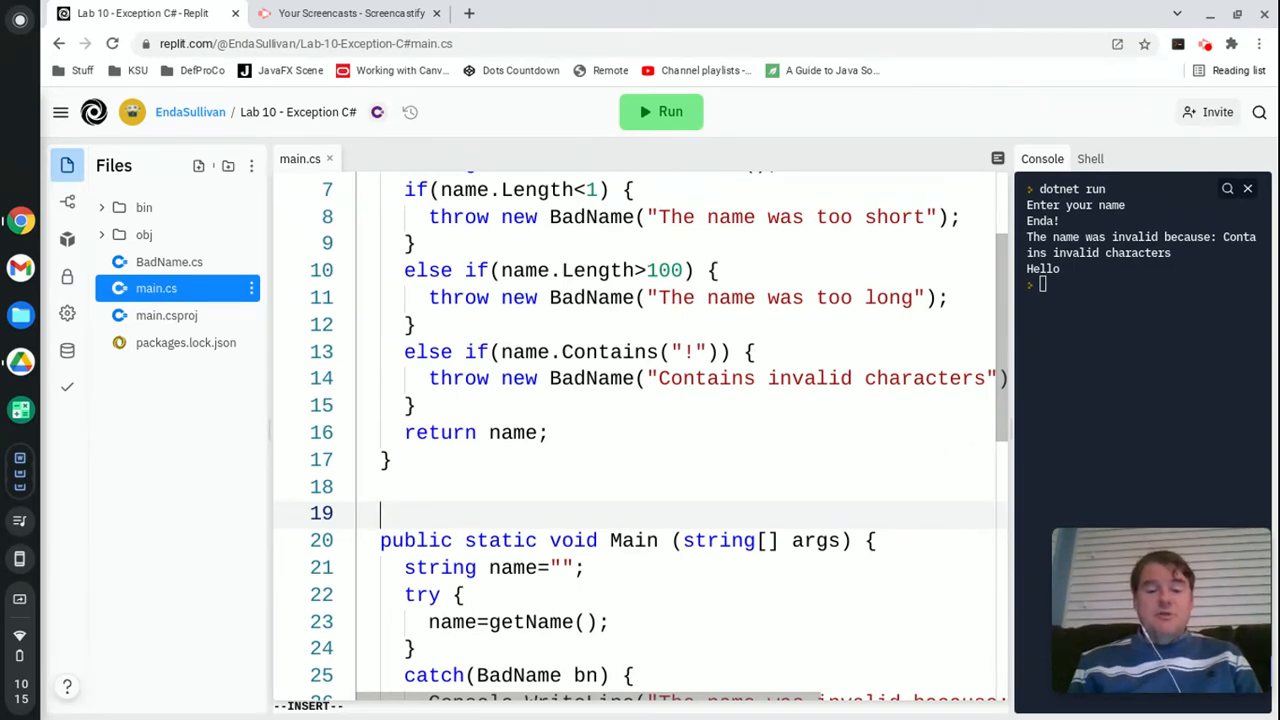
# - Write public static int getAge() that prints "Enter your age" and reads the answer with Console.ReadLine
pyautogui.write('public static v')
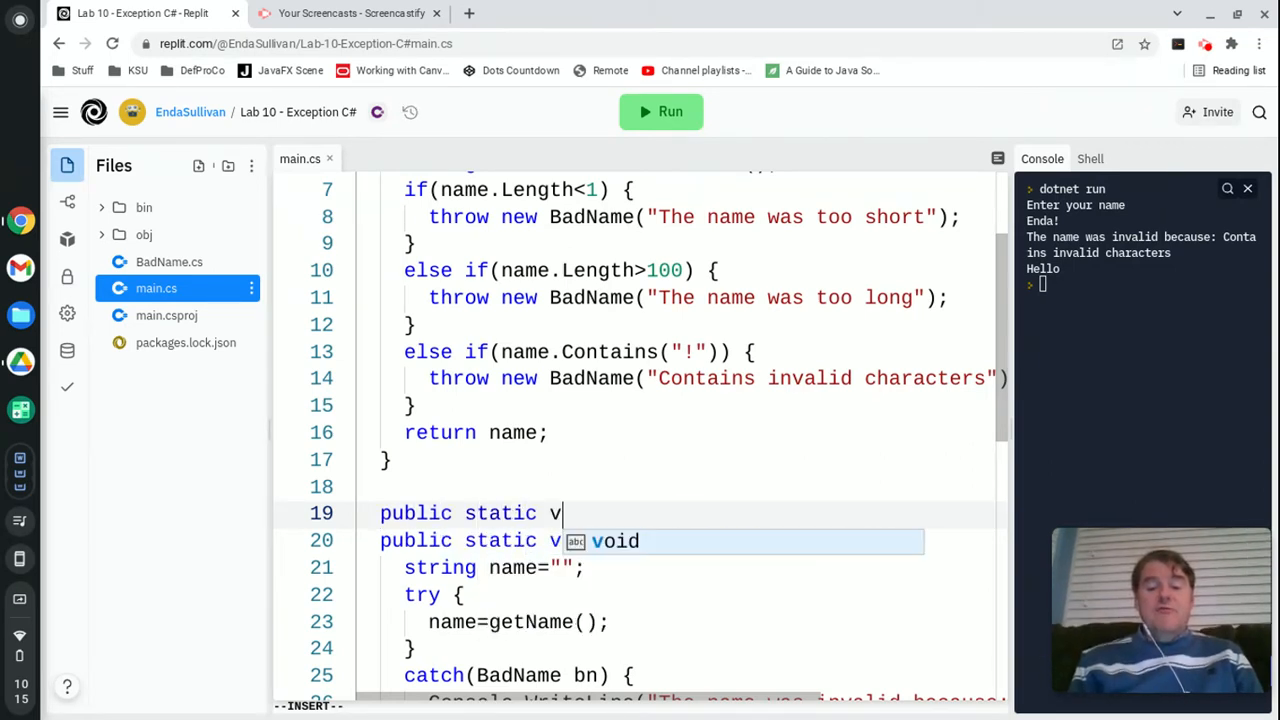
pyautogui.write('int getG')
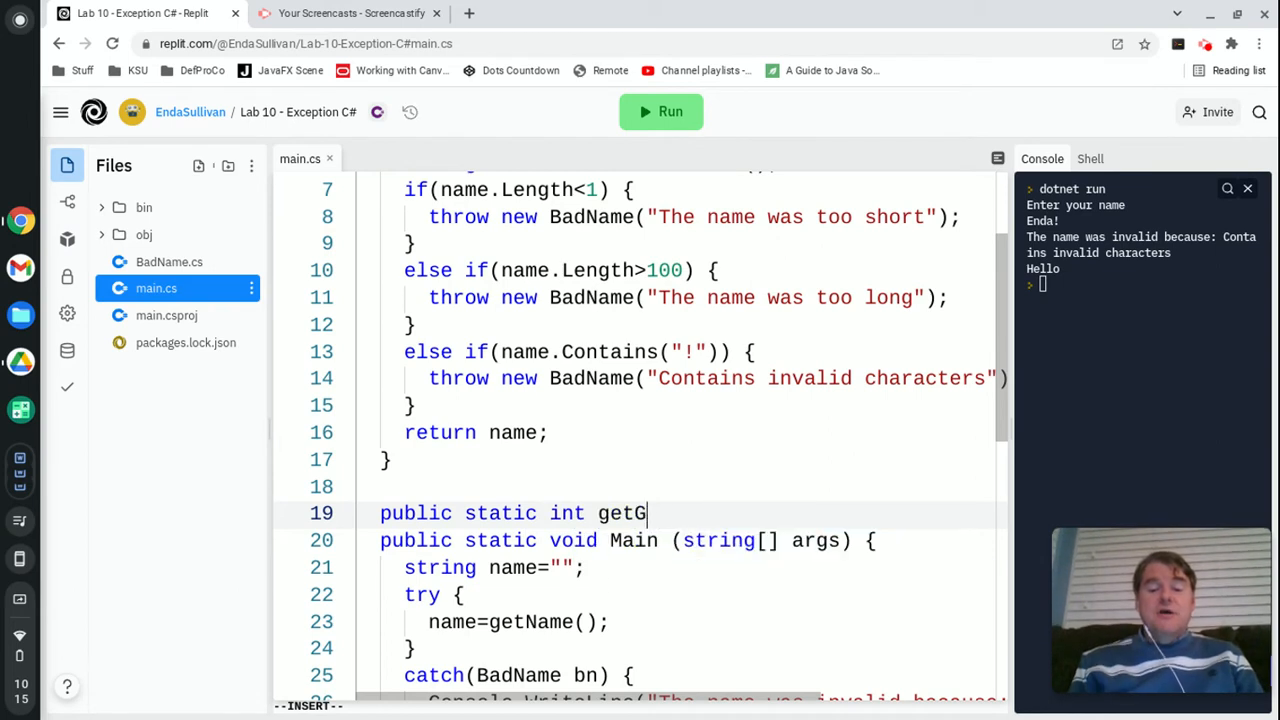
pyautogui.write('Age() {')
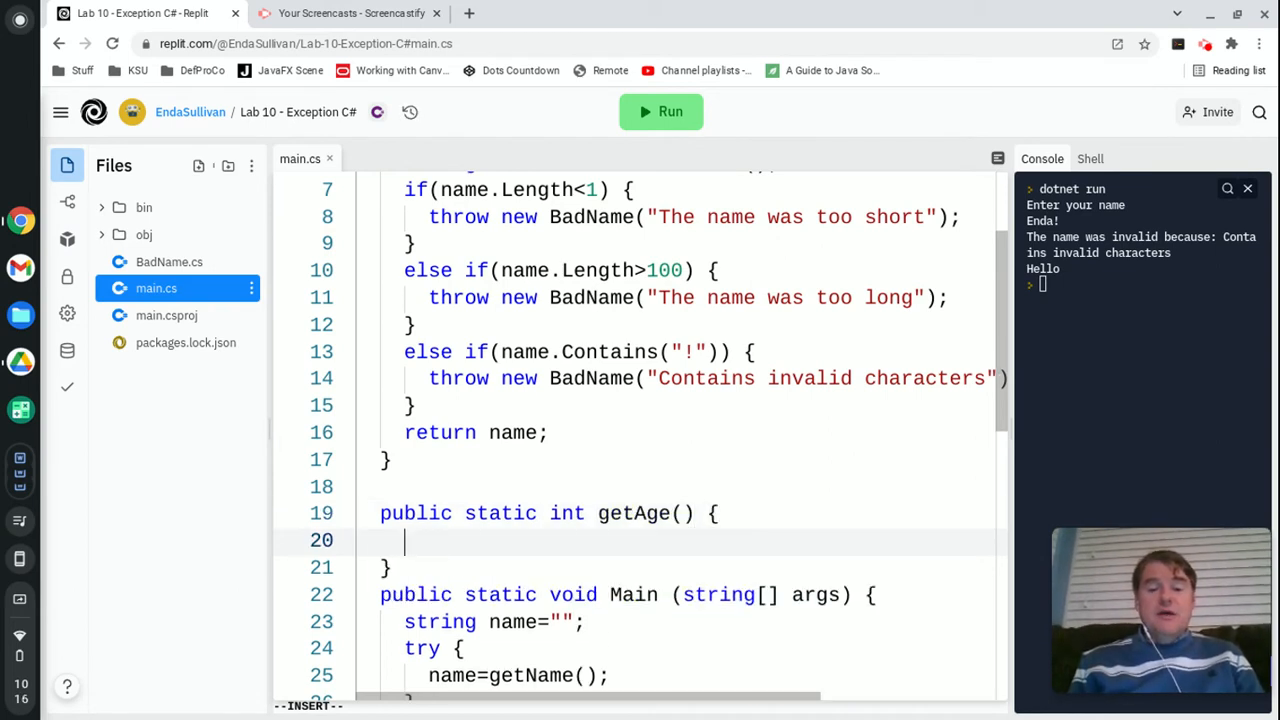
pyautogui.write('Console.Wrt')
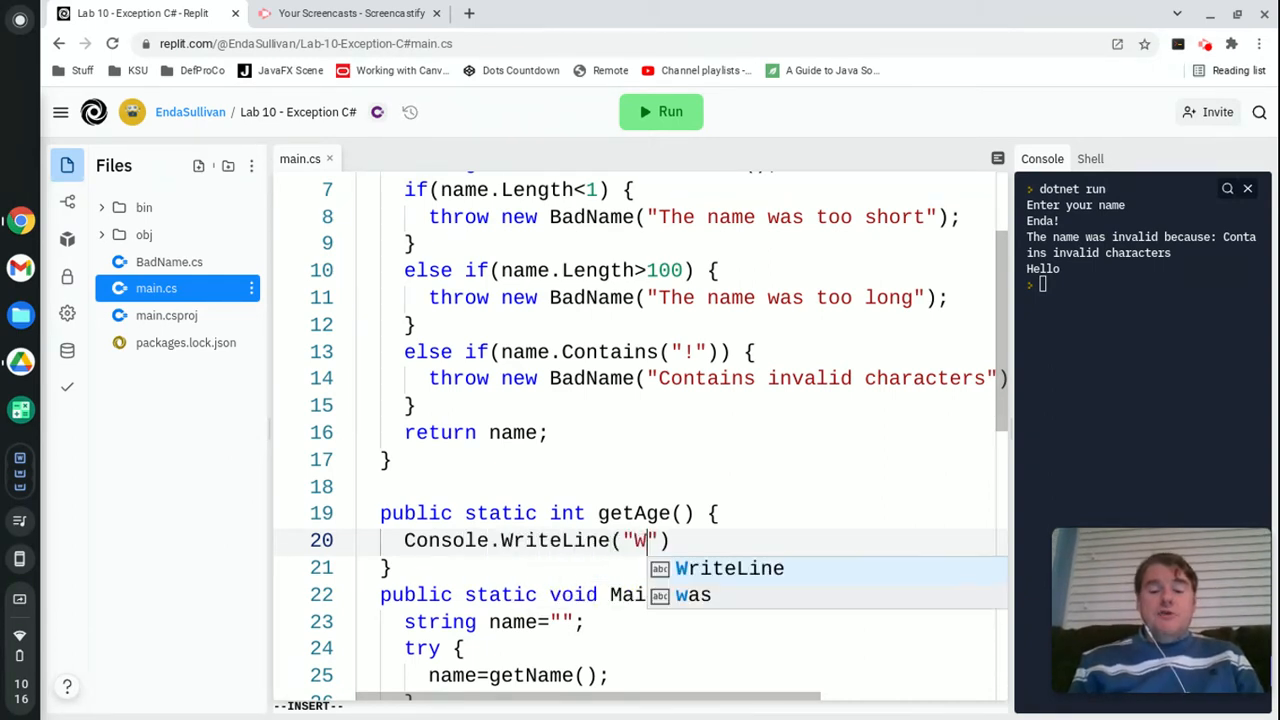
pyautogui.write('Enter your age')
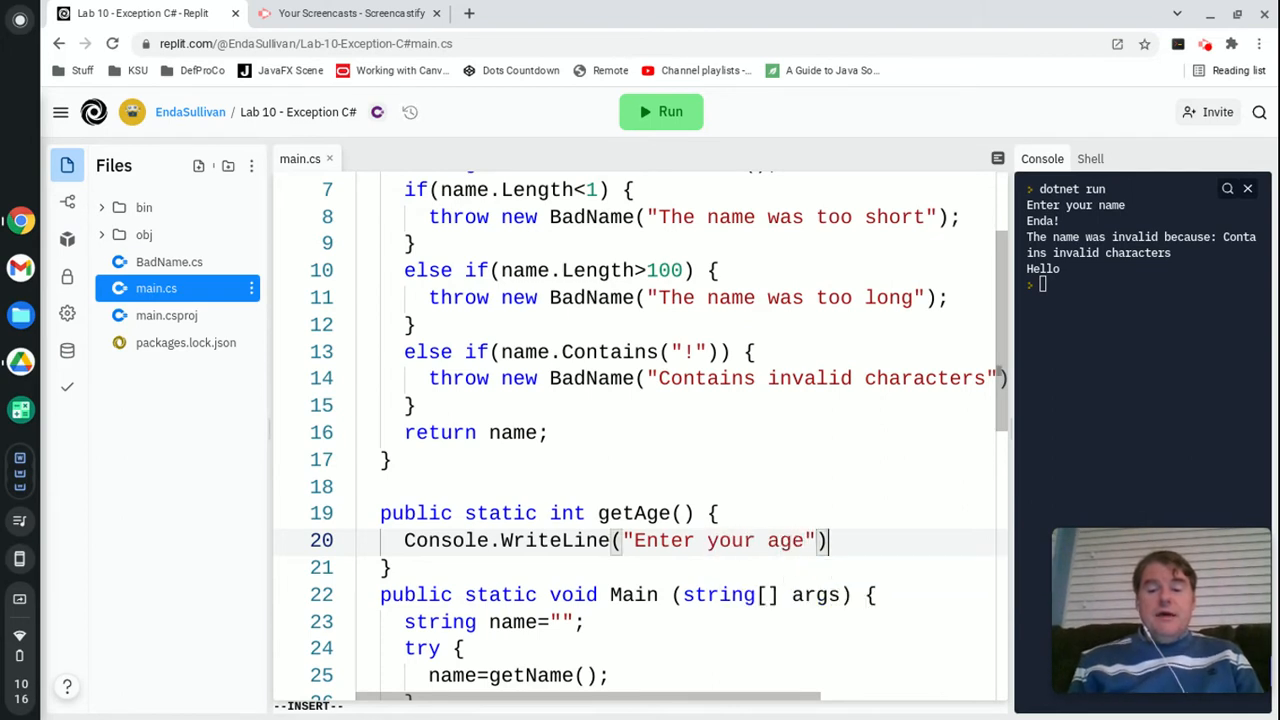
pyautogui.write('Console')
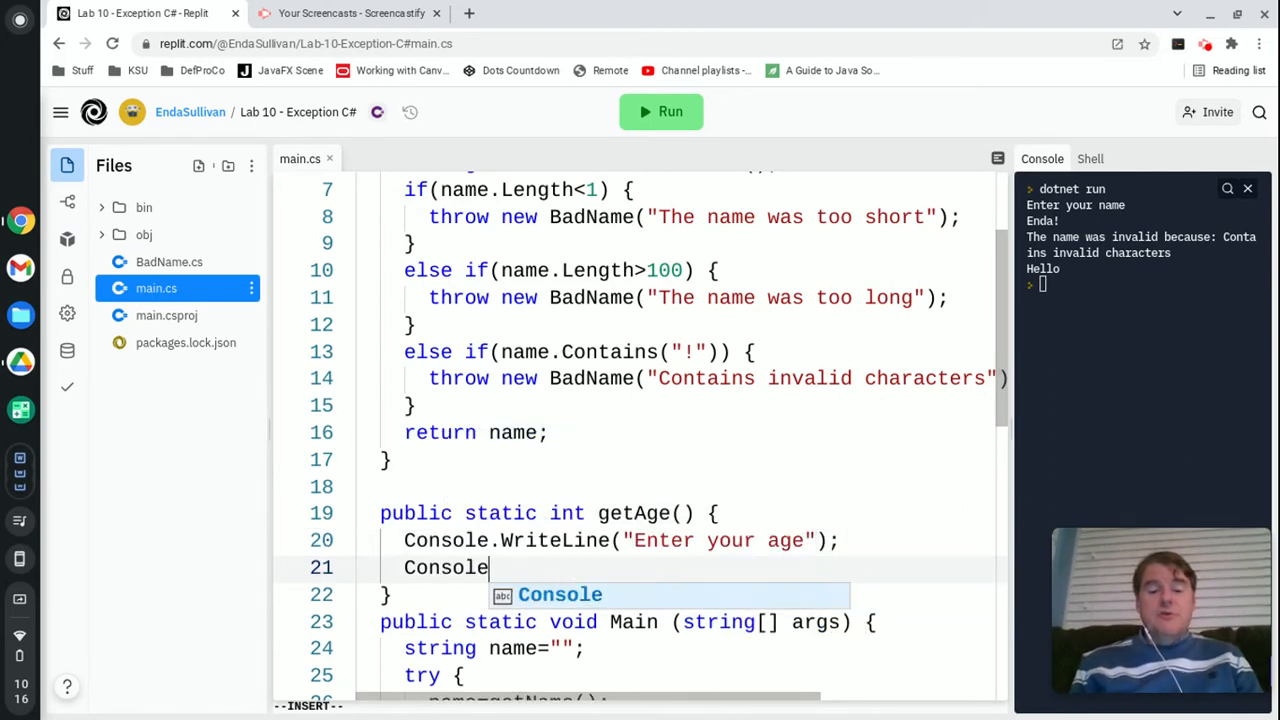
pyautogui.write('.ReadLine();')
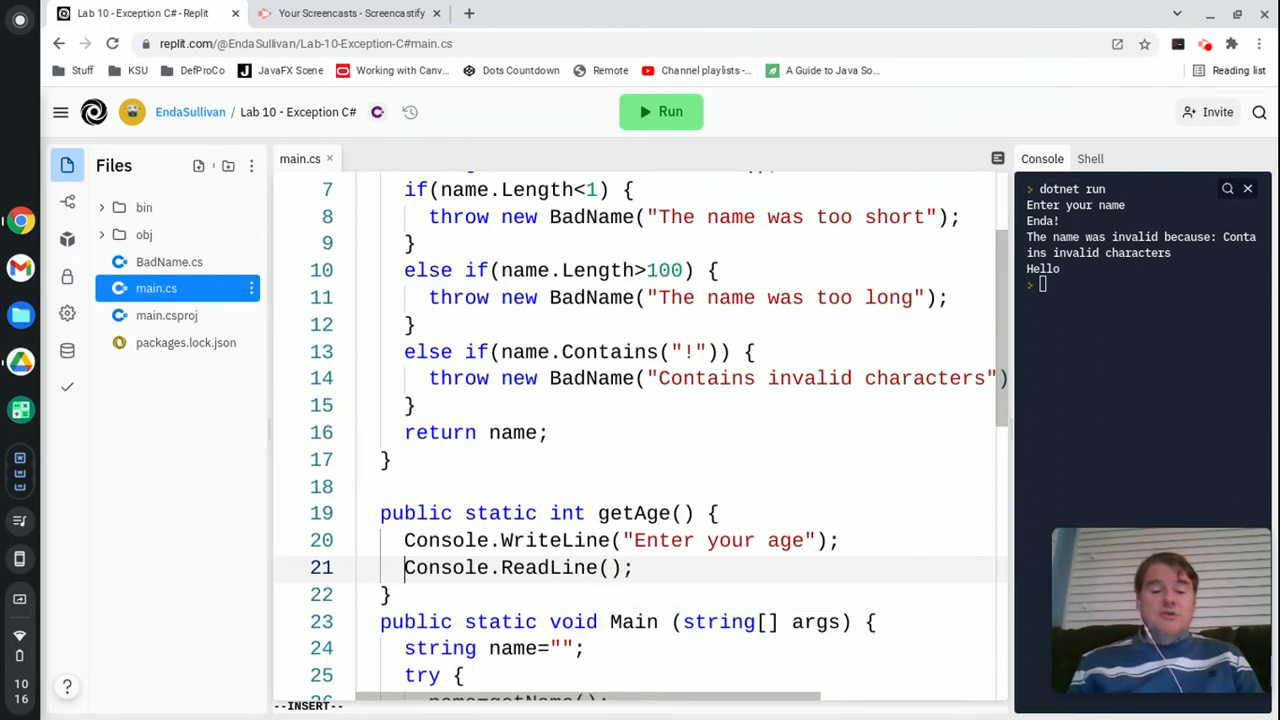
pyautogui.write('string ans')
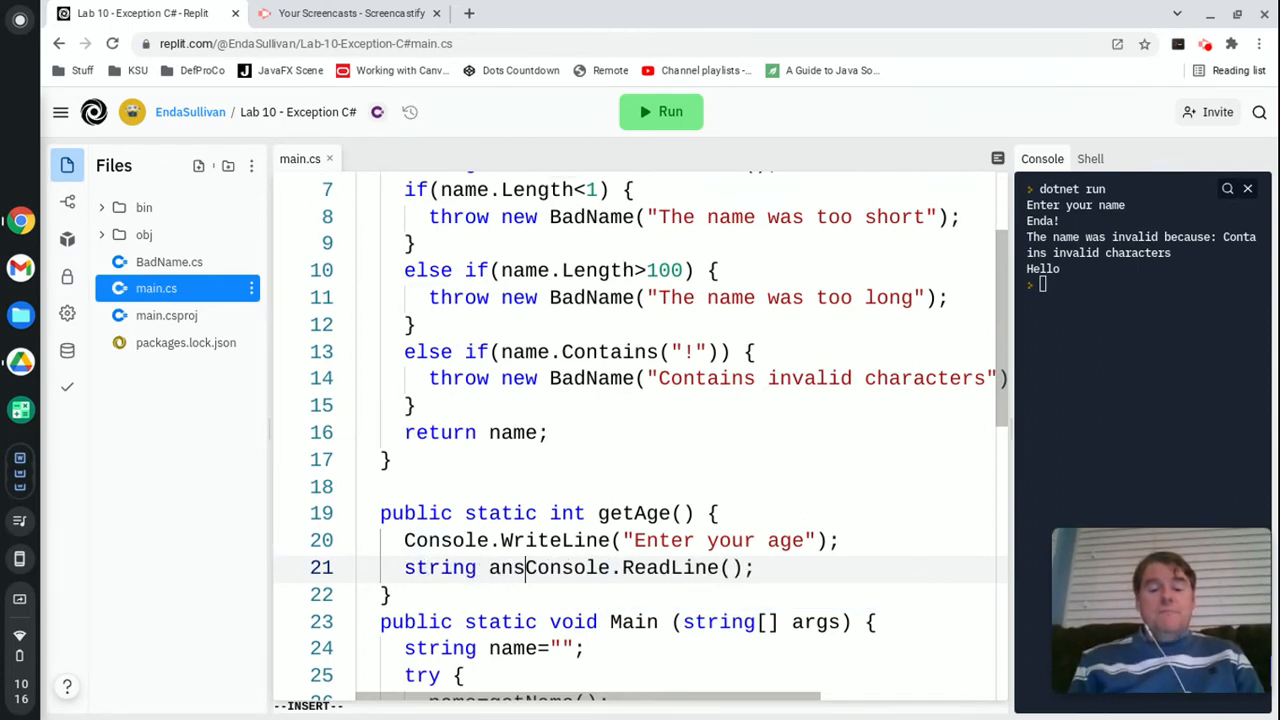
pyautogui.write('wer=')
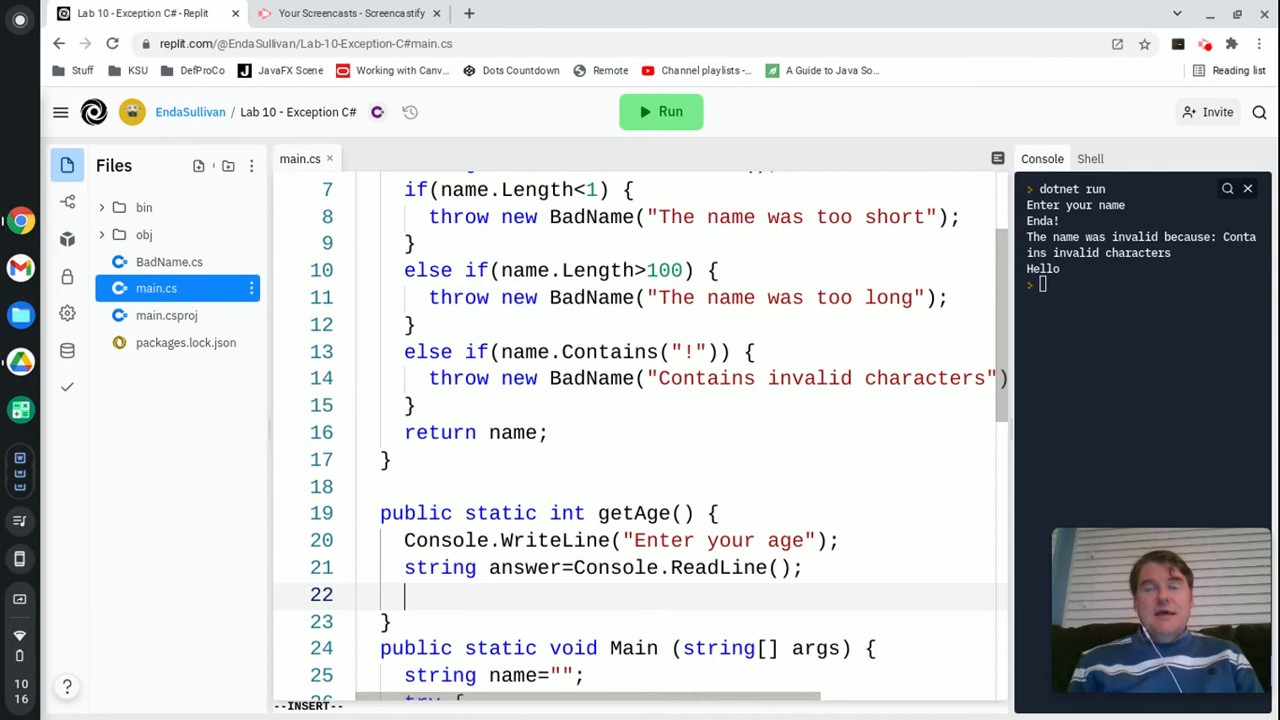
# - Parse the answer into int age using Int32.Parse(answer)
pyautogui.press('Return')
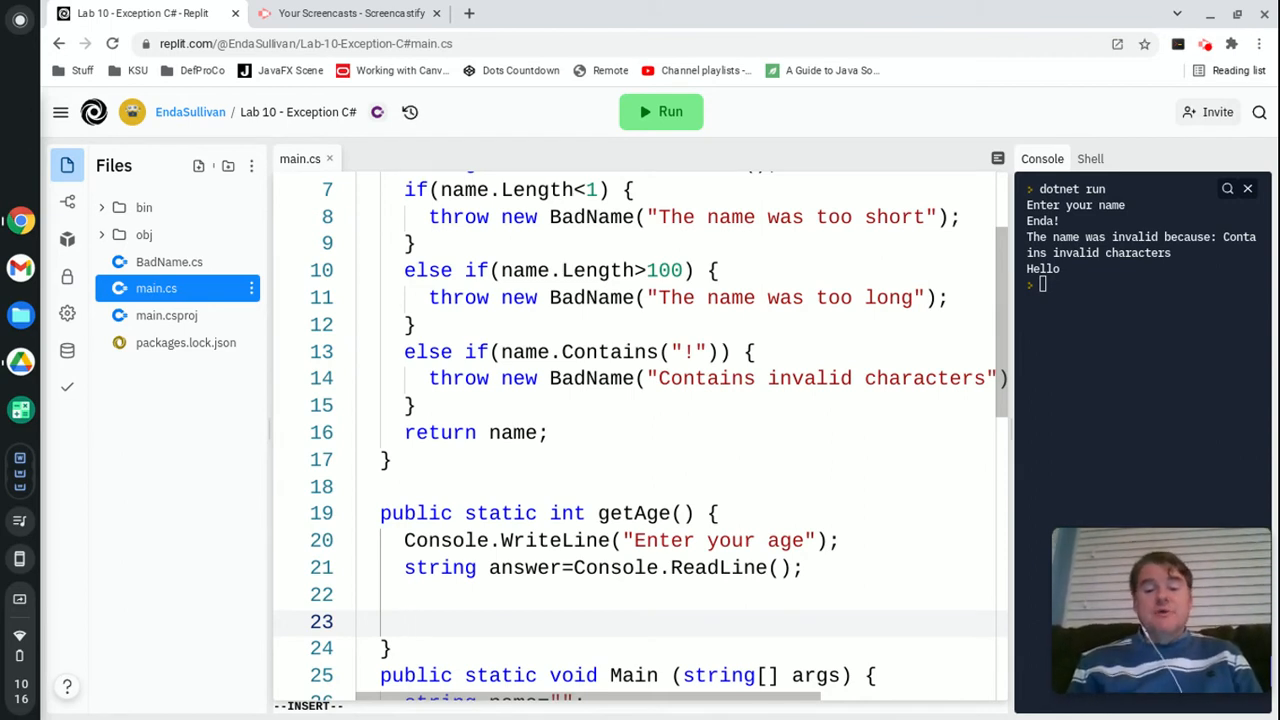
pyautogui.write('Int32.')
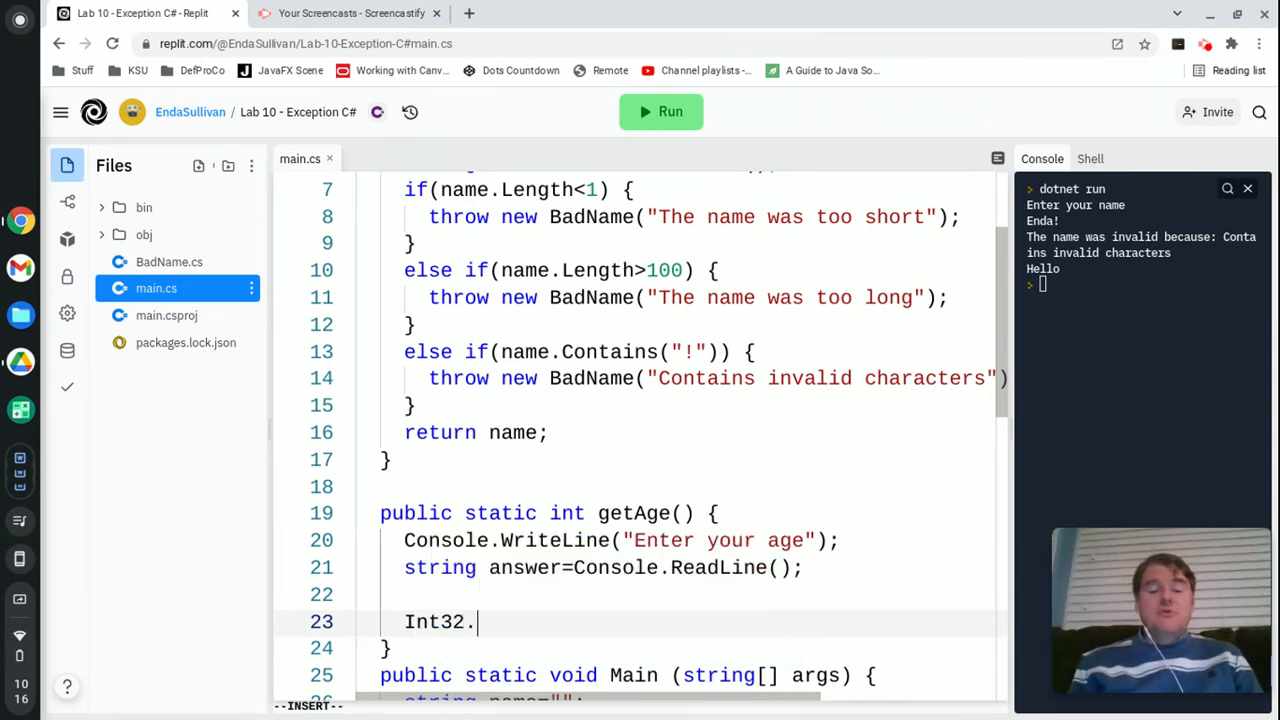
pyautogui.write('Parse(answer);')
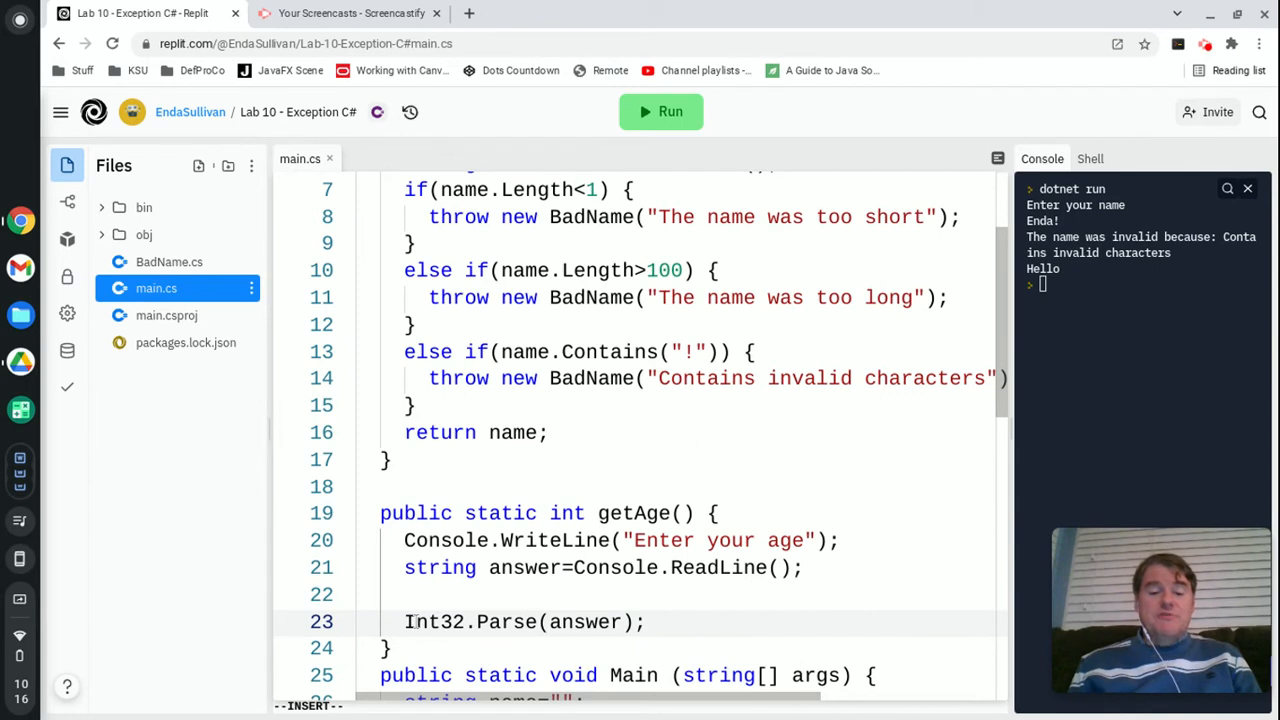
pyautogui.write('int')
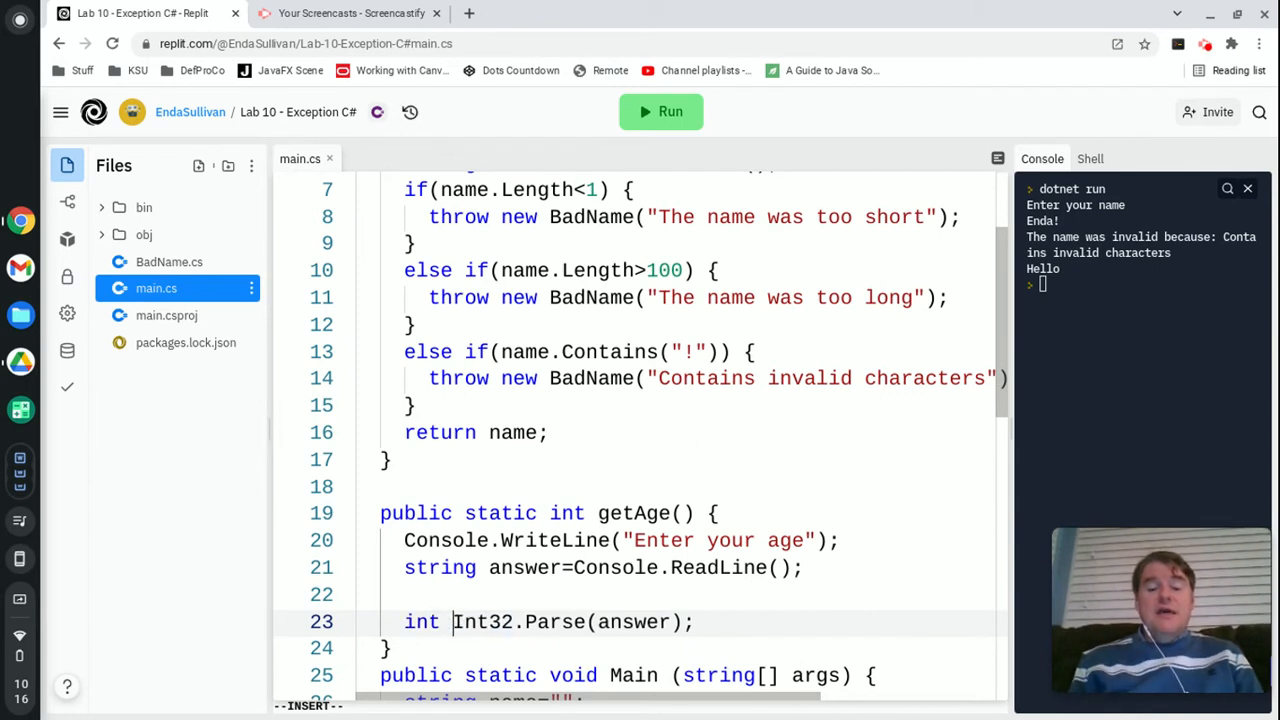
pyautogui.write('age=')
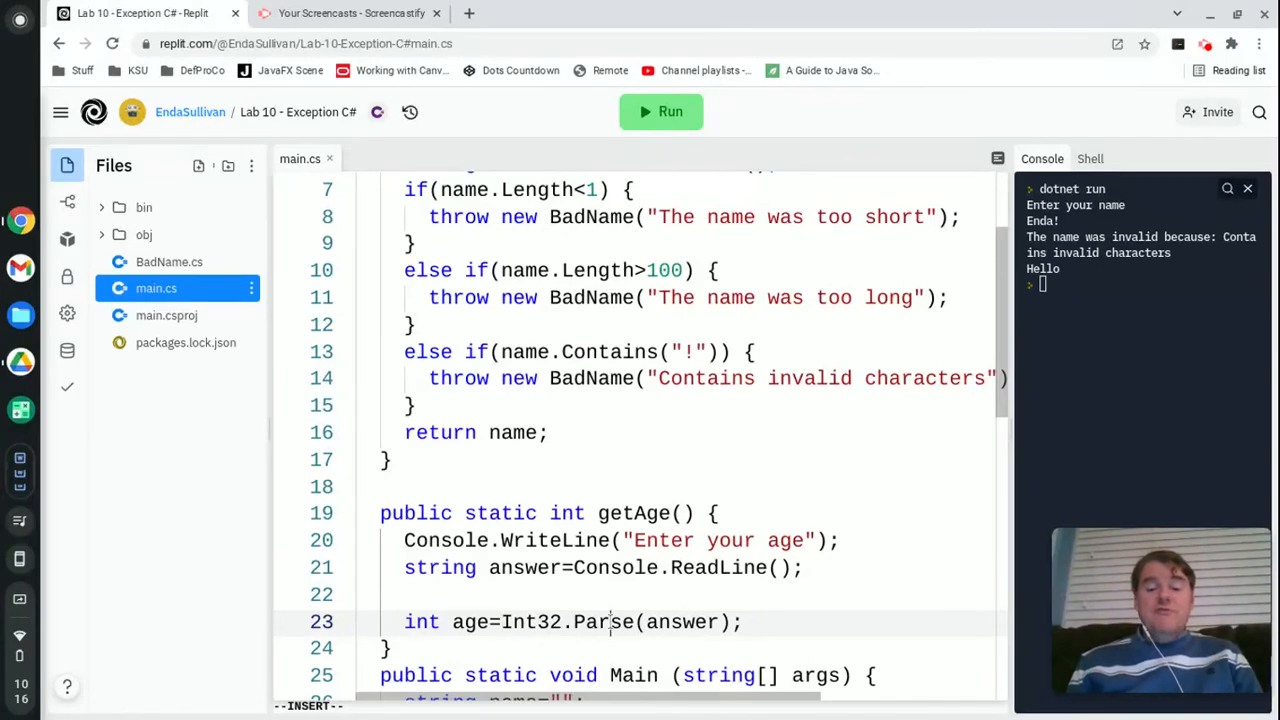
pyautogui.doubleClick(604, 622)
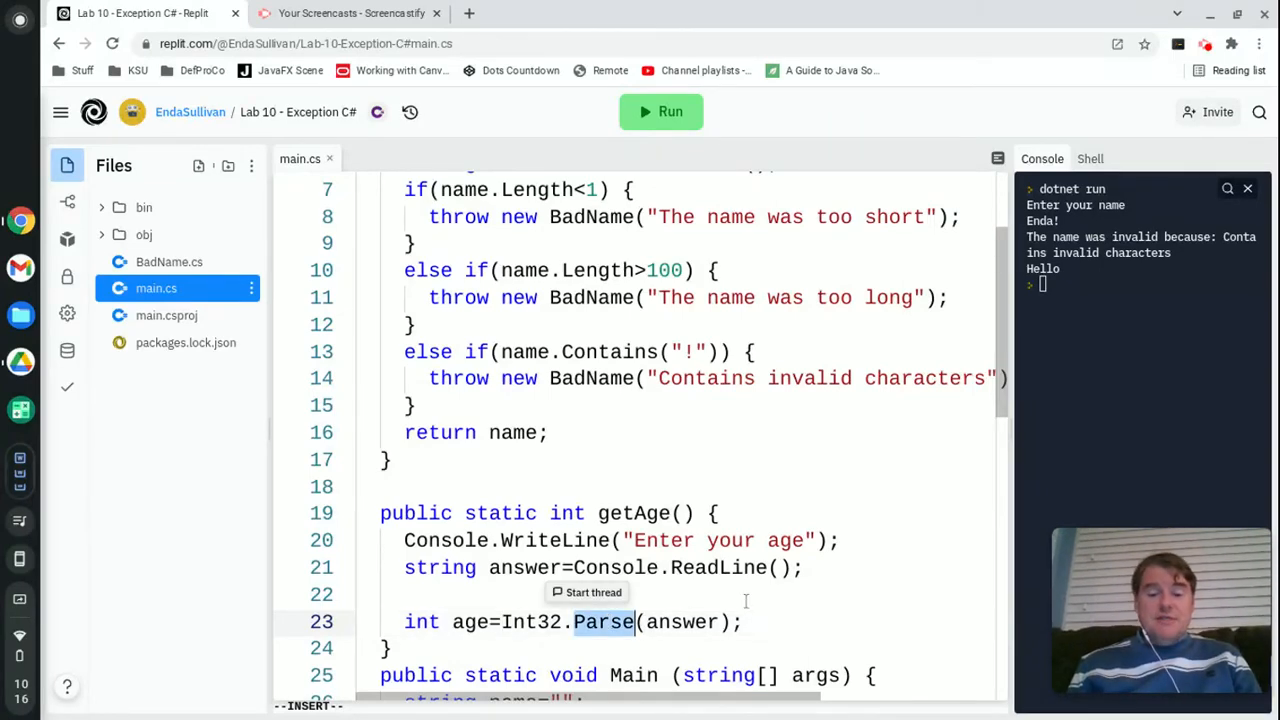
pyautogui.scroll(-3)
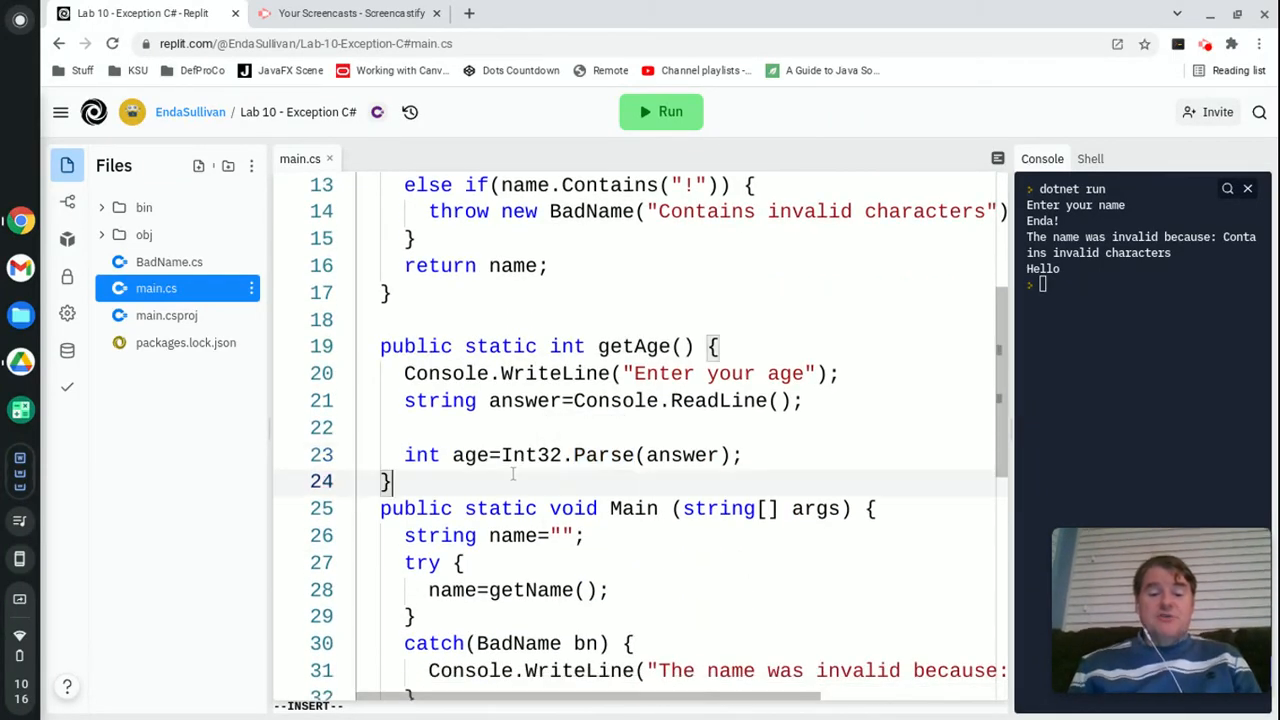
# - Declare int age in Main, set age=getAge() in the try, append the age to the greeting and run
pyautogui.scroll(-3)
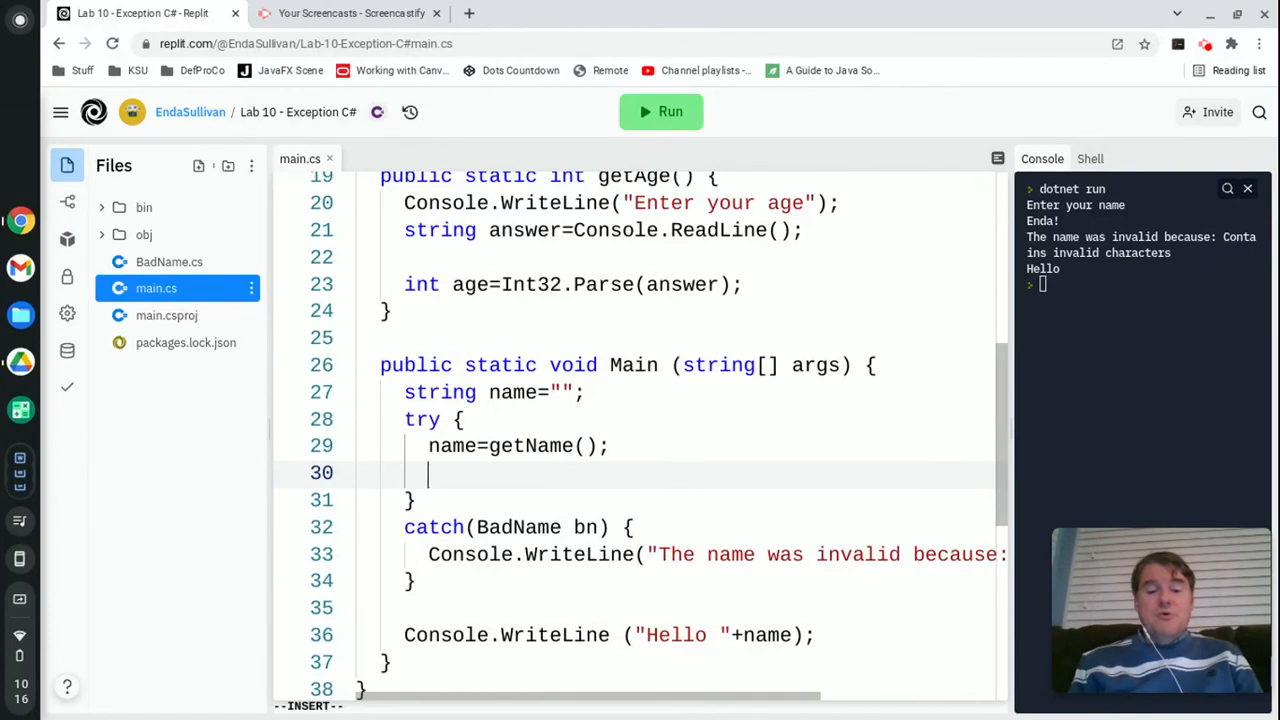
pyautogui.write('age=getAA')
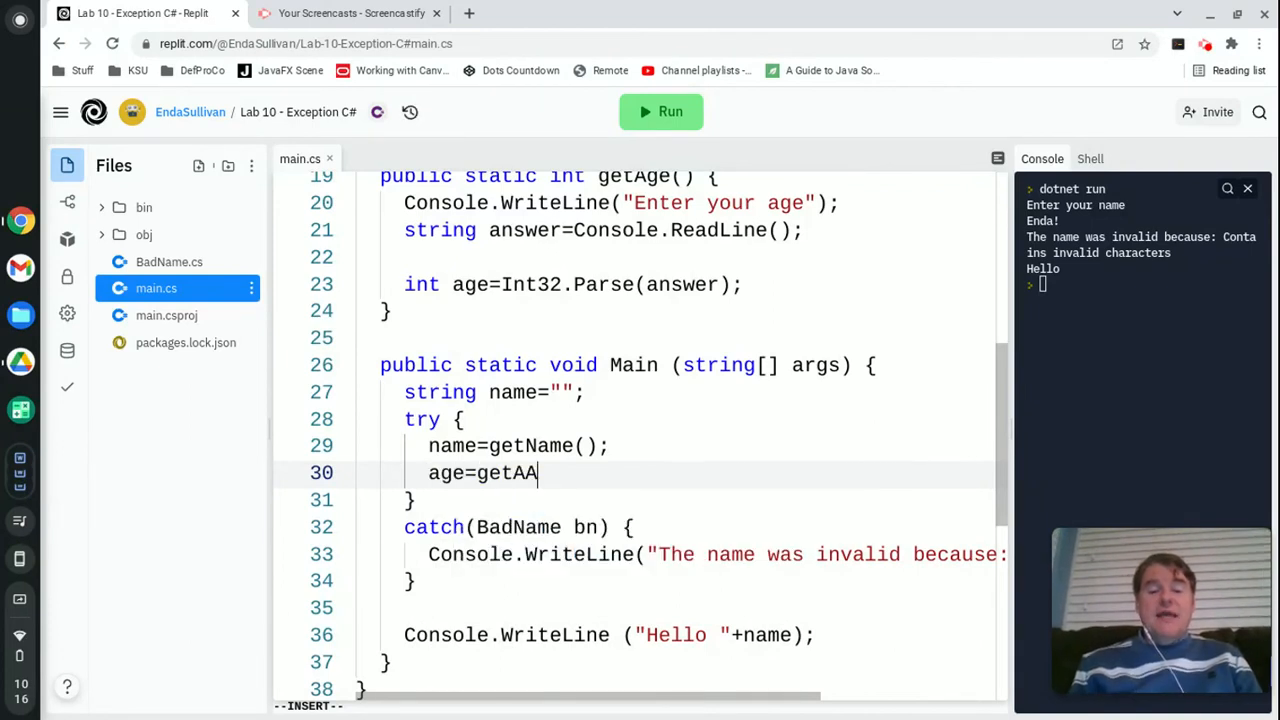
pyautogui.write('ge();')
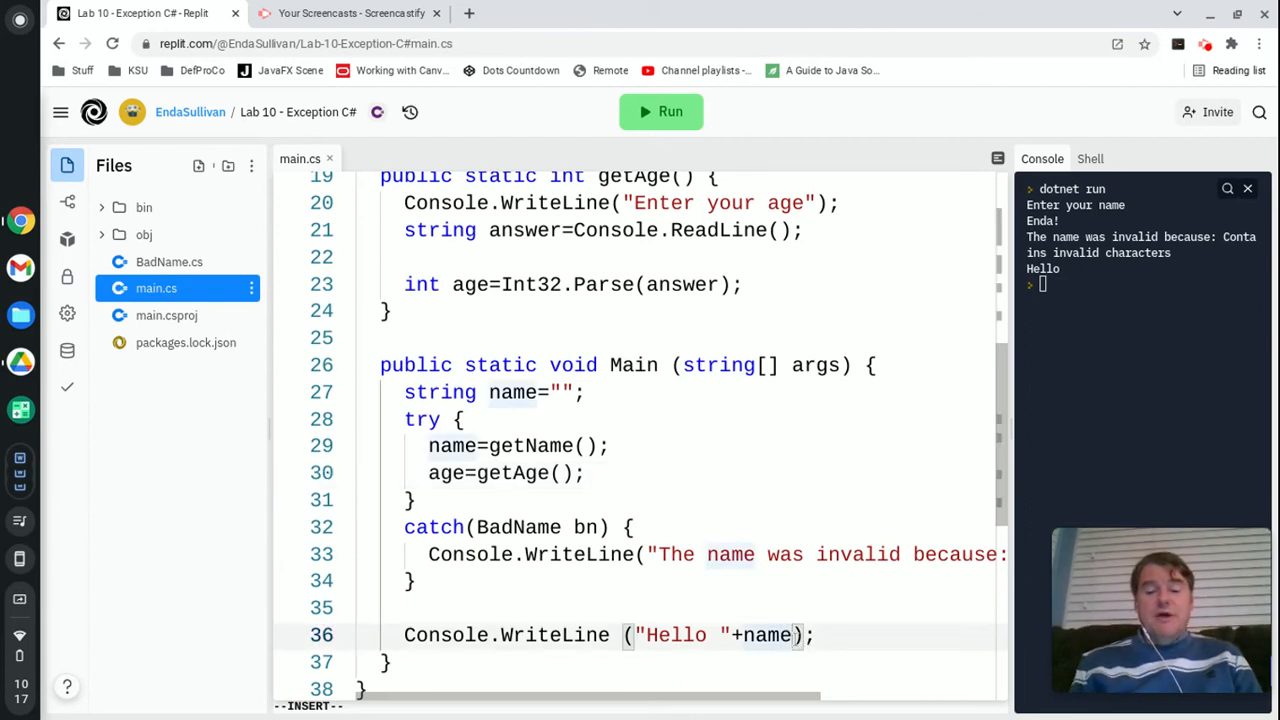
pyautogui.write('+" your age is "+age')
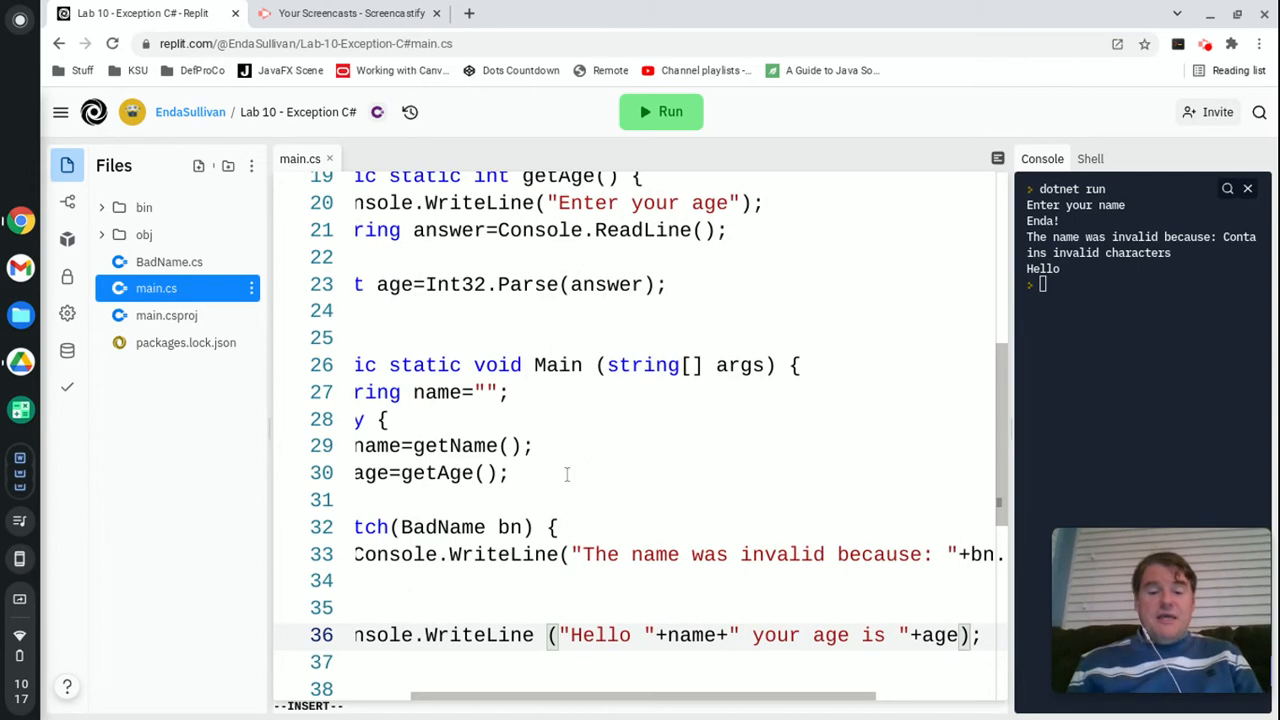
pyautogui.write('int age;')
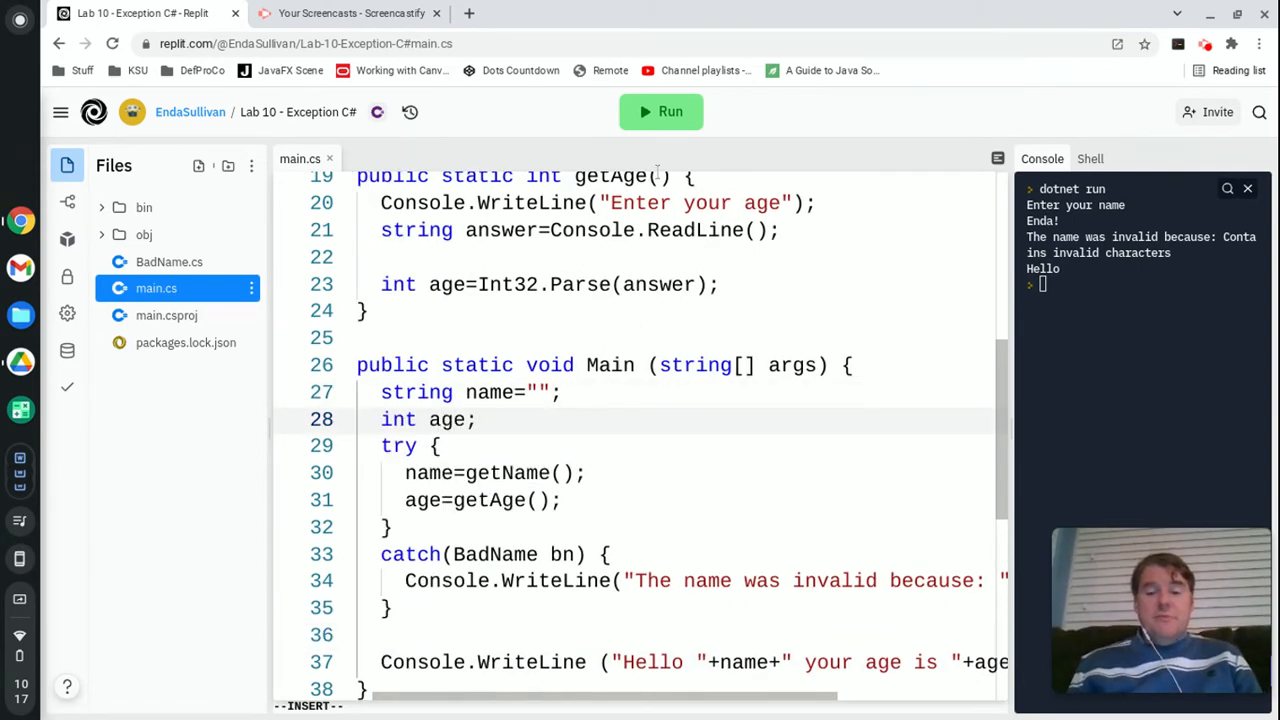
pyautogui.click(660, 112)
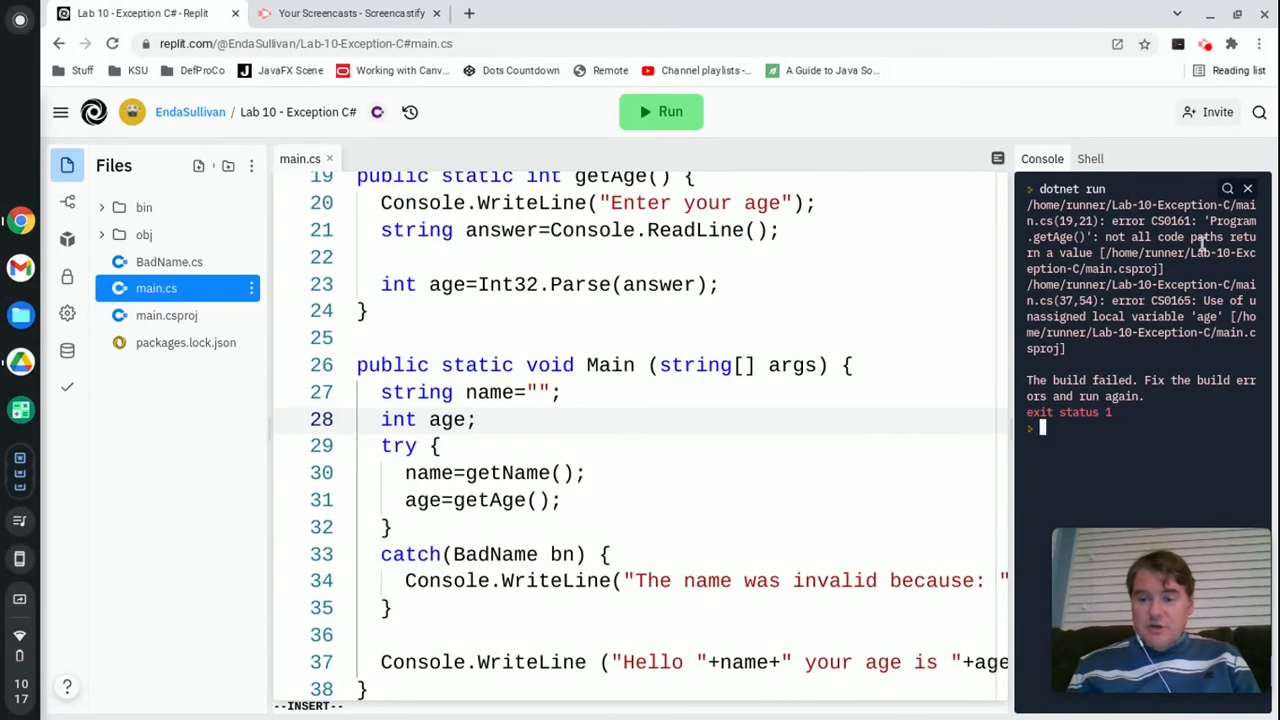
# - Add return age; to getAge, initialize Main's age to 0, and run again
pyautogui.scroll(3)
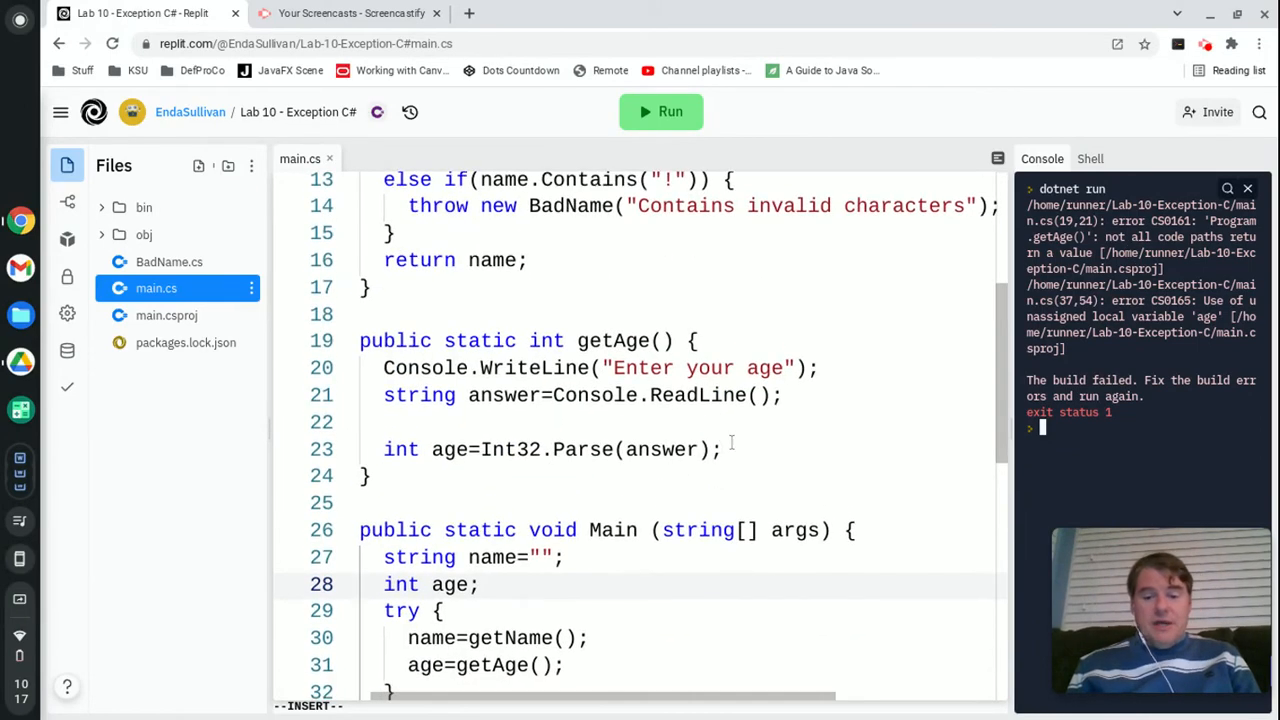
pyautogui.write('return age;')
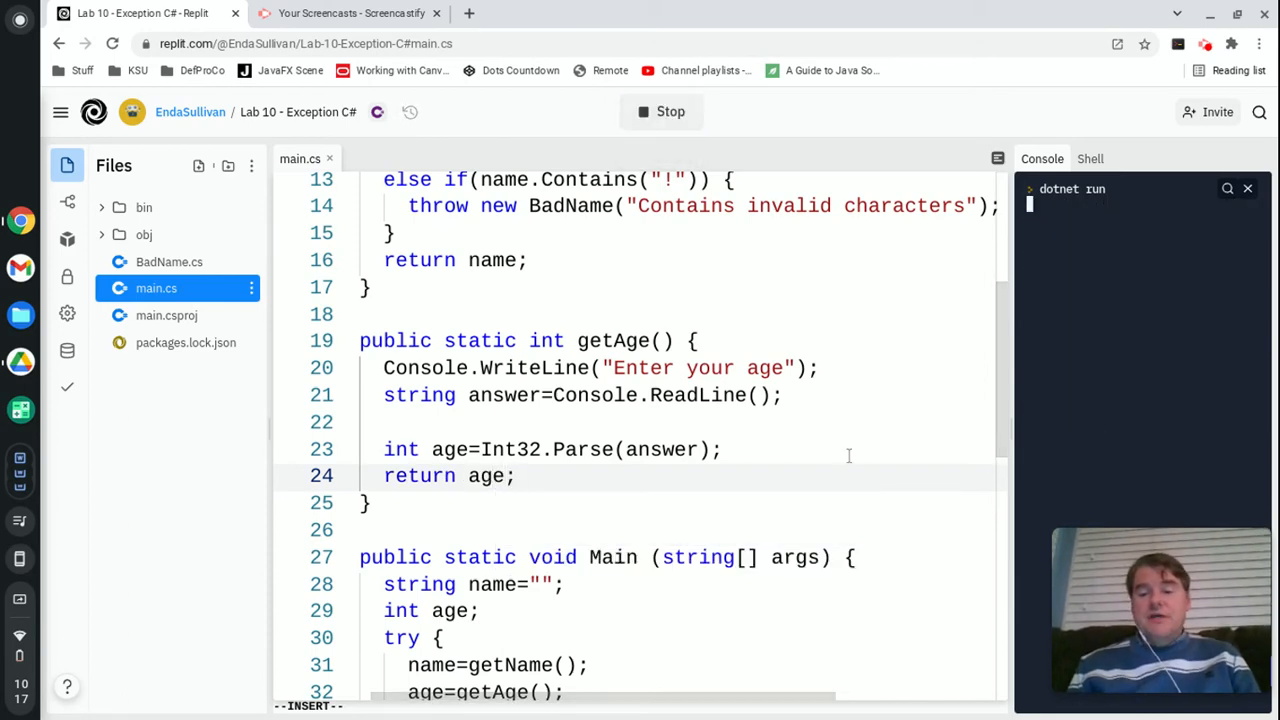
pyautogui.scroll(-3)
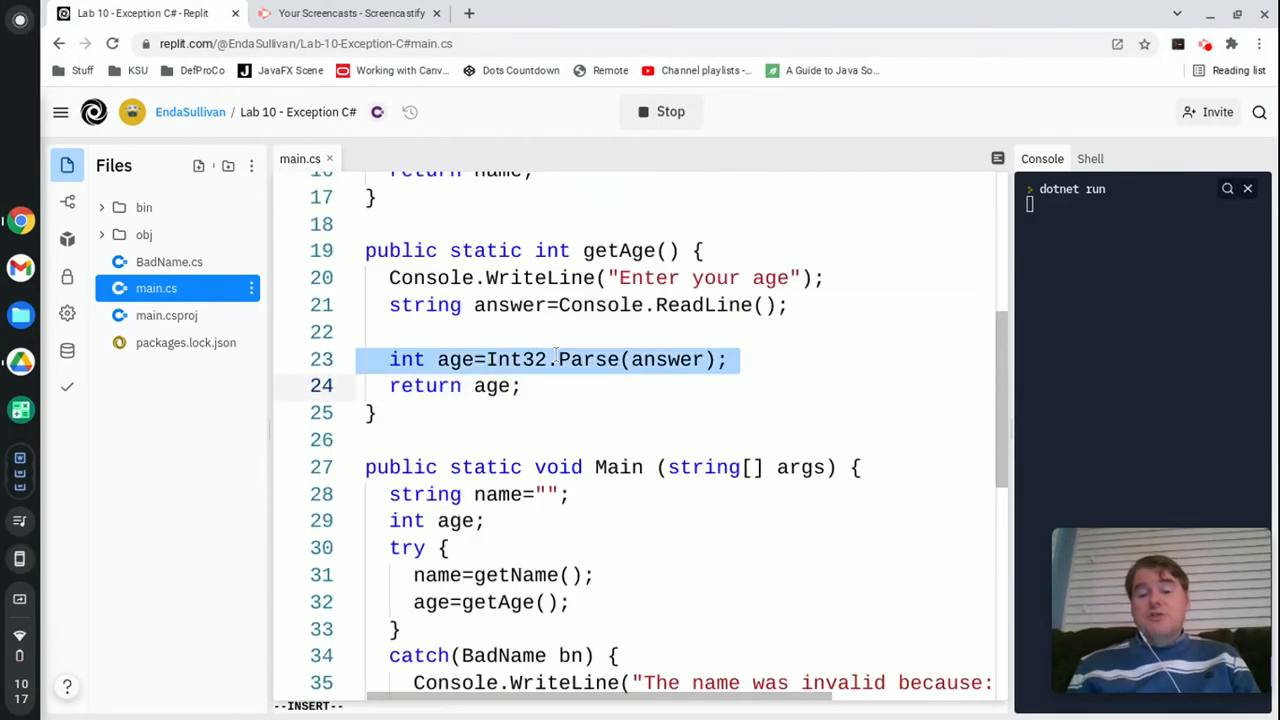
pyautogui.moveTo(828, 380)
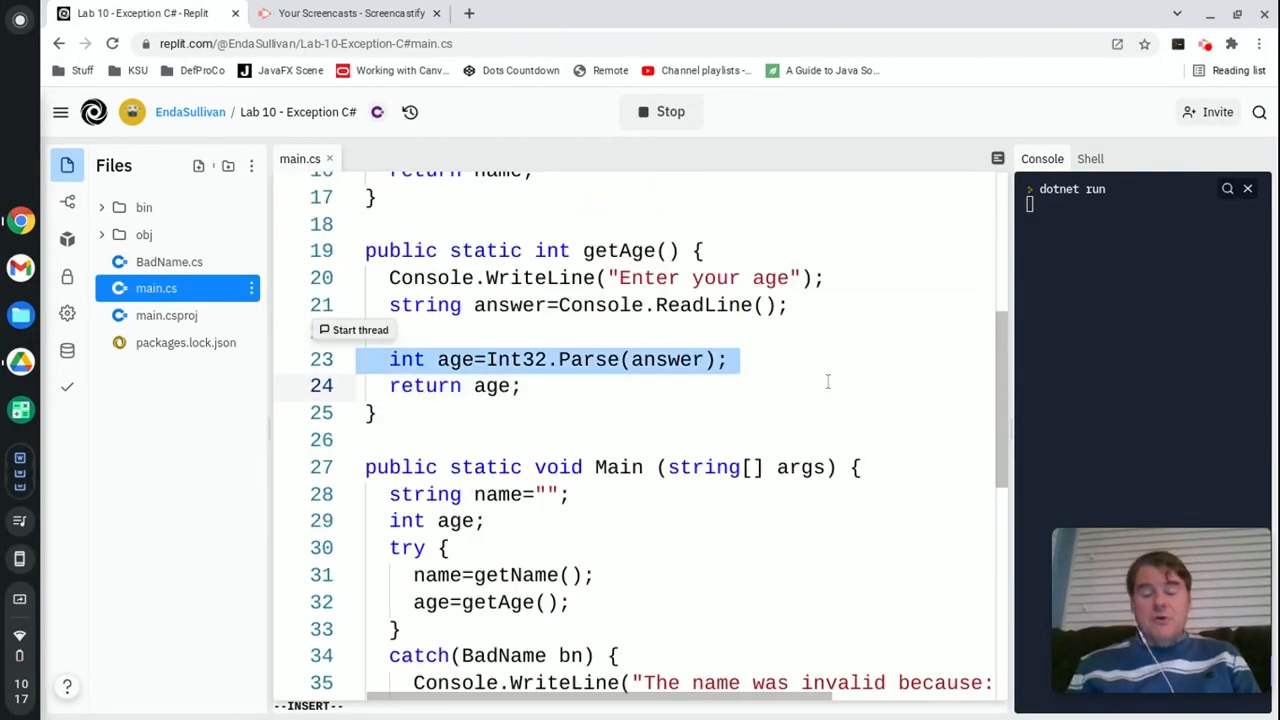
pyautogui.moveTo(1038, 420)
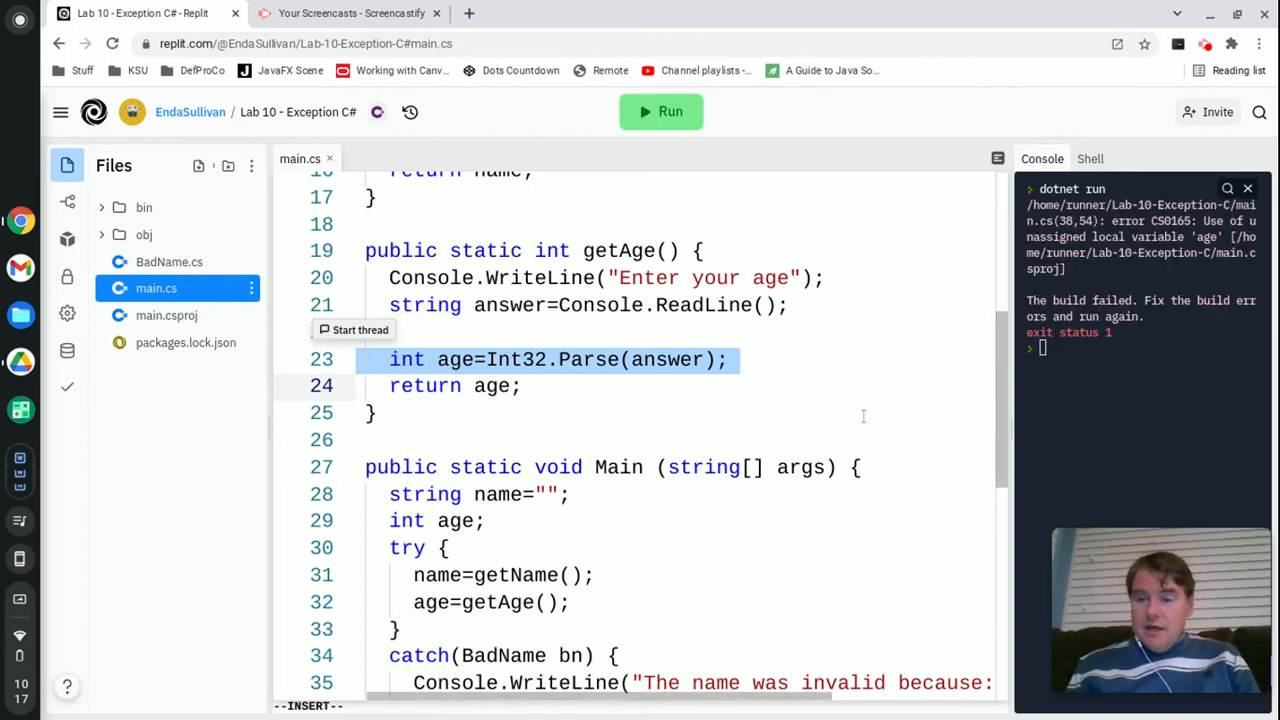
pyautogui.scroll(-3)
pyautogui.write('=0')
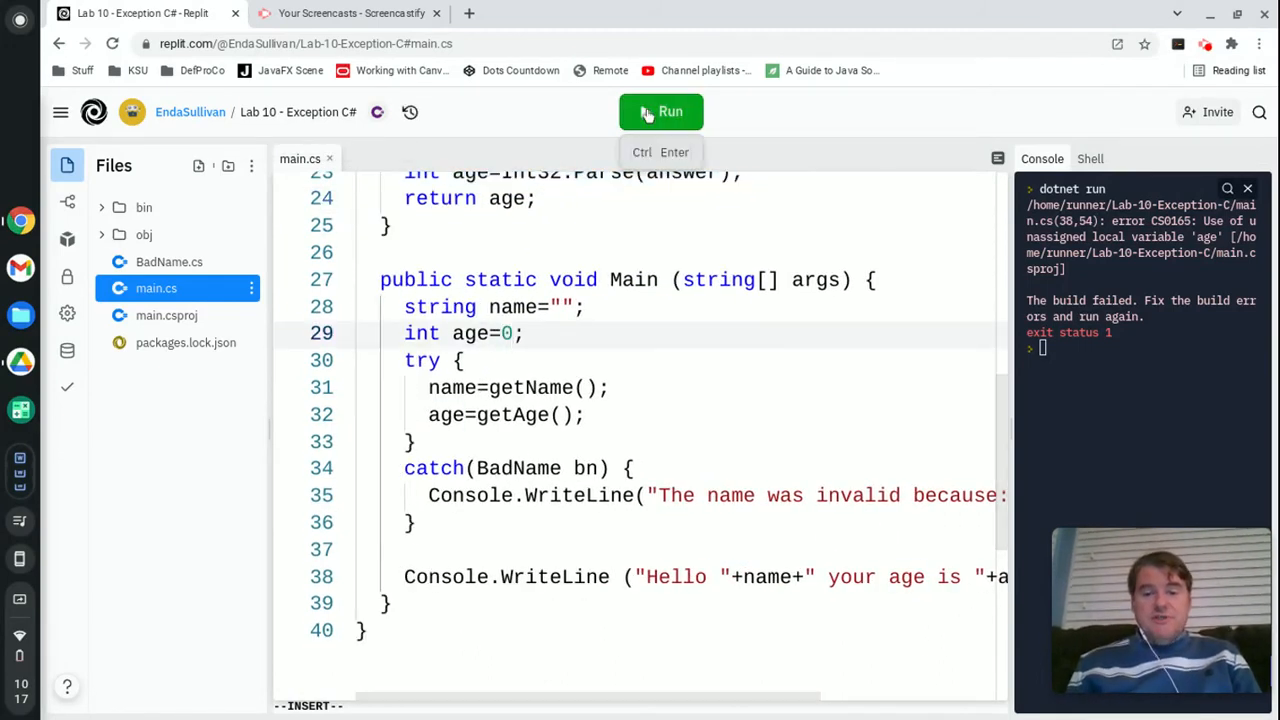
pyautogui.click(660, 112)
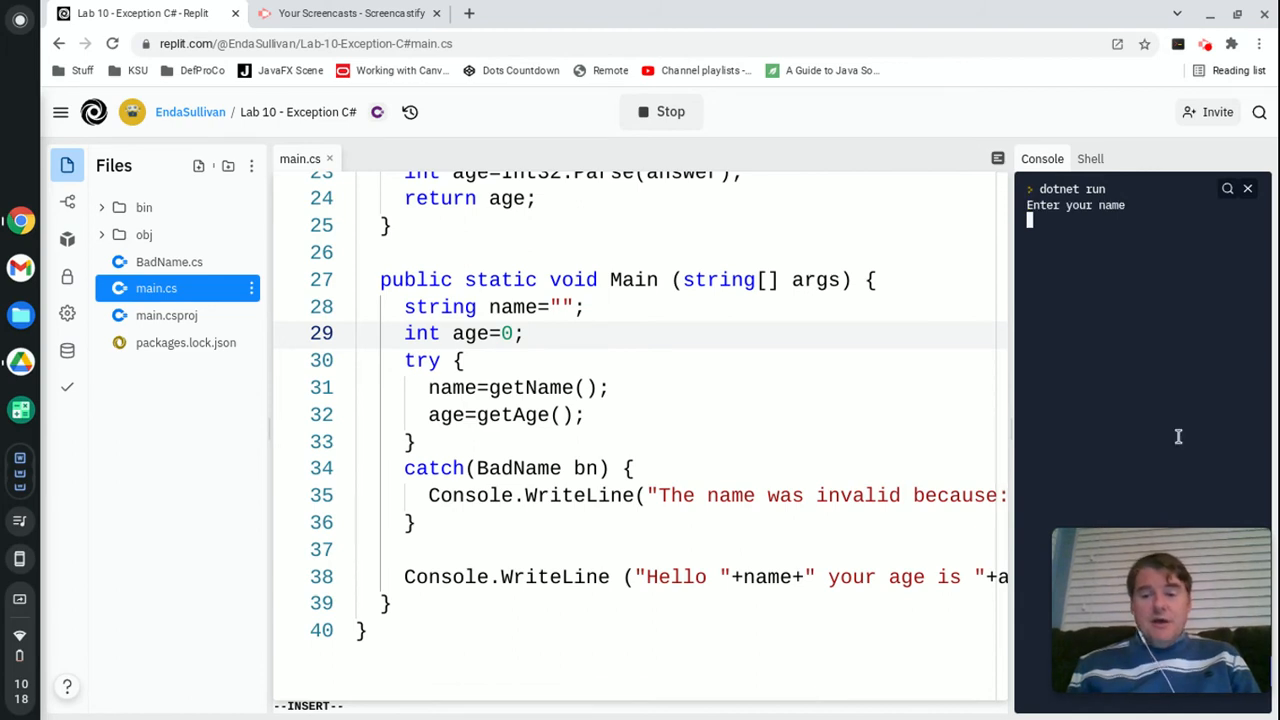
# - Enter the name Enda and a non-numeric age x, crashing with a FormatException
pyautogui.write('Enda')
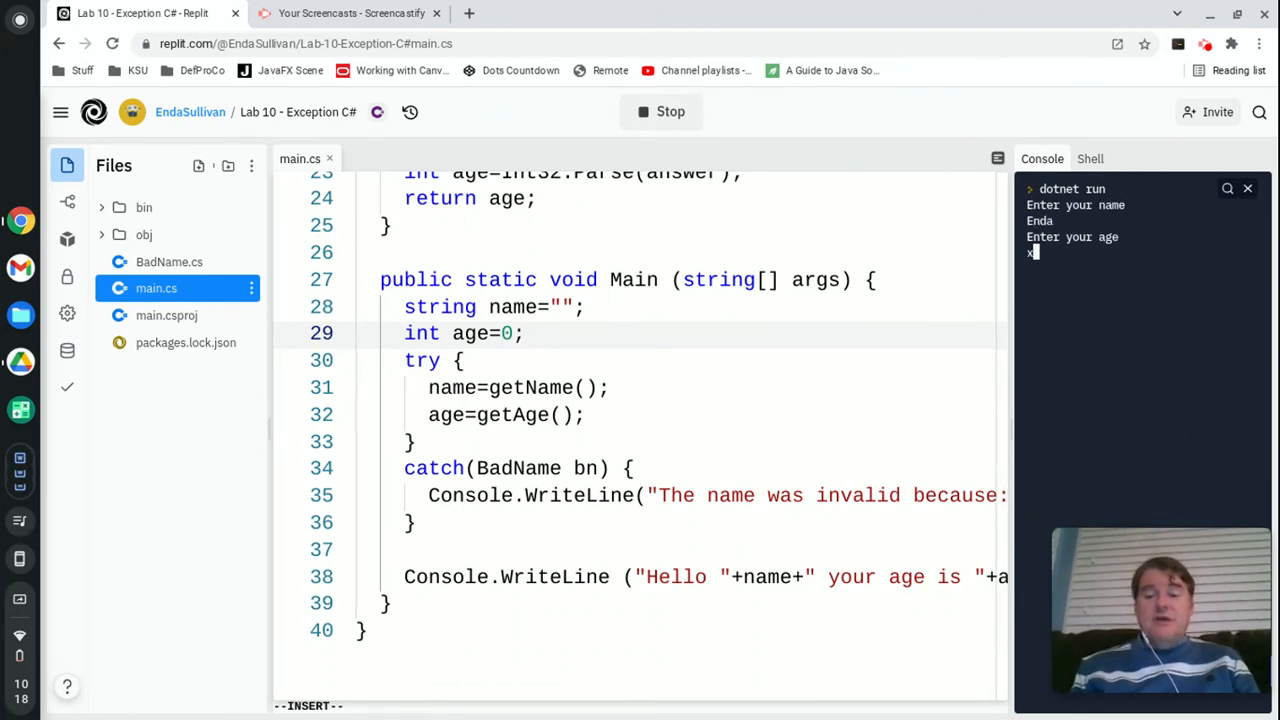
pyautogui.press('Return')
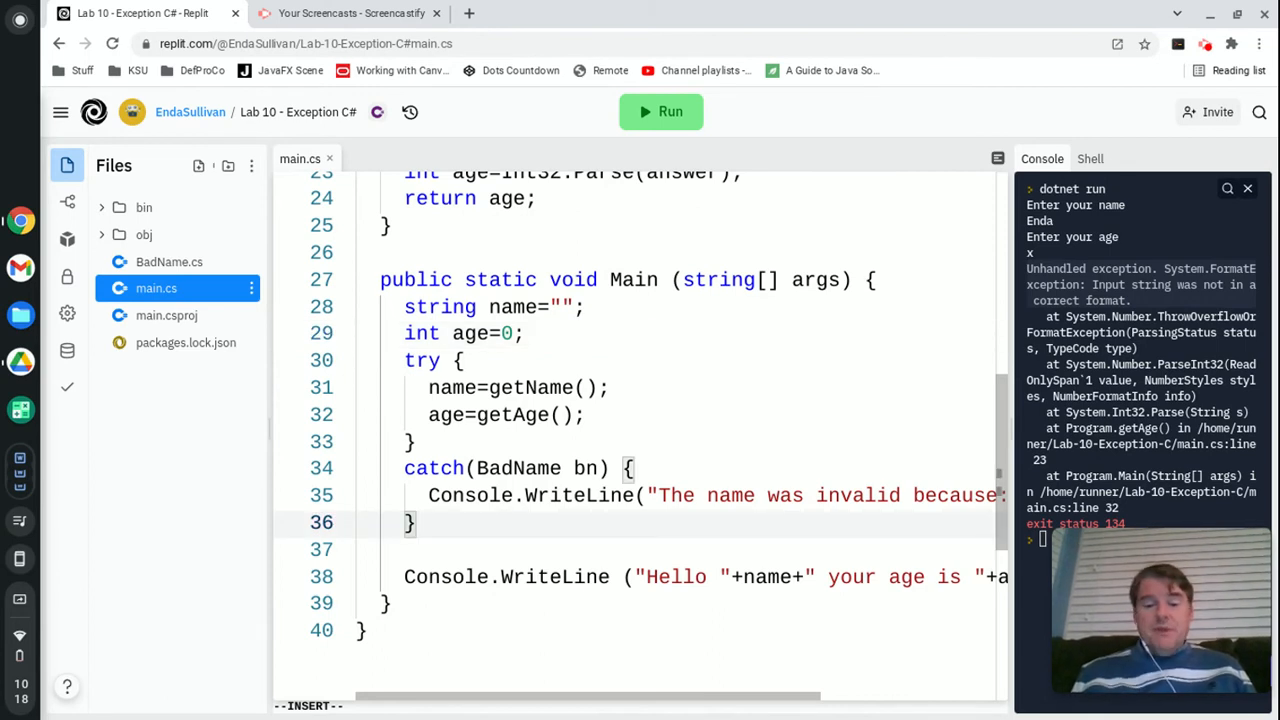
# - Add catch(FormatException fe) printing "The age was not a number" after the BadName catch
pyautogui.write('C')
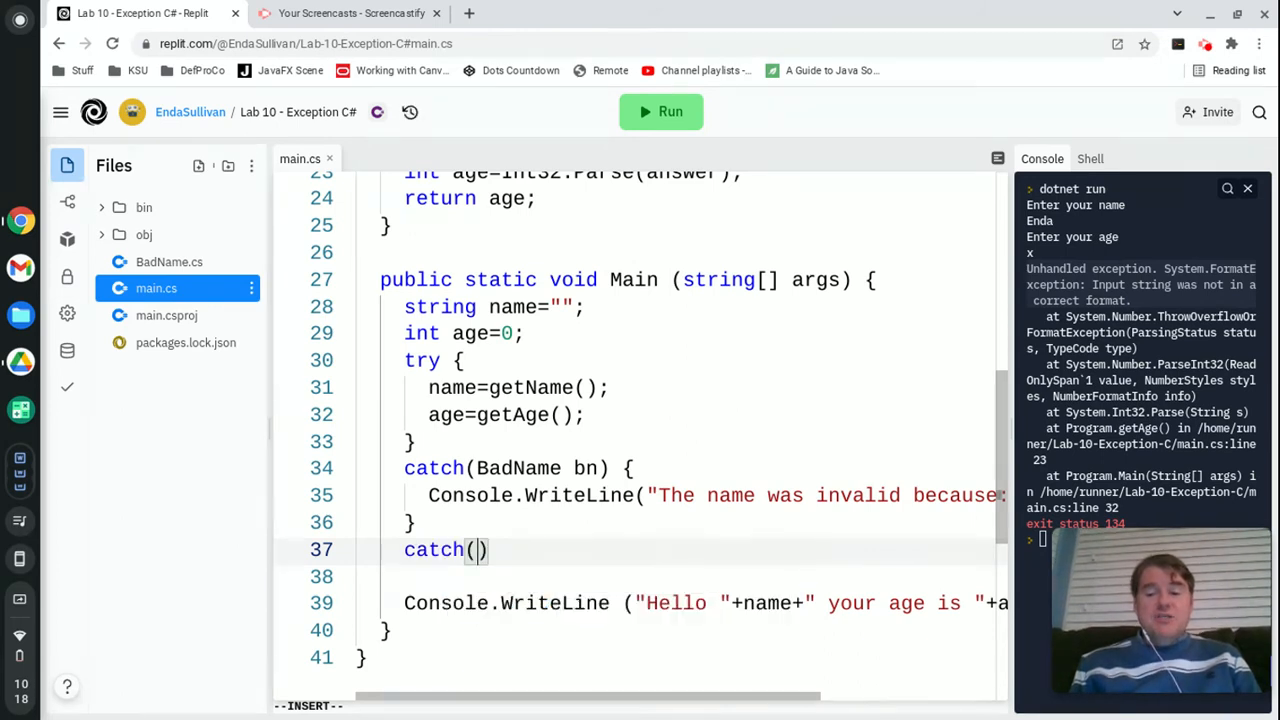
pyautogui.write('FormatExc')
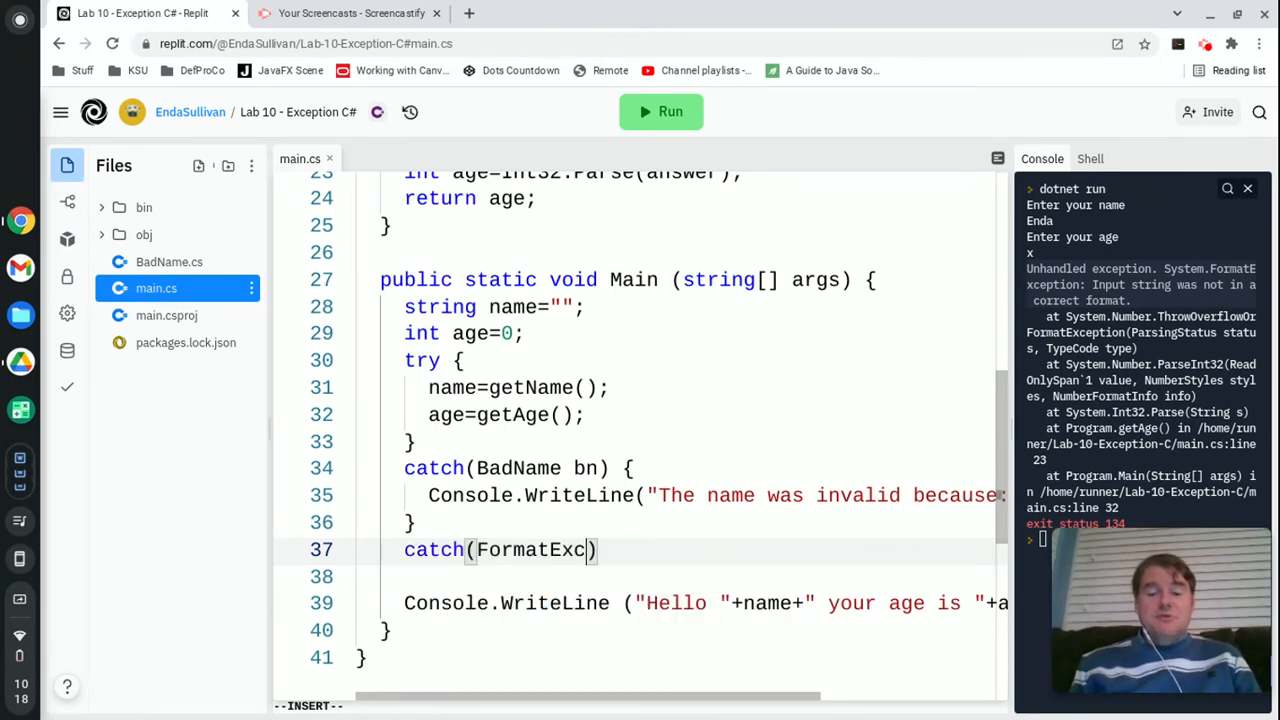
pyautogui.write('e')
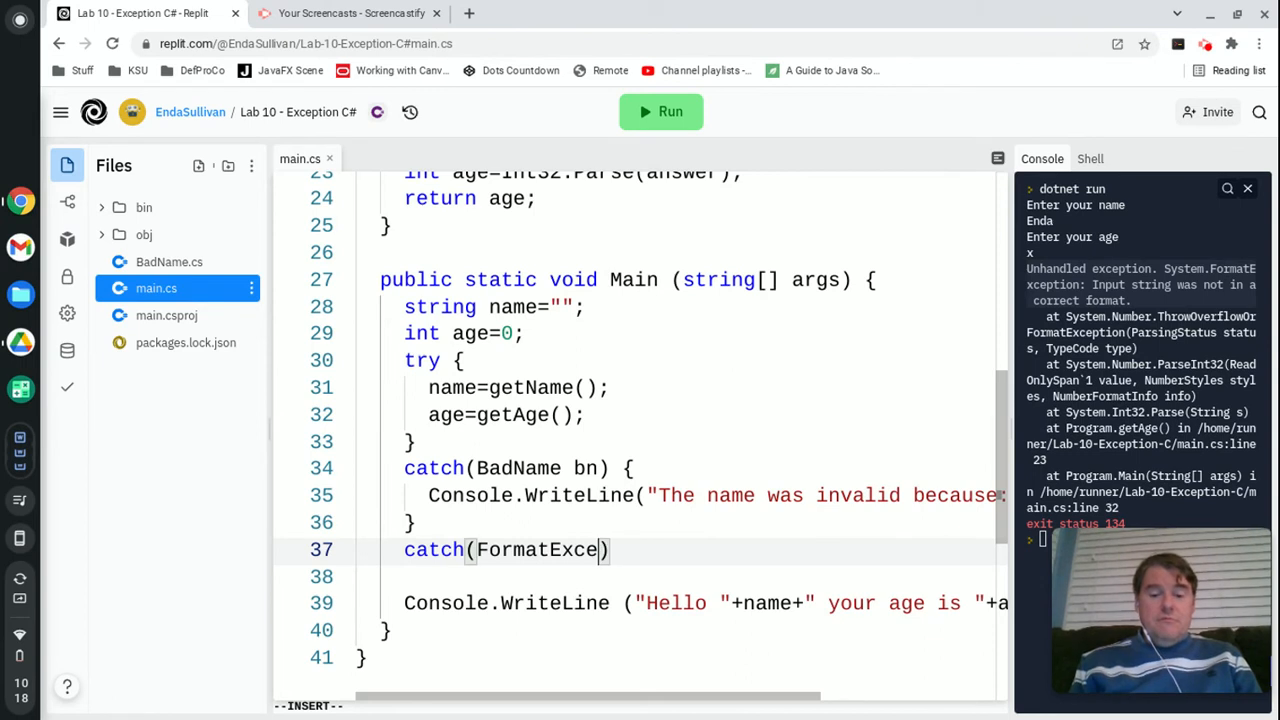
pyautogui.write('ption fe')
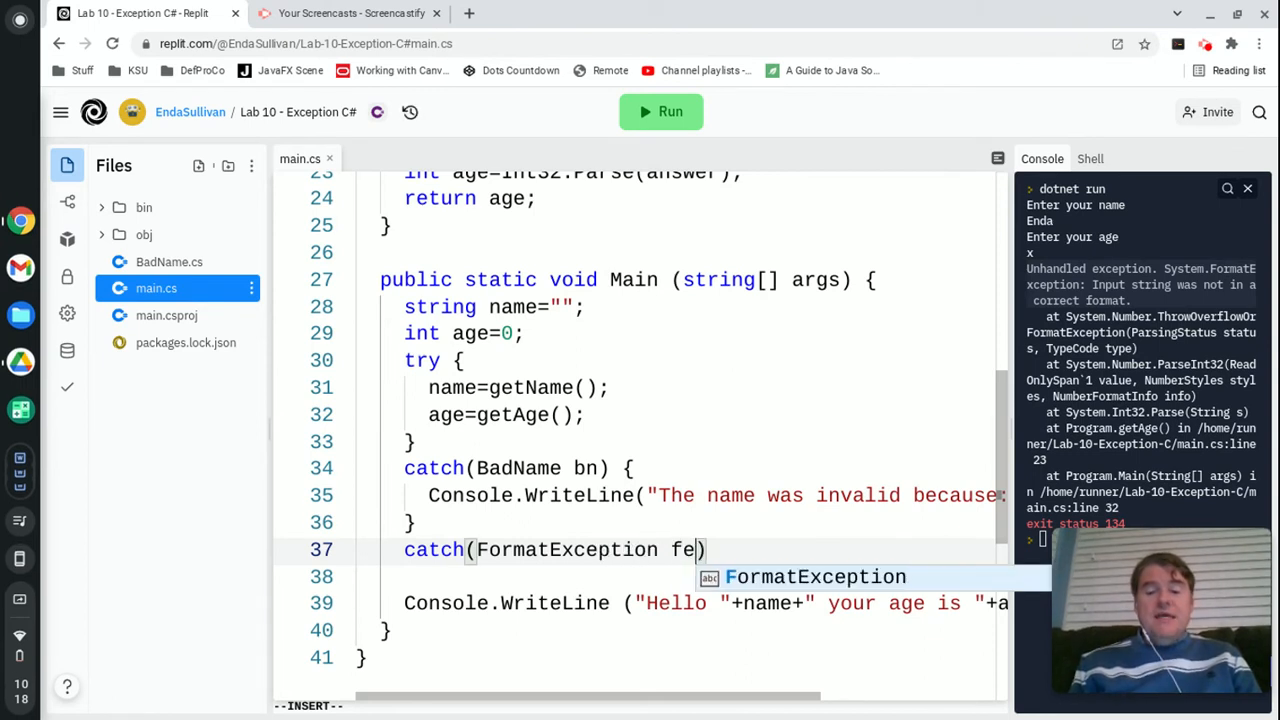
pyautogui.press('enter')
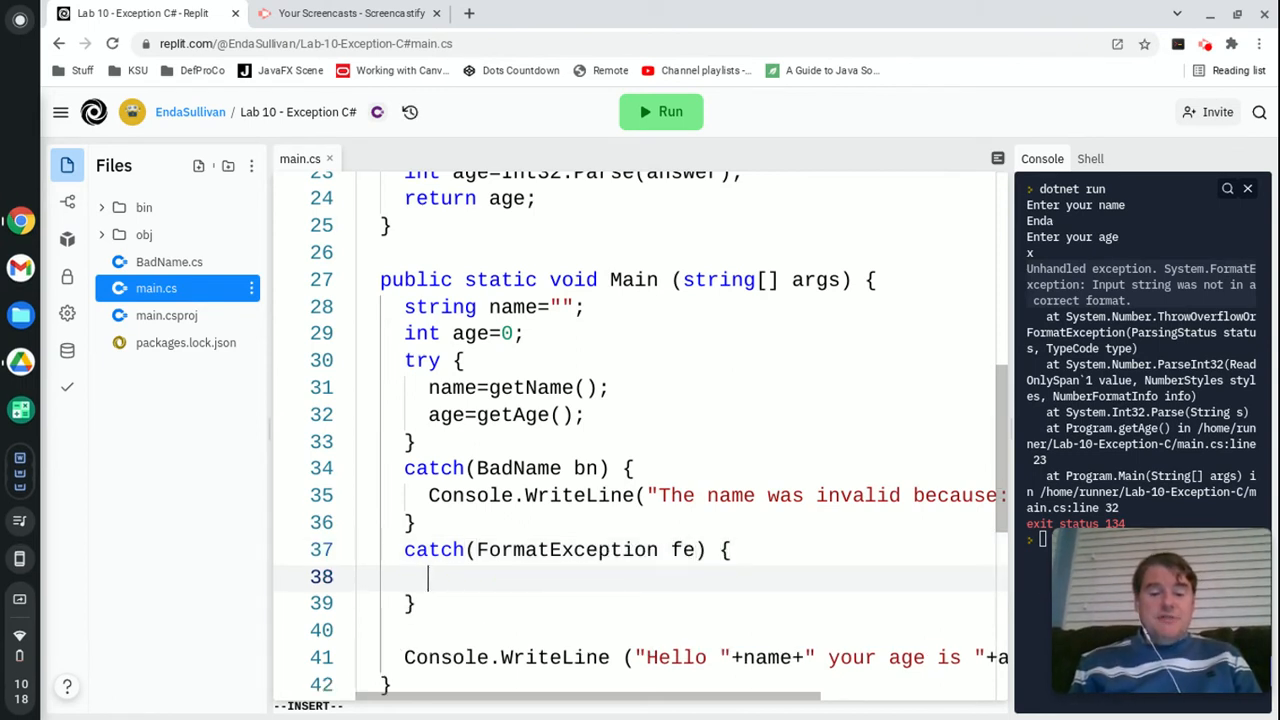
pyautogui.write('Console.Writel')
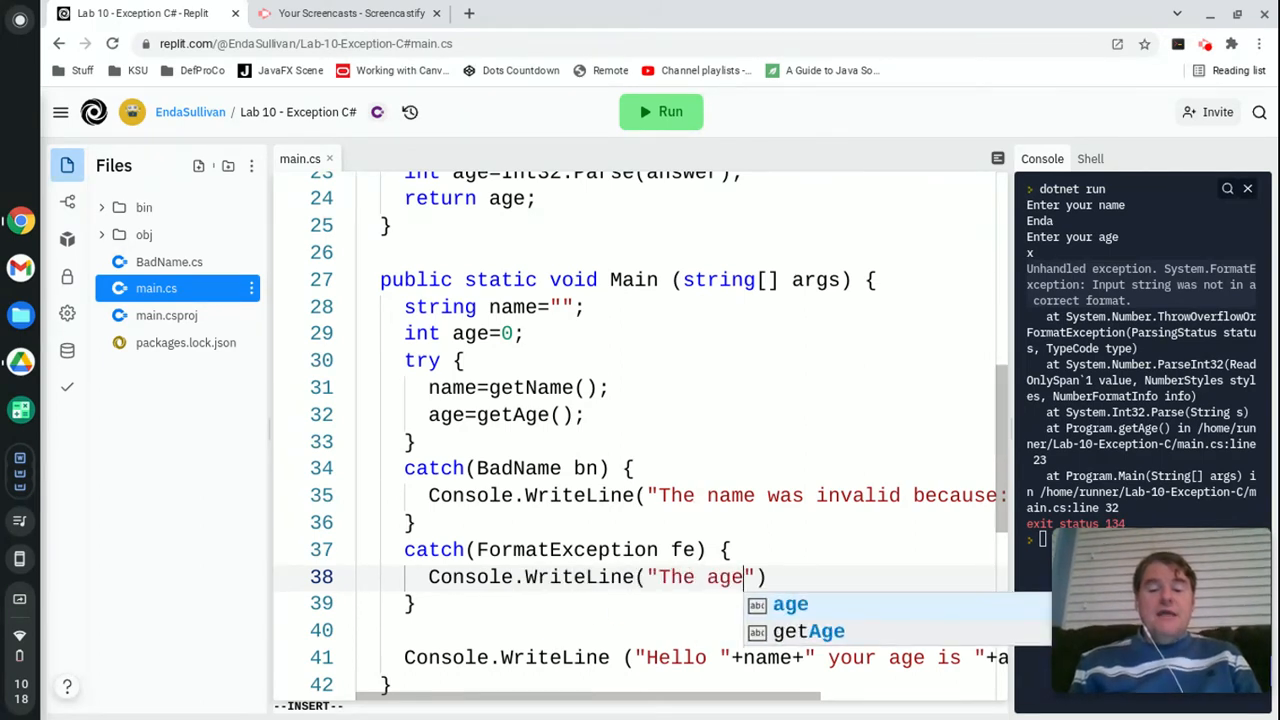
pyautogui.write('was not a number')
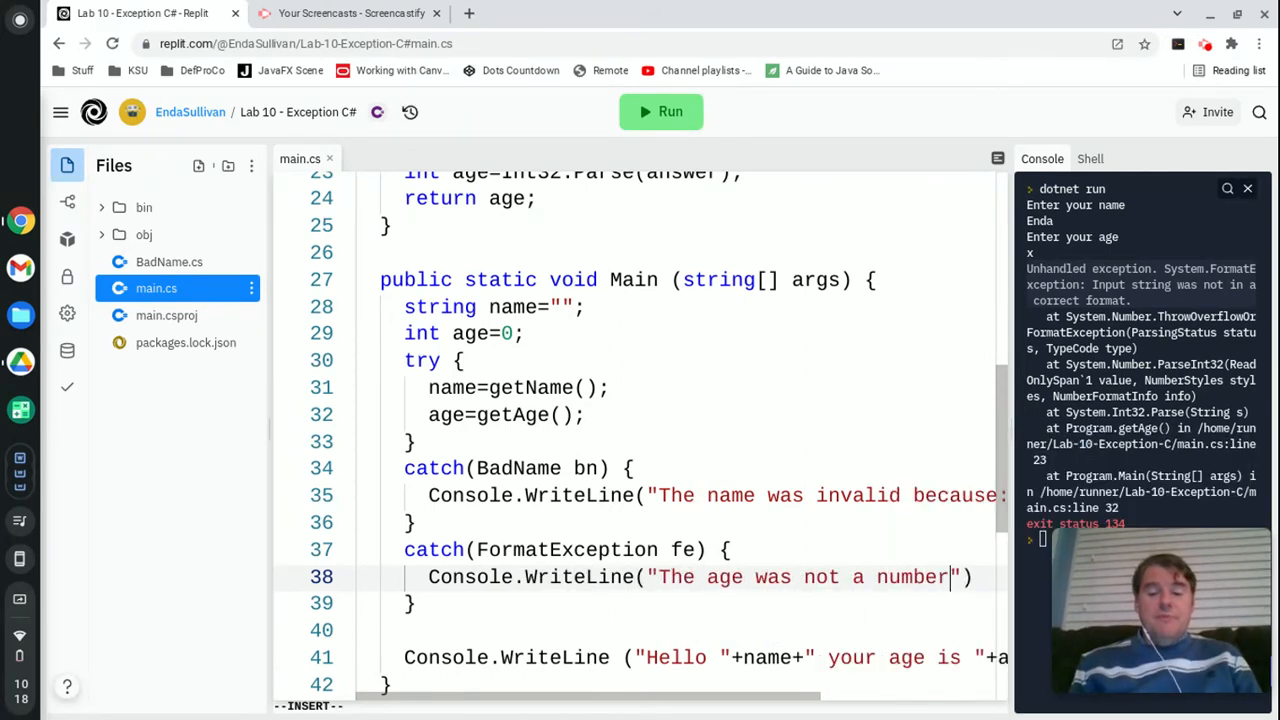
pyautogui.write(';')
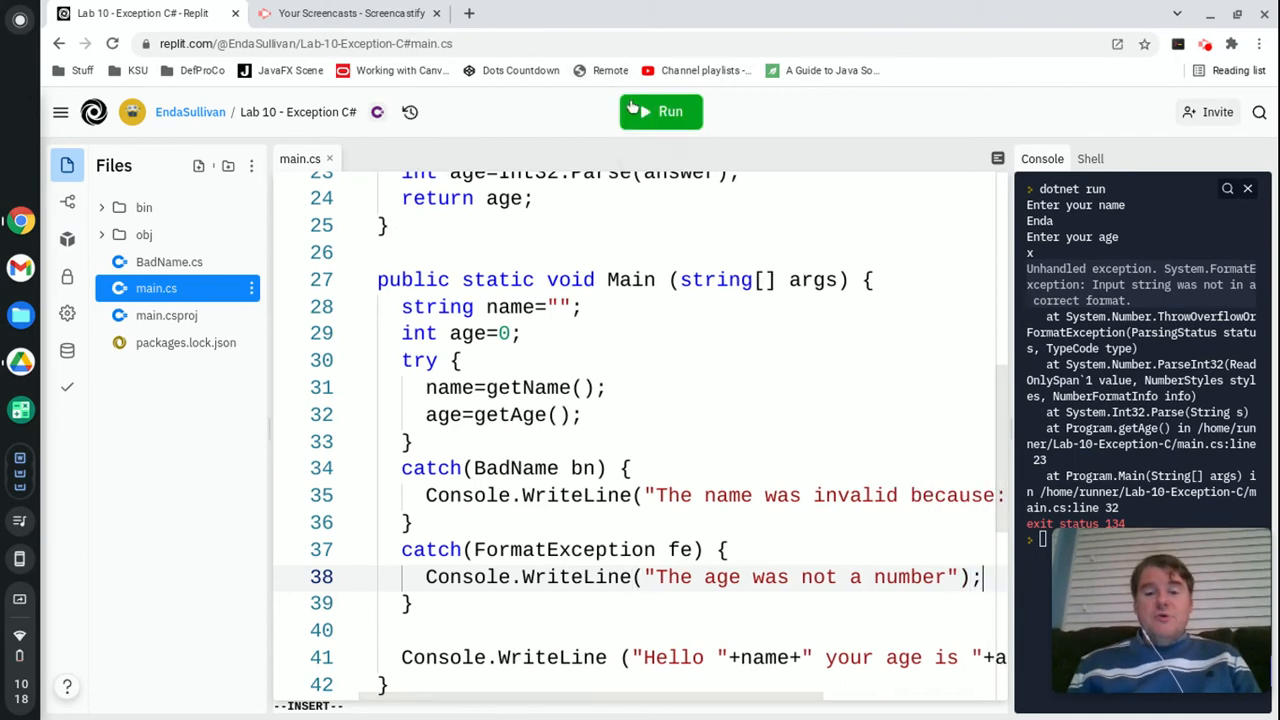
# - Run the program to confirm the non-numeric age is now caught
pyautogui.click(660, 112)
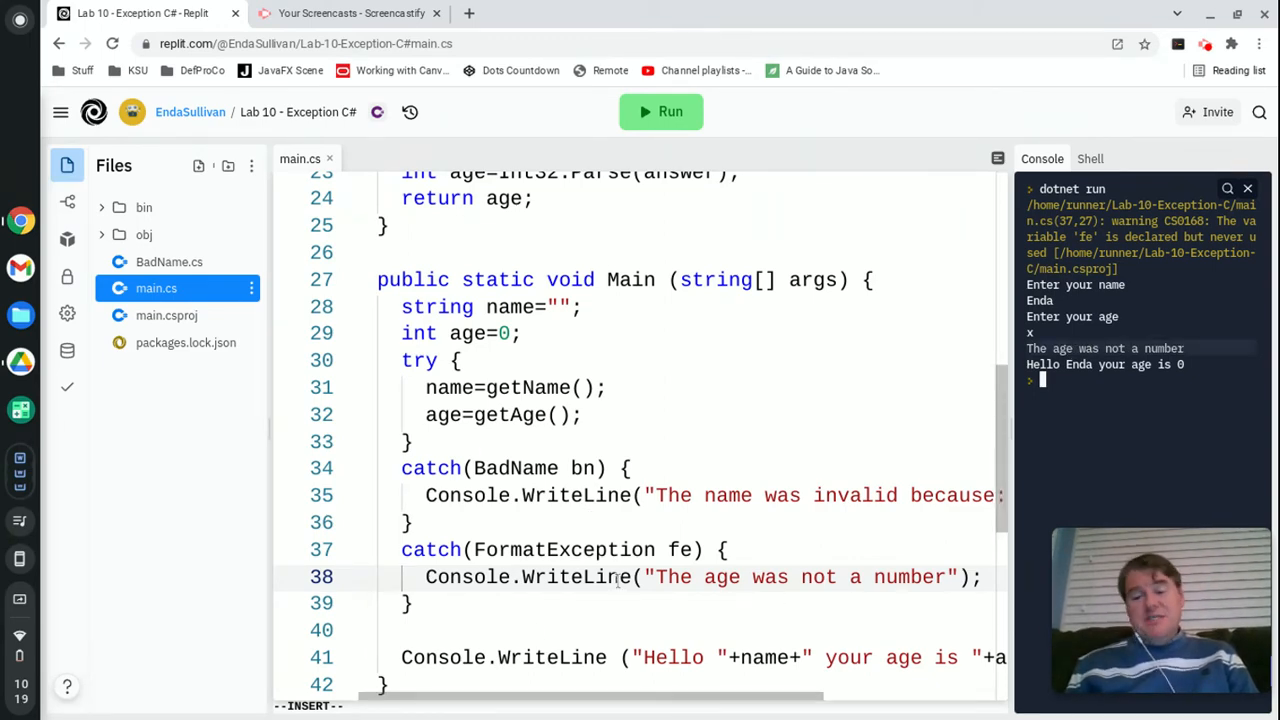
pyautogui.scroll(3)
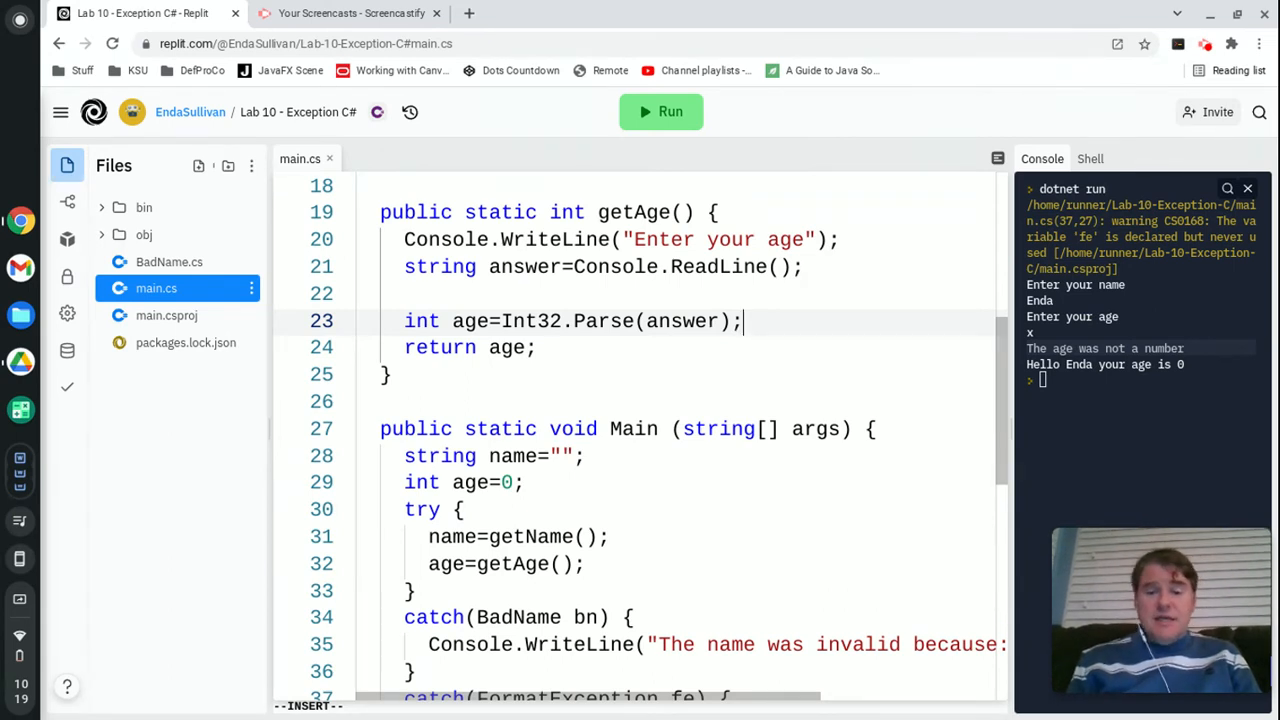
# - Throw new BadAge("Too Low") in getAge when age<0
pyautogui.write('if')
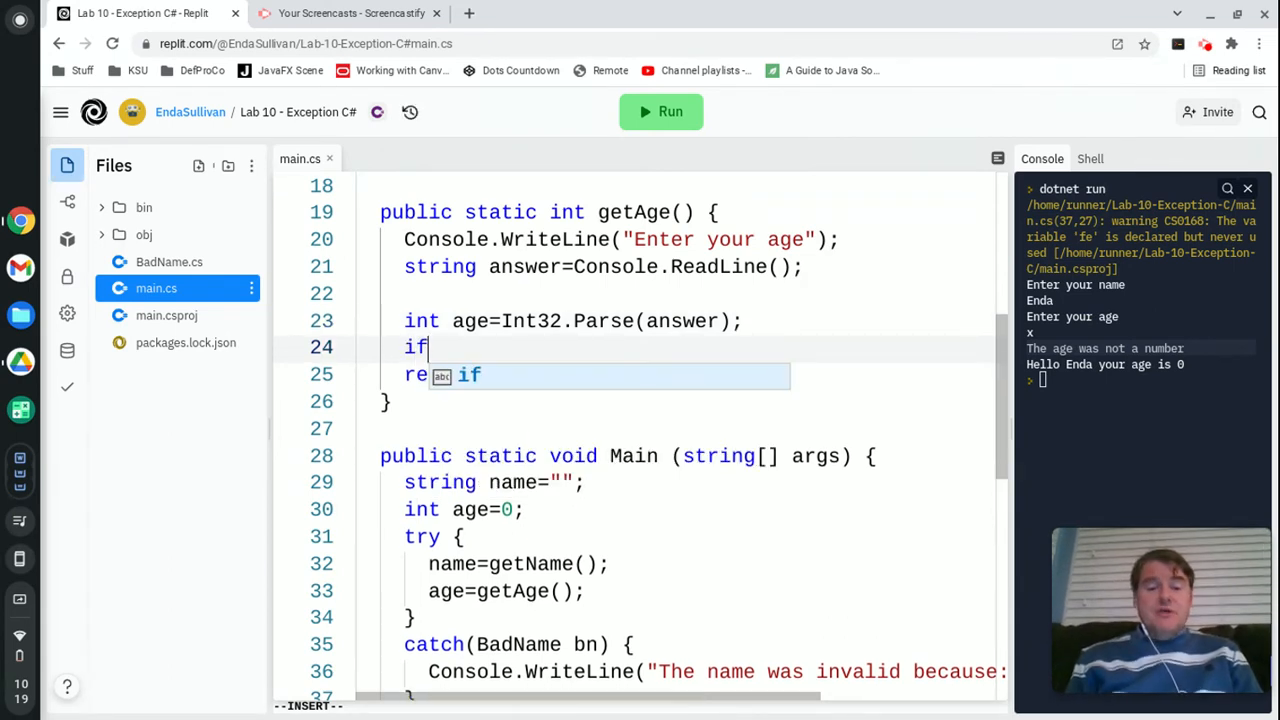
pyautogui.write('(age<)')
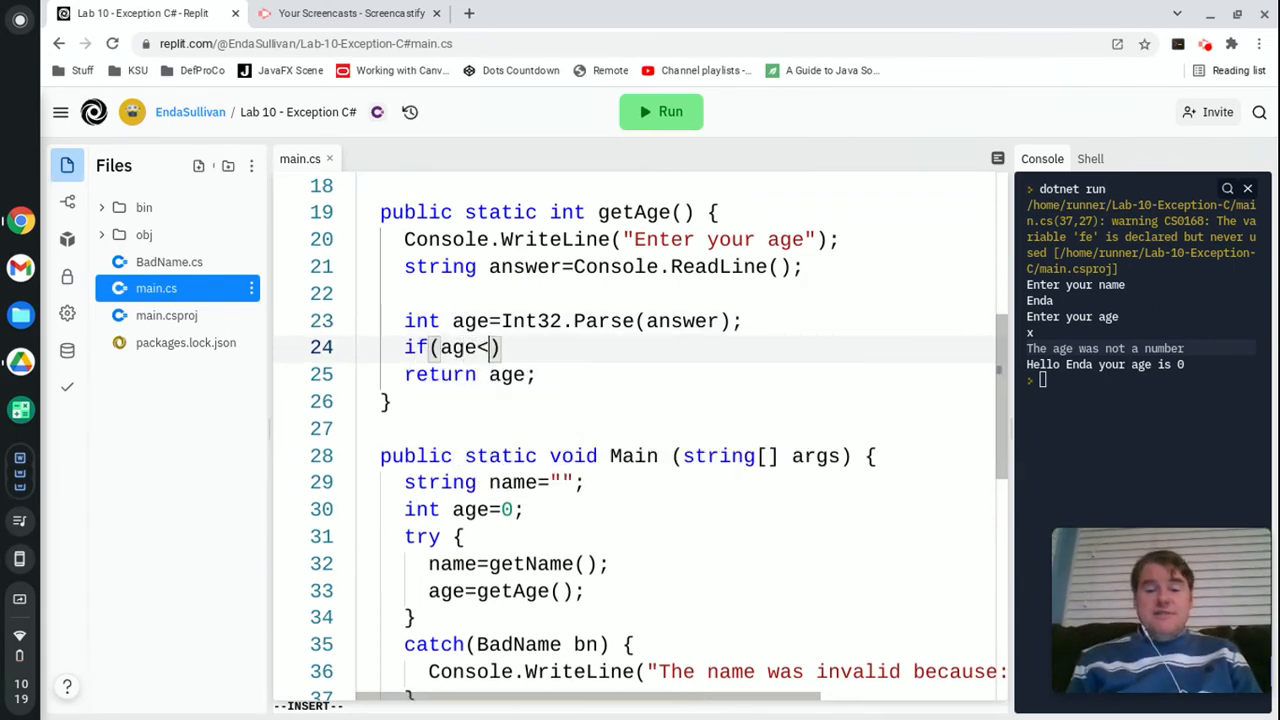
pyautogui.write('0) {')
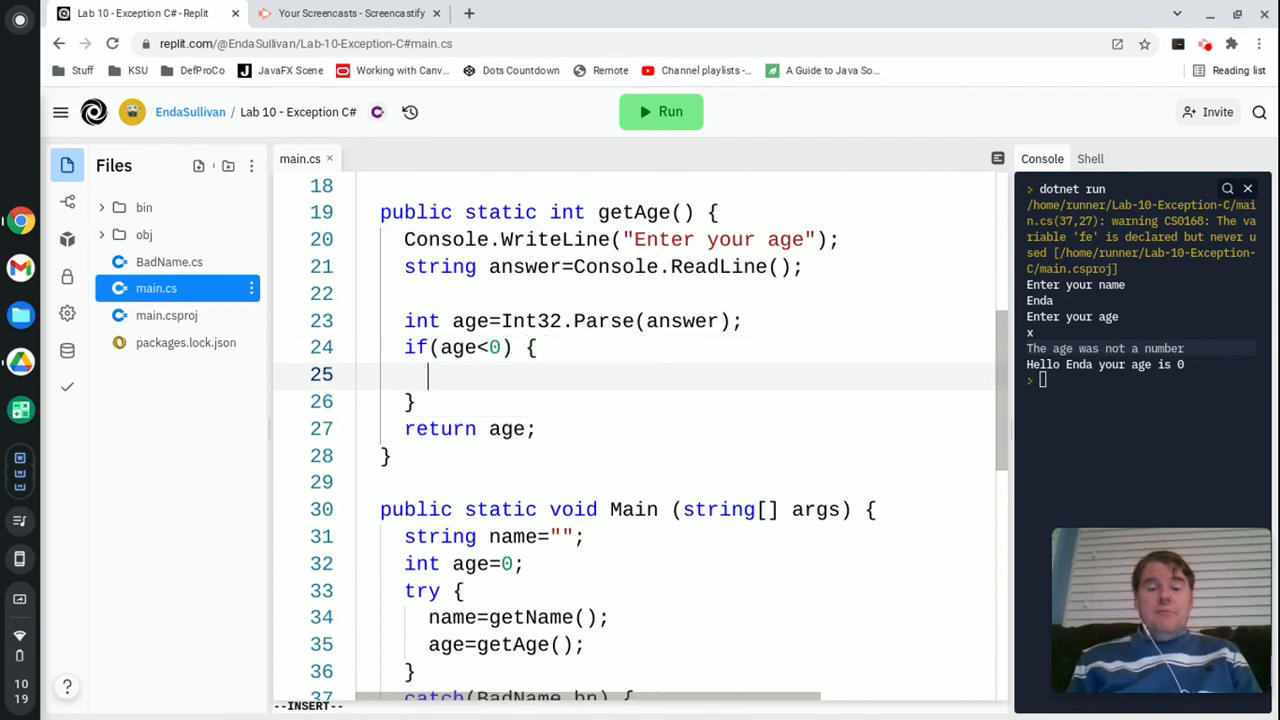
pyautogui.write('throw new B')
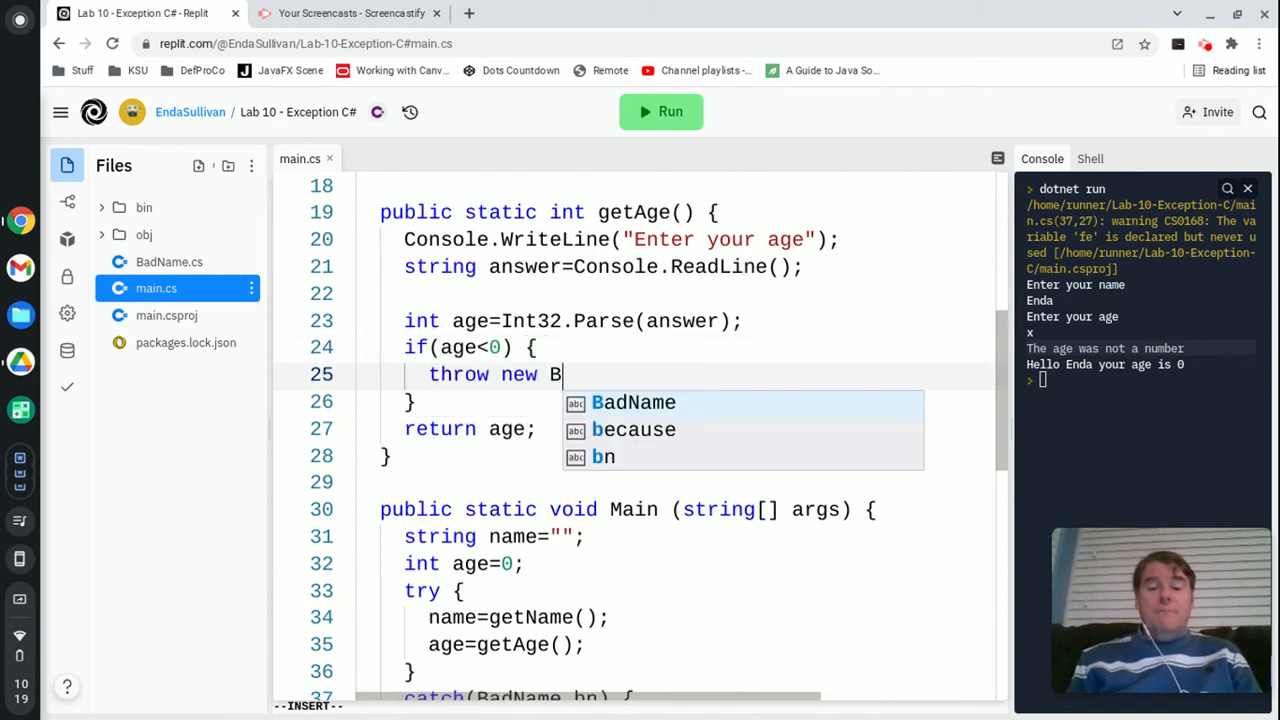
pyautogui.write('adAge("")')
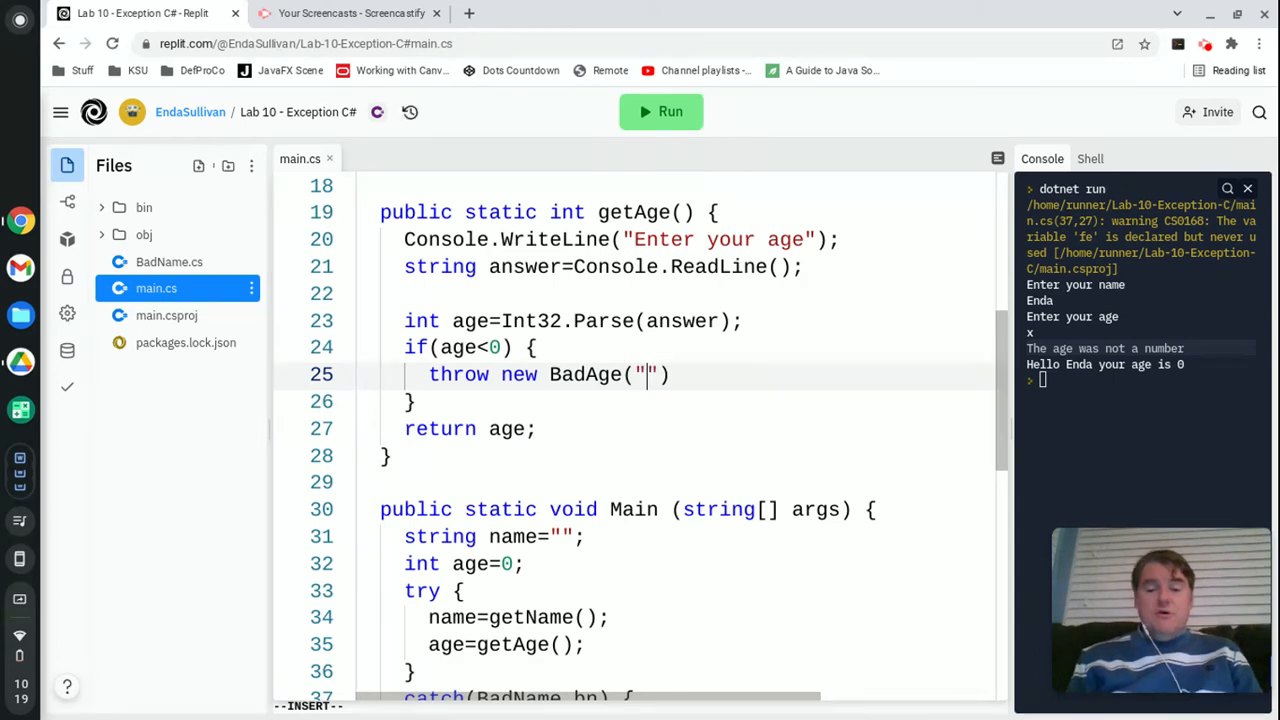
pyautogui.write('Too l')
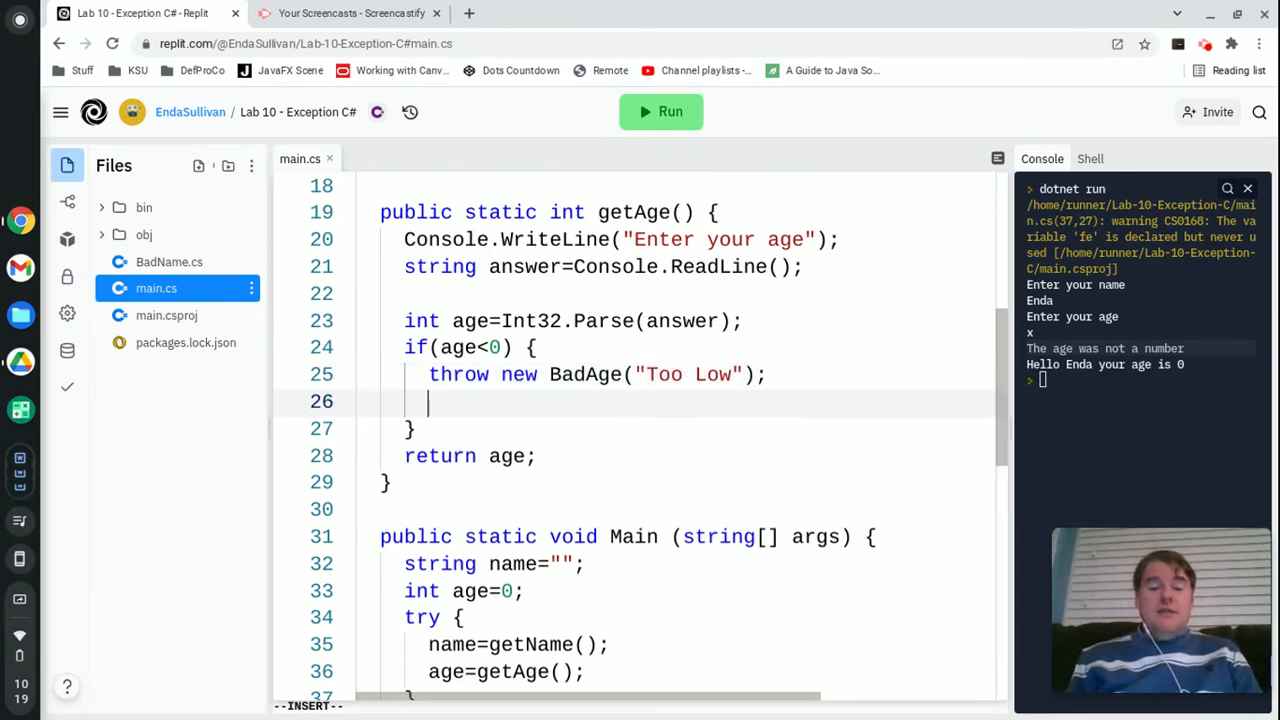
# - Add else if(age>150) throwing new BadAge("Too High")
pyautogui.write('else')
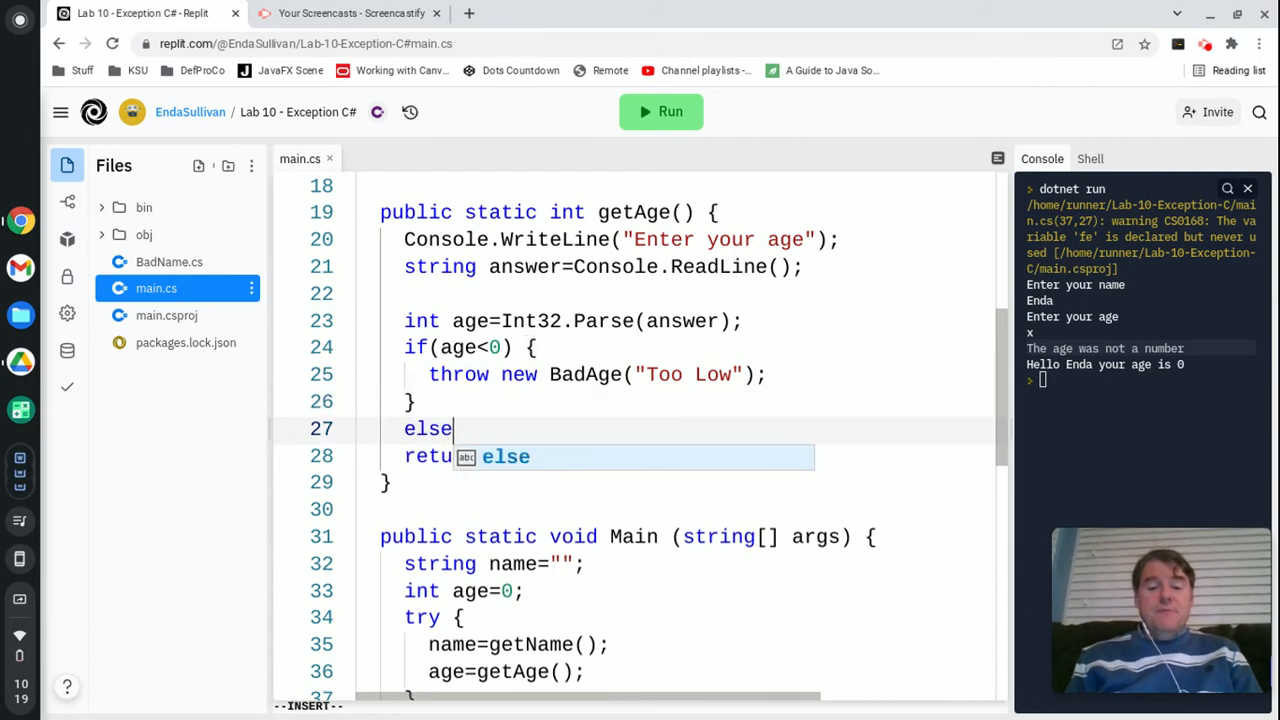
pyautogui.write('if')
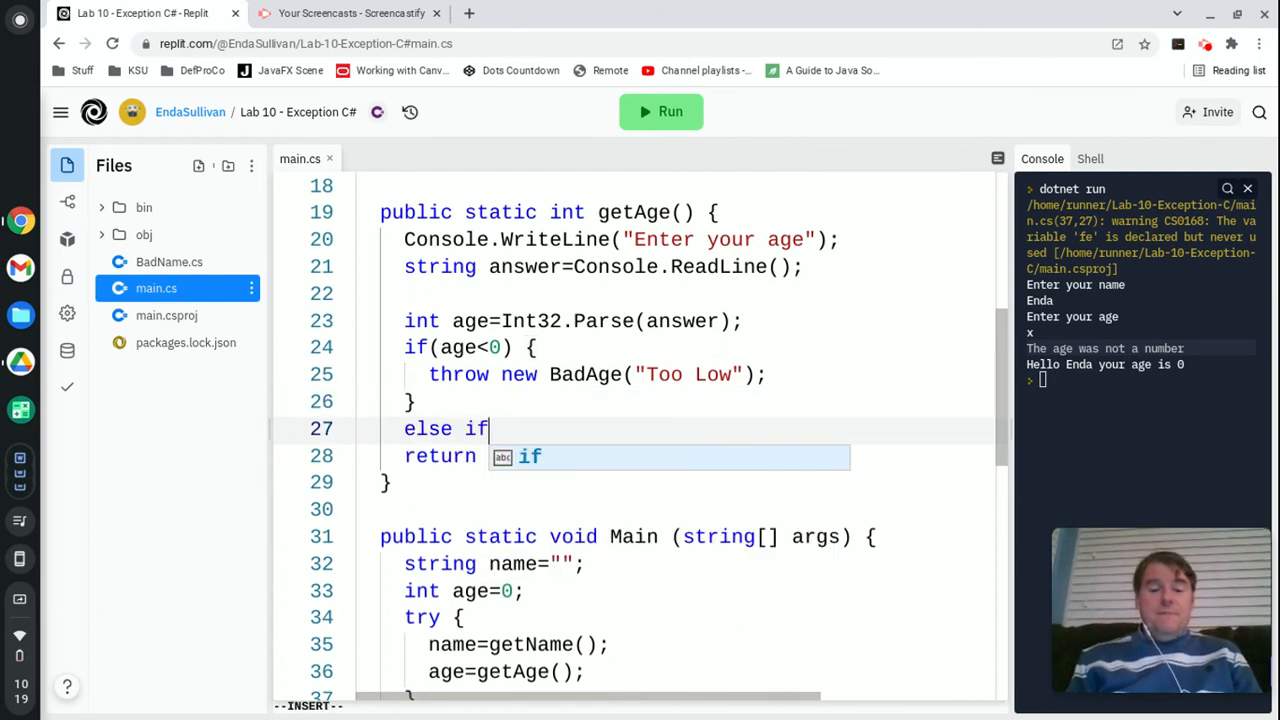
pyautogui.write('(age>150) {')
pyautogui.write('throw new BadAge("')
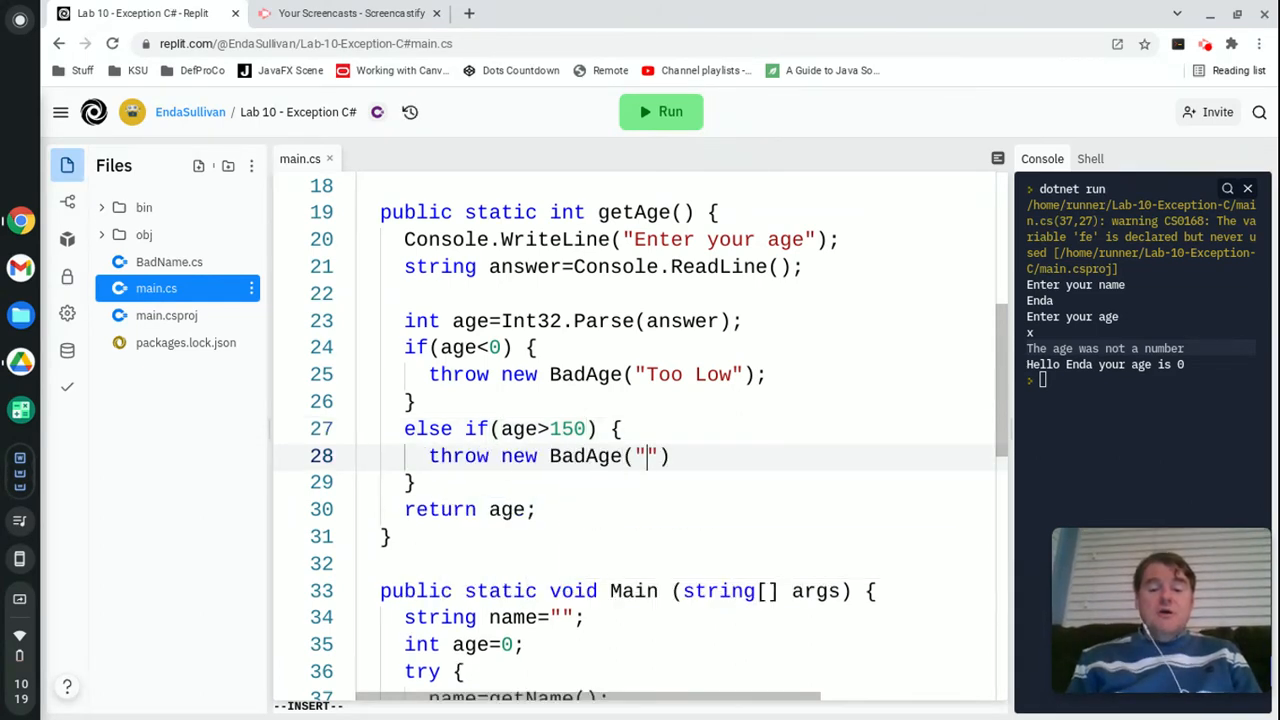
pyautogui.write('Too High");')
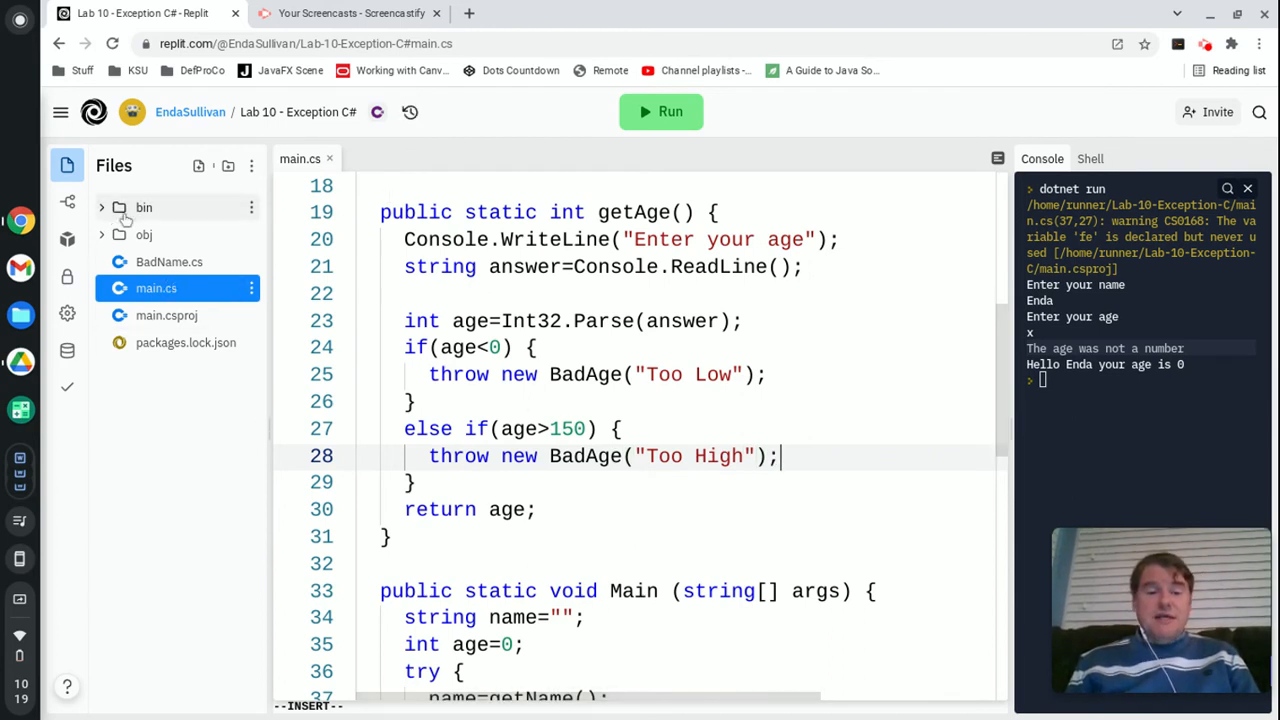
# - Create BadAge.cs defining class BadAge : Exception with an empty public constructor
pyautogui.click(198, 166)
pyautogui.write('BadAge.cs')
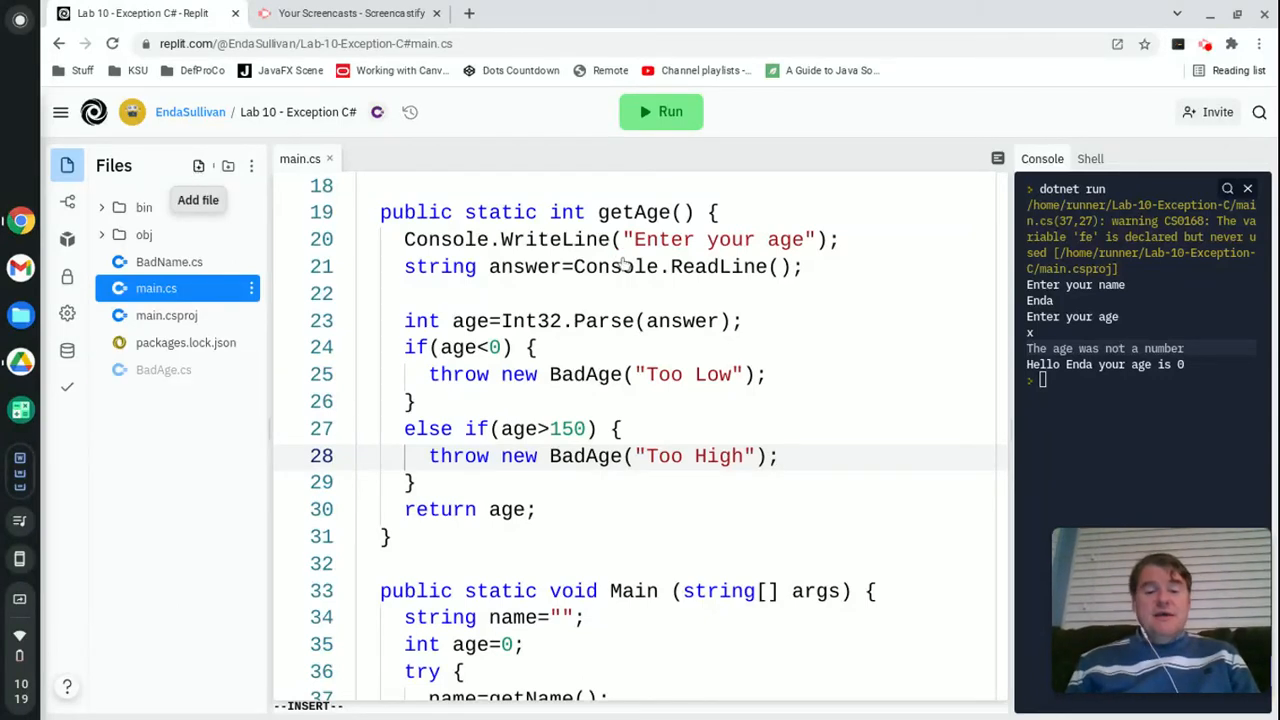
pyautogui.click(164, 368)
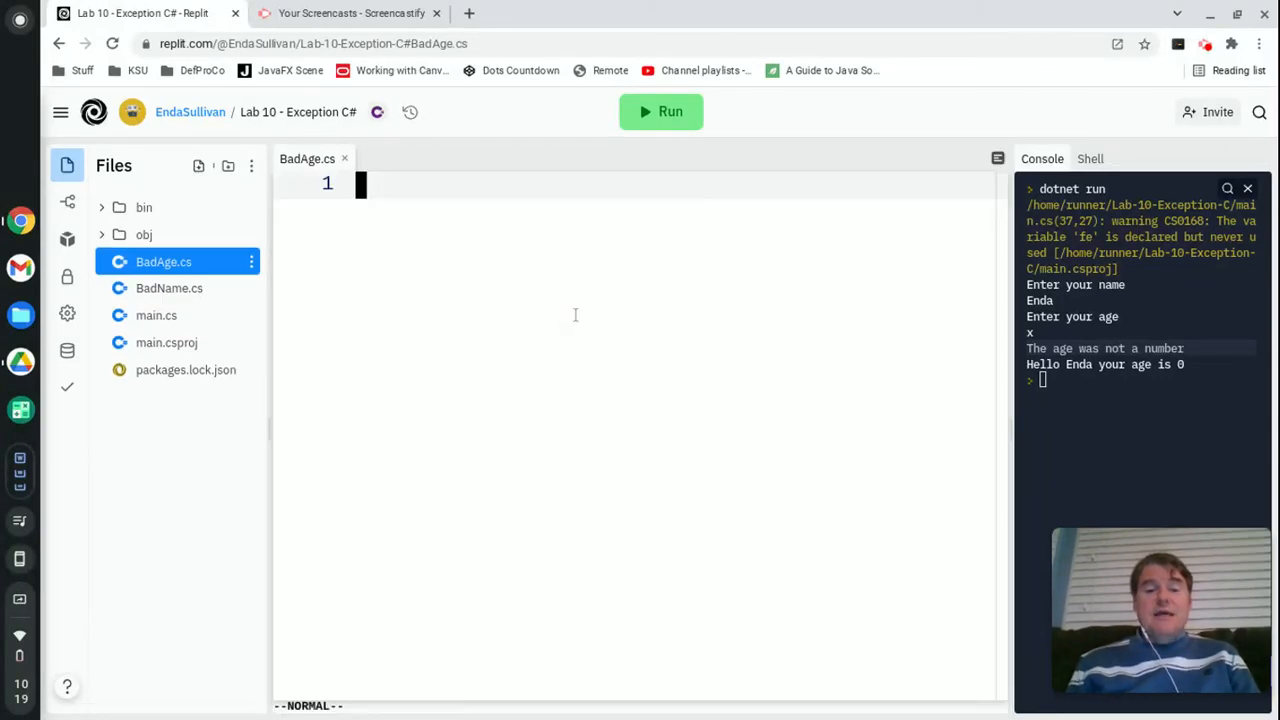
pyautogui.write('using Sy')
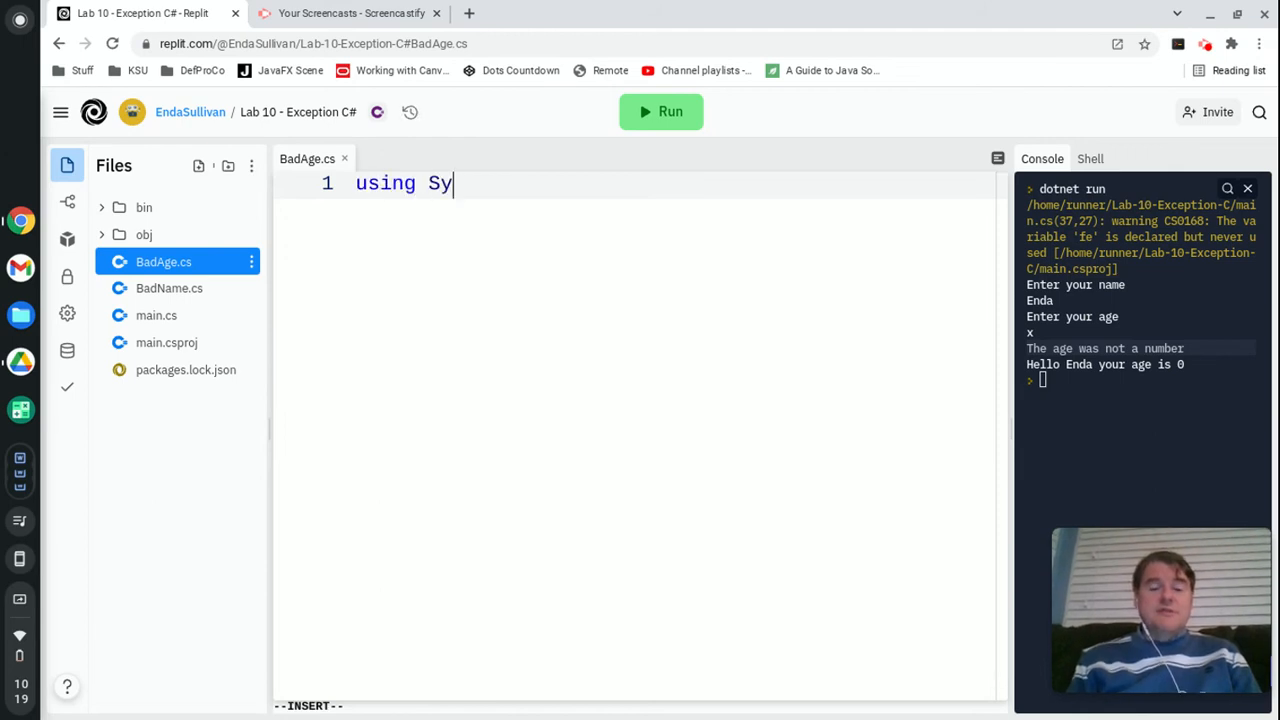
pyautogui.write('stem;')
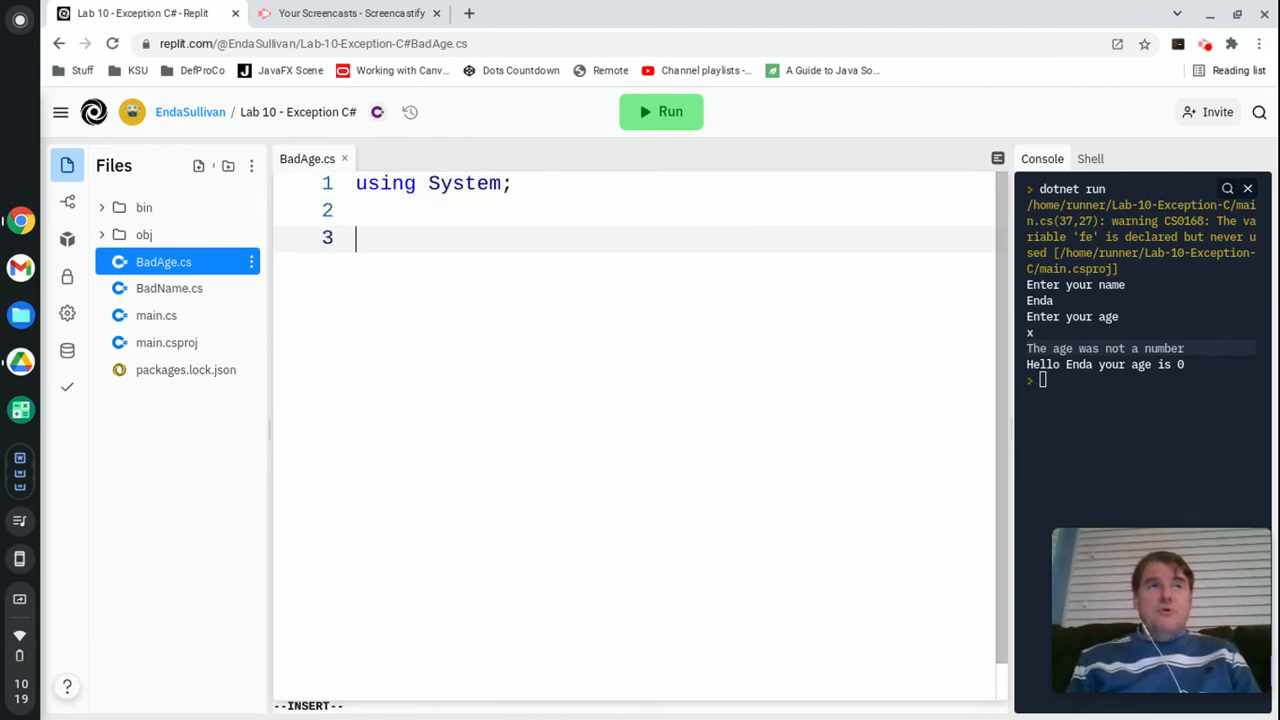
pyautogui.write('class Bad')
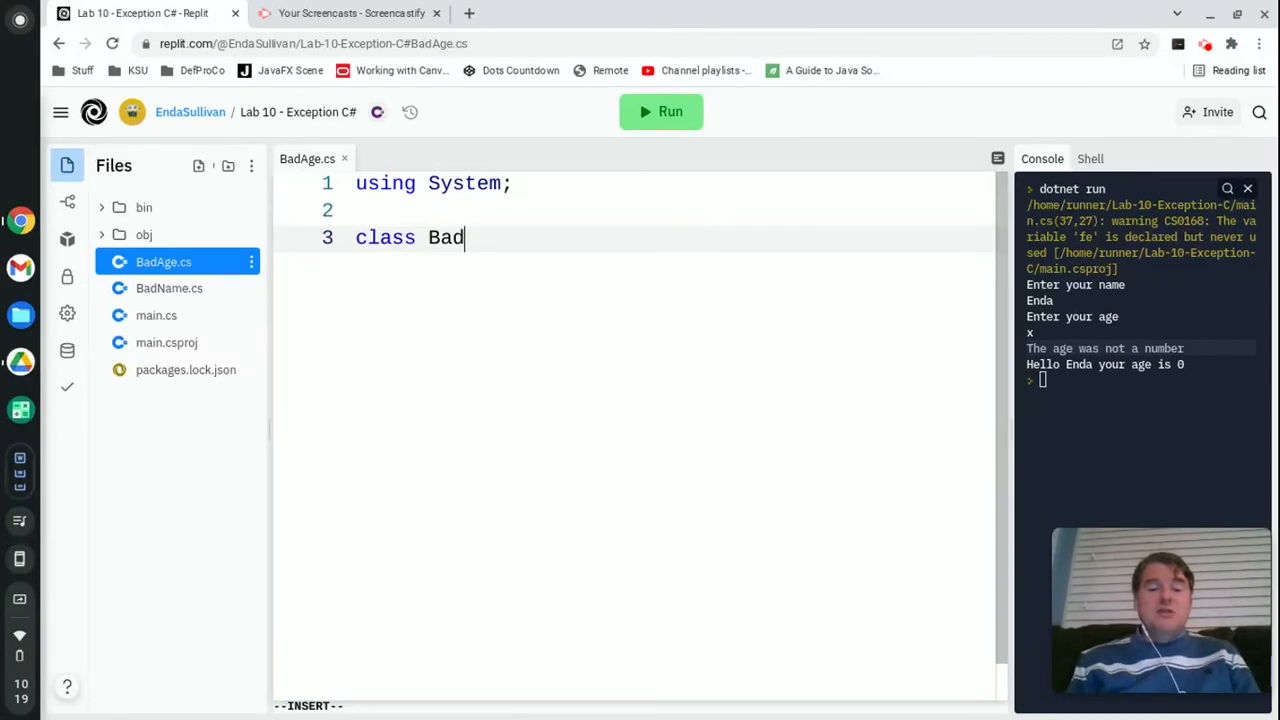
pyautogui.write('Age : Exception {')
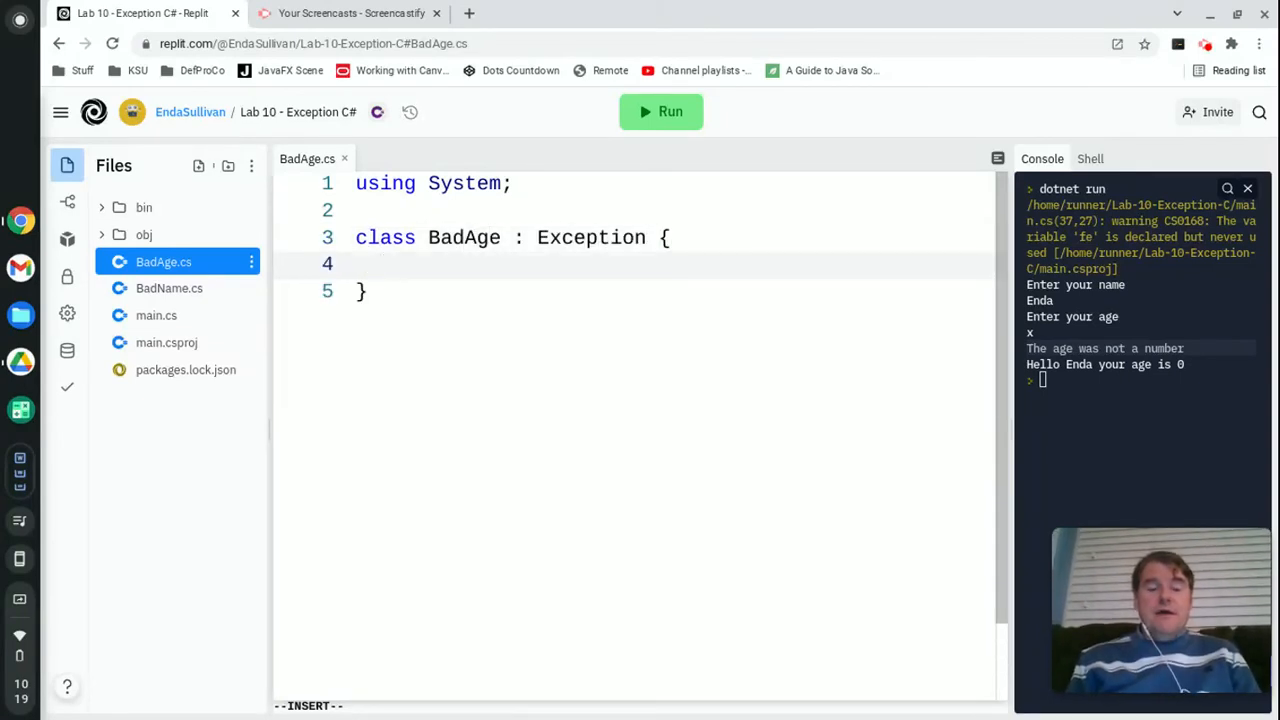
pyautogui.write('public BadAge() {')
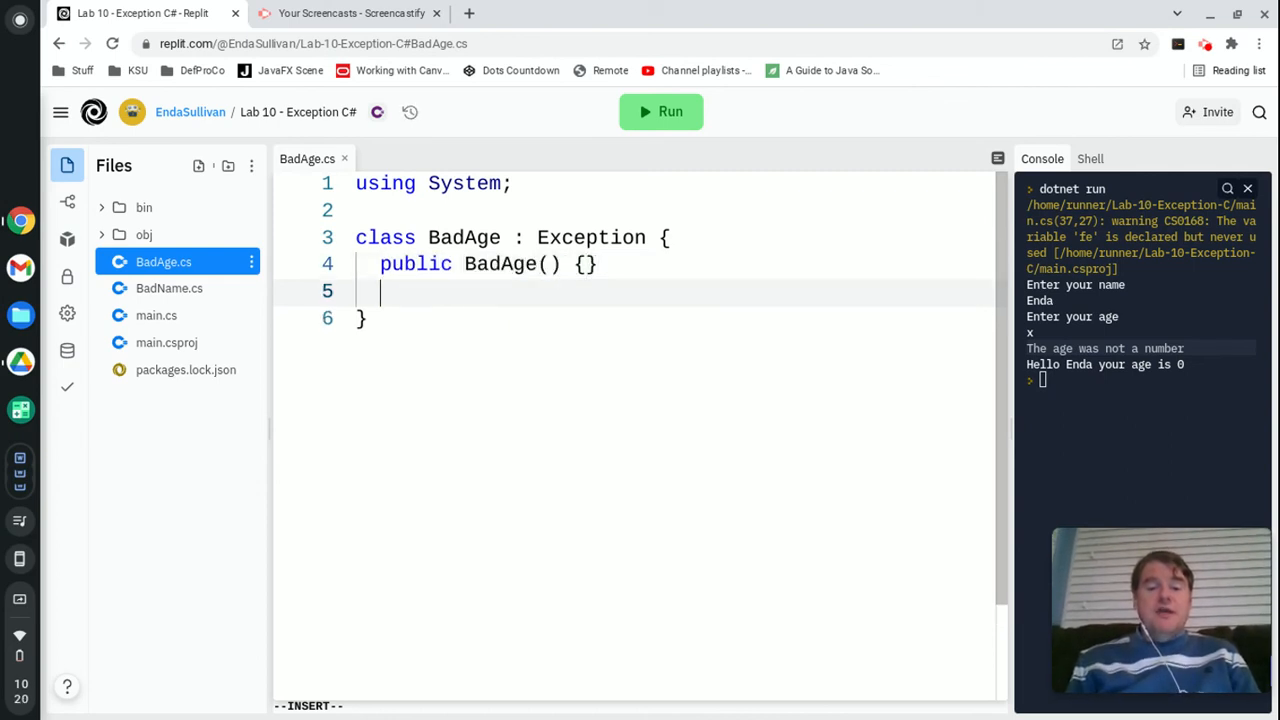
# - Add a BadAge(string message) constructor passing message to base
pyautogui.write('public Bad')
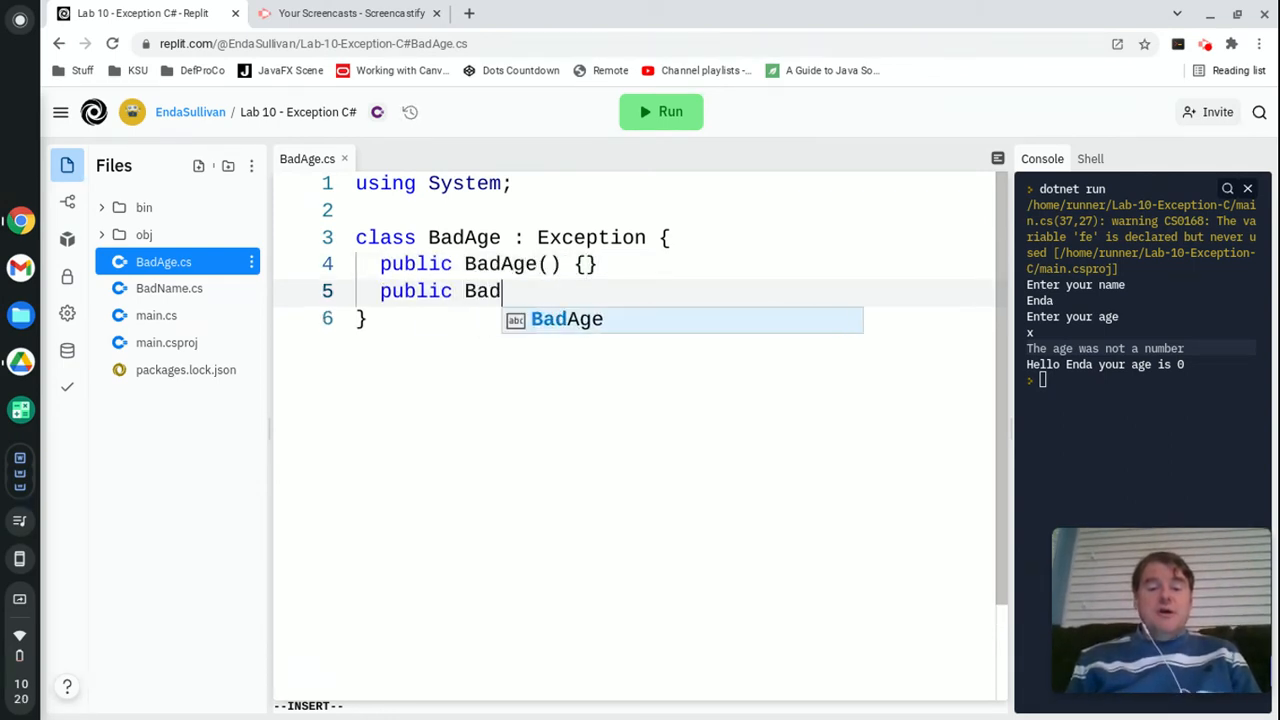
pyautogui.write('Age(string m')
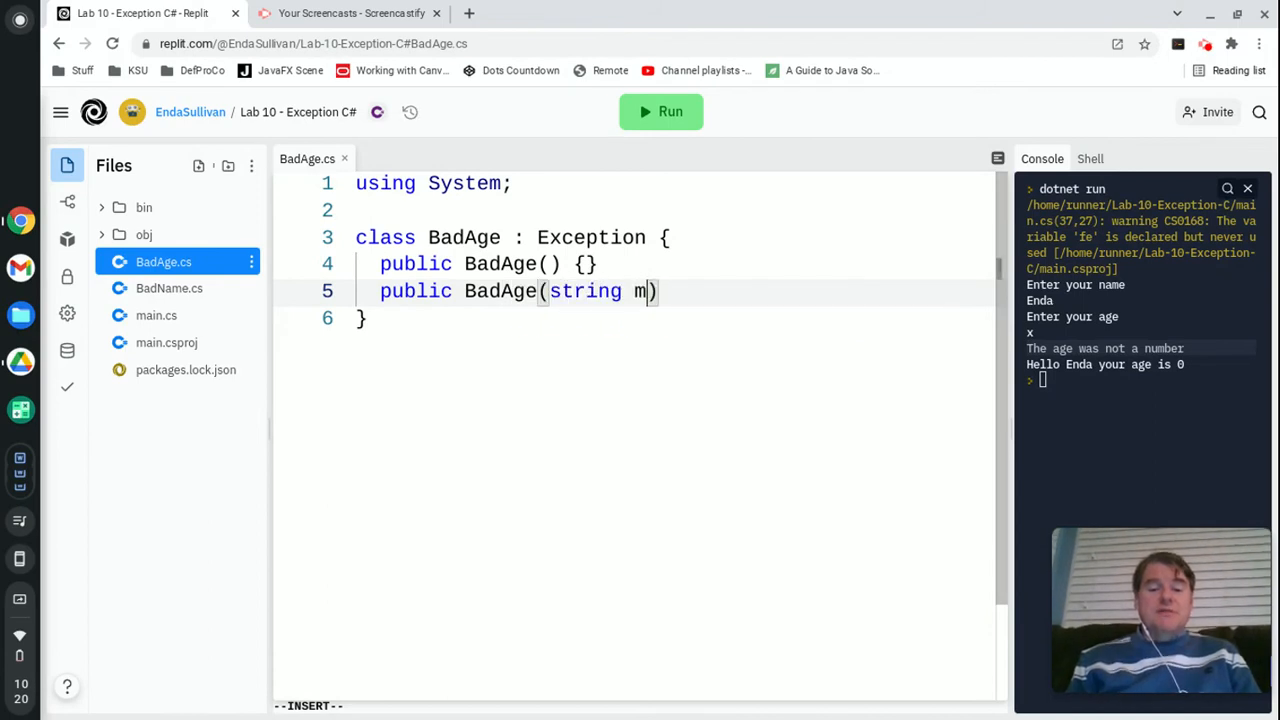
pyautogui.write('essage) :')
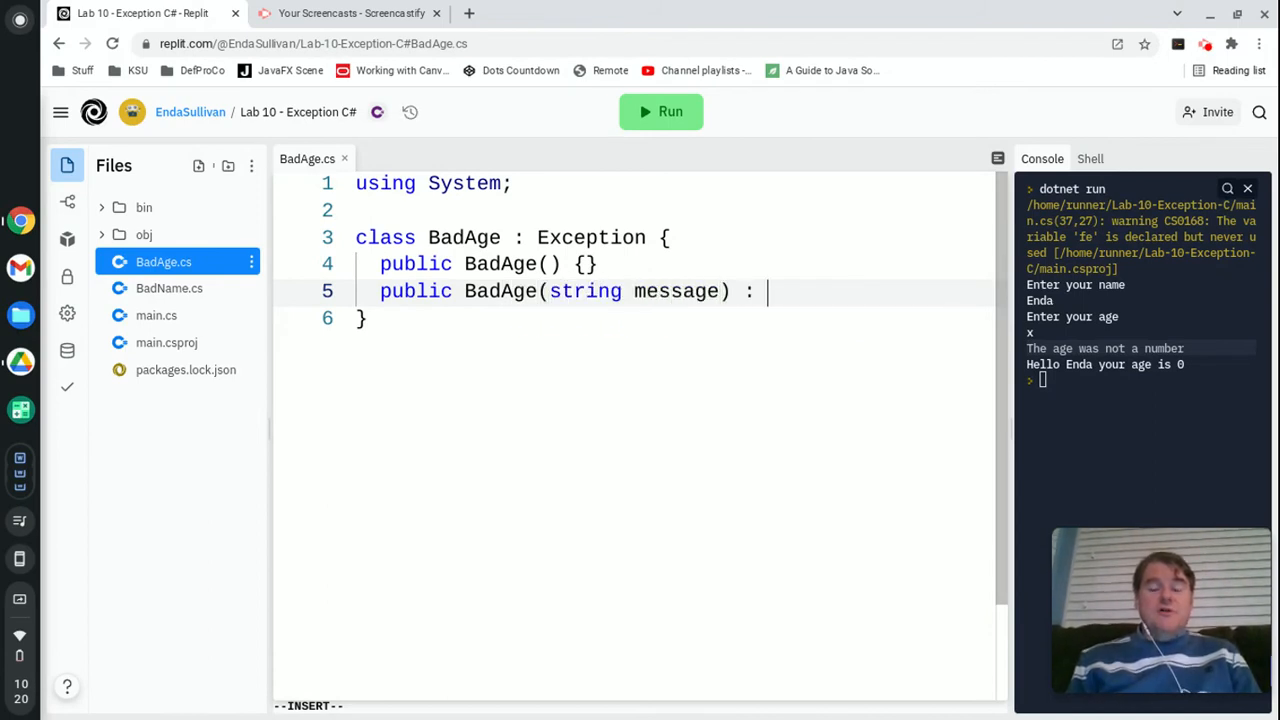
pyautogui.write('base(message) {')
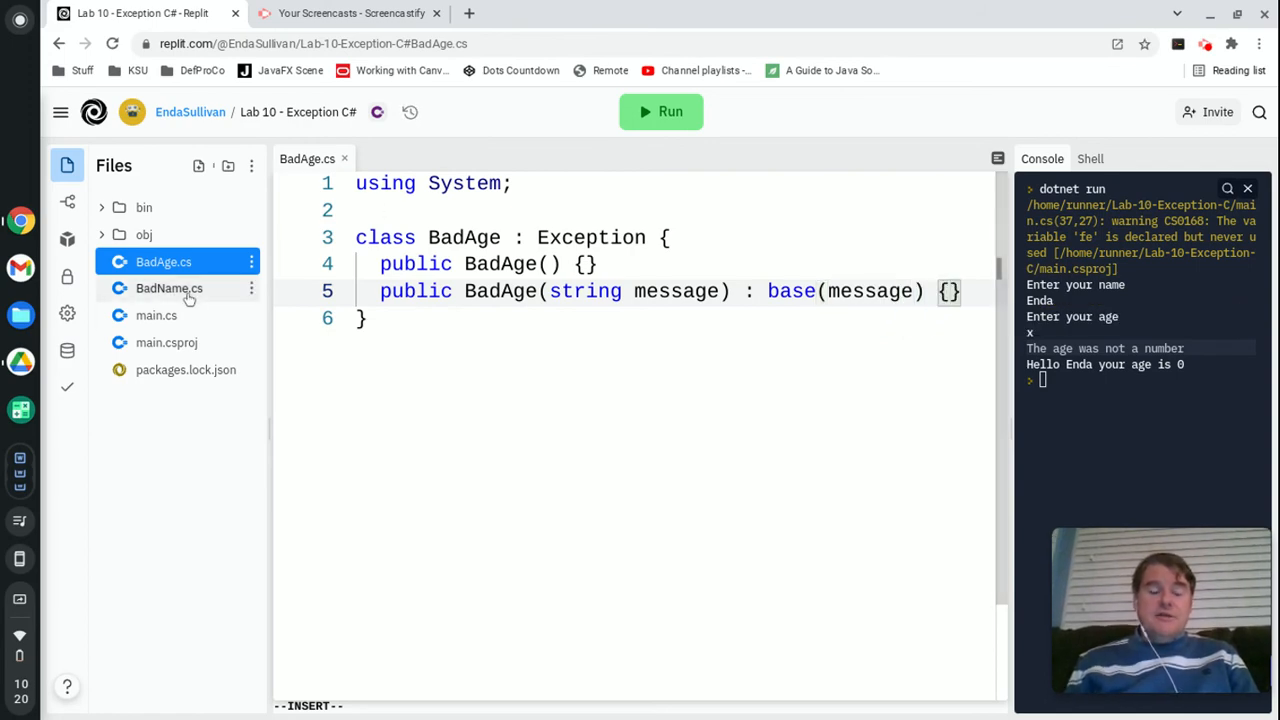
# - In main.cs add catch(BadAge ba) printing "The age was wrong: "+ba.Message
pyautogui.click(156, 316)
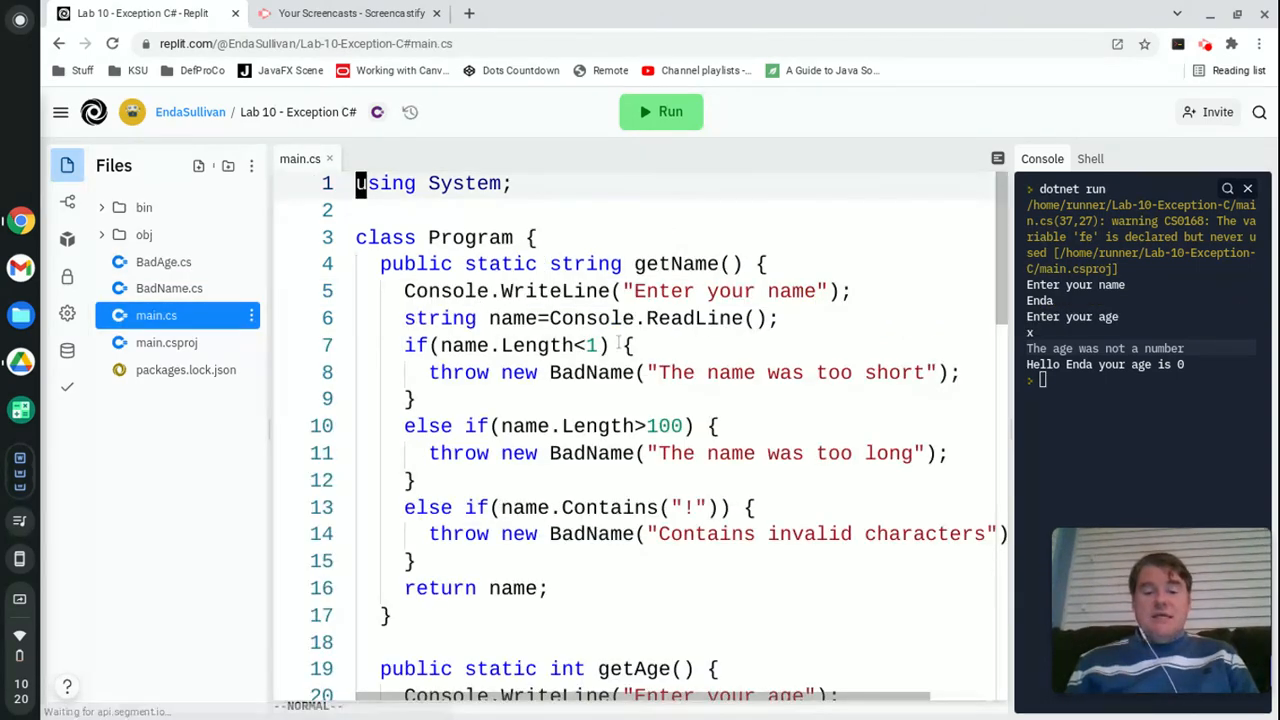
pyautogui.scroll(-3)
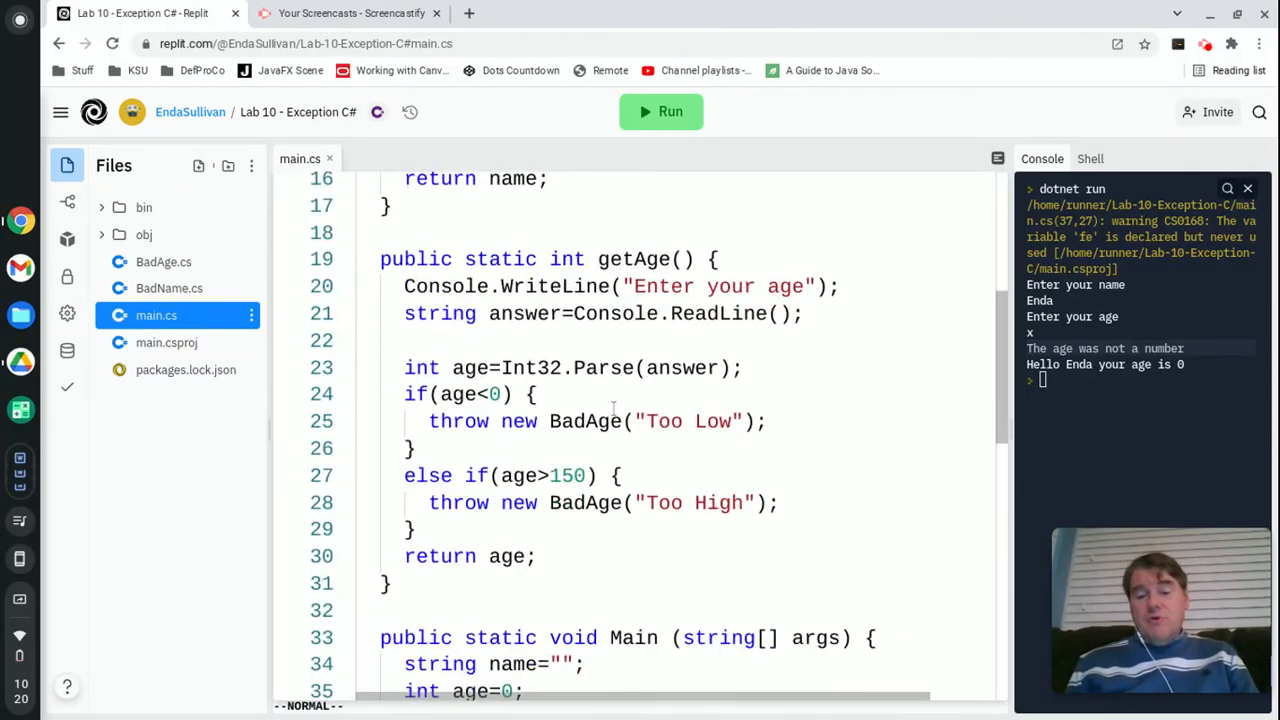
pyautogui.scroll(-3)
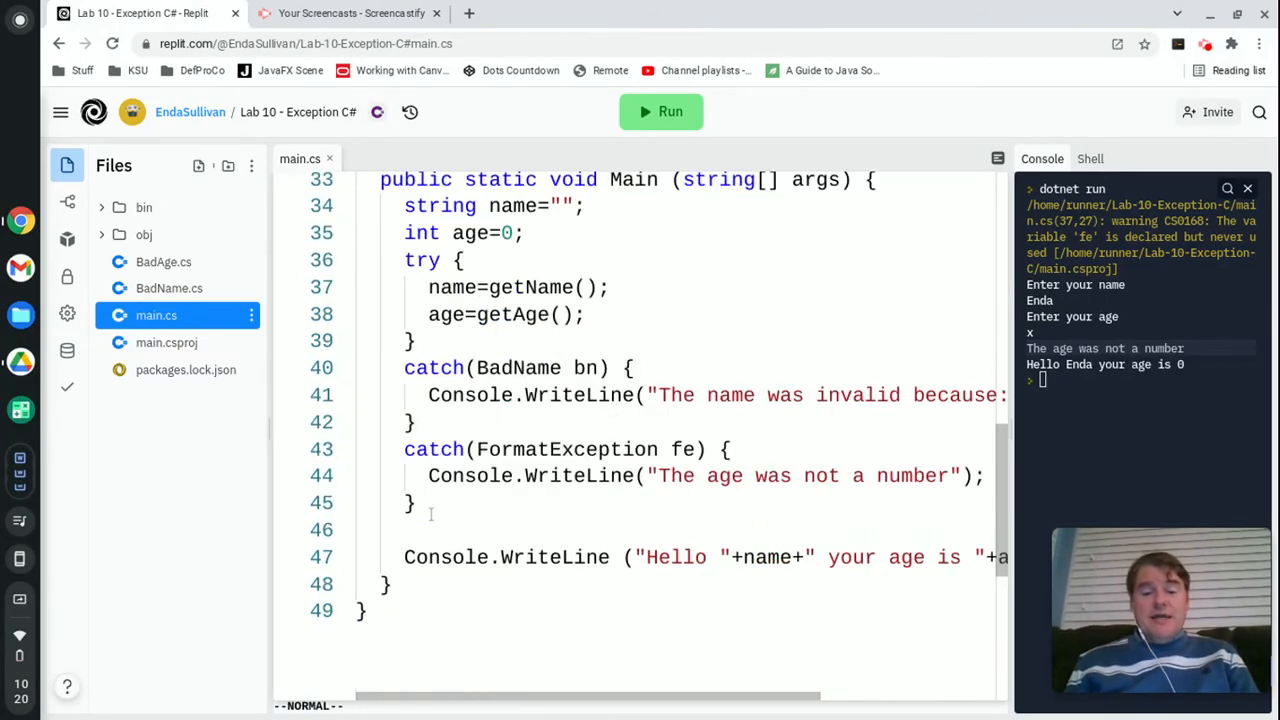
pyautogui.write('C')
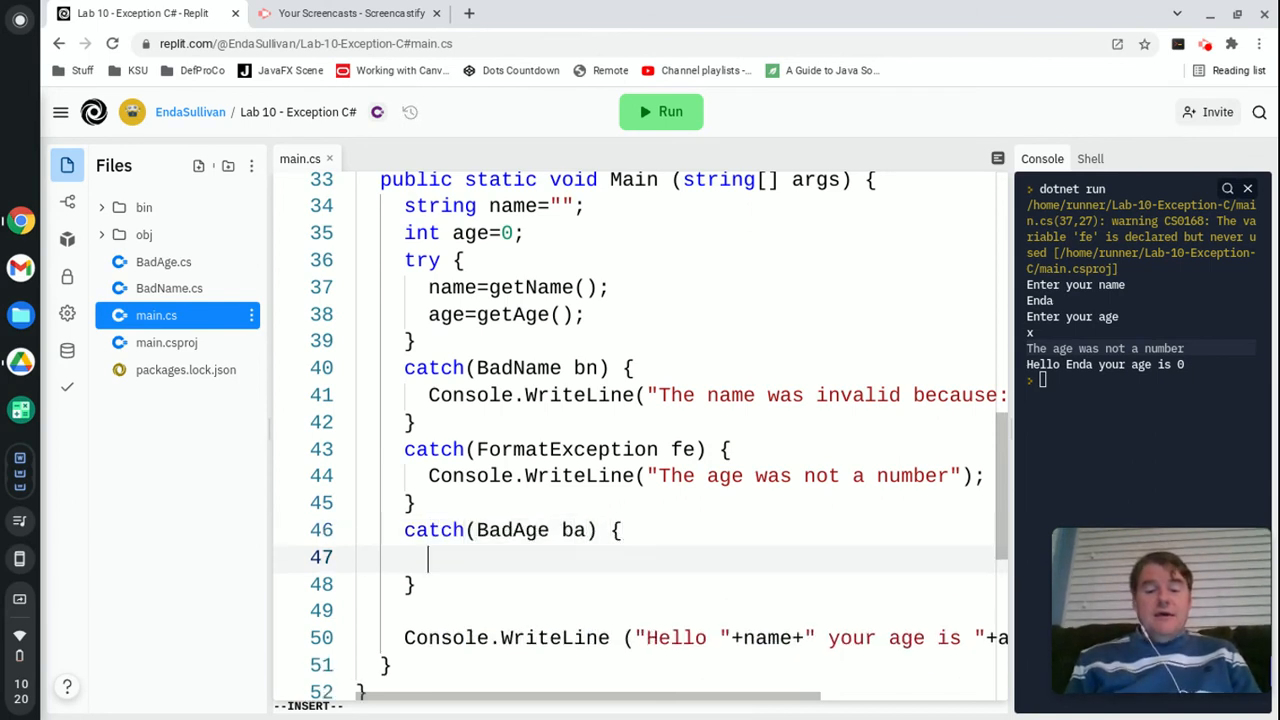
pyautogui.write('Console.WriteLine("The age')
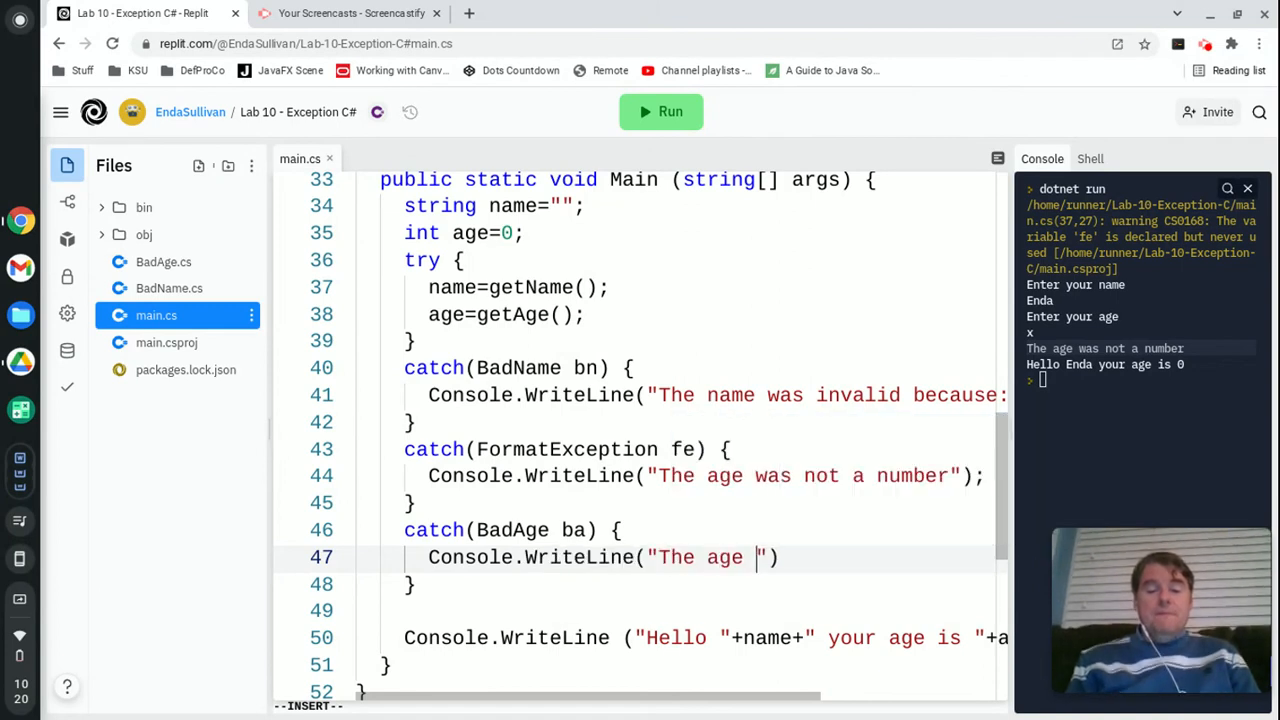
pyautogui.write('was wrong:')
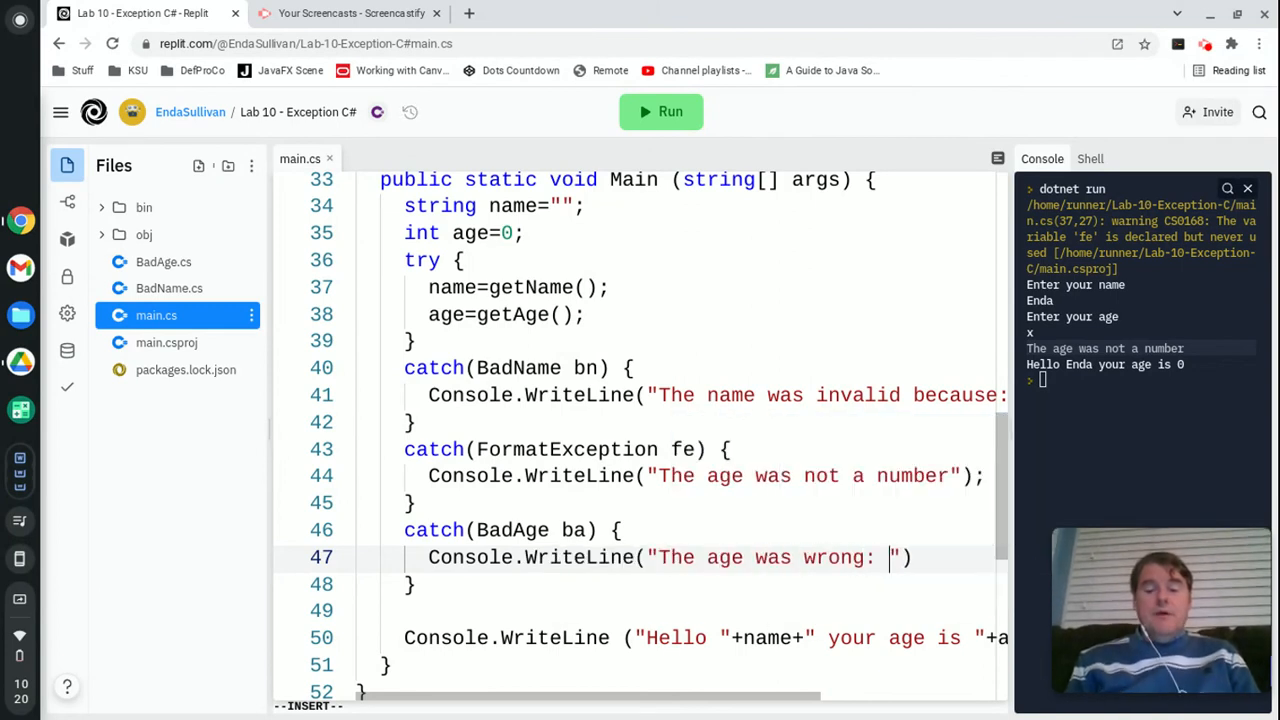
pyautogui.write('+ba.Message')
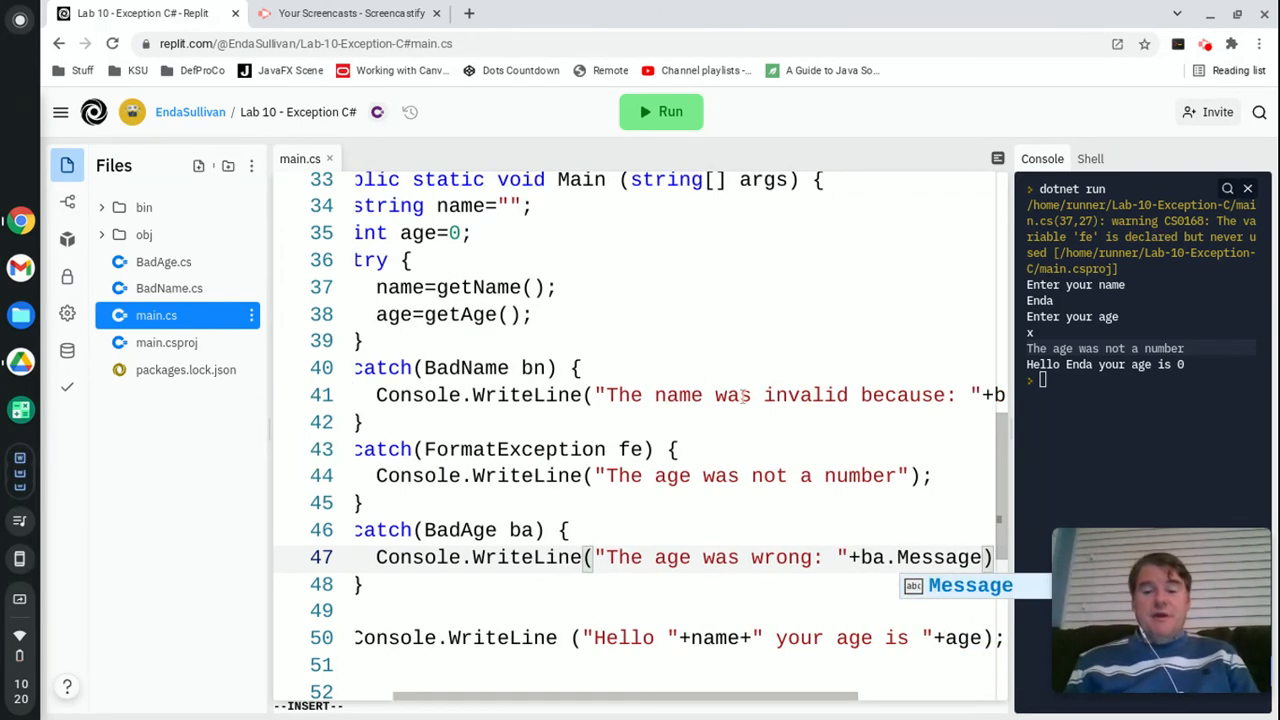
# - Run, read the '; expected' error and add the missing semicolon to the BadAge catch's WriteLine
pyautogui.click(660, 112)
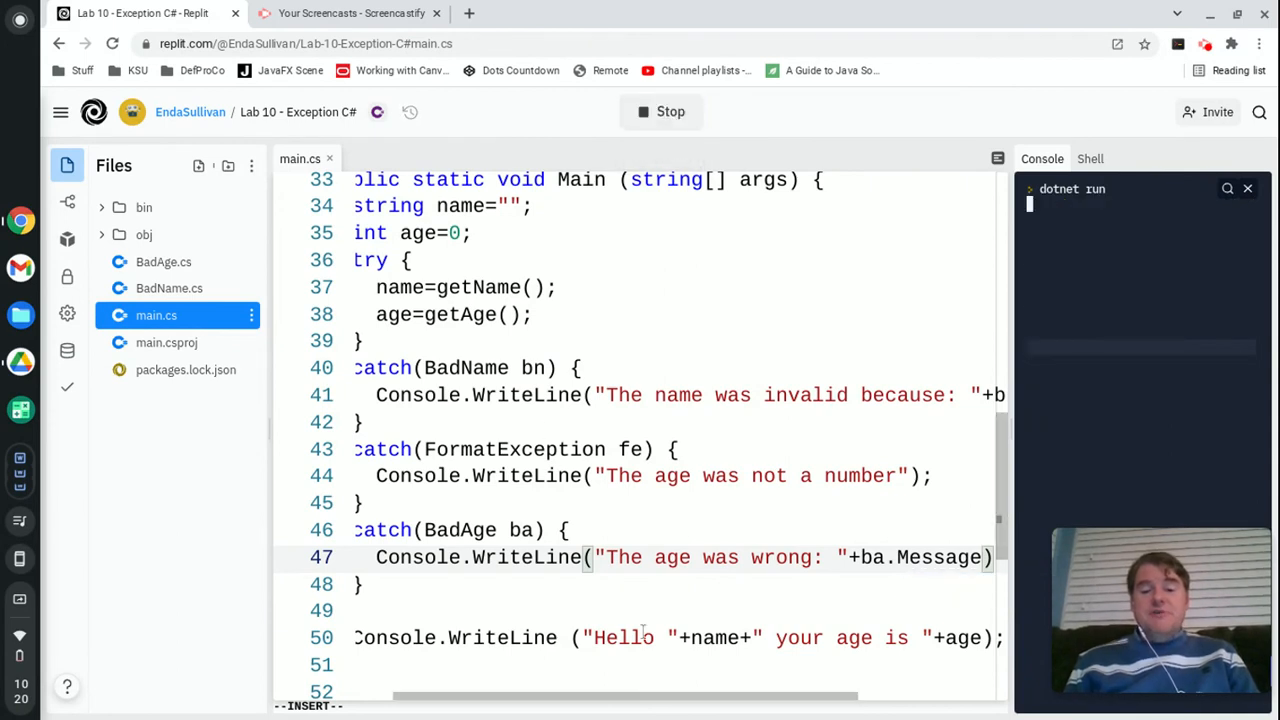
pyautogui.moveTo(1070, 330)
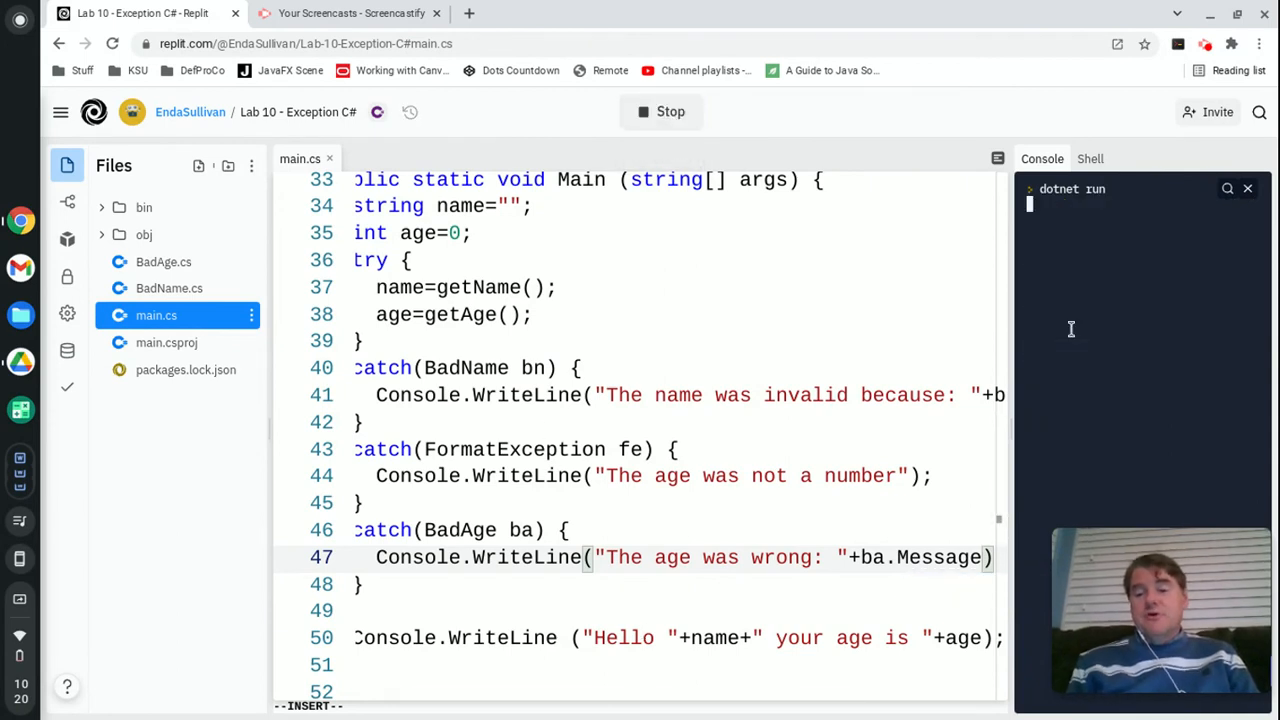
pyautogui.scroll(3)
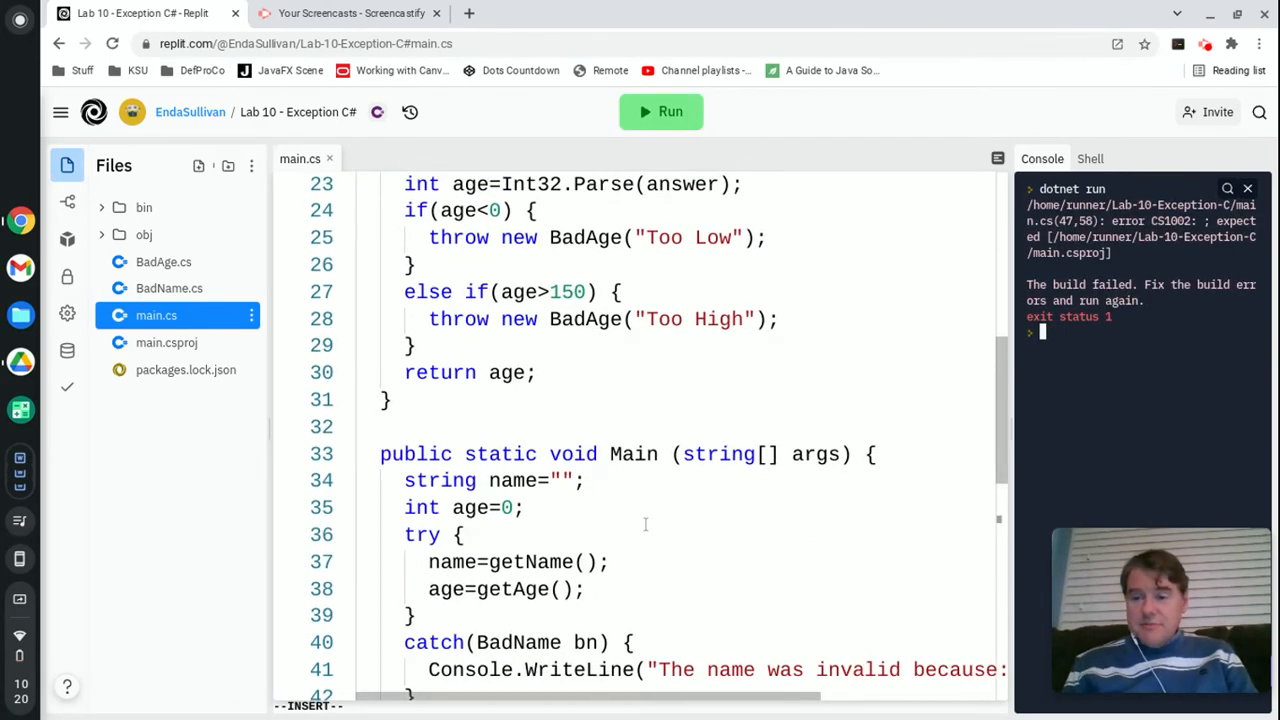
pyautogui.scroll(-3)
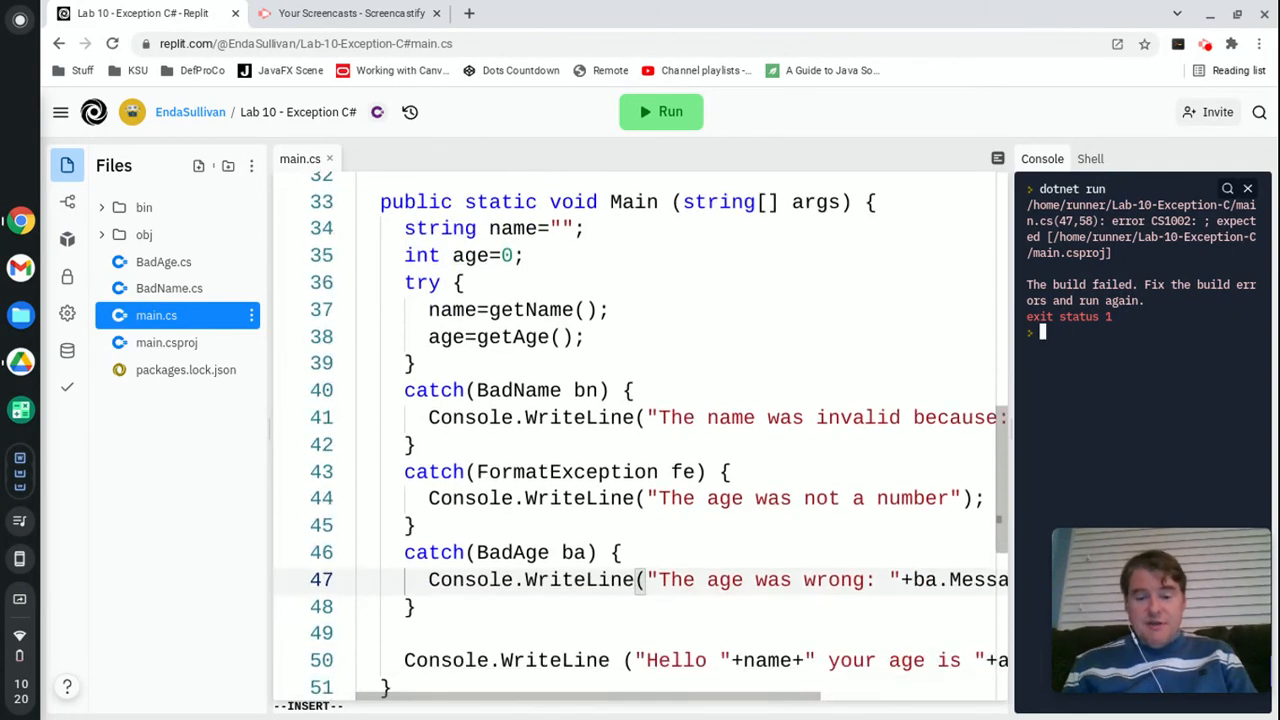
pyautogui.hscroll(3)
pyautogui.write(';')
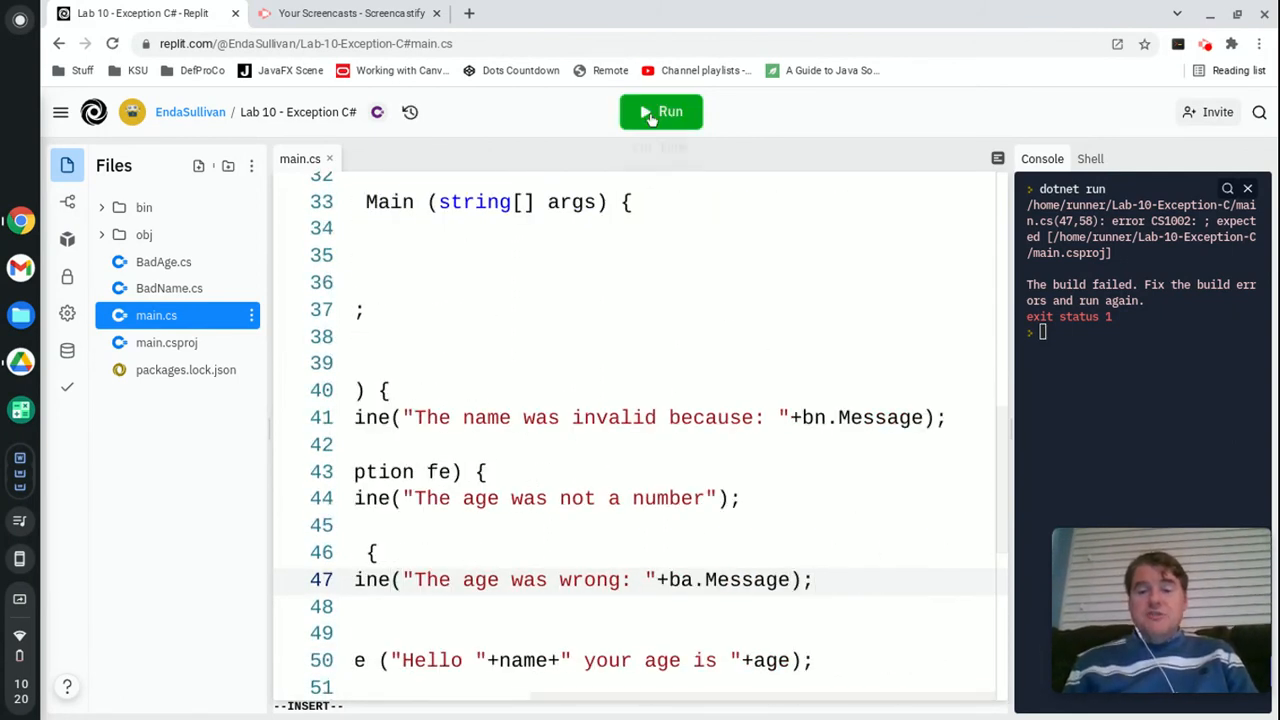
# - Run with name Enda and age 199, printing "The age was wrong: Too High"
pyautogui.click(660, 112)
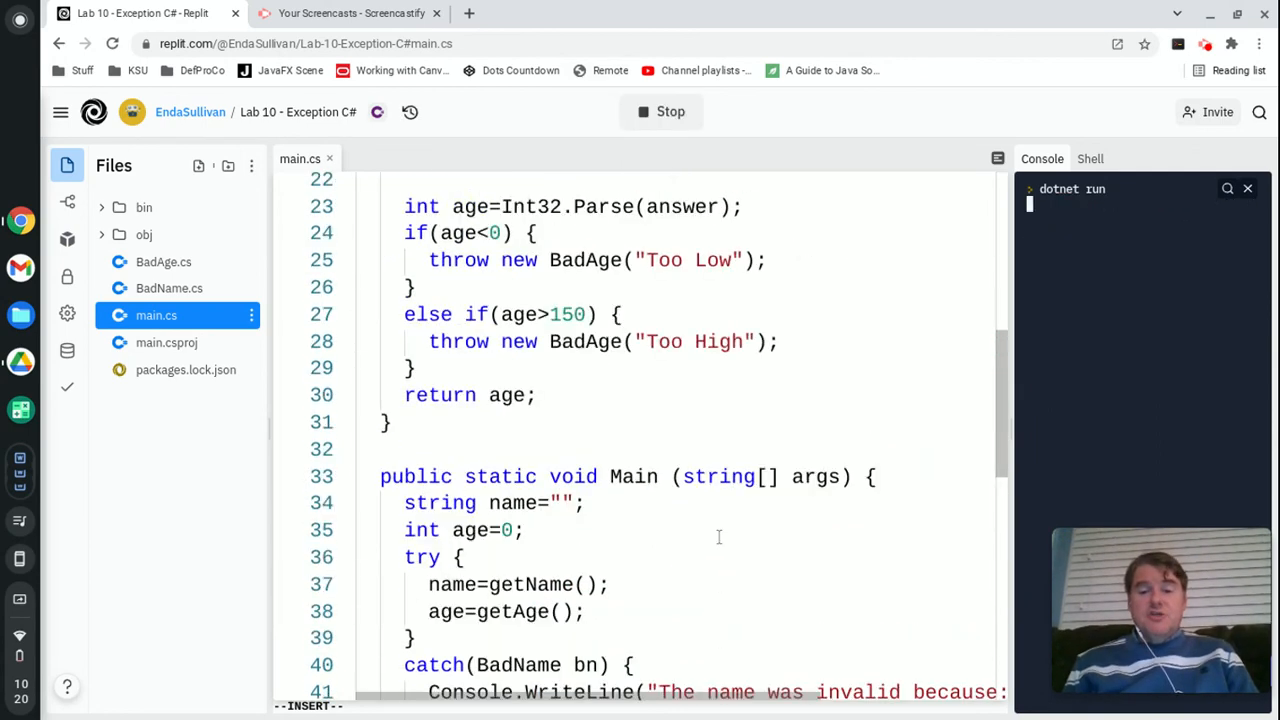
pyautogui.scroll(3)
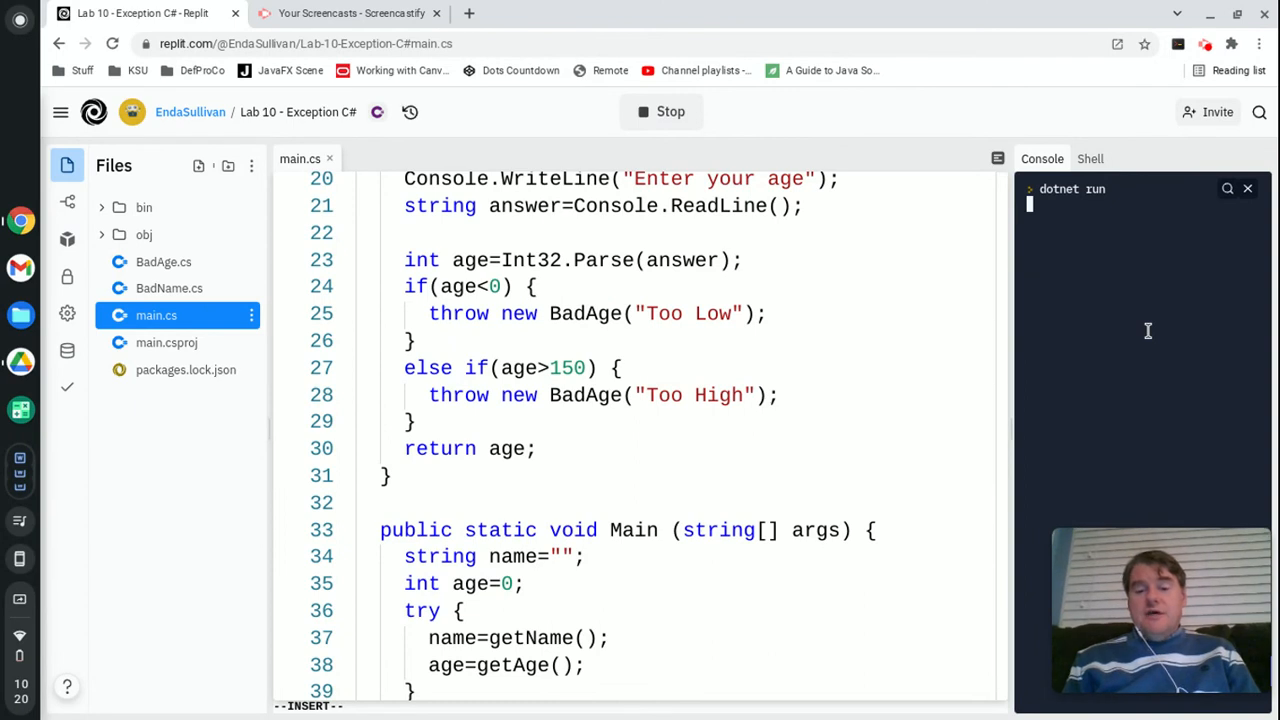
pyautogui.scroll(-3)
pyautogui.write('19')
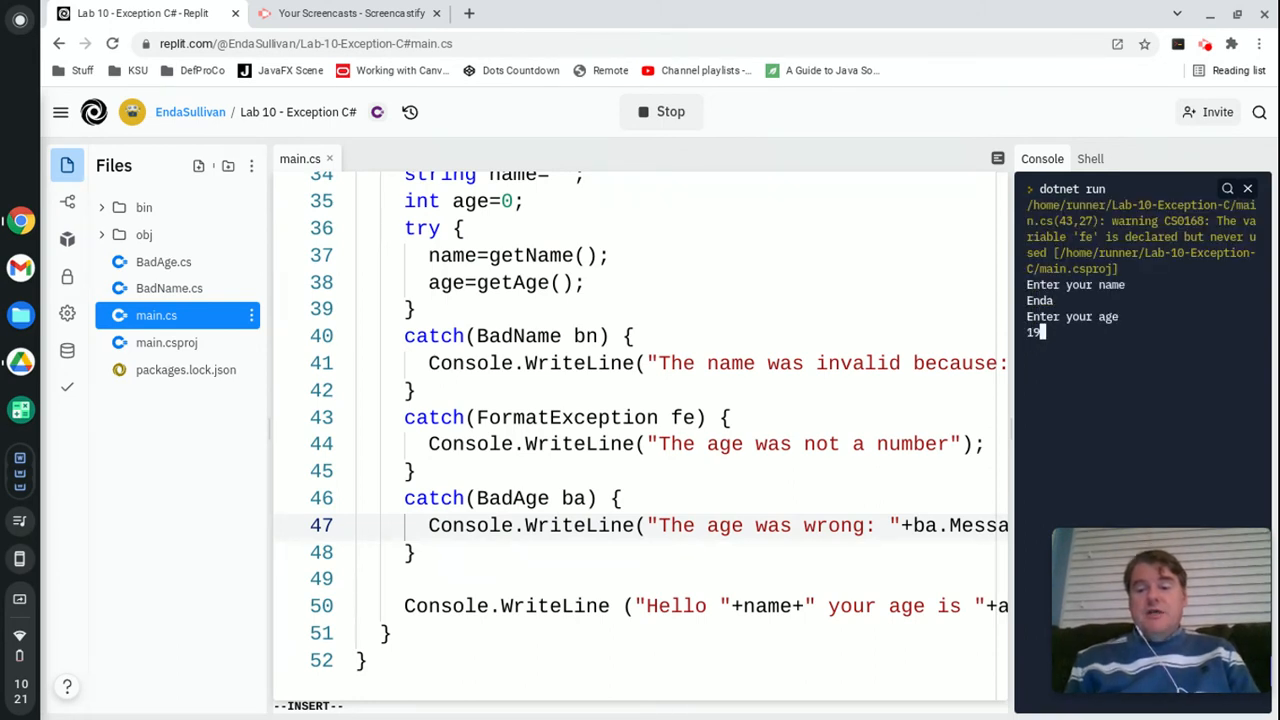
pyautogui.press('Return')
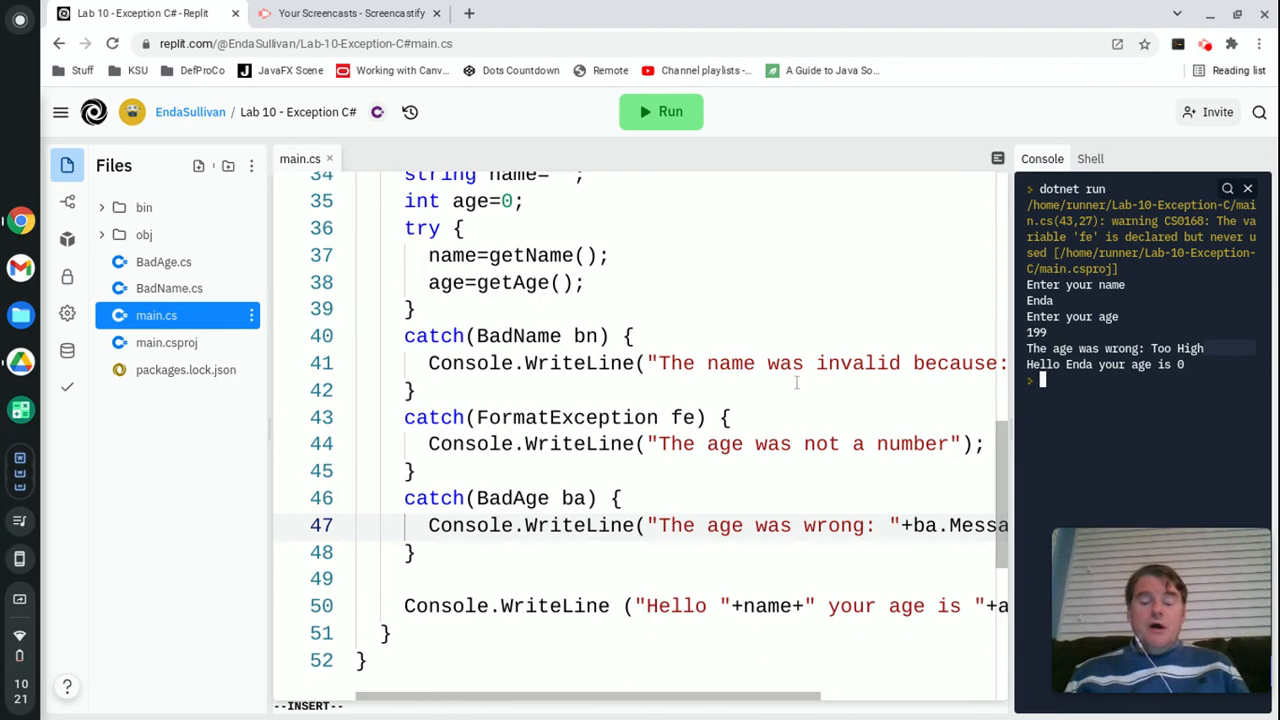
pyautogui.scroll(-3)
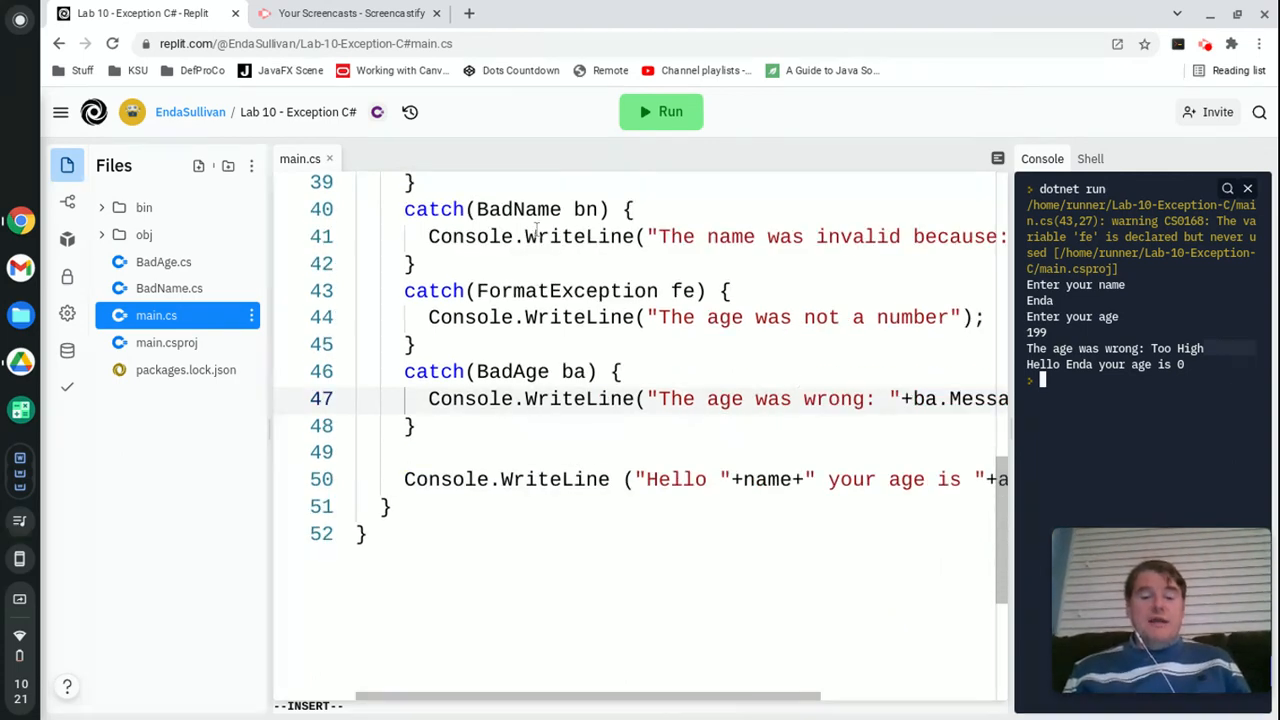
pyautogui.scroll(3)
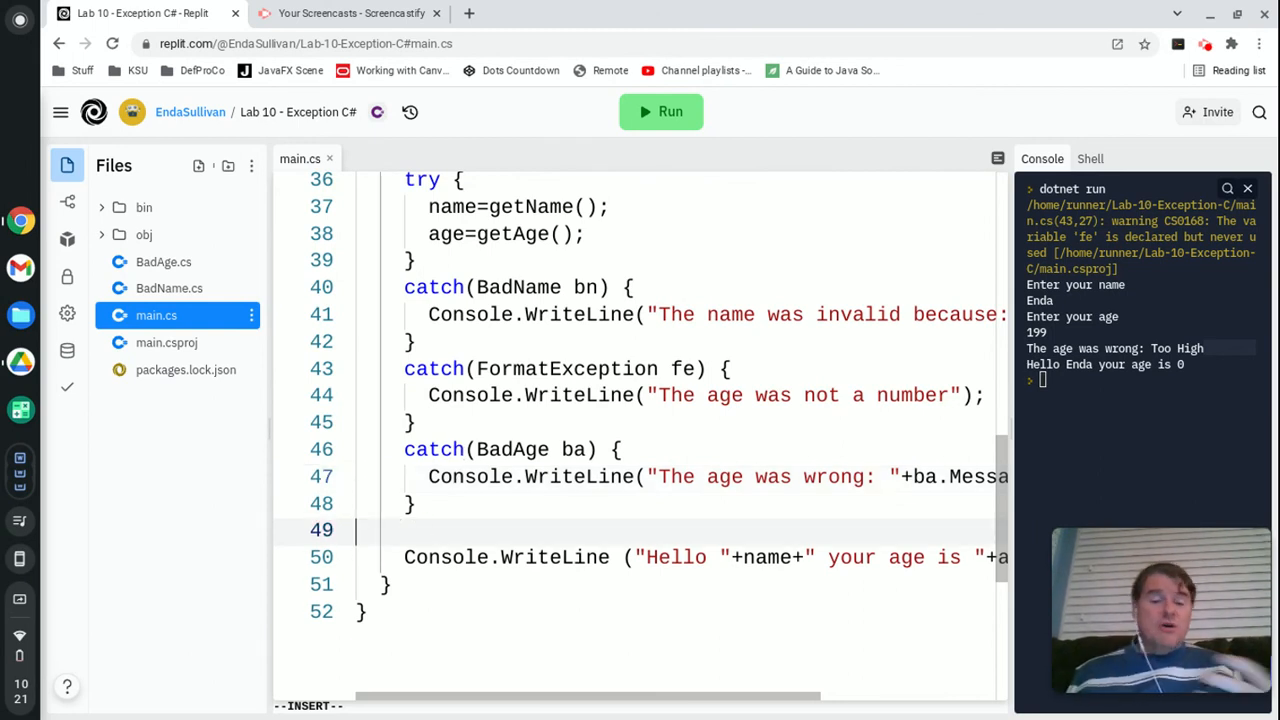
pyautogui.scroll(3)
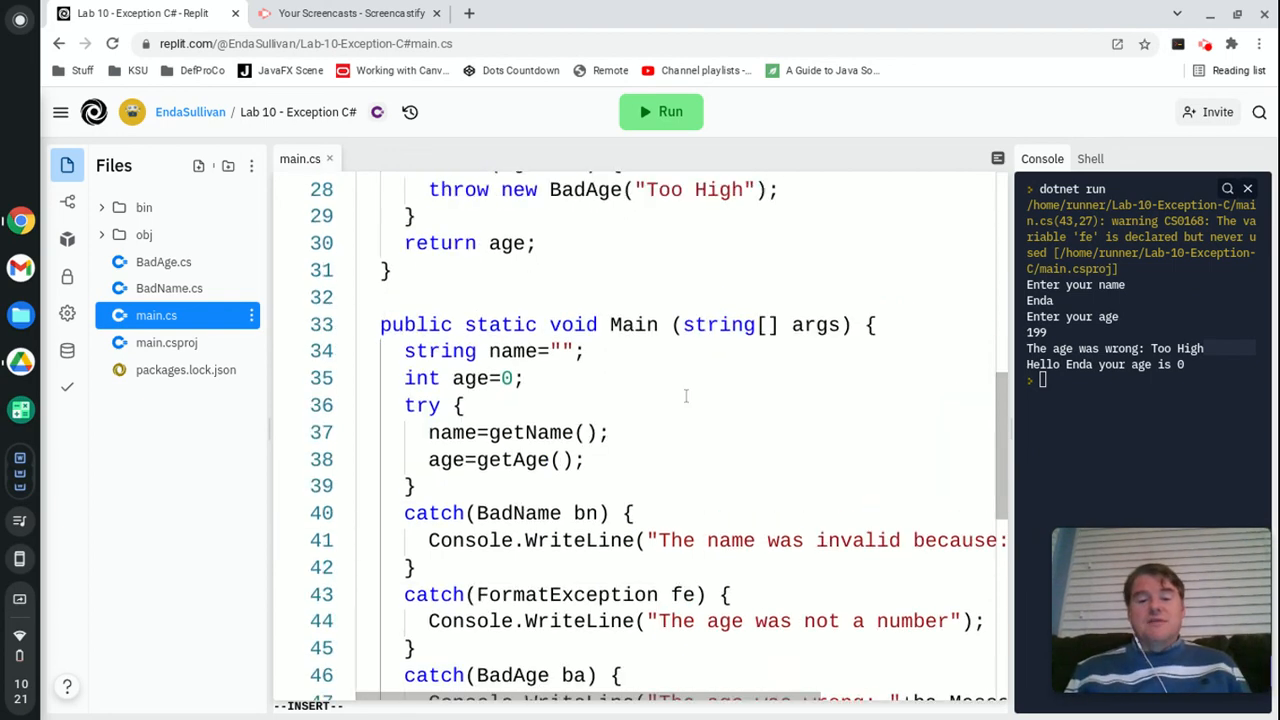
pyautogui.scroll(3)
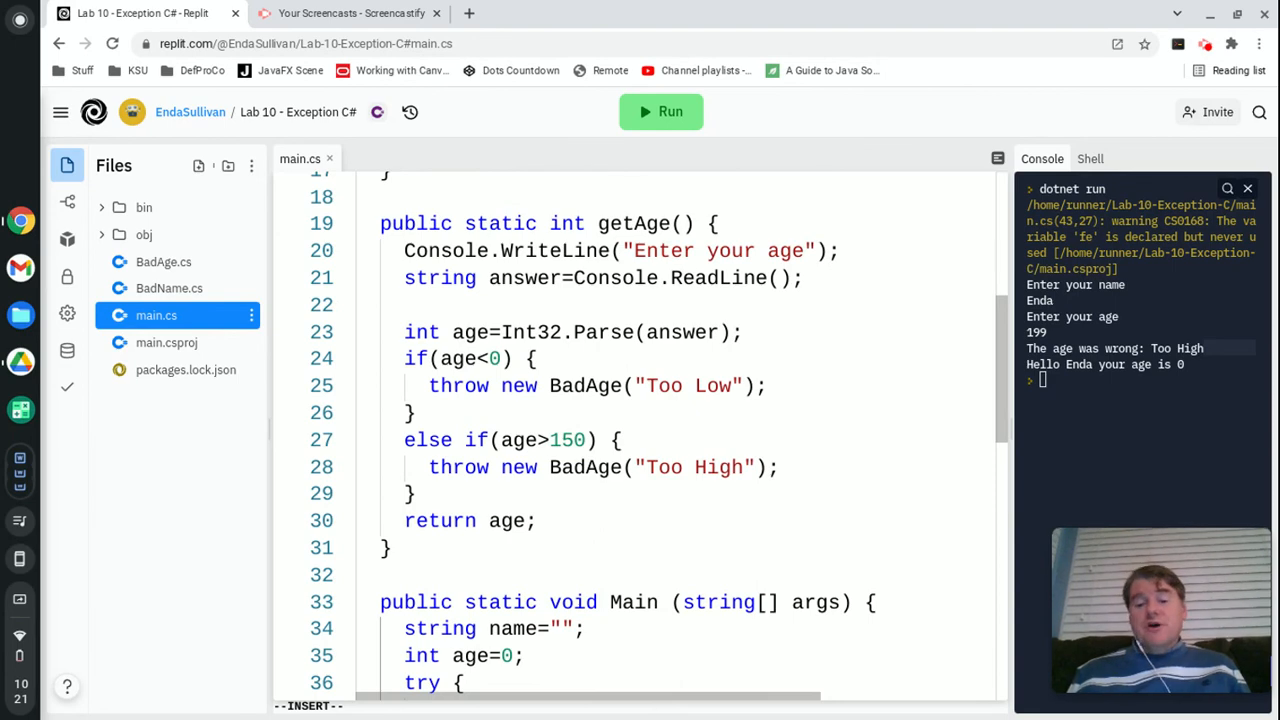
pyautogui.scroll(3)
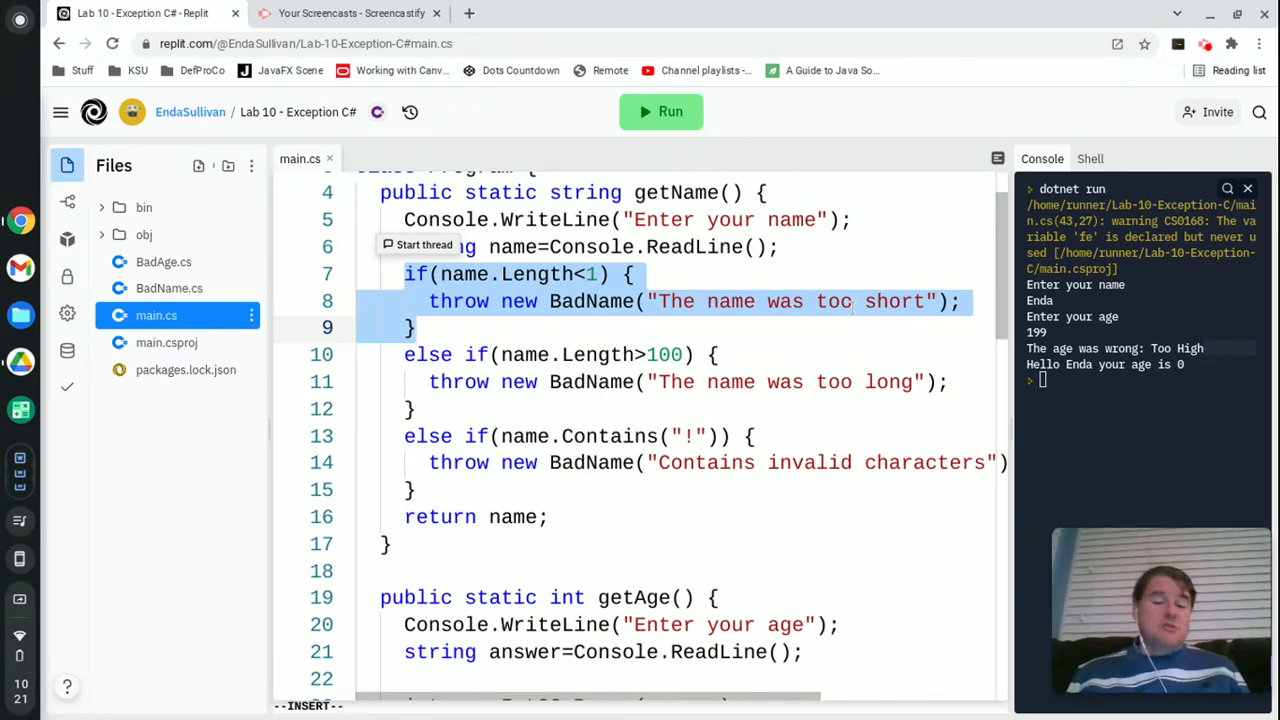
pyautogui.scroll(-3)
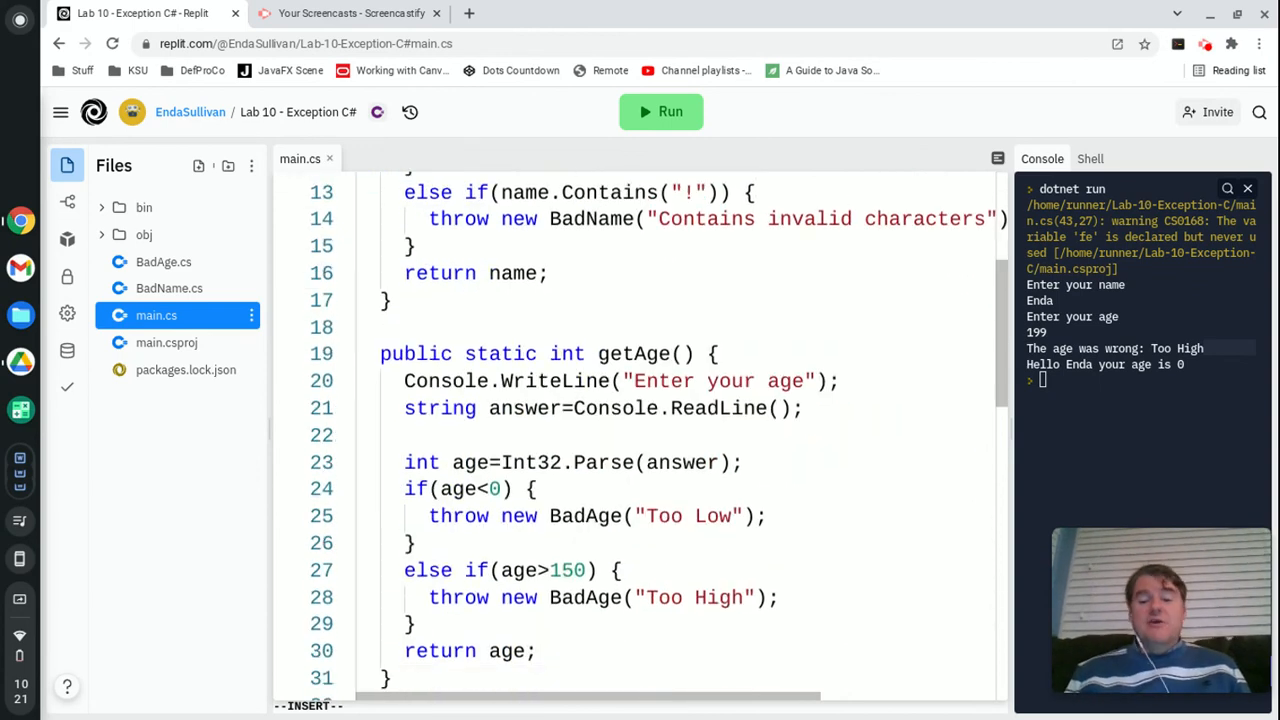
pyautogui.scroll(-3)
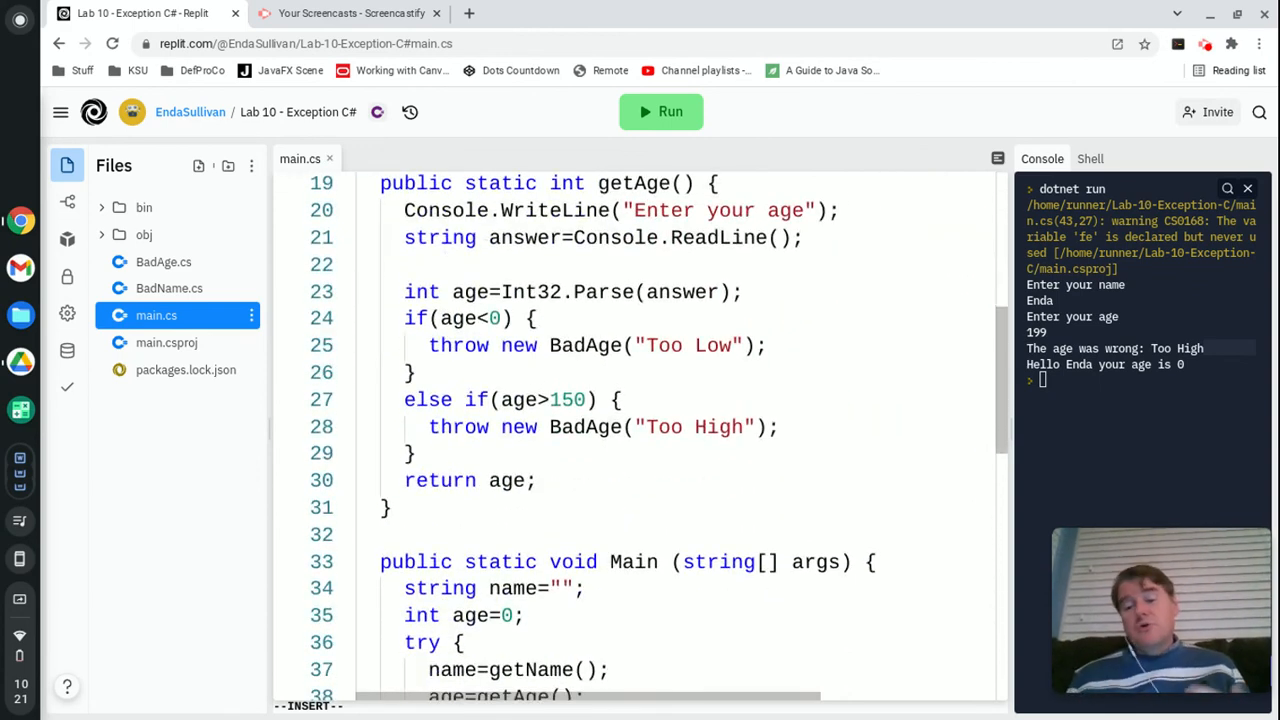
pyautogui.scroll(-3)
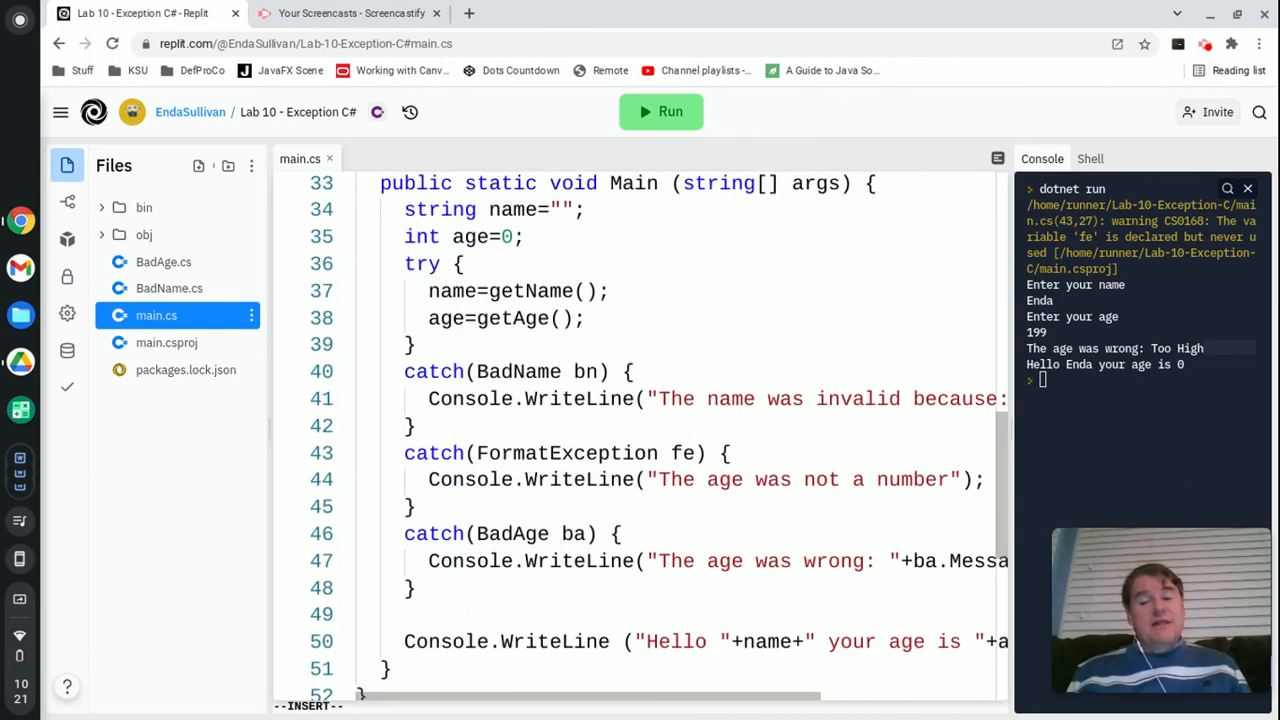
pyautogui.scroll(-3)
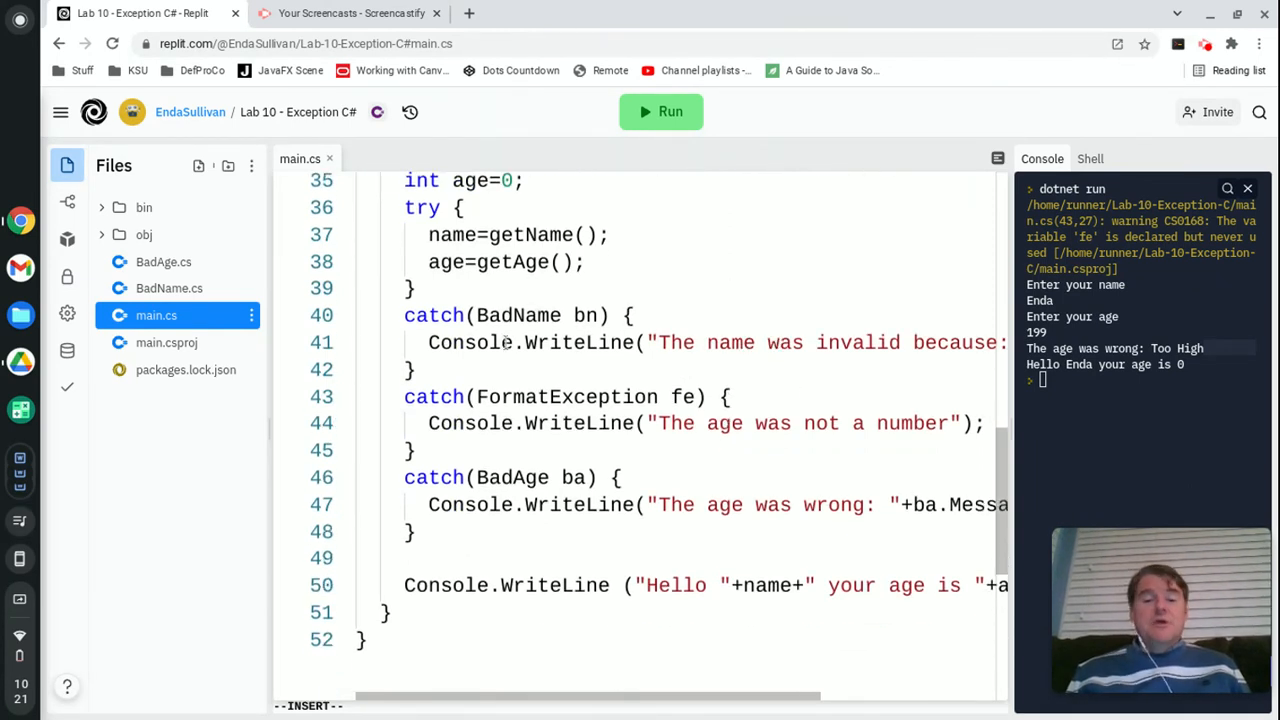